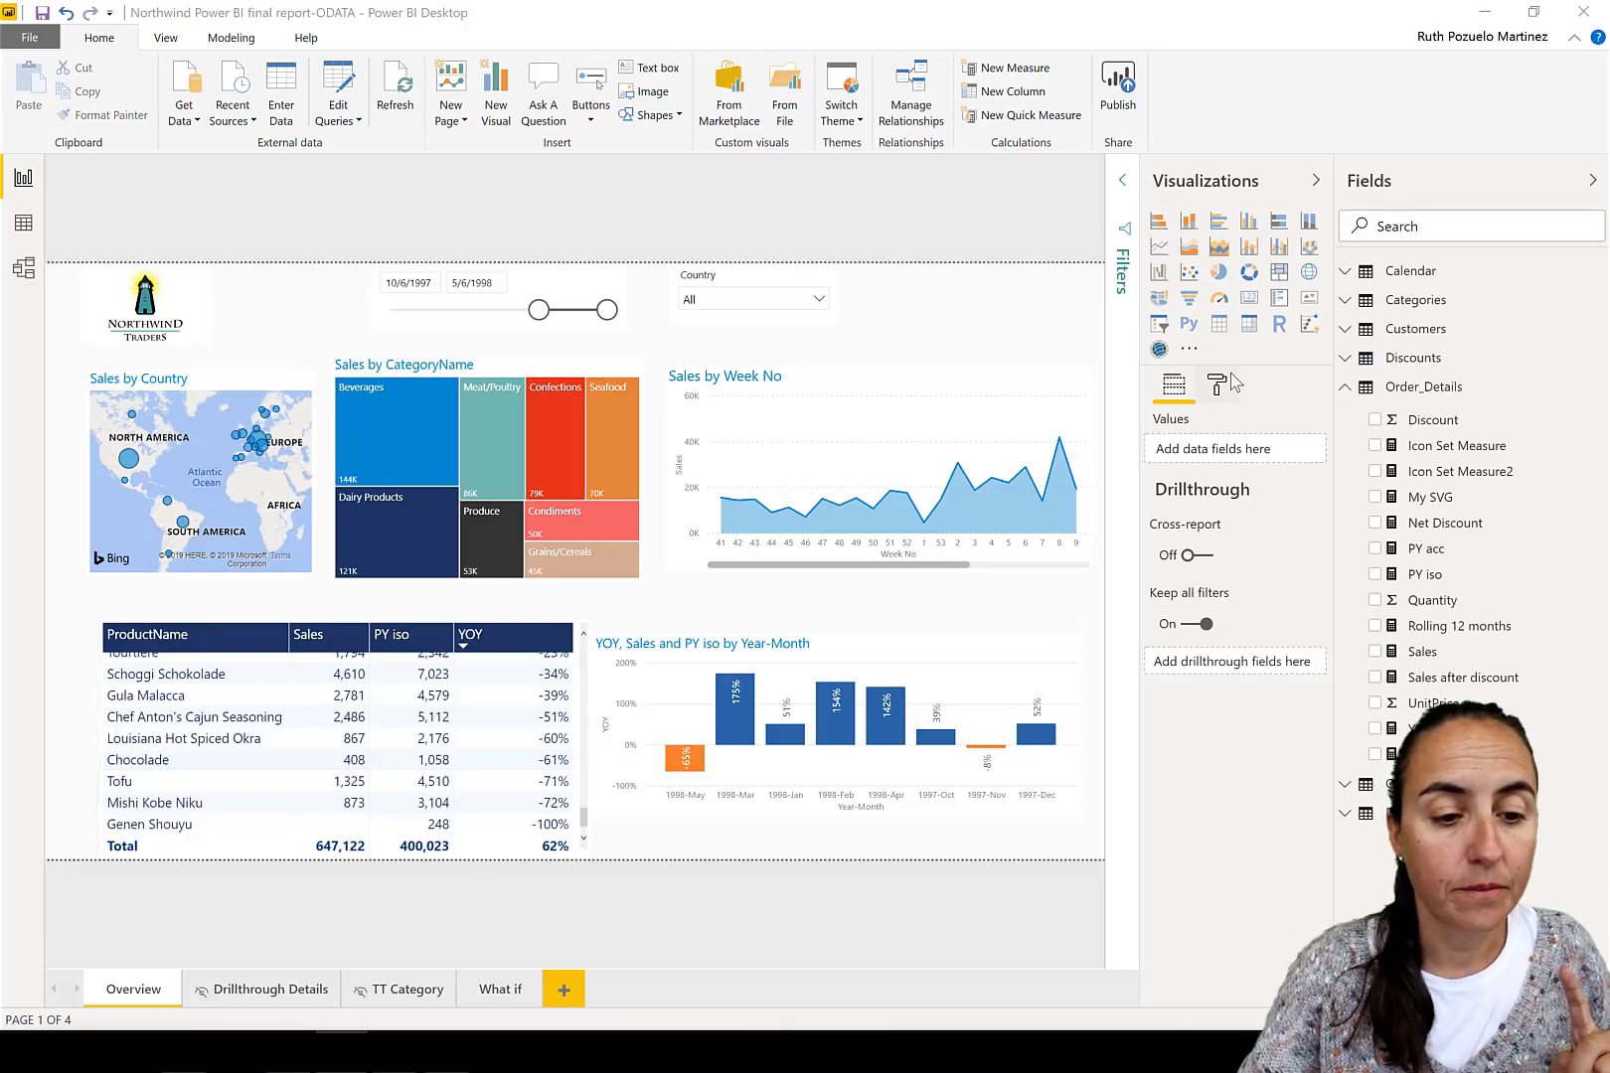
# - Switch on conditional-formatting icons for the Sales field of the product table, then return to the field wells
pyautogui.click(1217, 384)
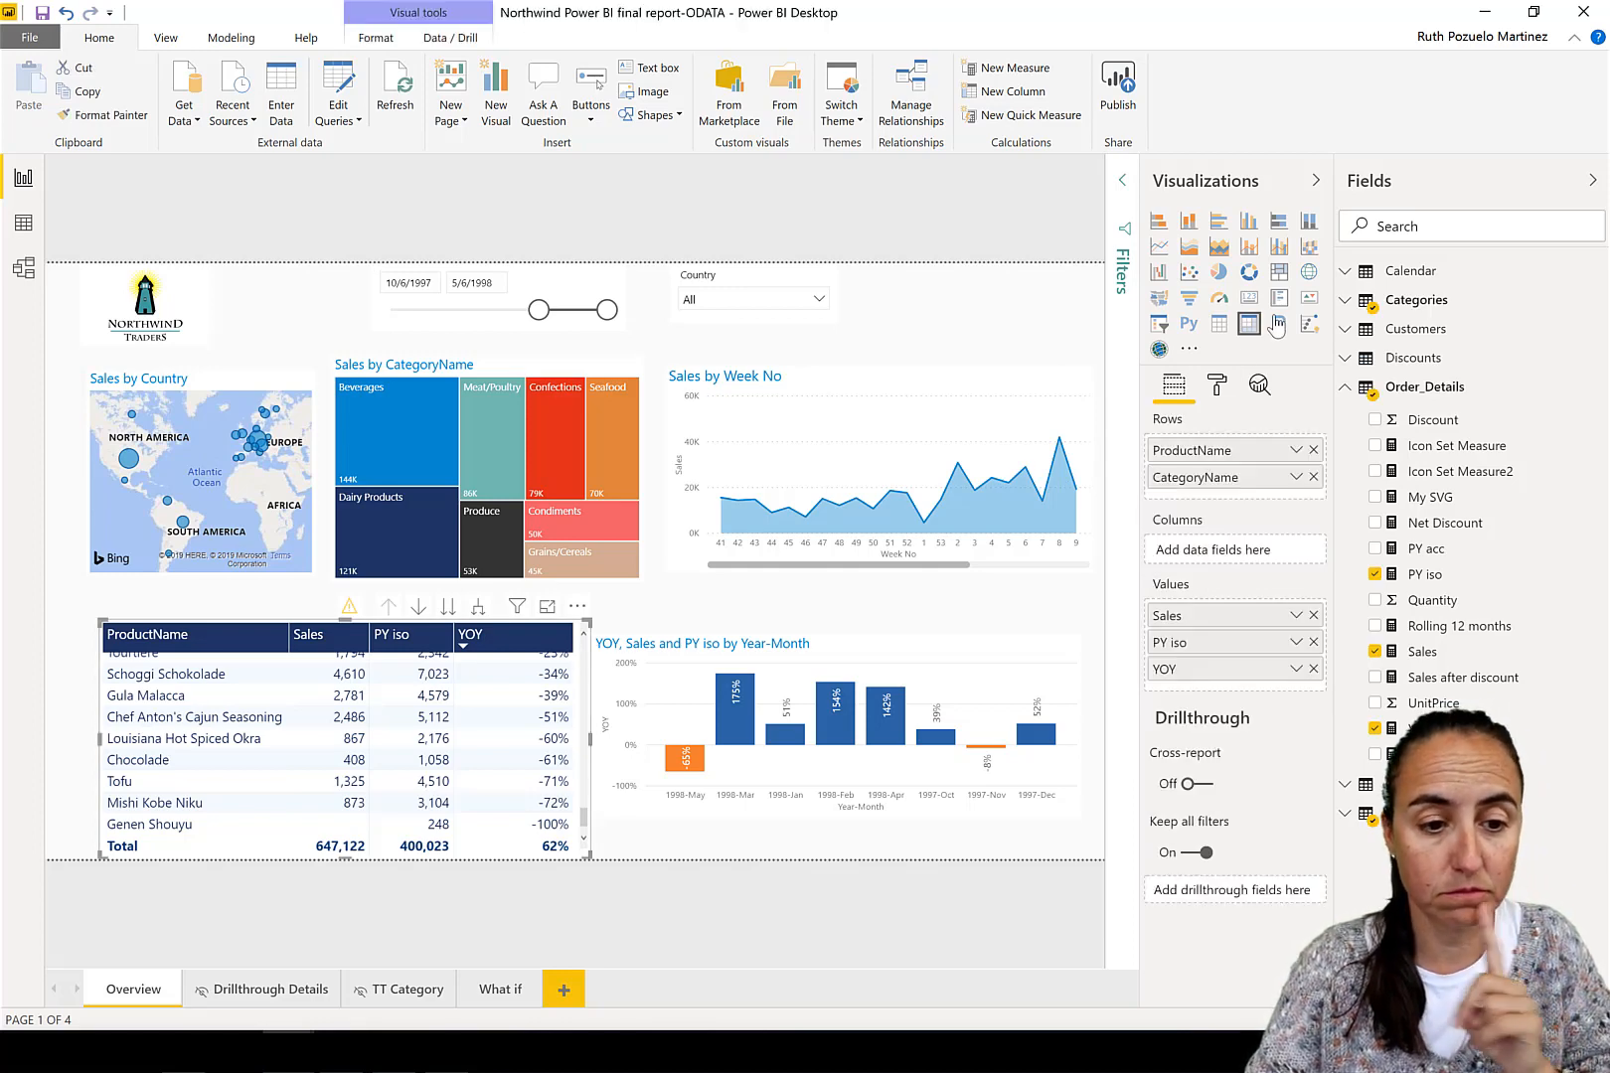
pyautogui.click(1216, 385)
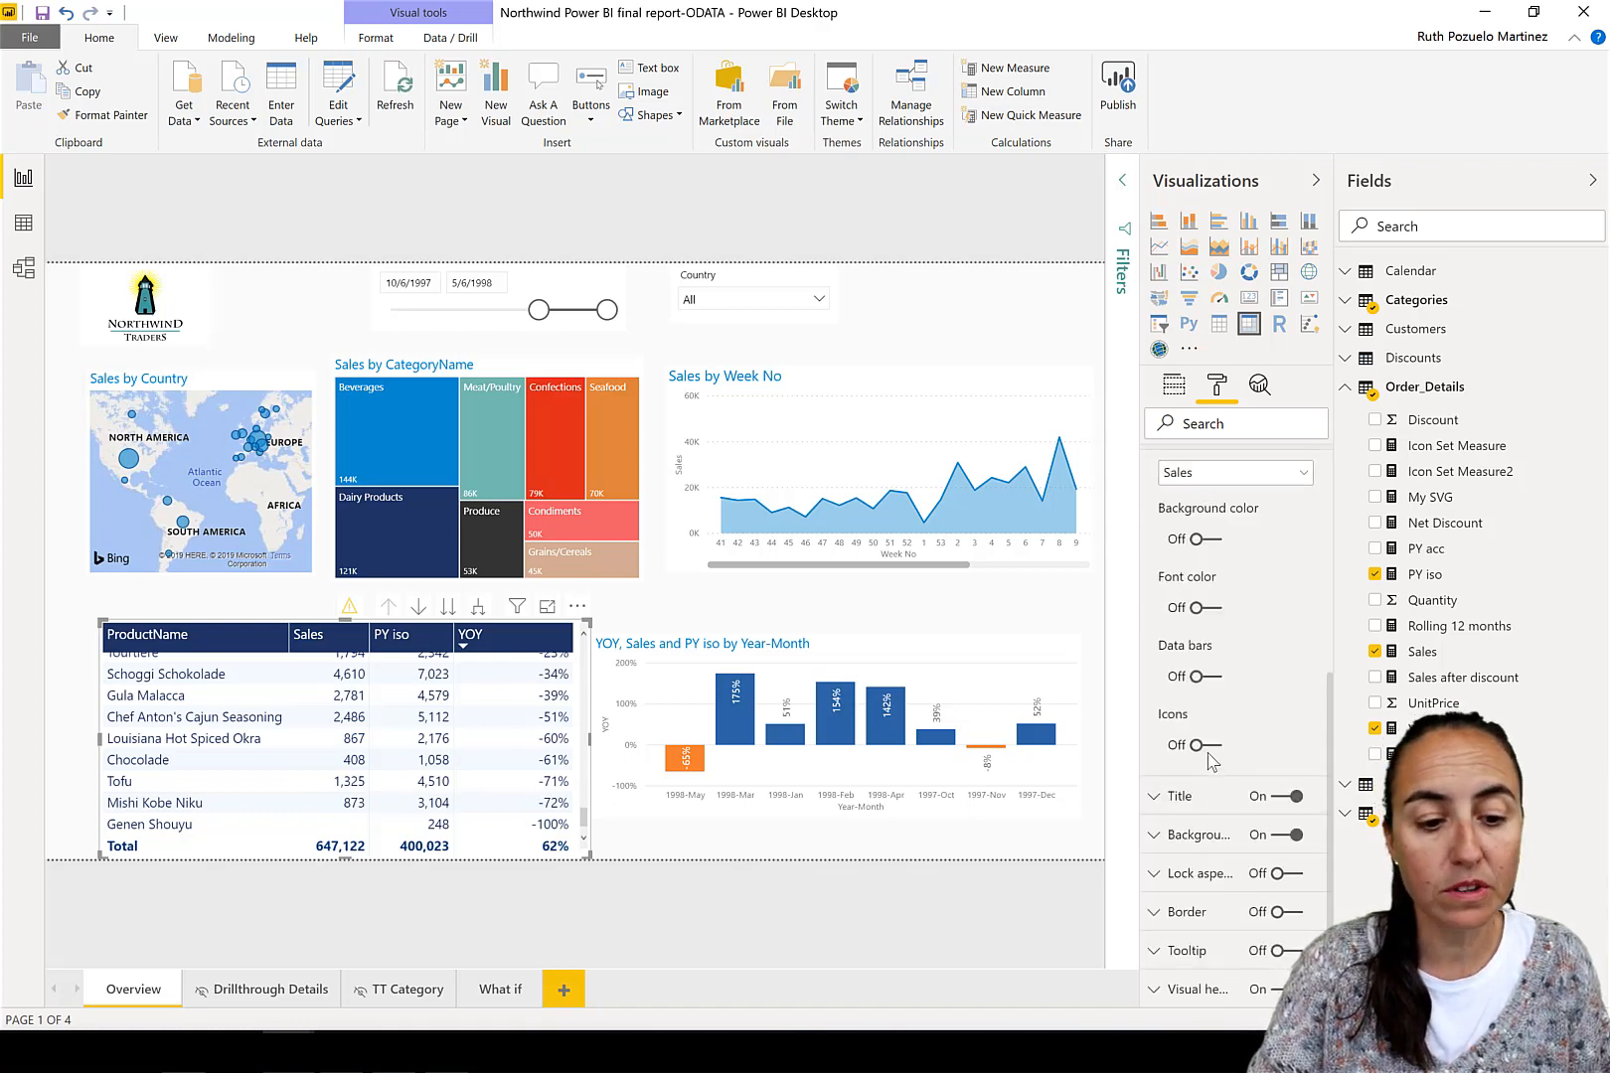
pyautogui.click(1206, 746)
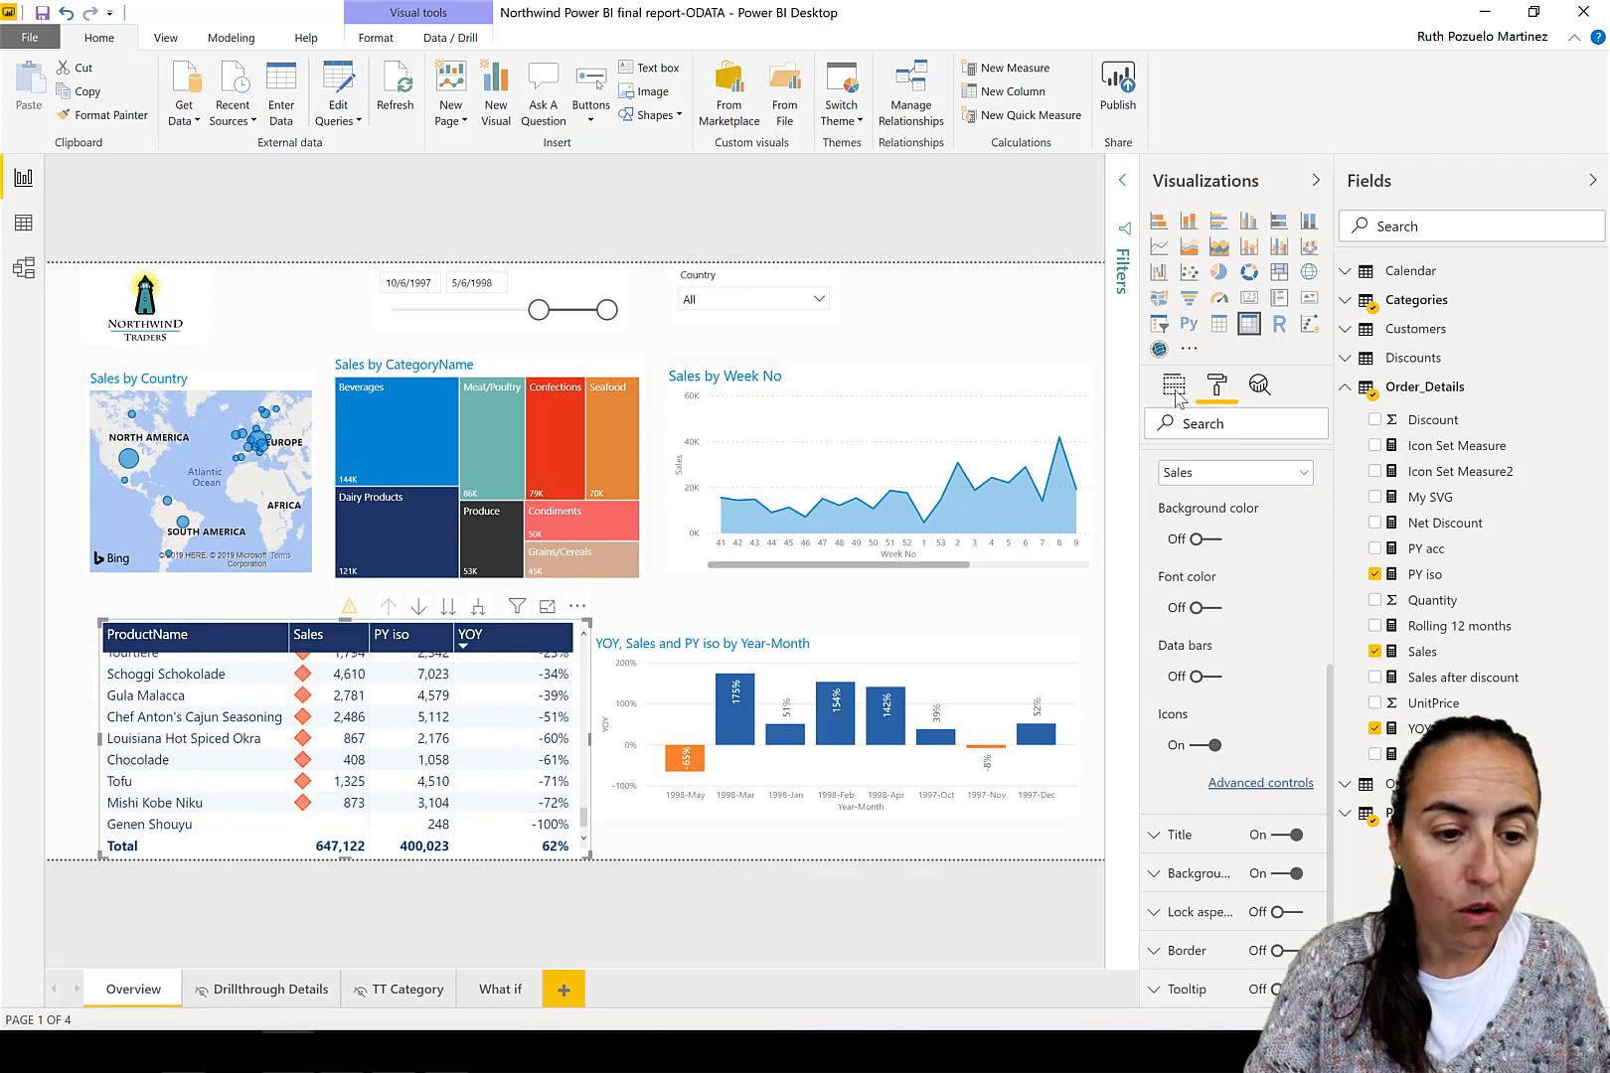
pyautogui.click(1173, 385)
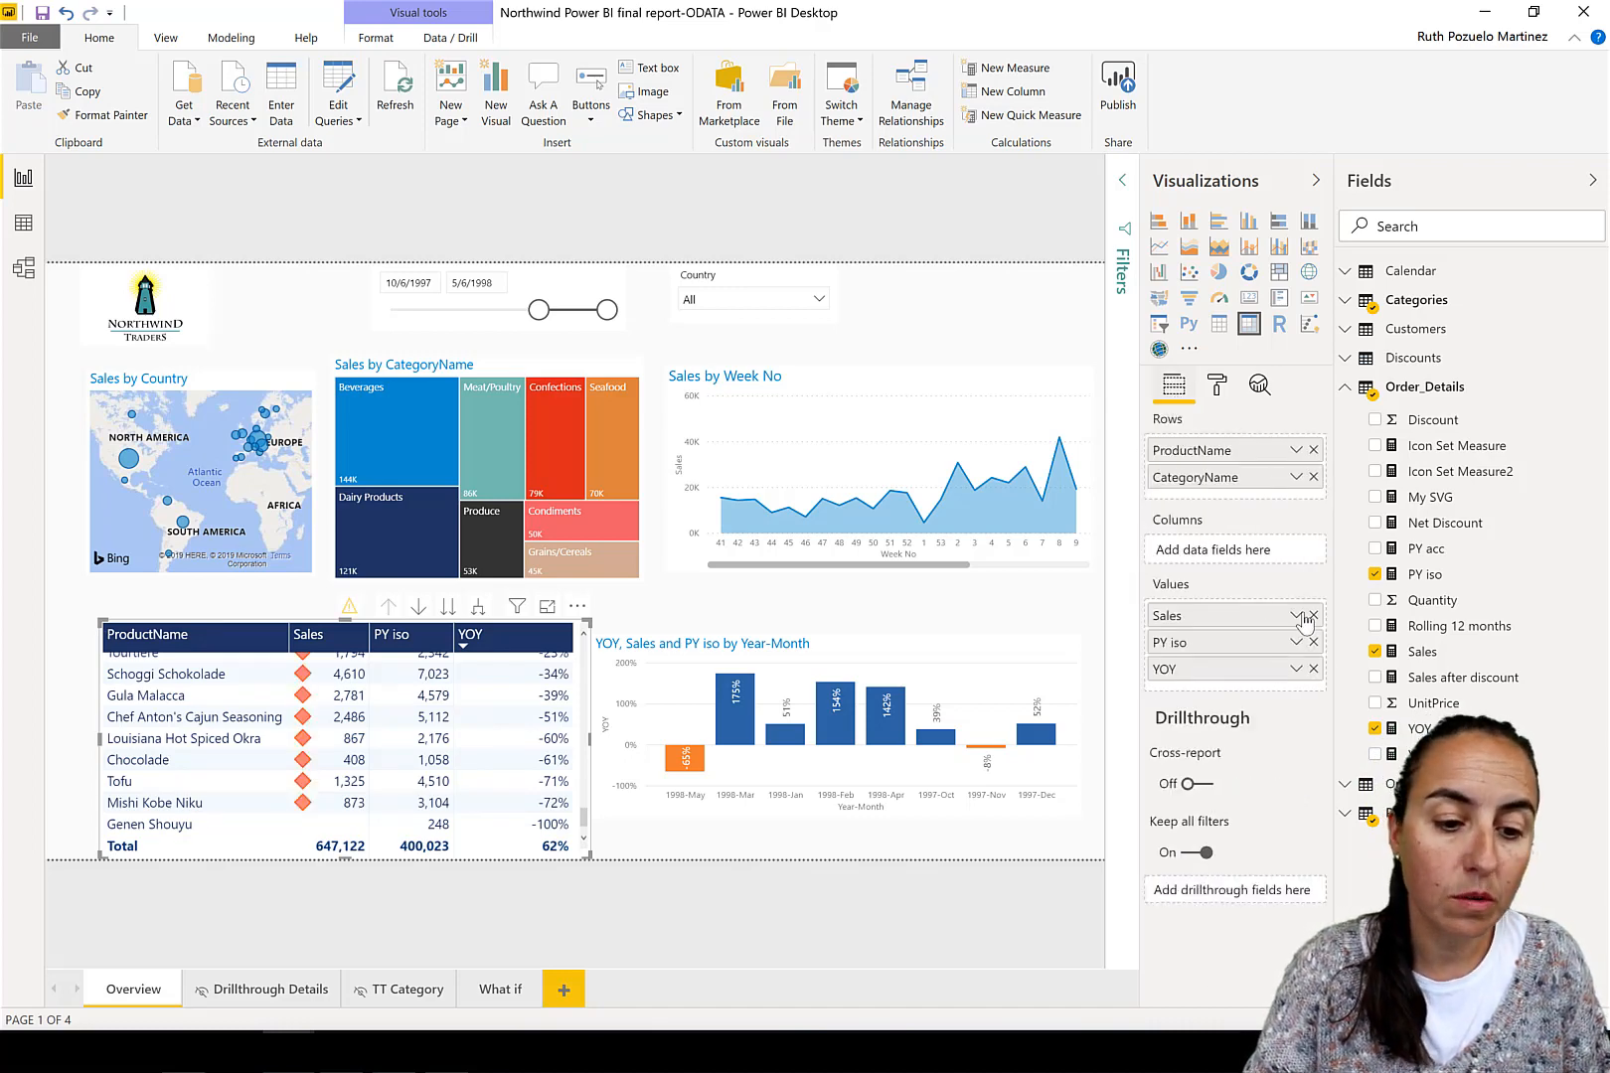
pyautogui.click(1295, 616)
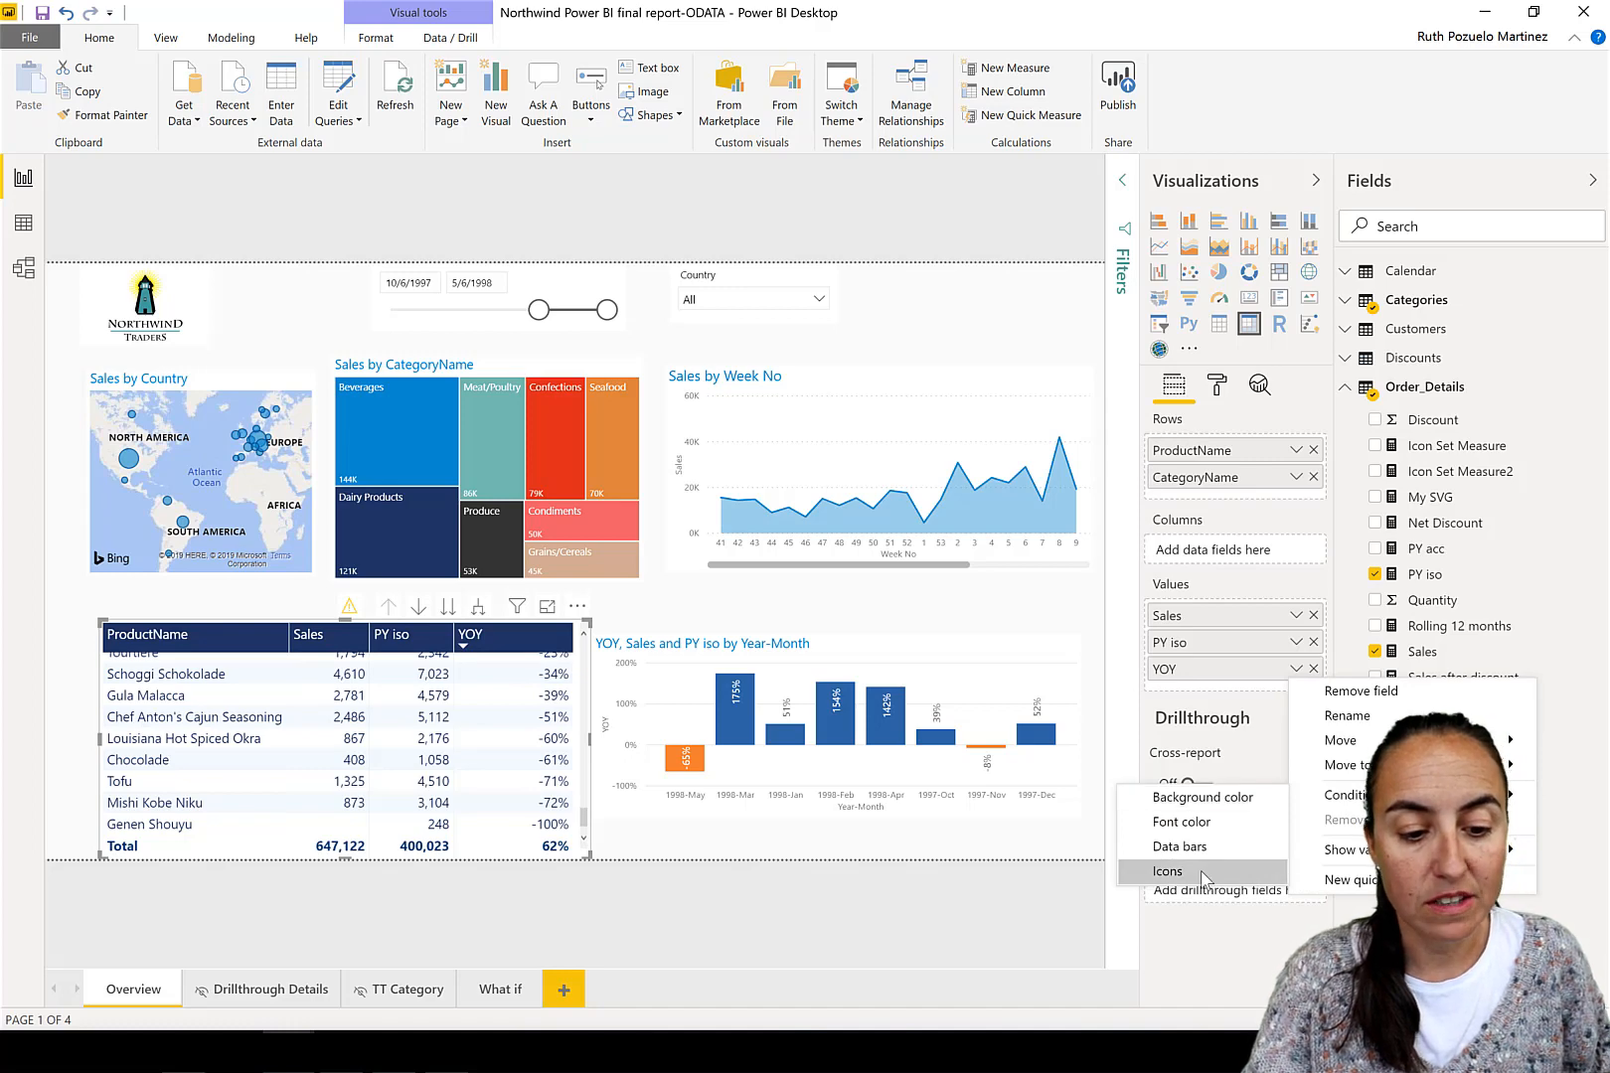
# - Apply the default icon rules to the YOY column and sort the table by YOY descending
pyautogui.click(1168, 870)
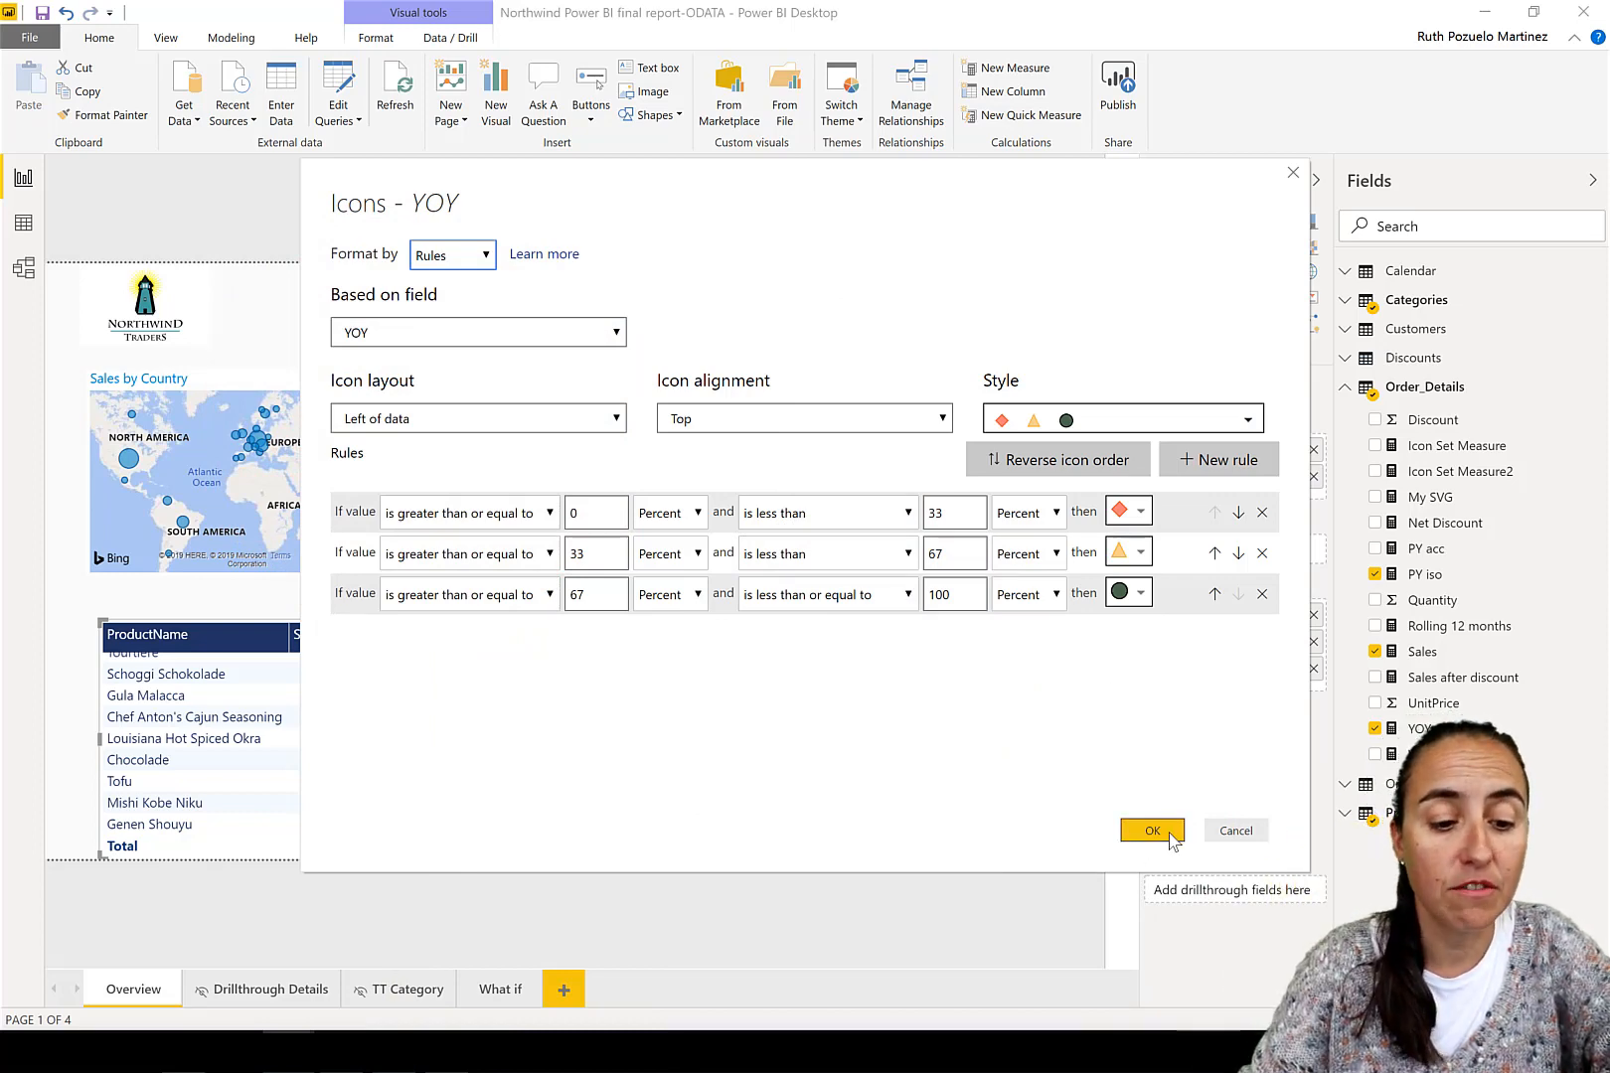
pyautogui.click(1151, 831)
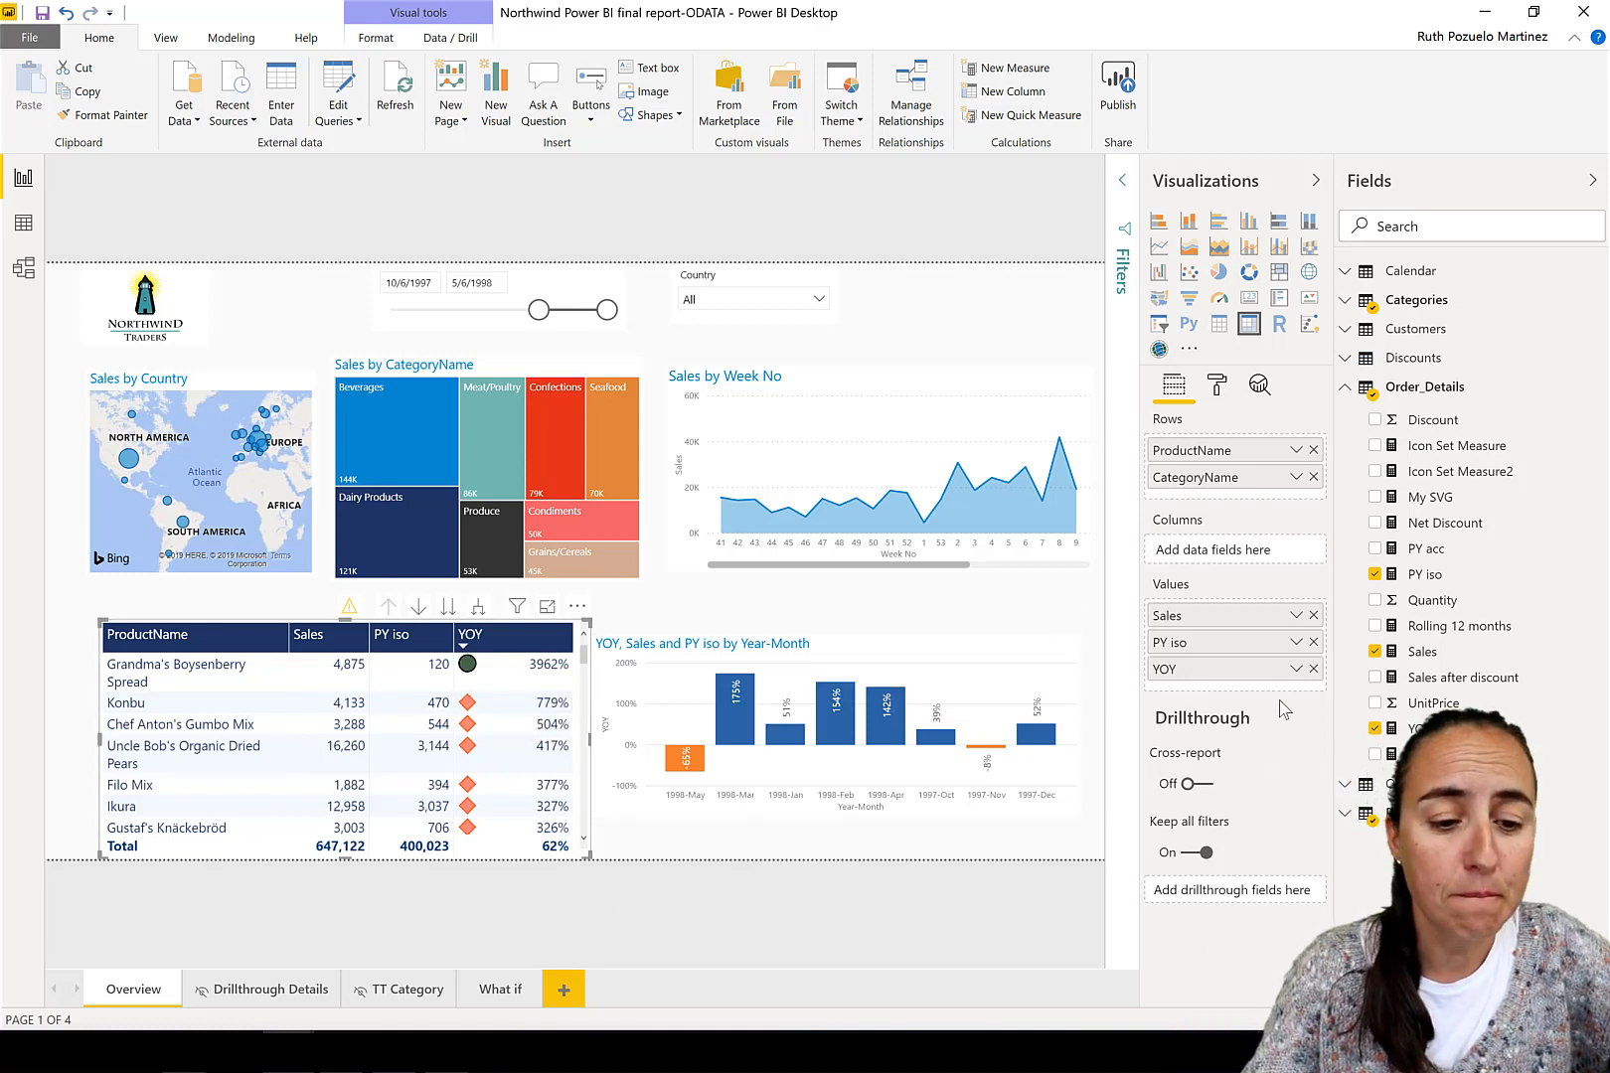
# - Delete the diamond and triangle rules so only the green-circle rule remains on YOY, and apply it
pyautogui.click(1310, 667)
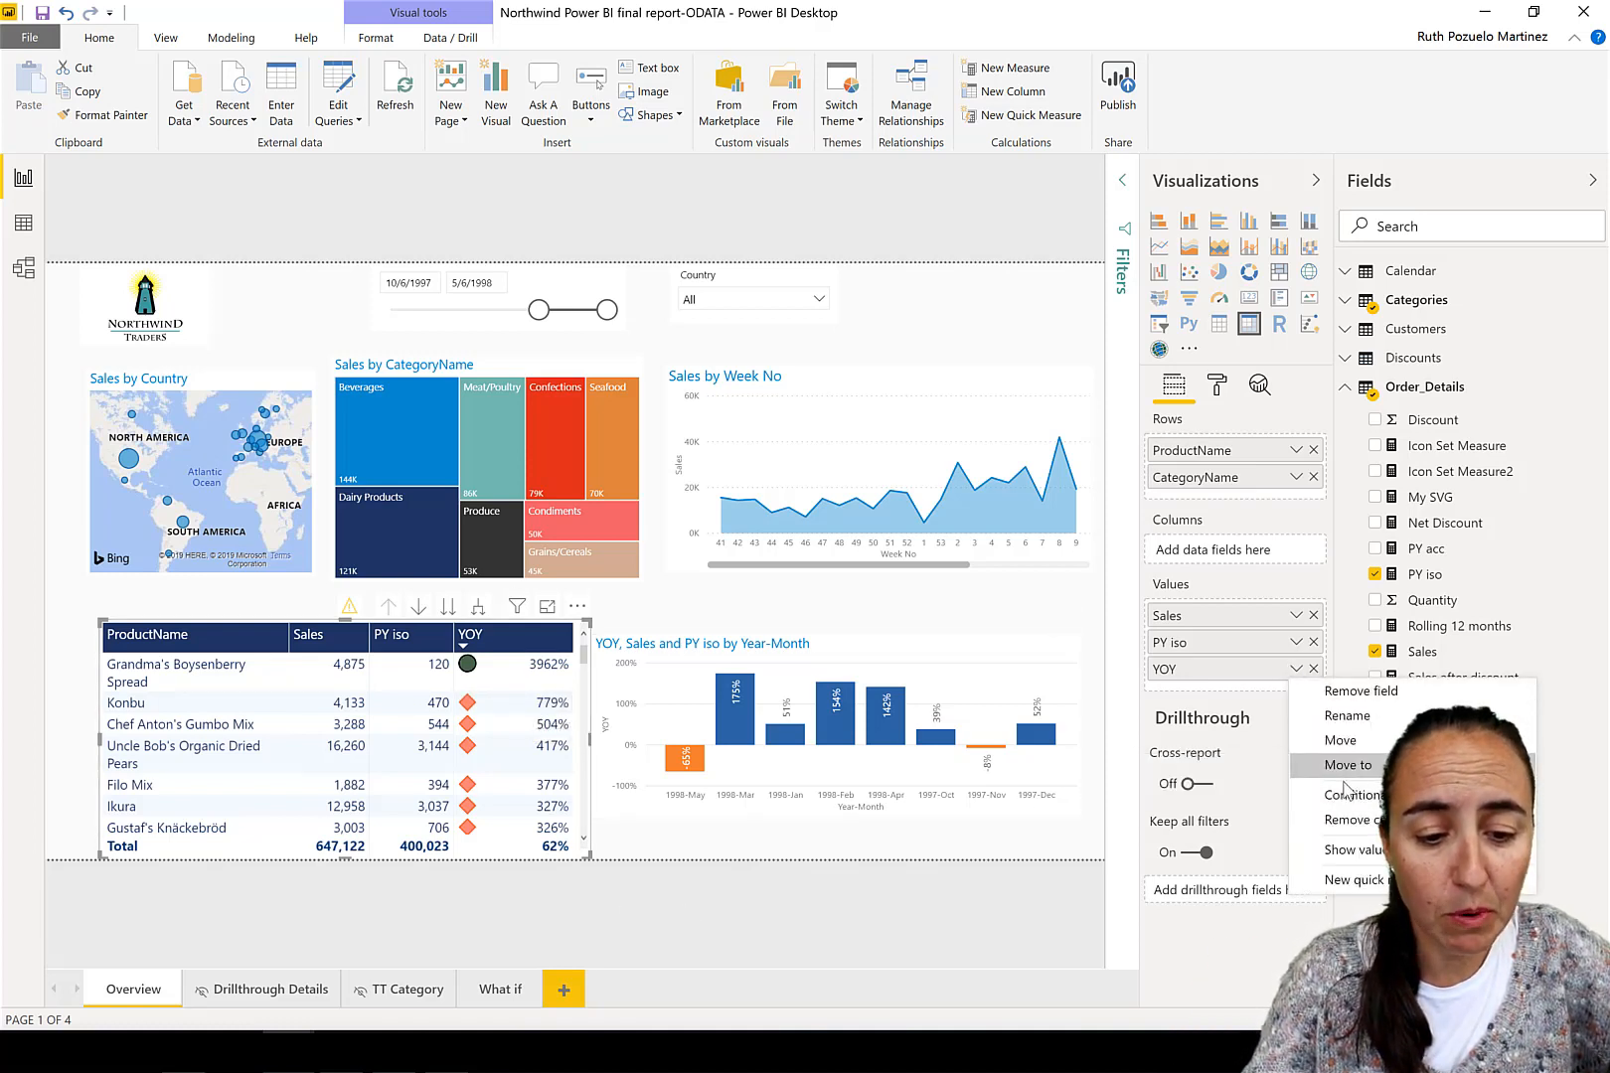
pyautogui.click(1358, 793)
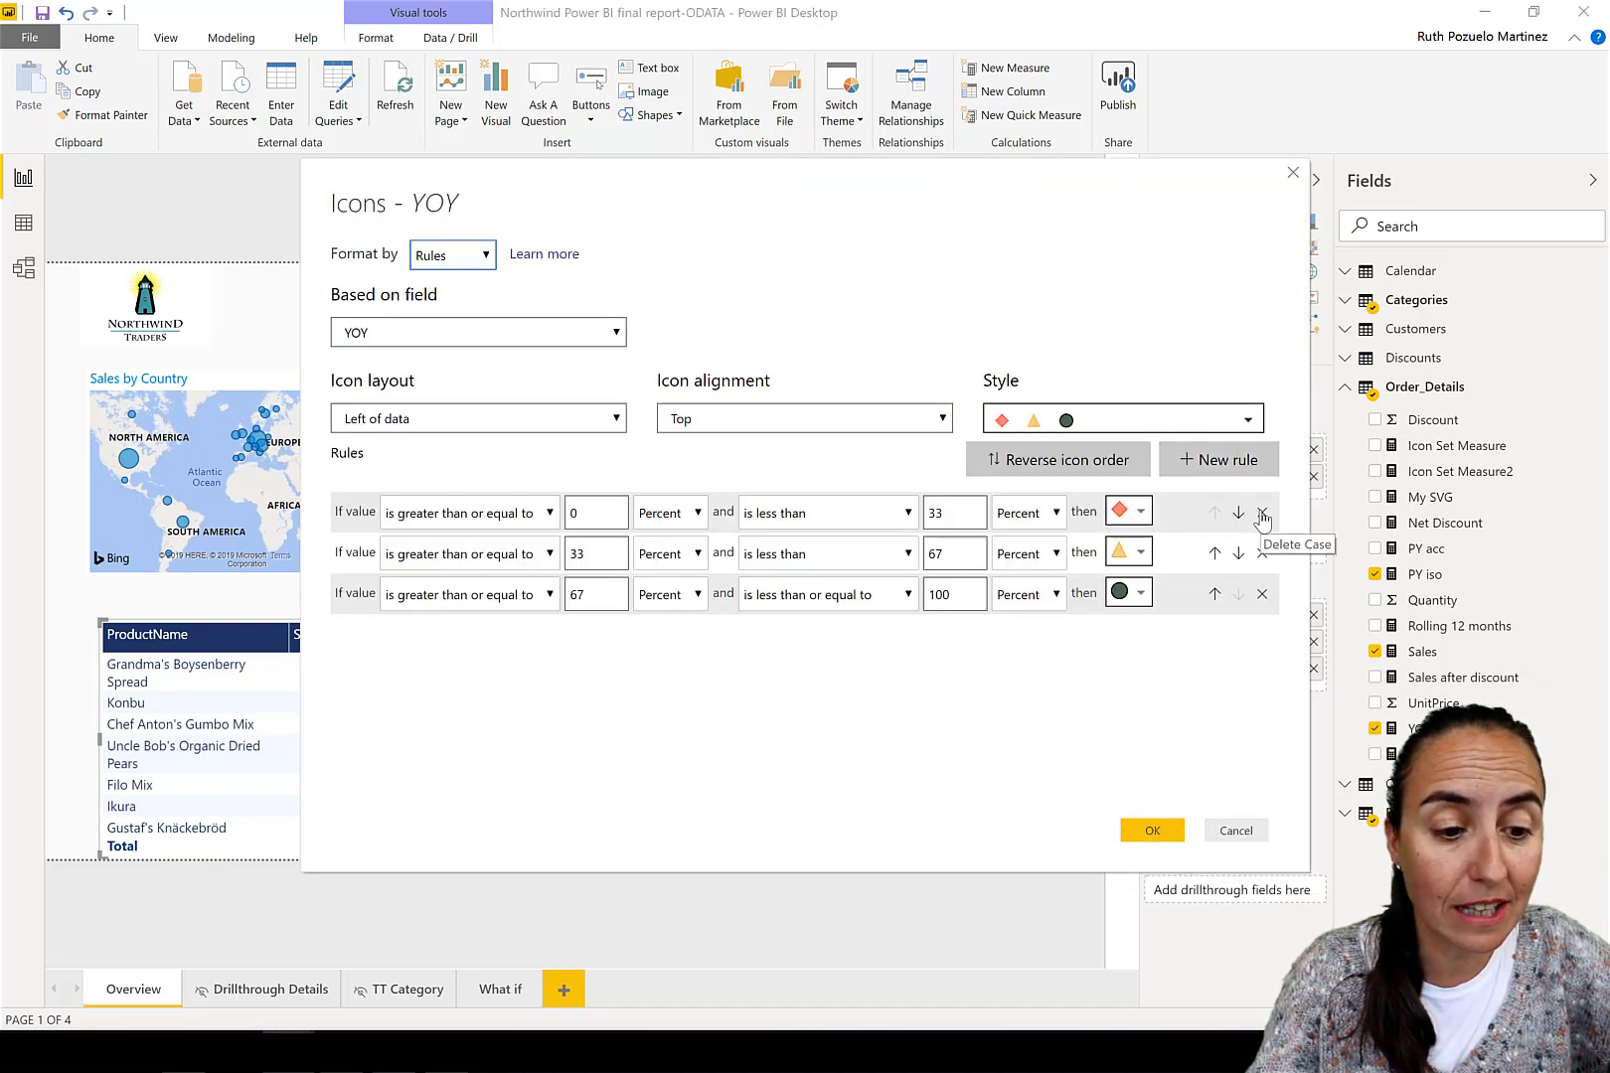
pyautogui.click(1262, 511)
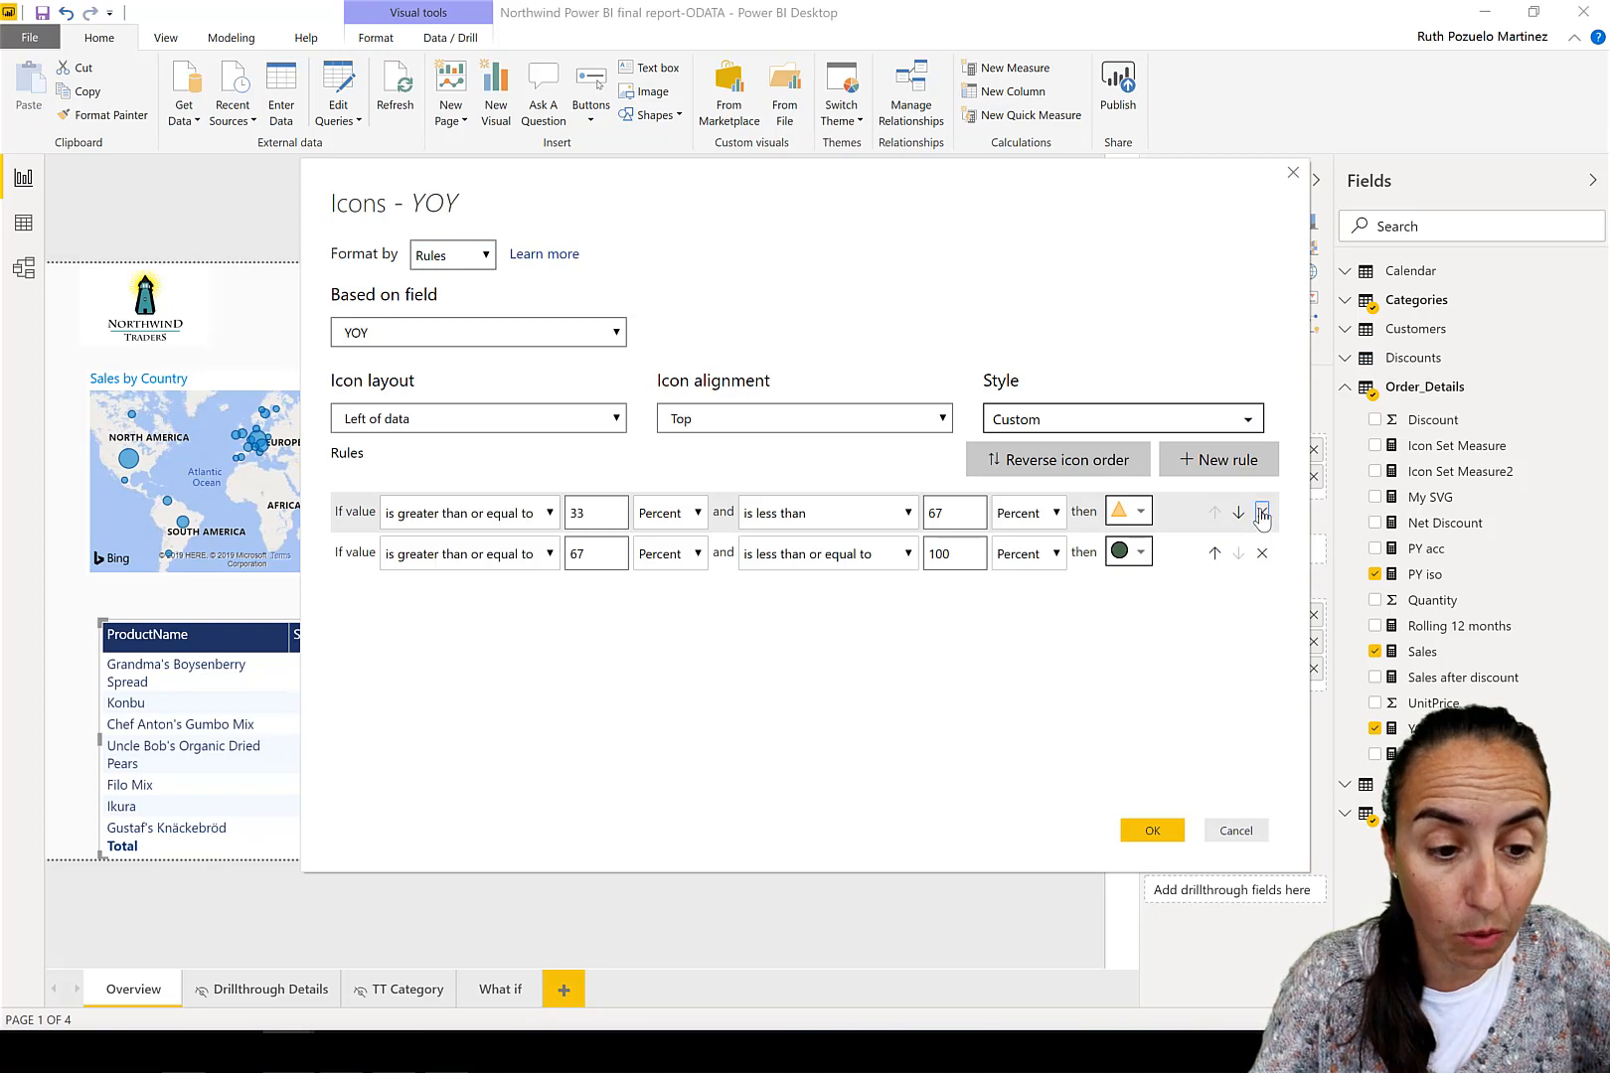
pyautogui.click(1262, 513)
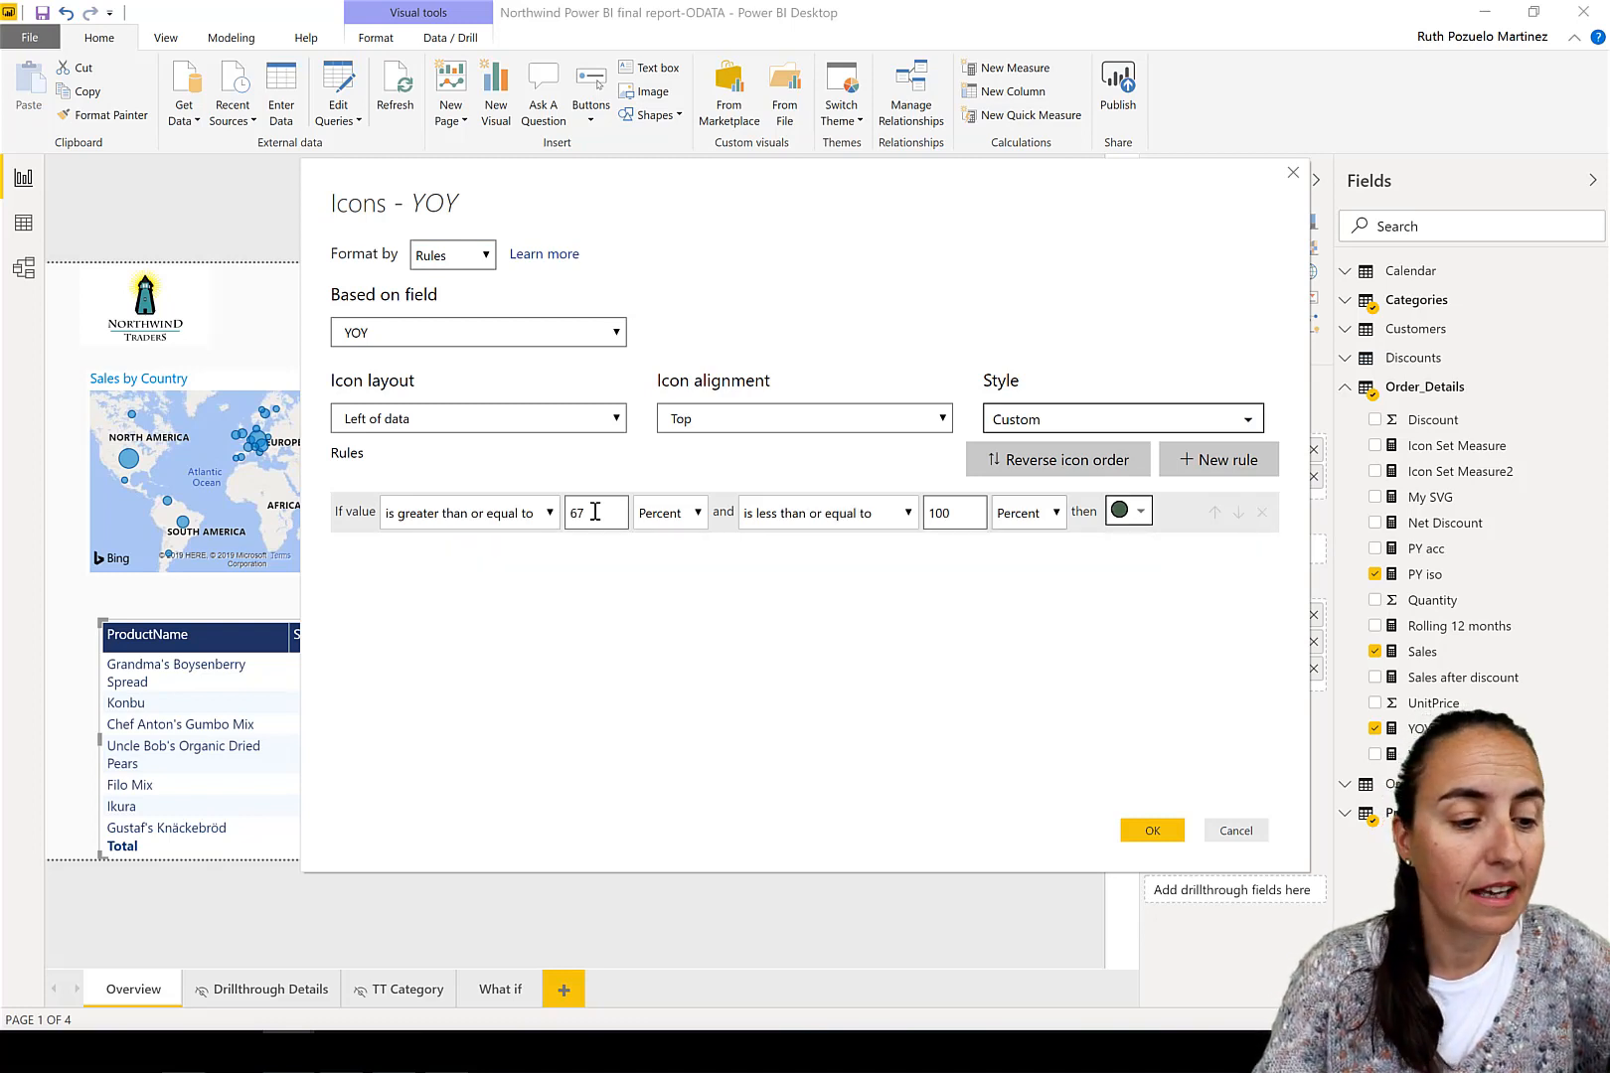
pyautogui.click(668, 511)
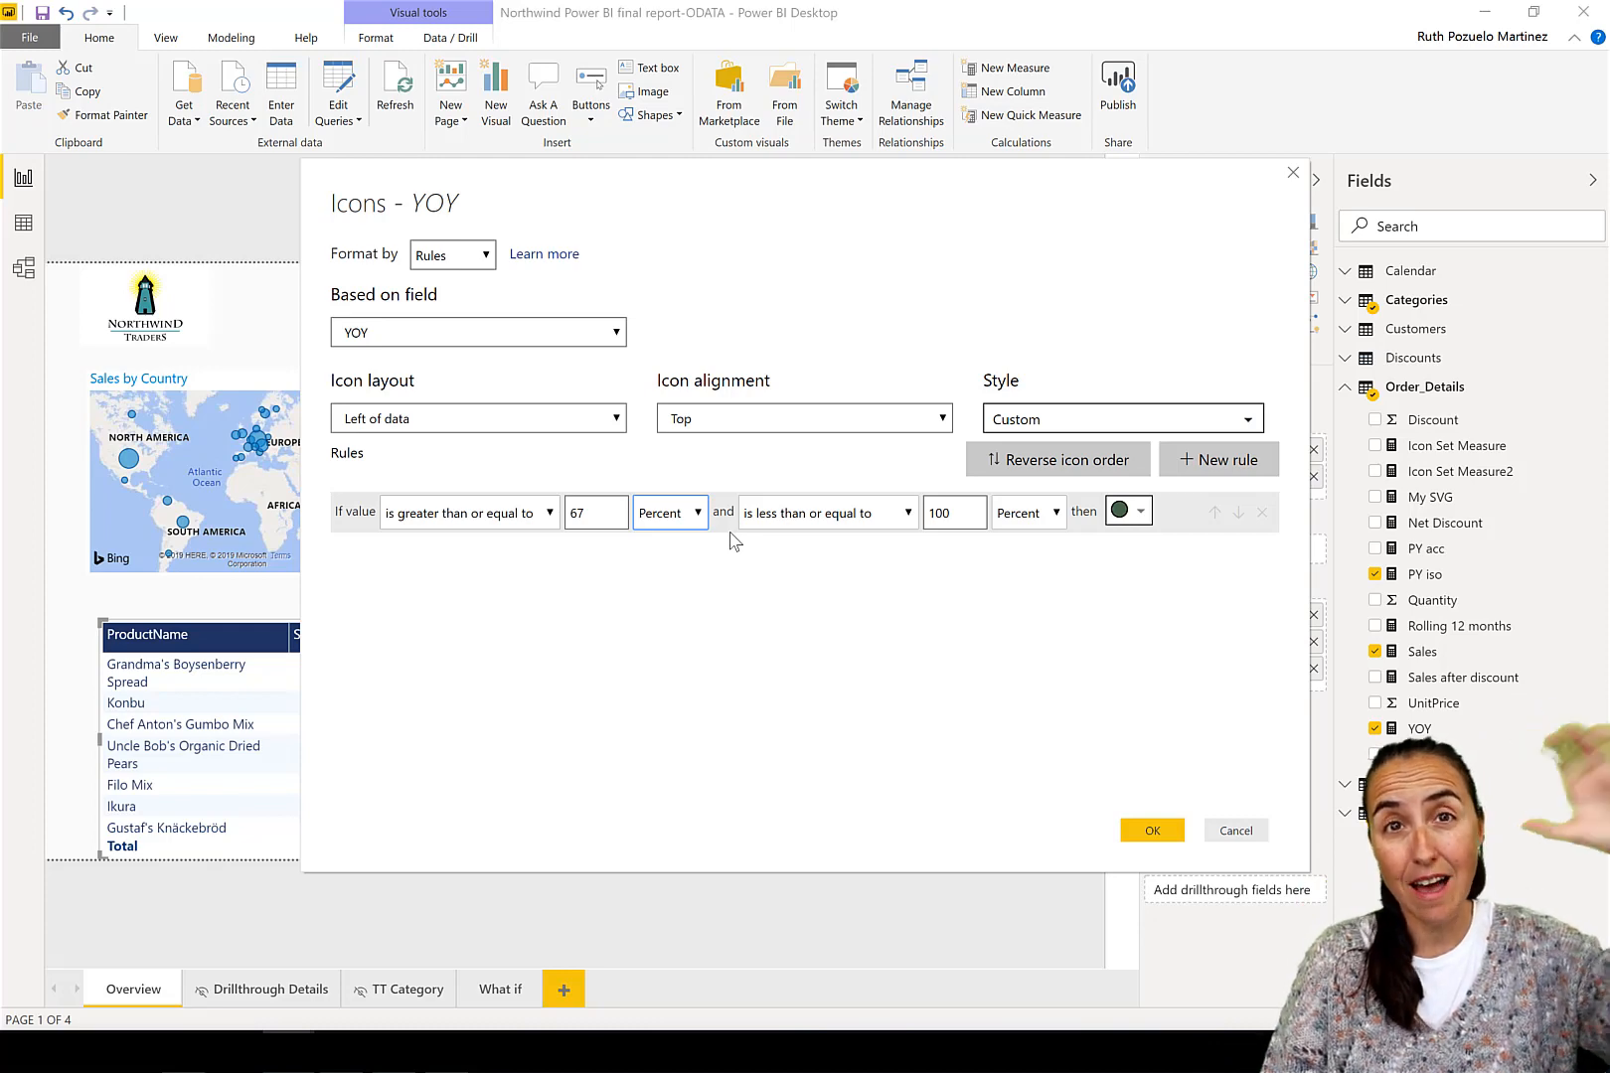
pyautogui.moveTo(1313, 851)
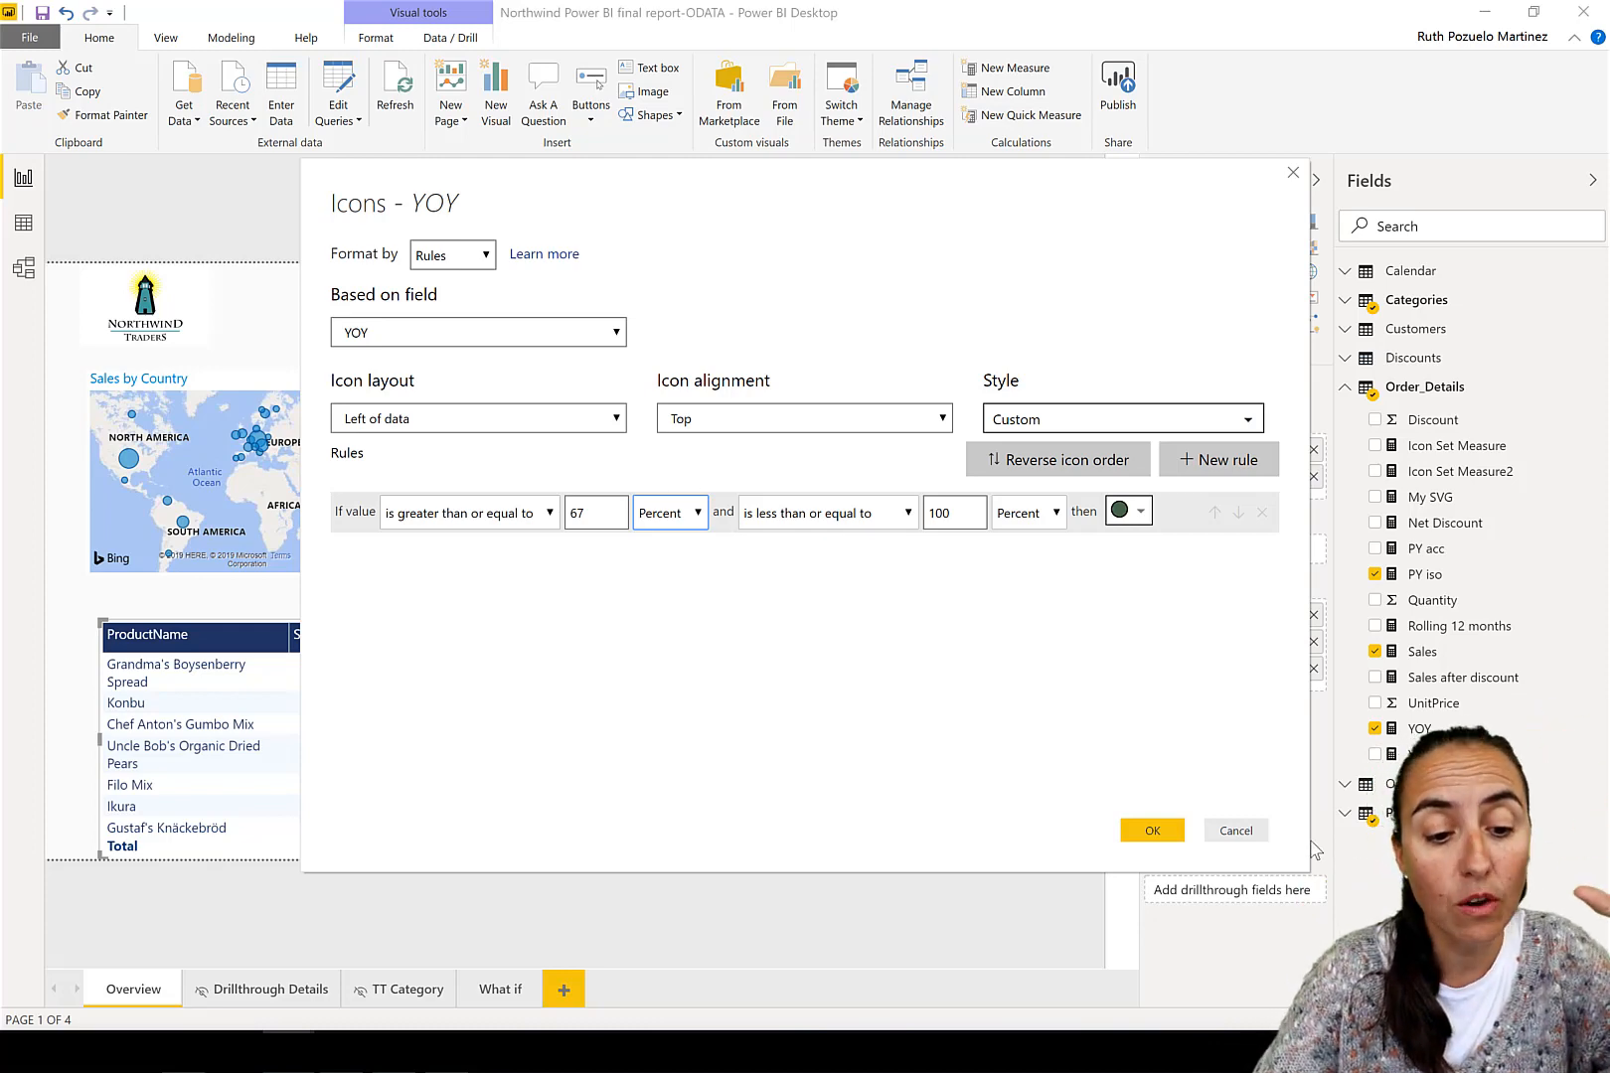
pyautogui.click(1151, 831)
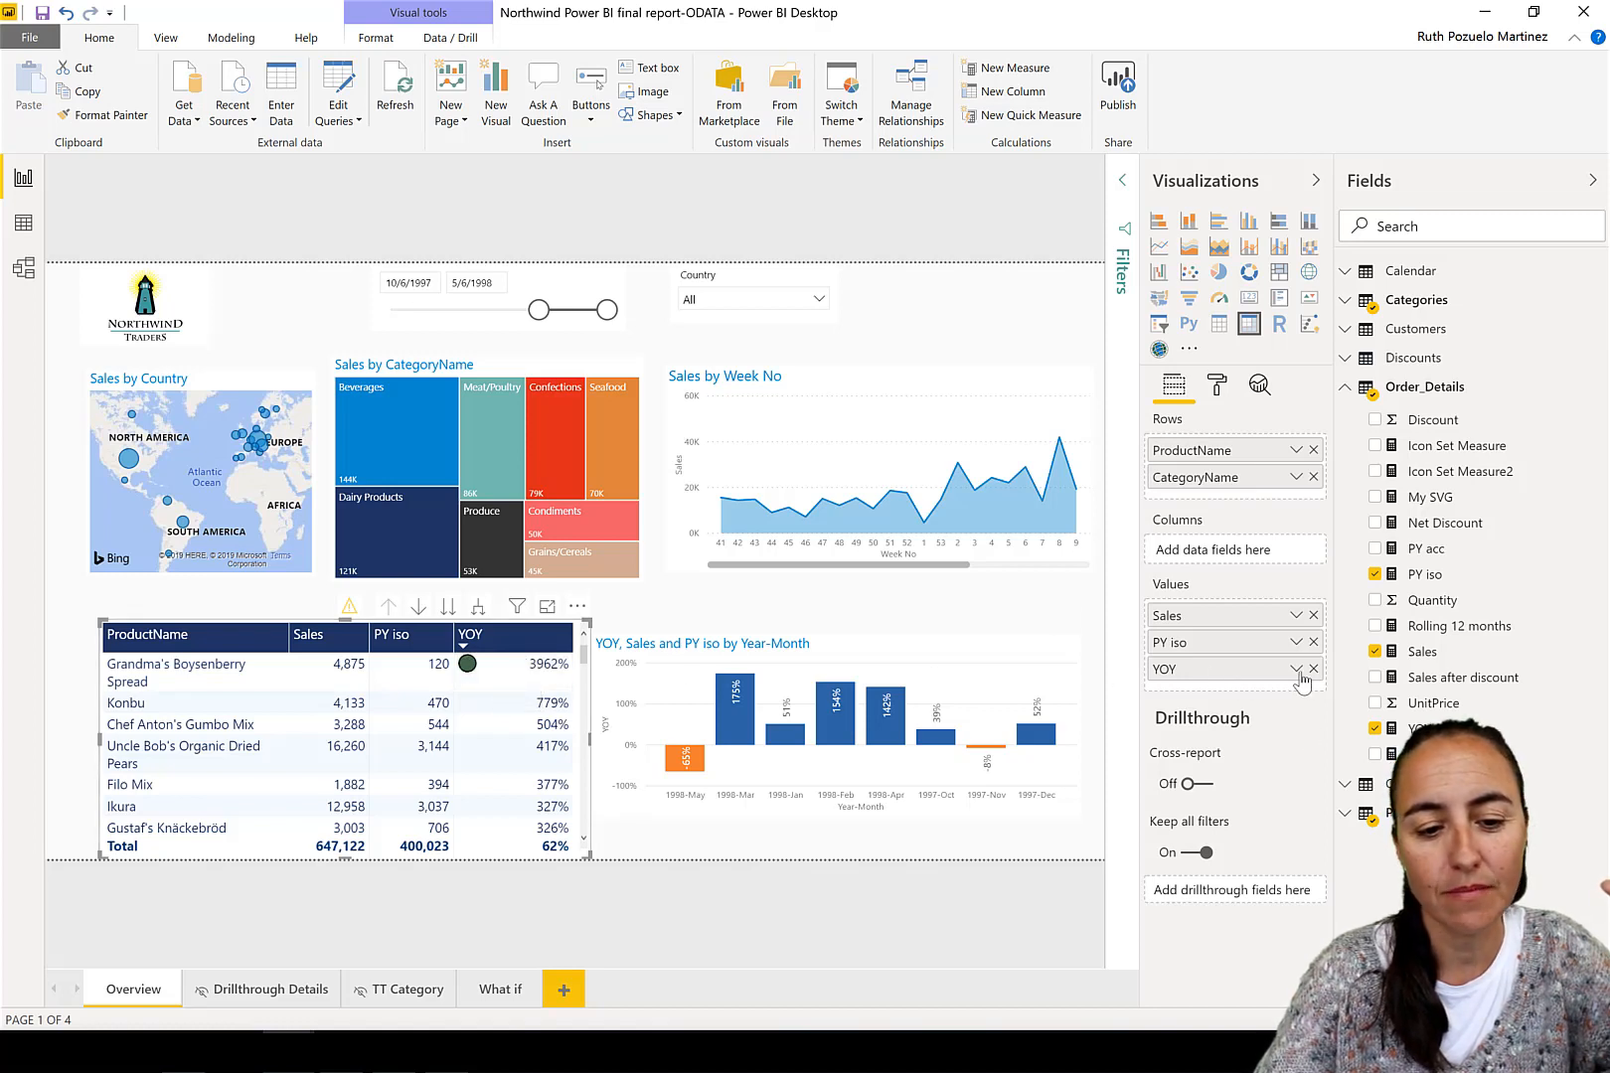
# - Reopen the YOY icon rule and measure both of its bounds as Number instead of Percent
pyautogui.click(1302, 668)
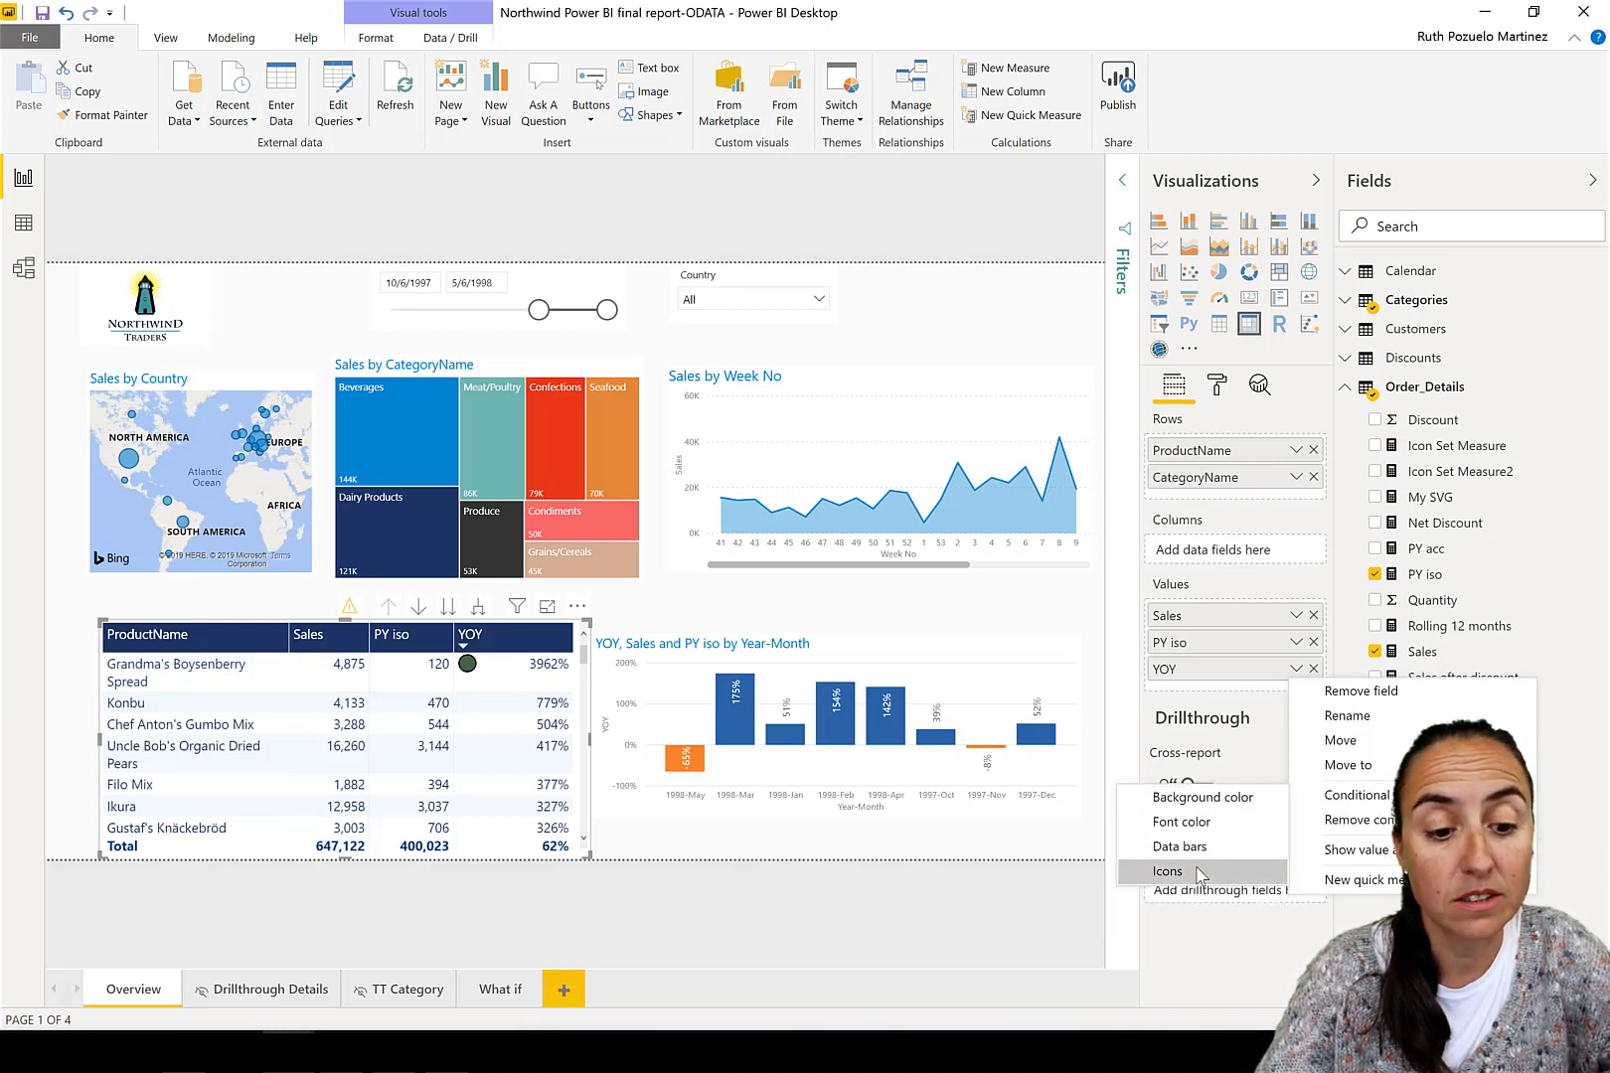
pyautogui.click(1166, 870)
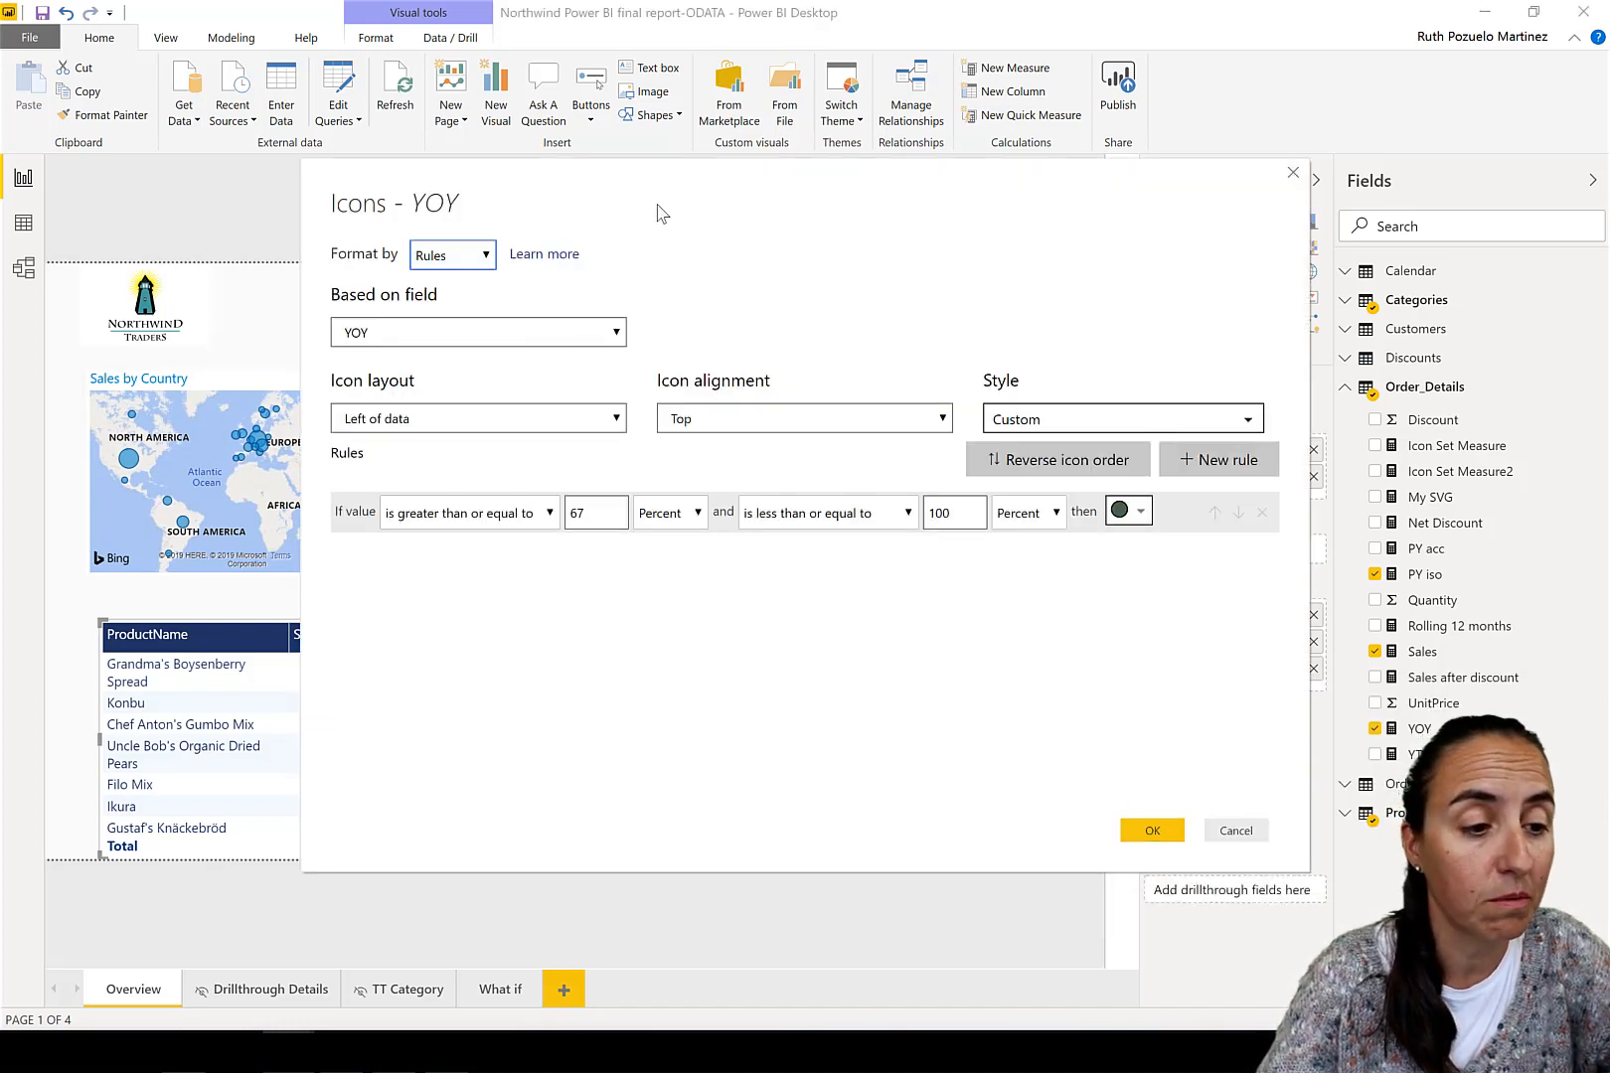
pyautogui.moveTo(998, 211)
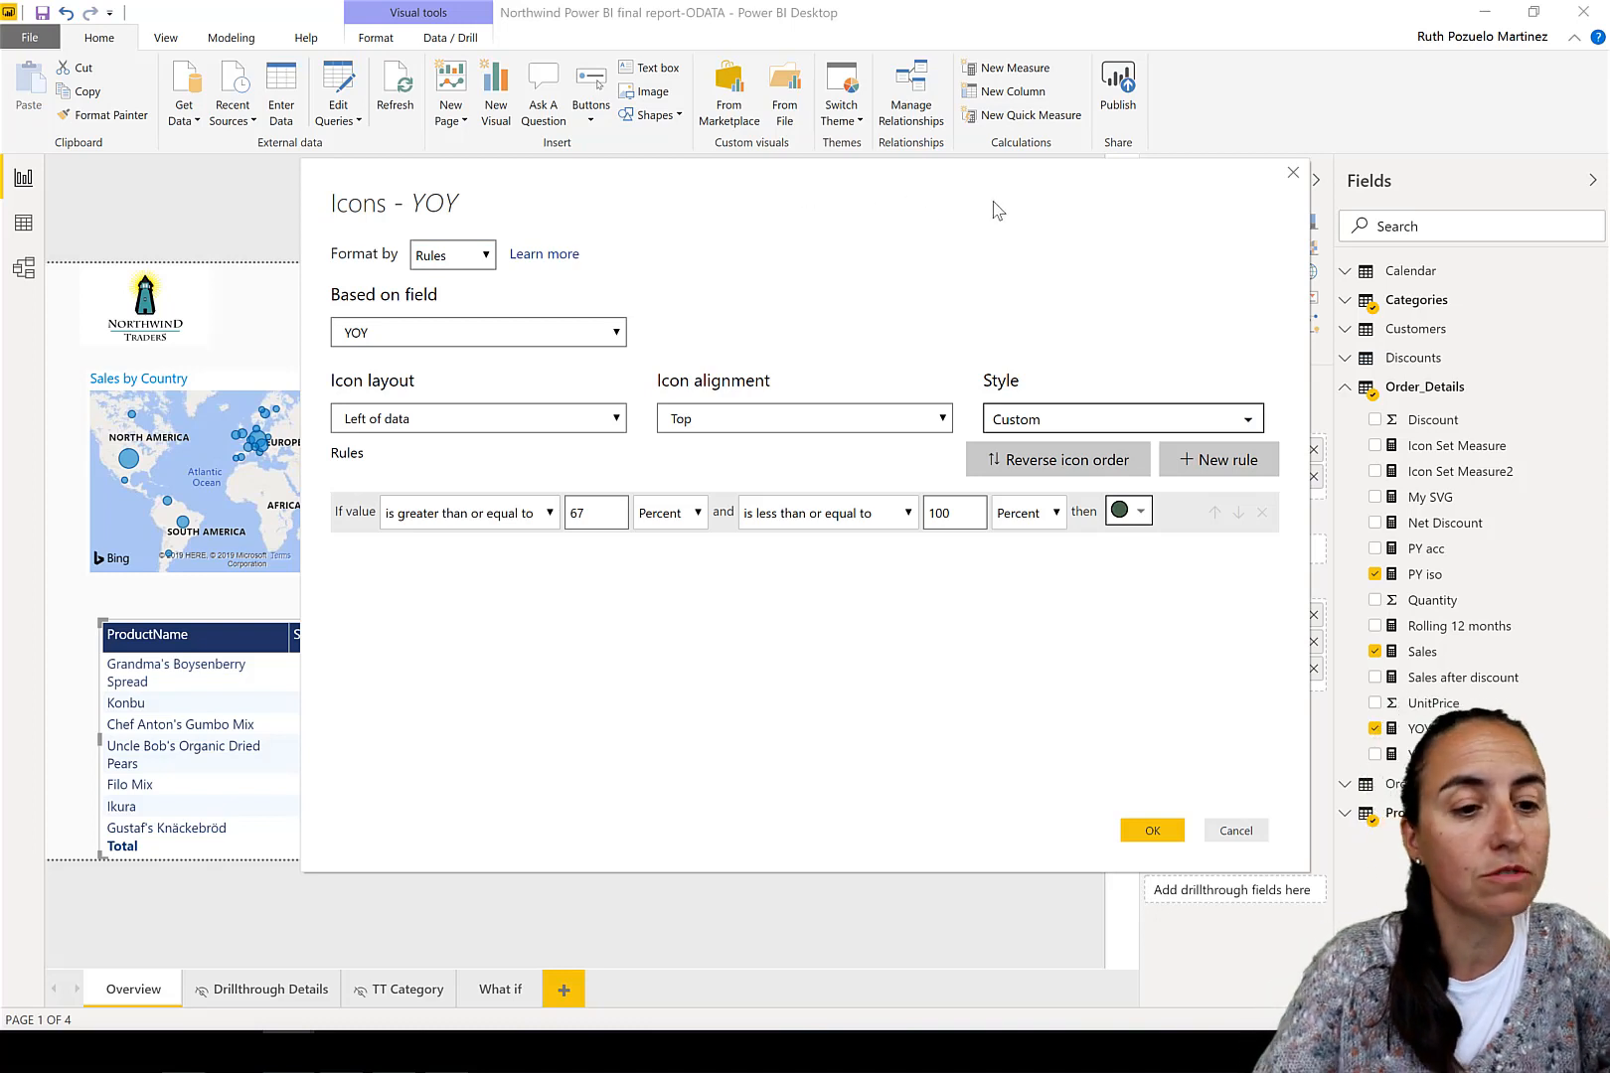
pyautogui.click(668, 513)
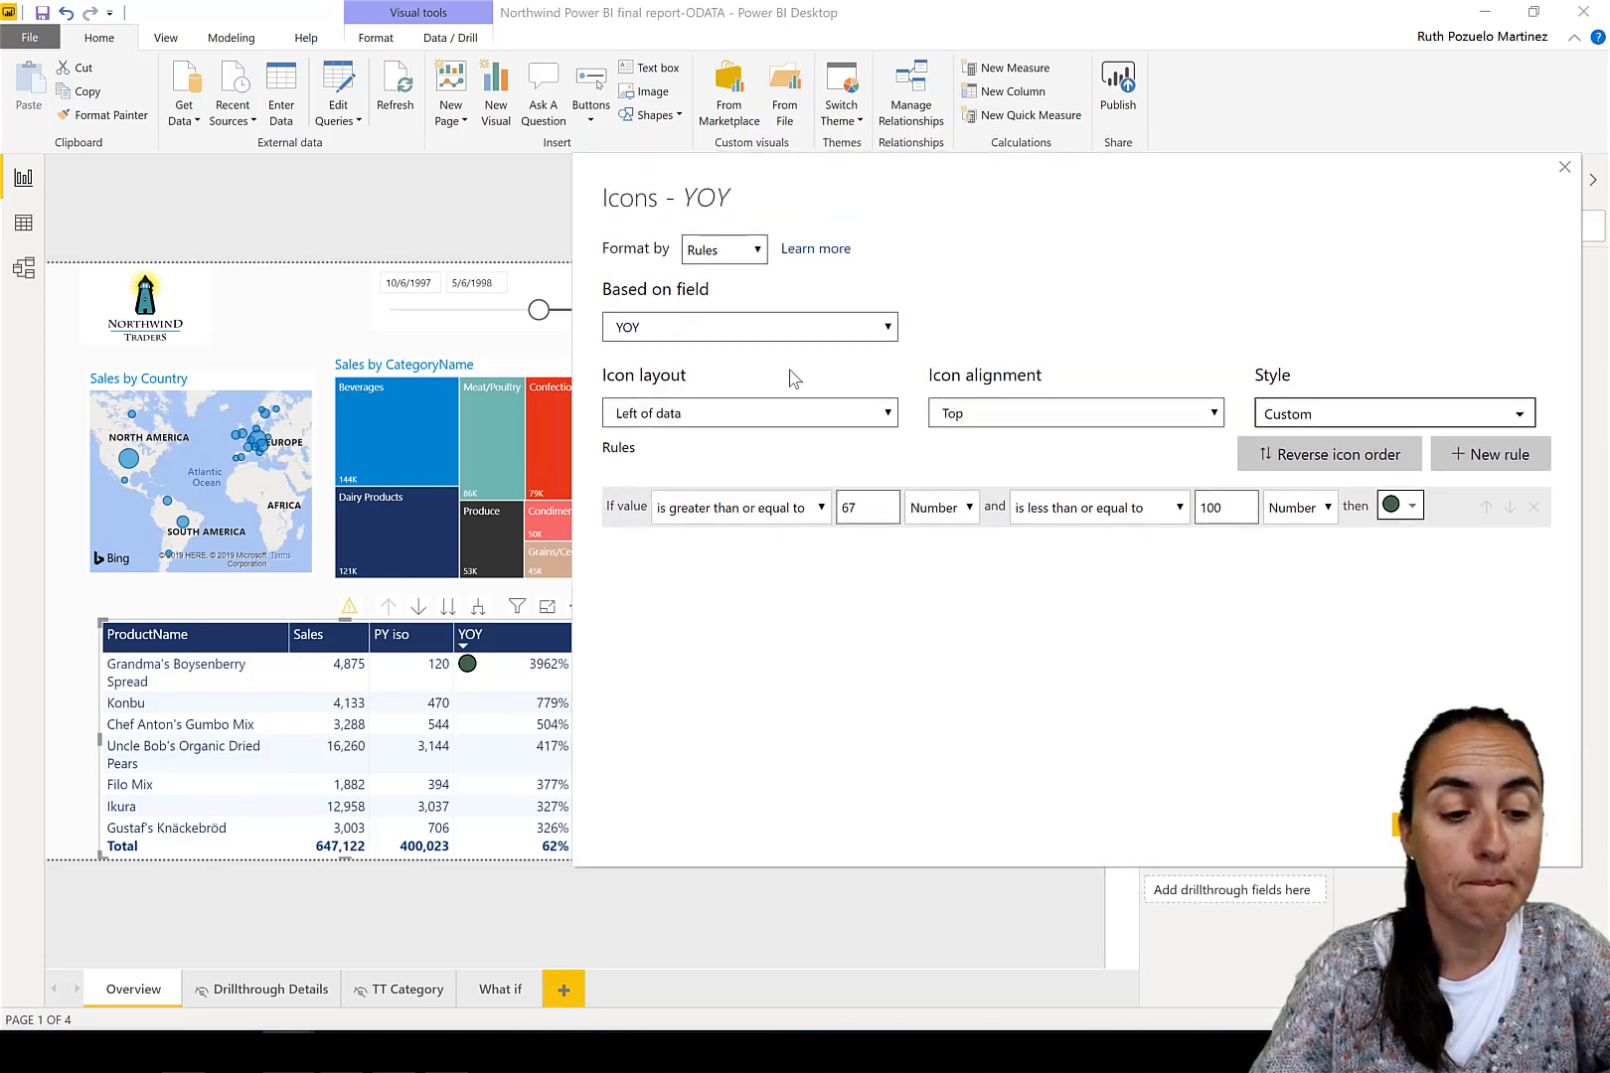
# - Set the green-circle rule to span YOY from 0.9 up to a very large number
pyautogui.click(867, 507)
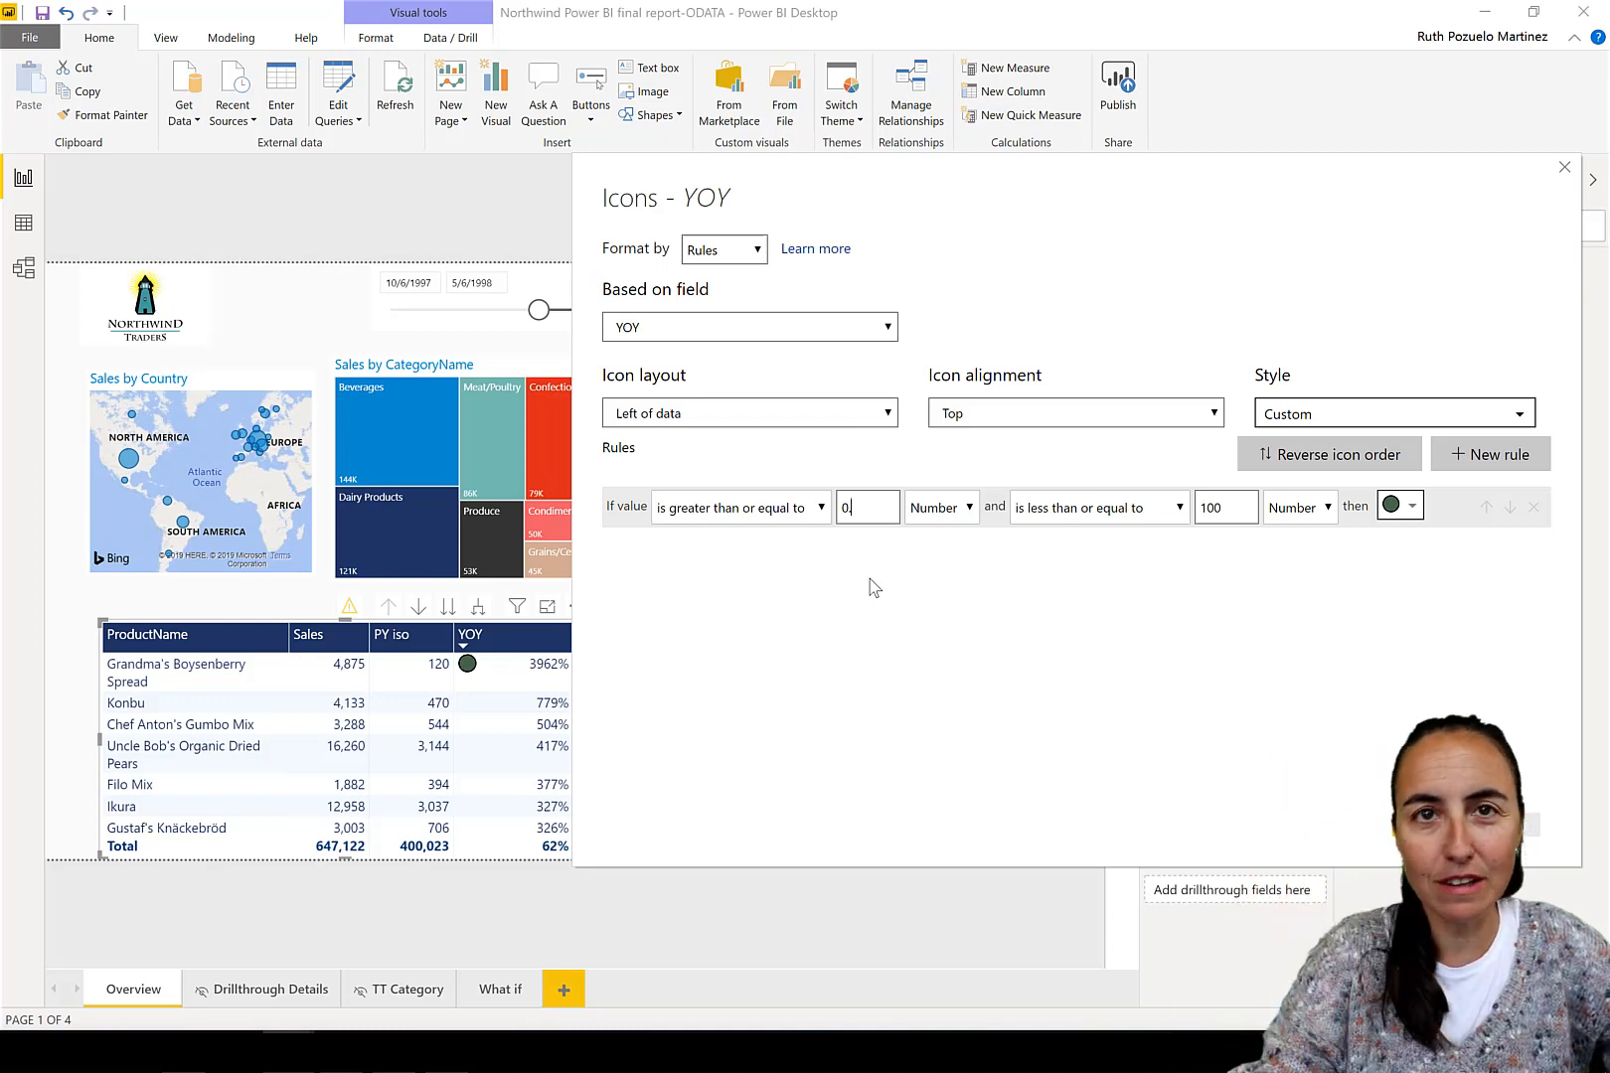
pyautogui.write('0.90')
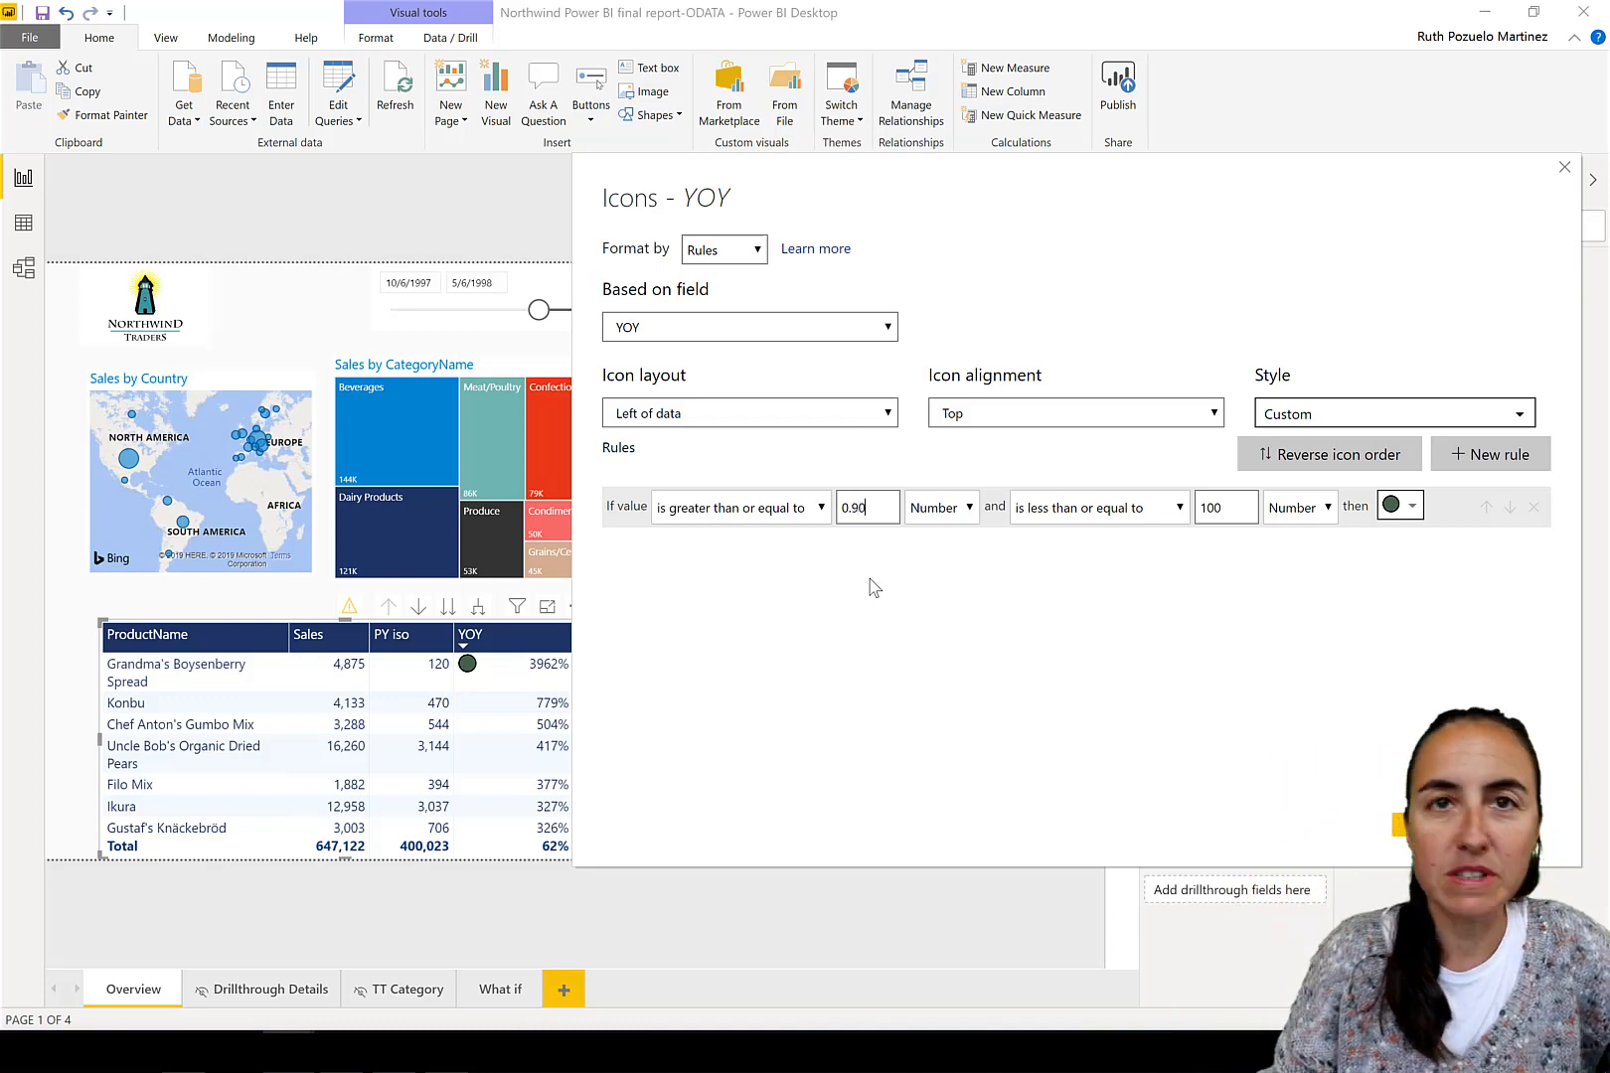
pyautogui.press('Backspace')
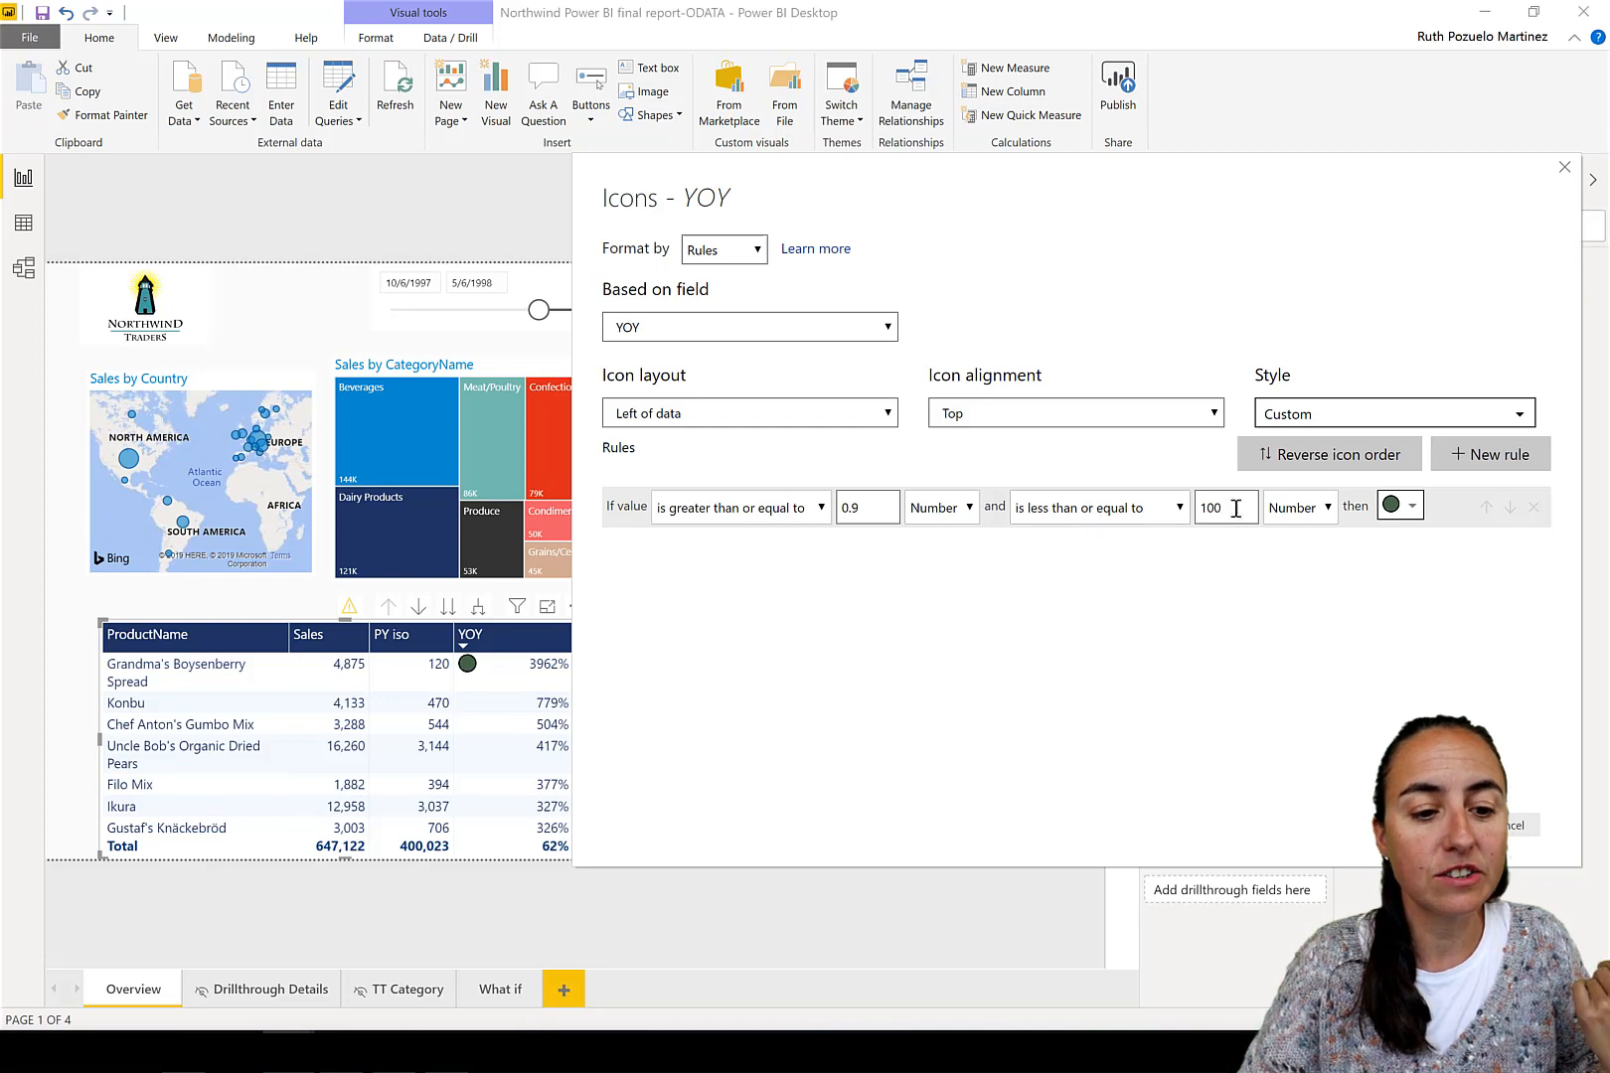
pyautogui.tripleClick(1224, 506)
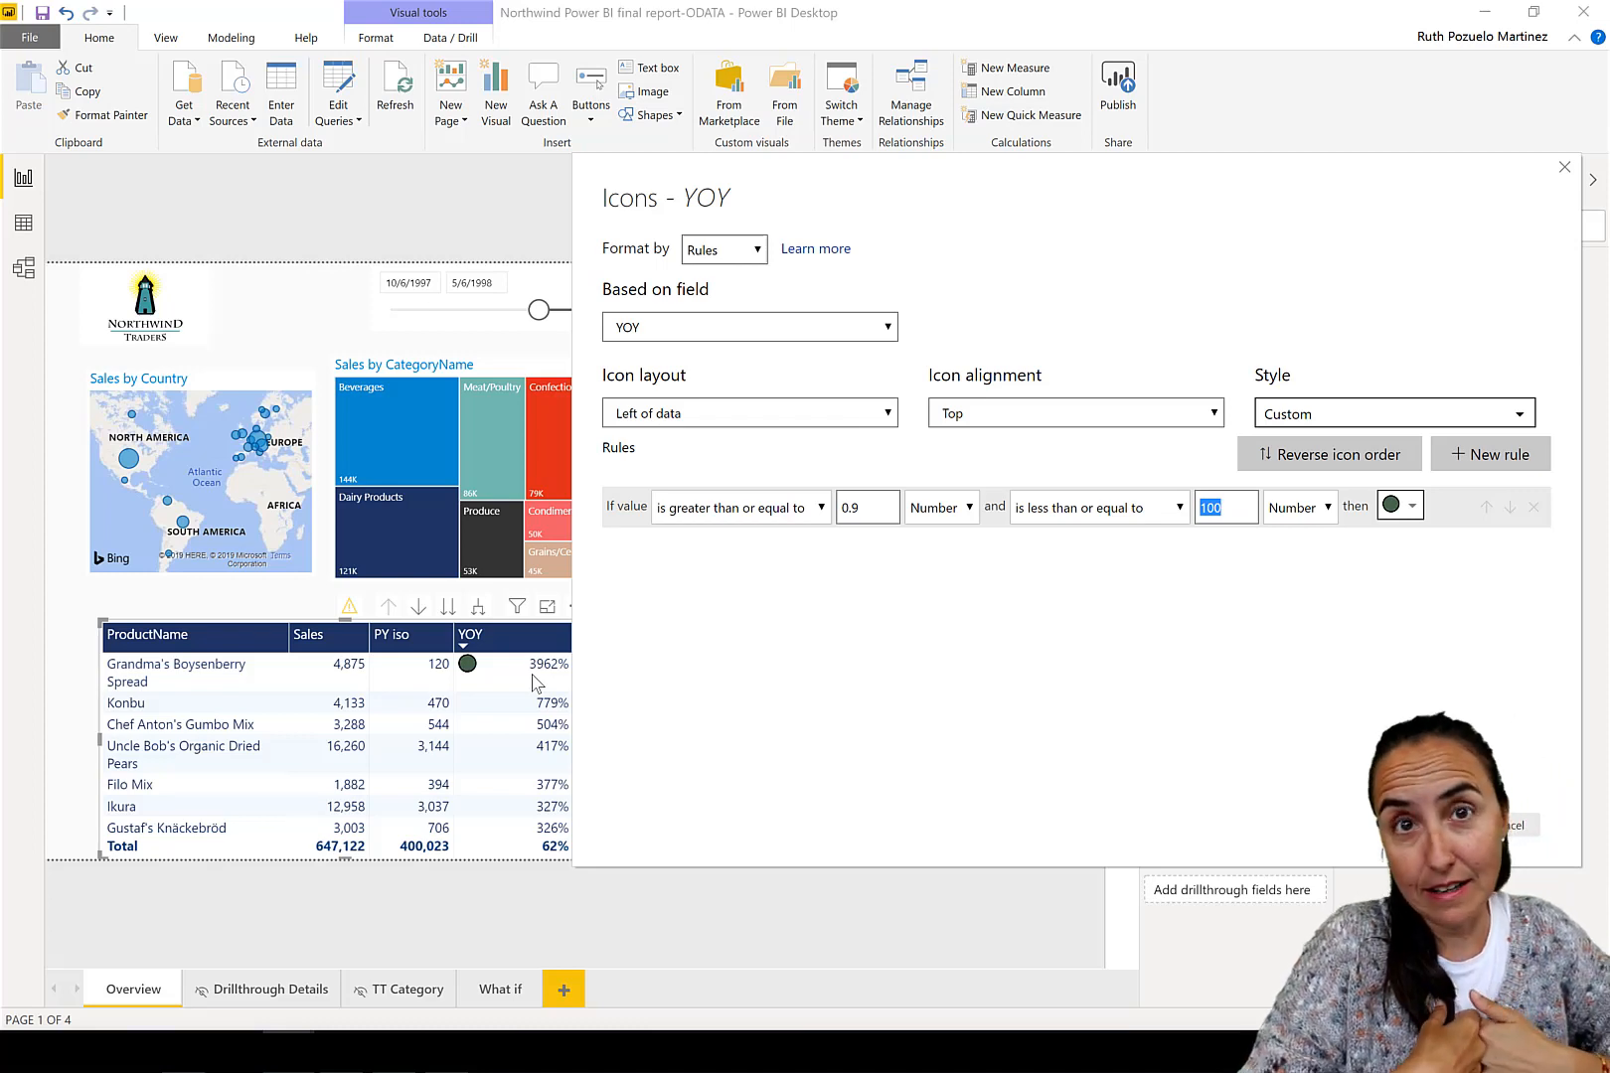
pyautogui.write('100000')
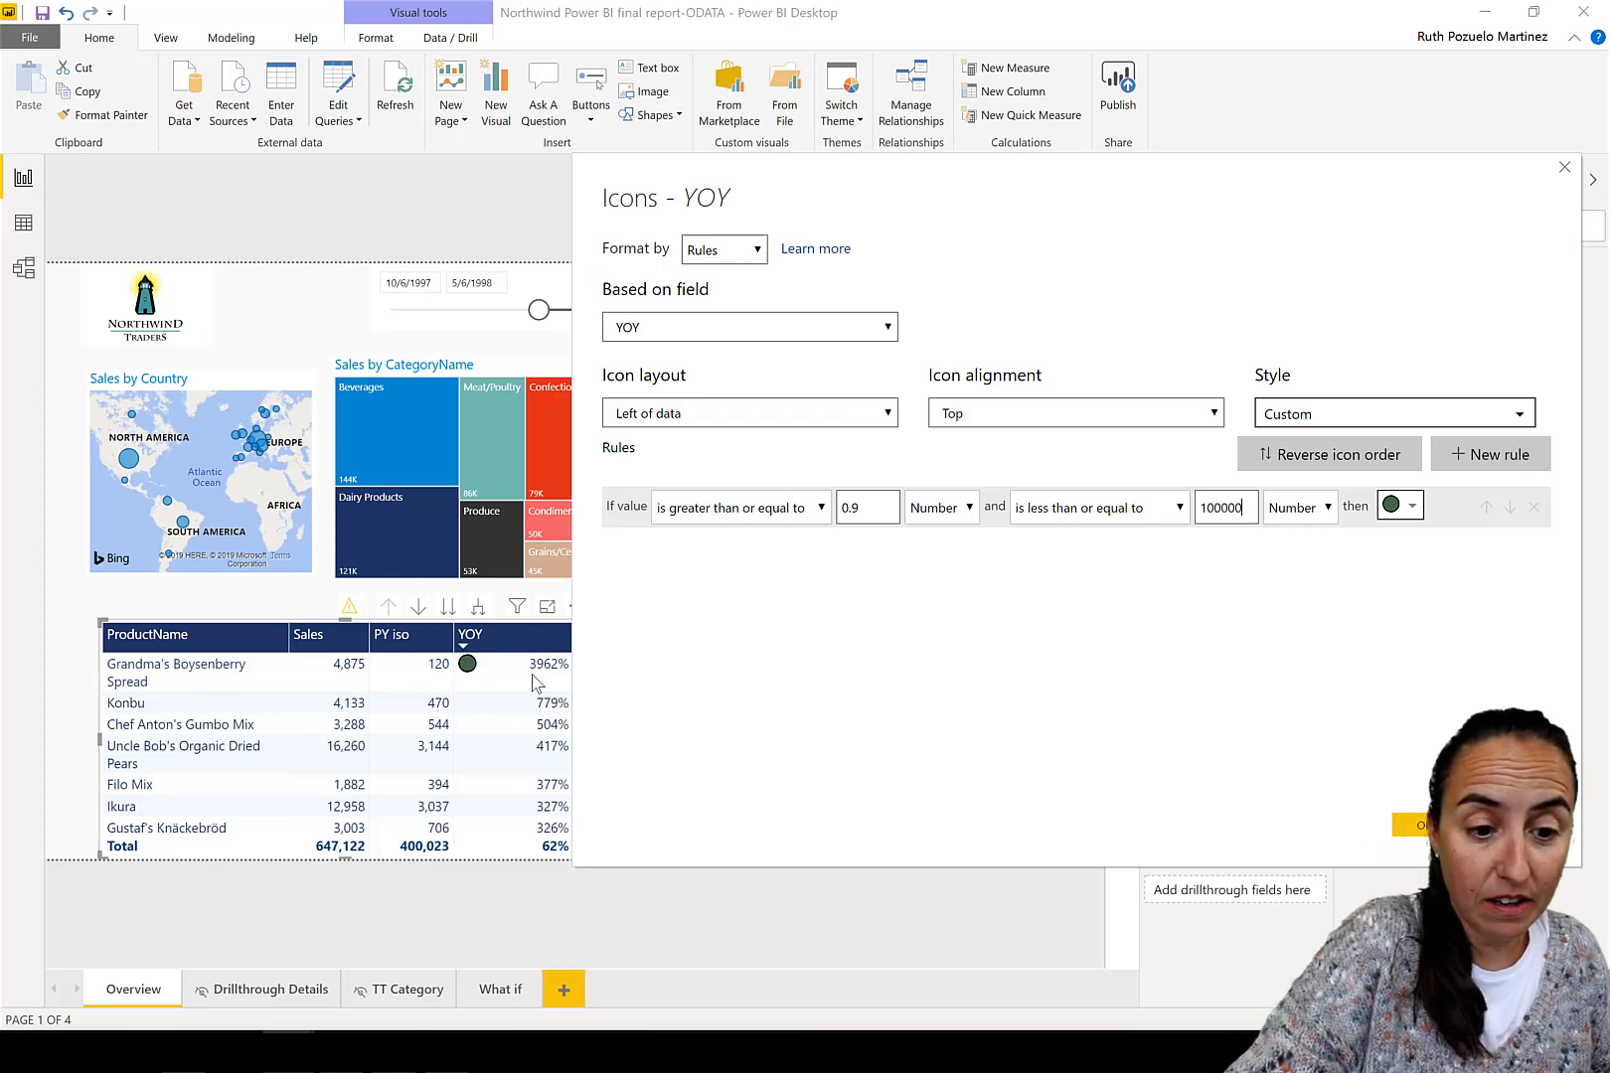
pyautogui.write('00000000')
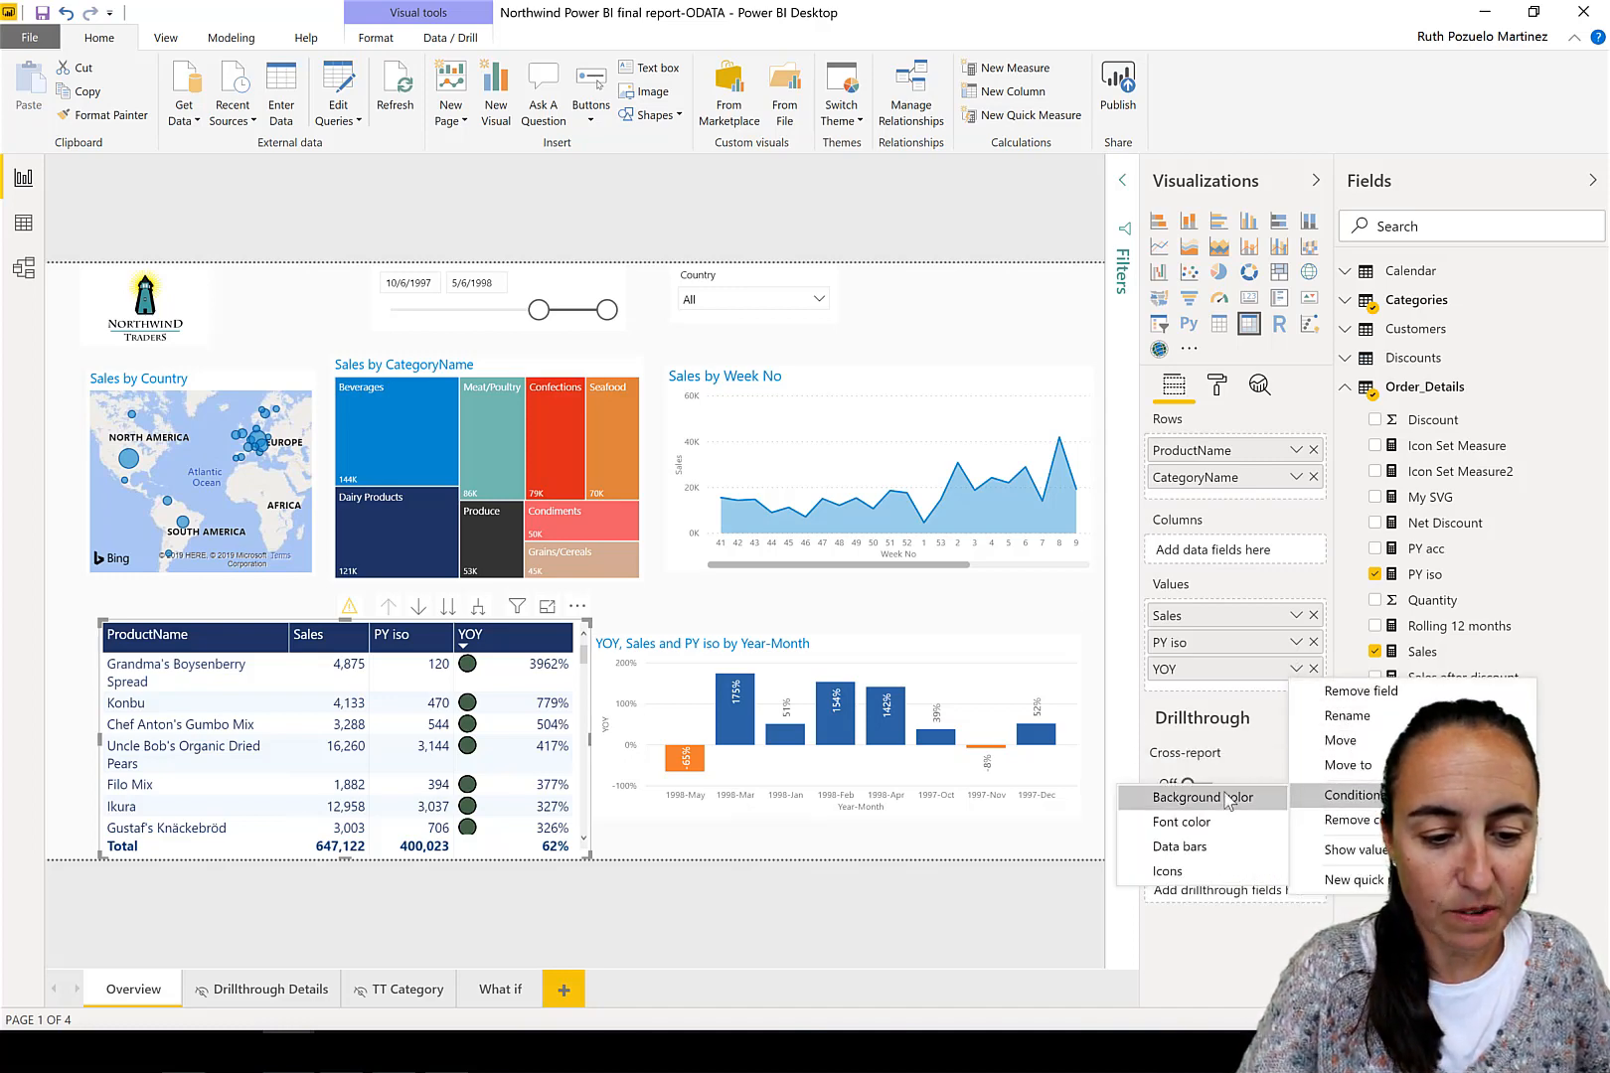
# - Clear the rule's upper bound so the circle covers every YOY value from 0.9 upward, and apply it
pyautogui.click(1167, 870)
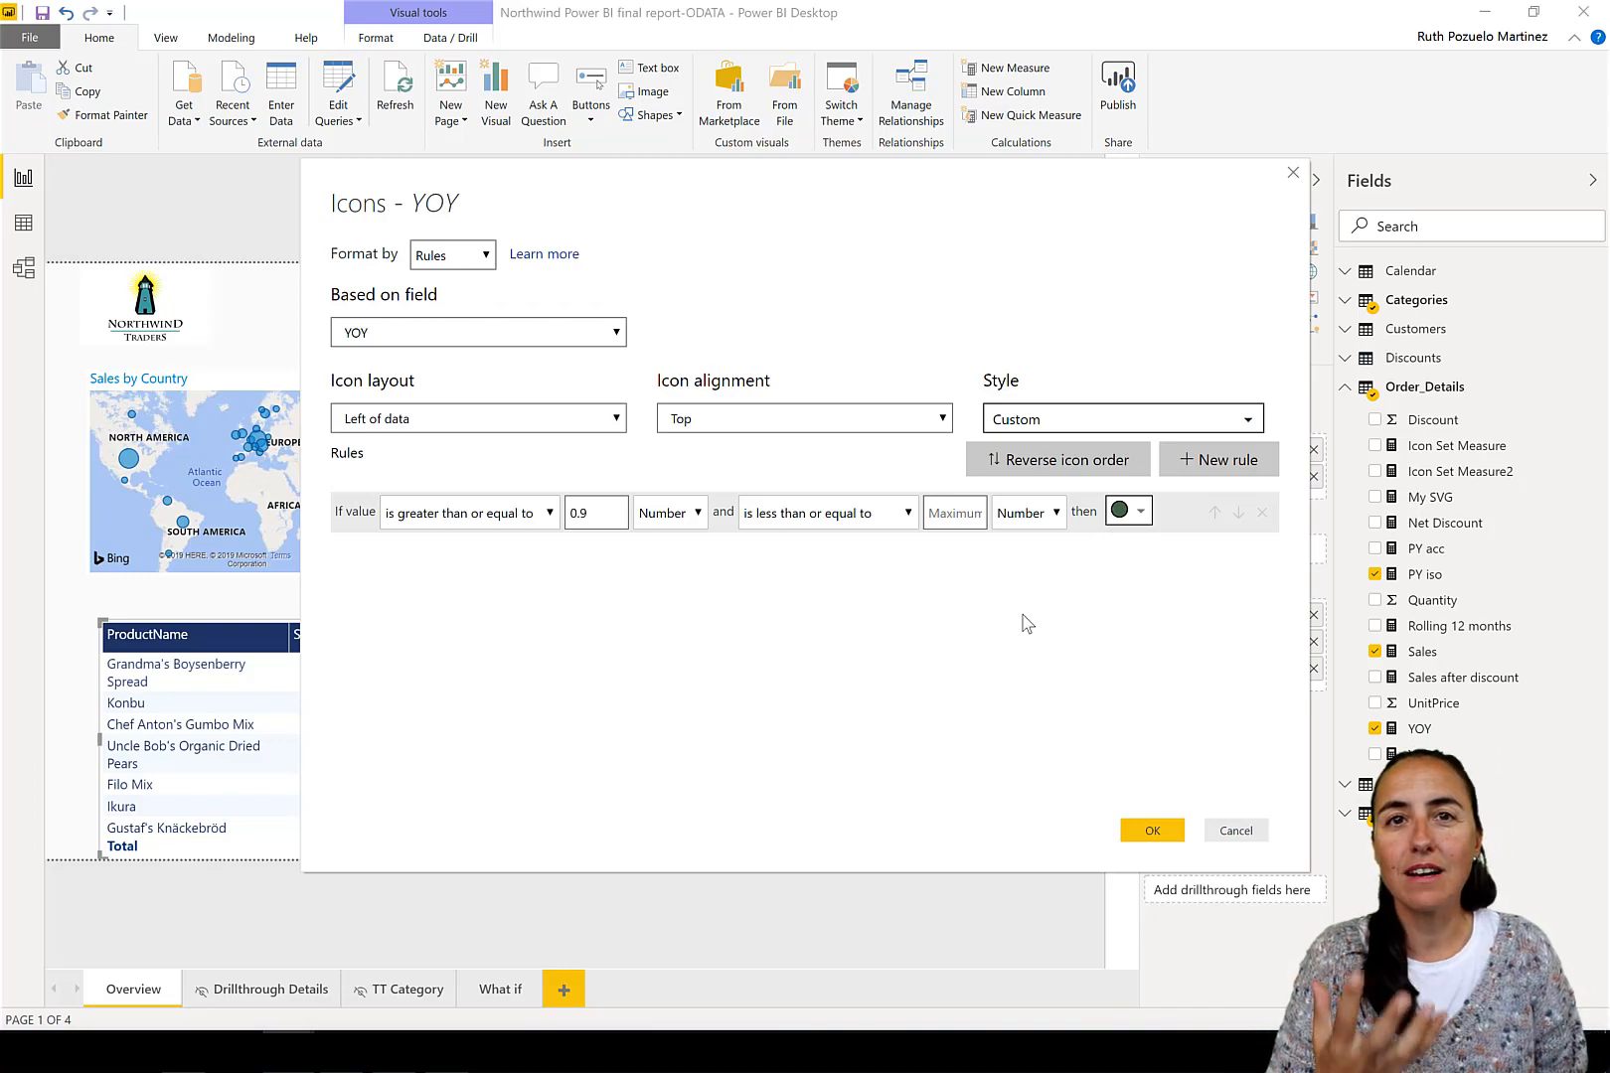
pyautogui.moveTo(932, 588)
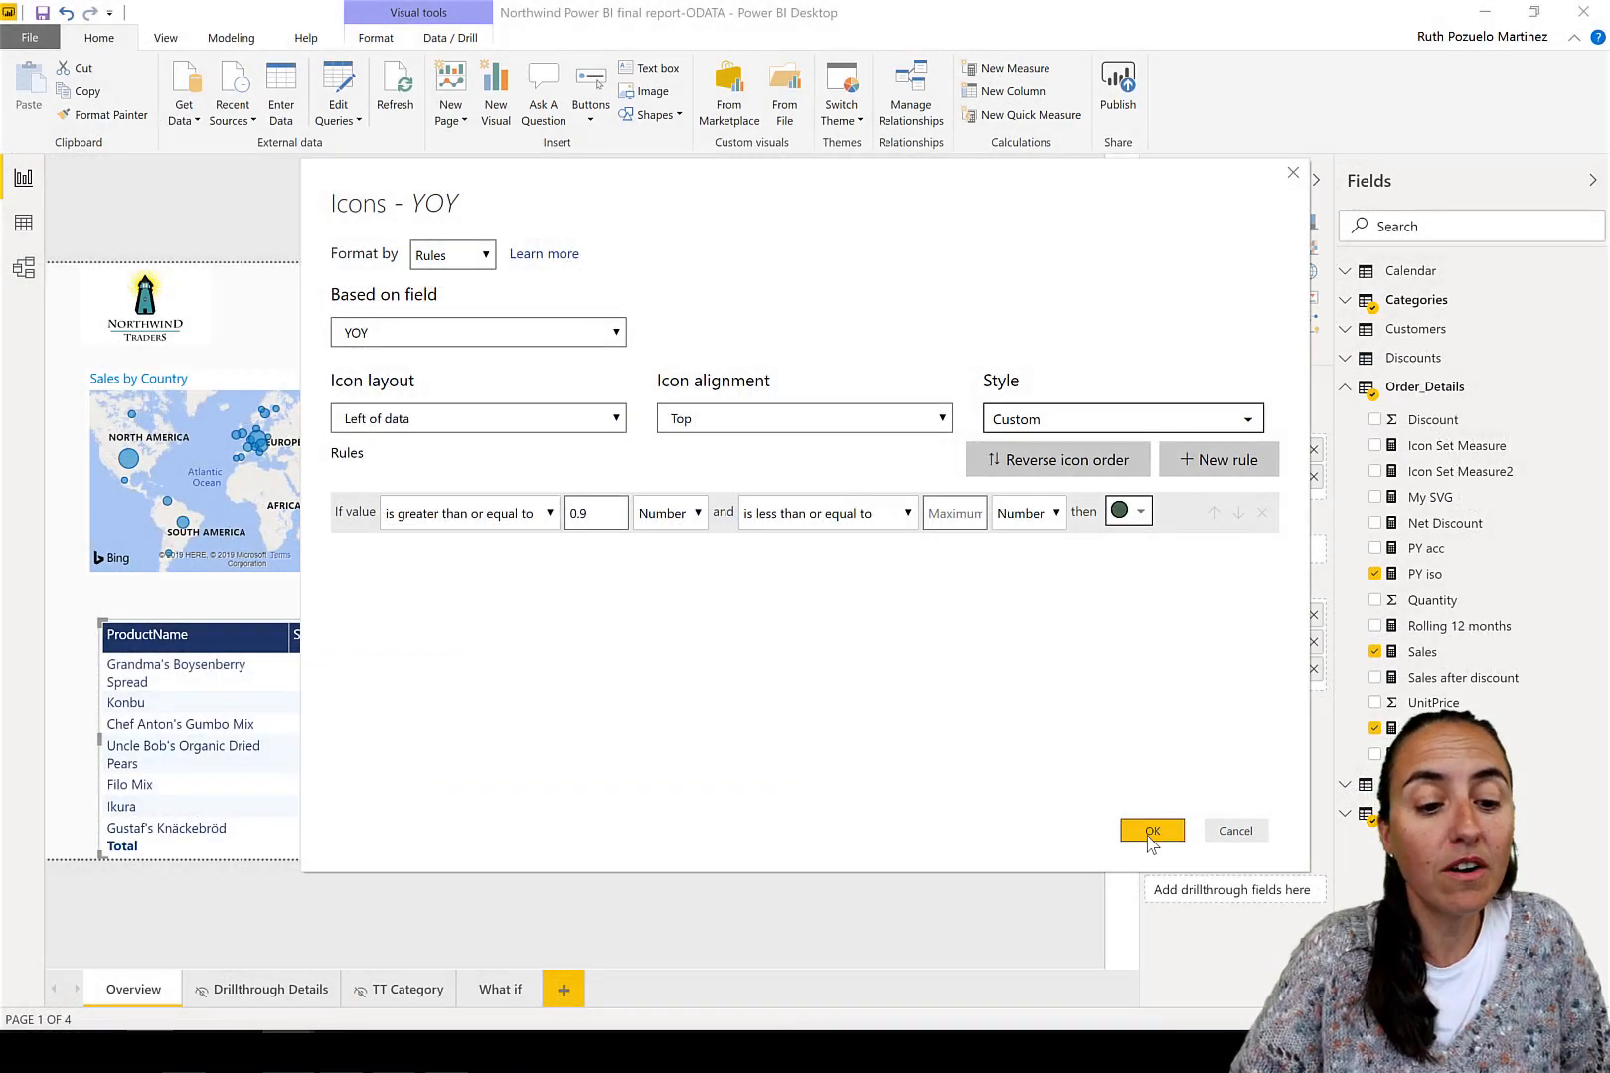
pyautogui.click(1151, 830)
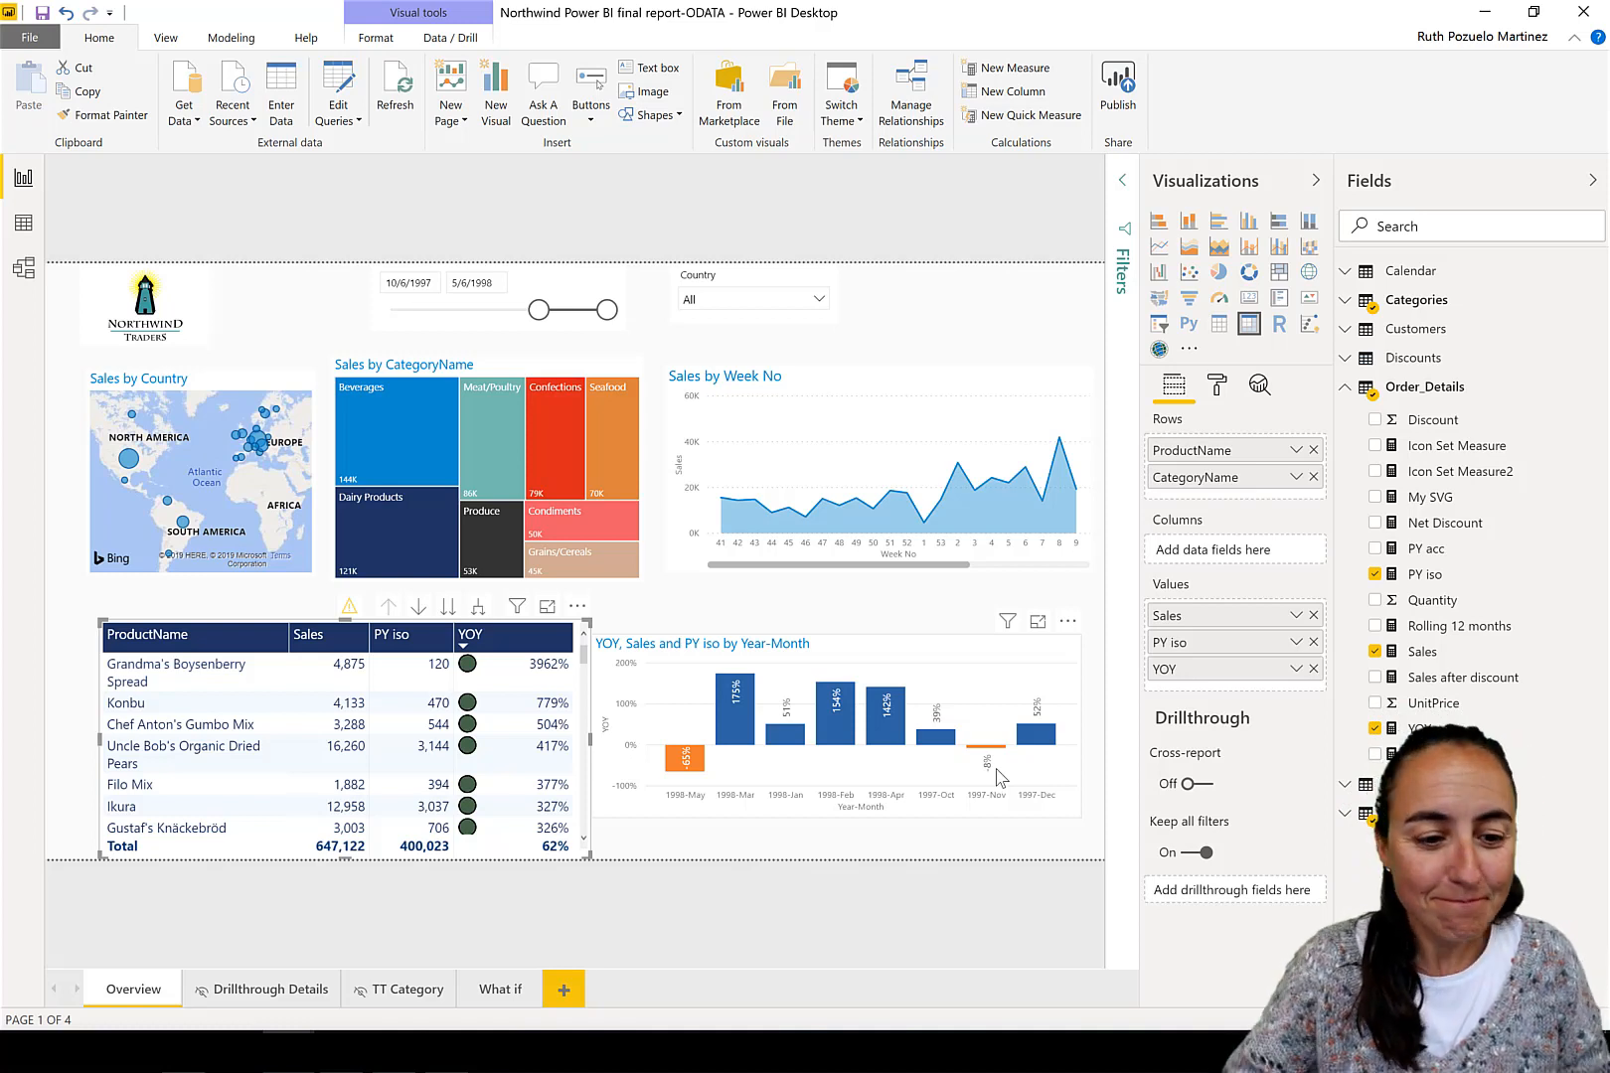
pyautogui.click(1217, 385)
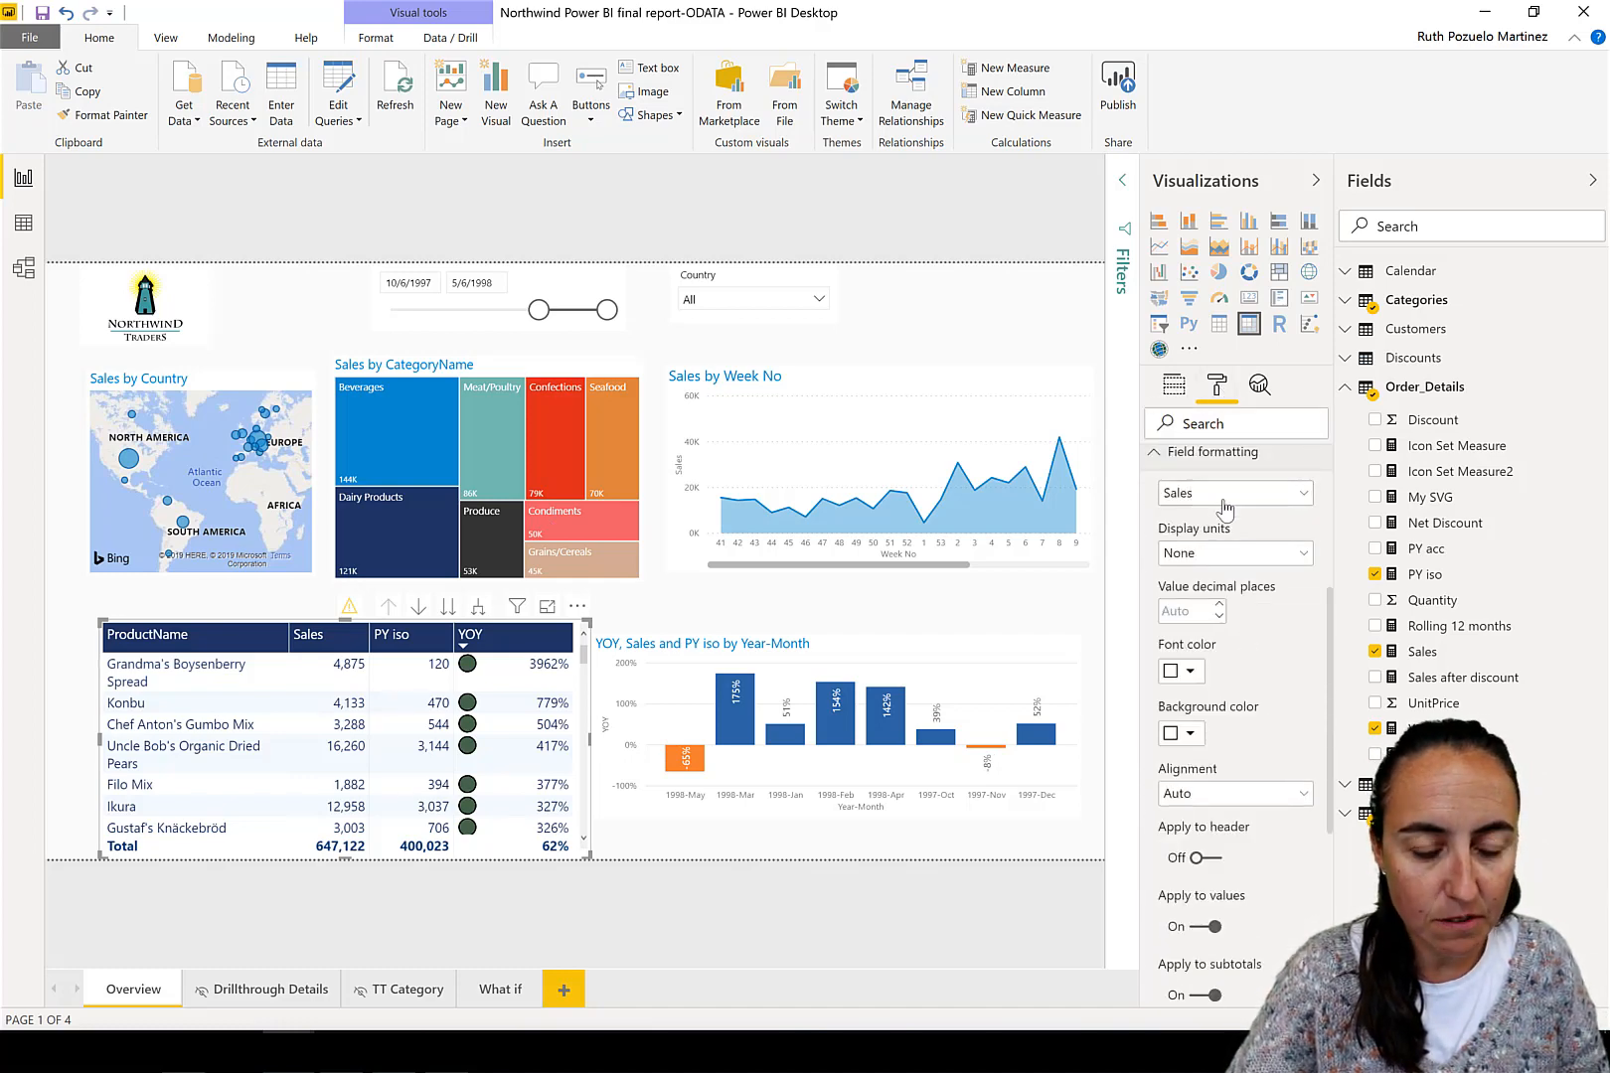
pyautogui.click(1234, 493)
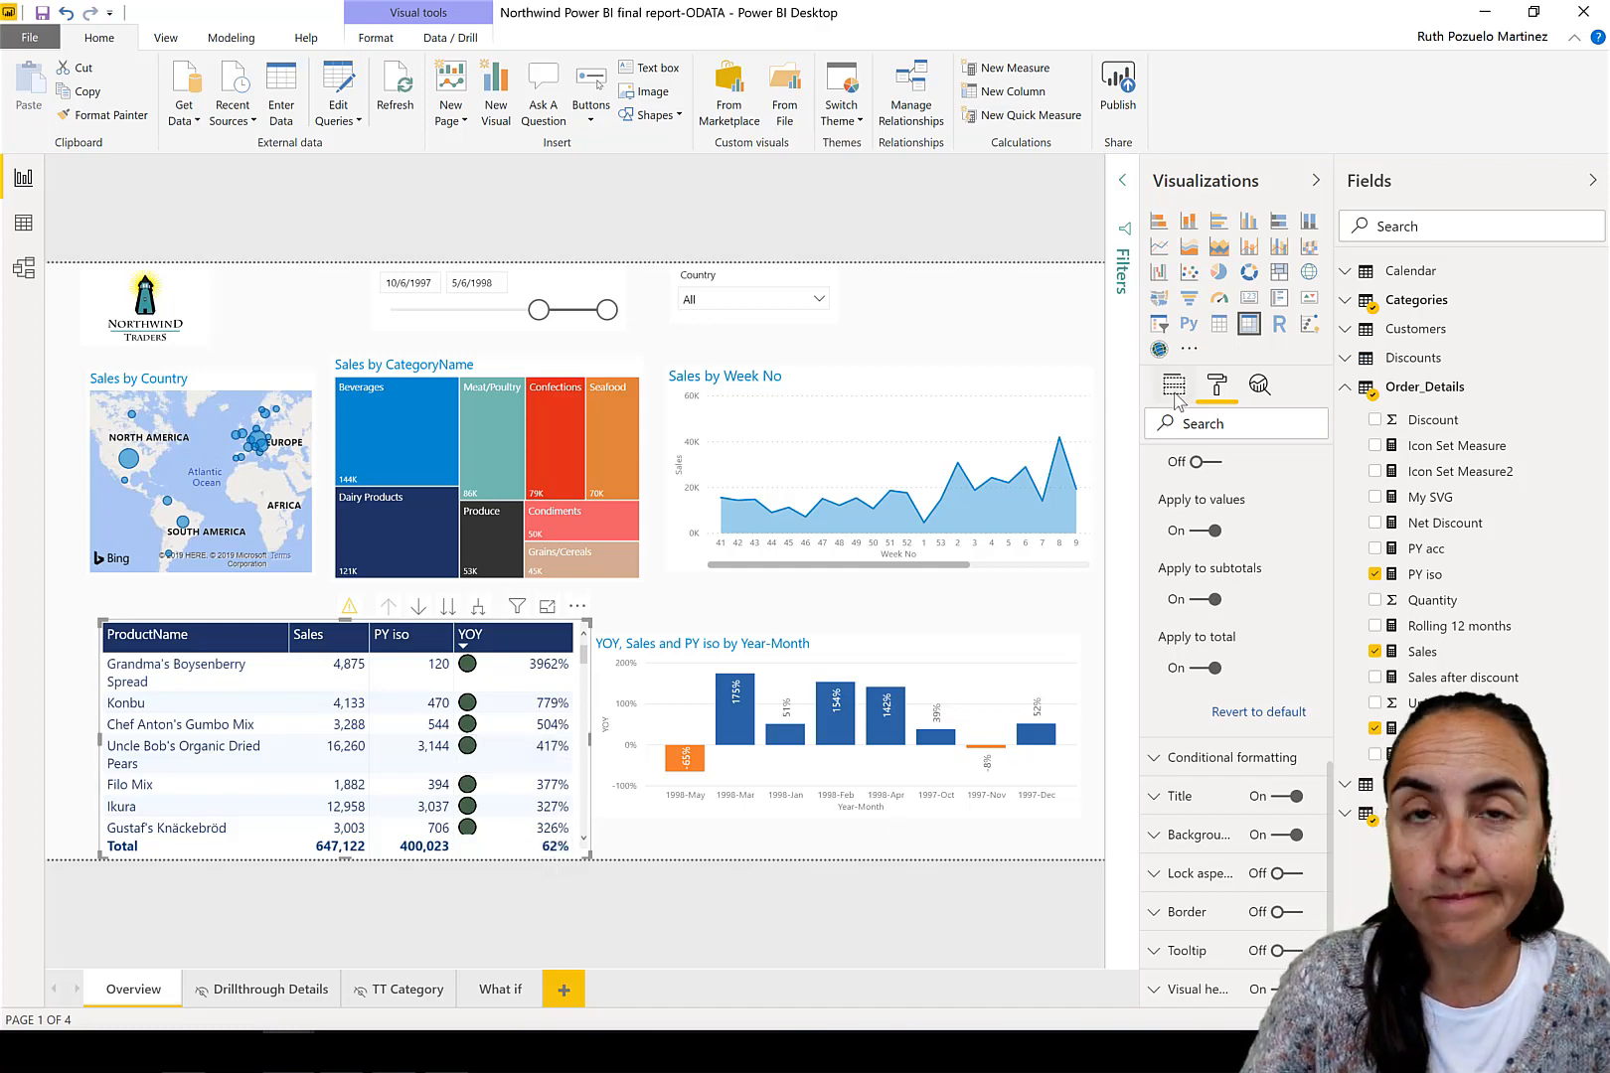
# - Reopen icon formatting for YOY and change the circle rule's lower bound to 0.6
pyautogui.click(1171, 385)
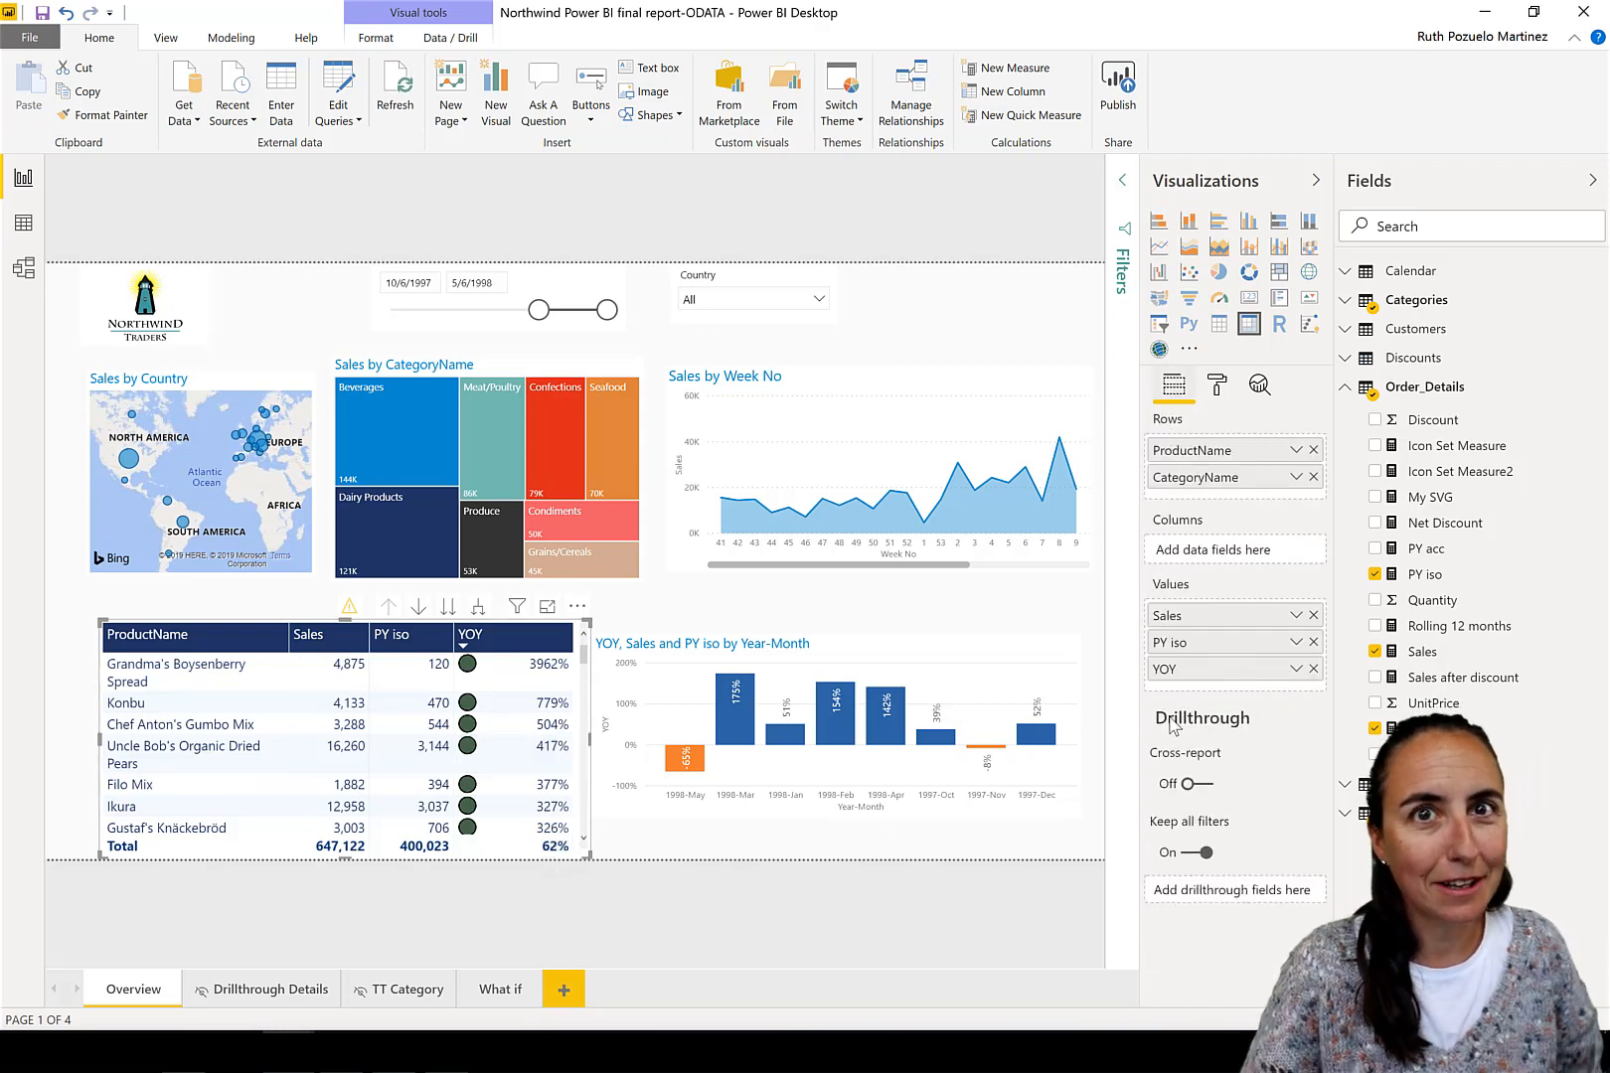
pyautogui.click(1314, 668)
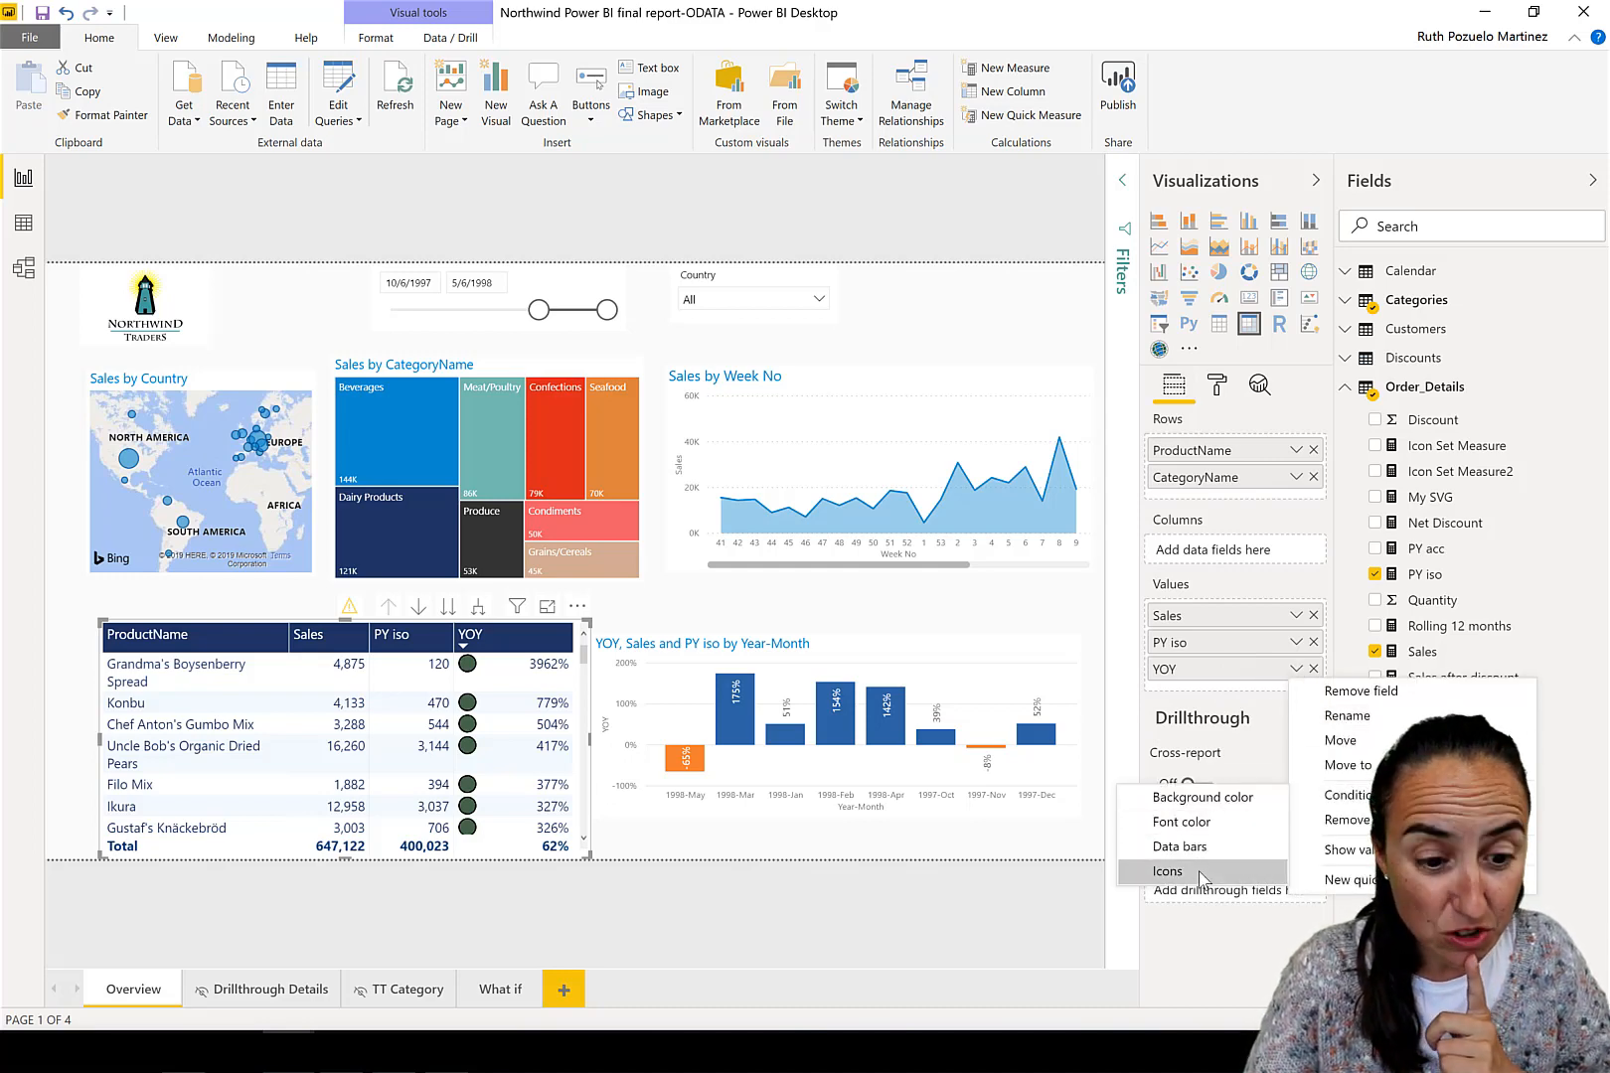
pyautogui.click(1166, 871)
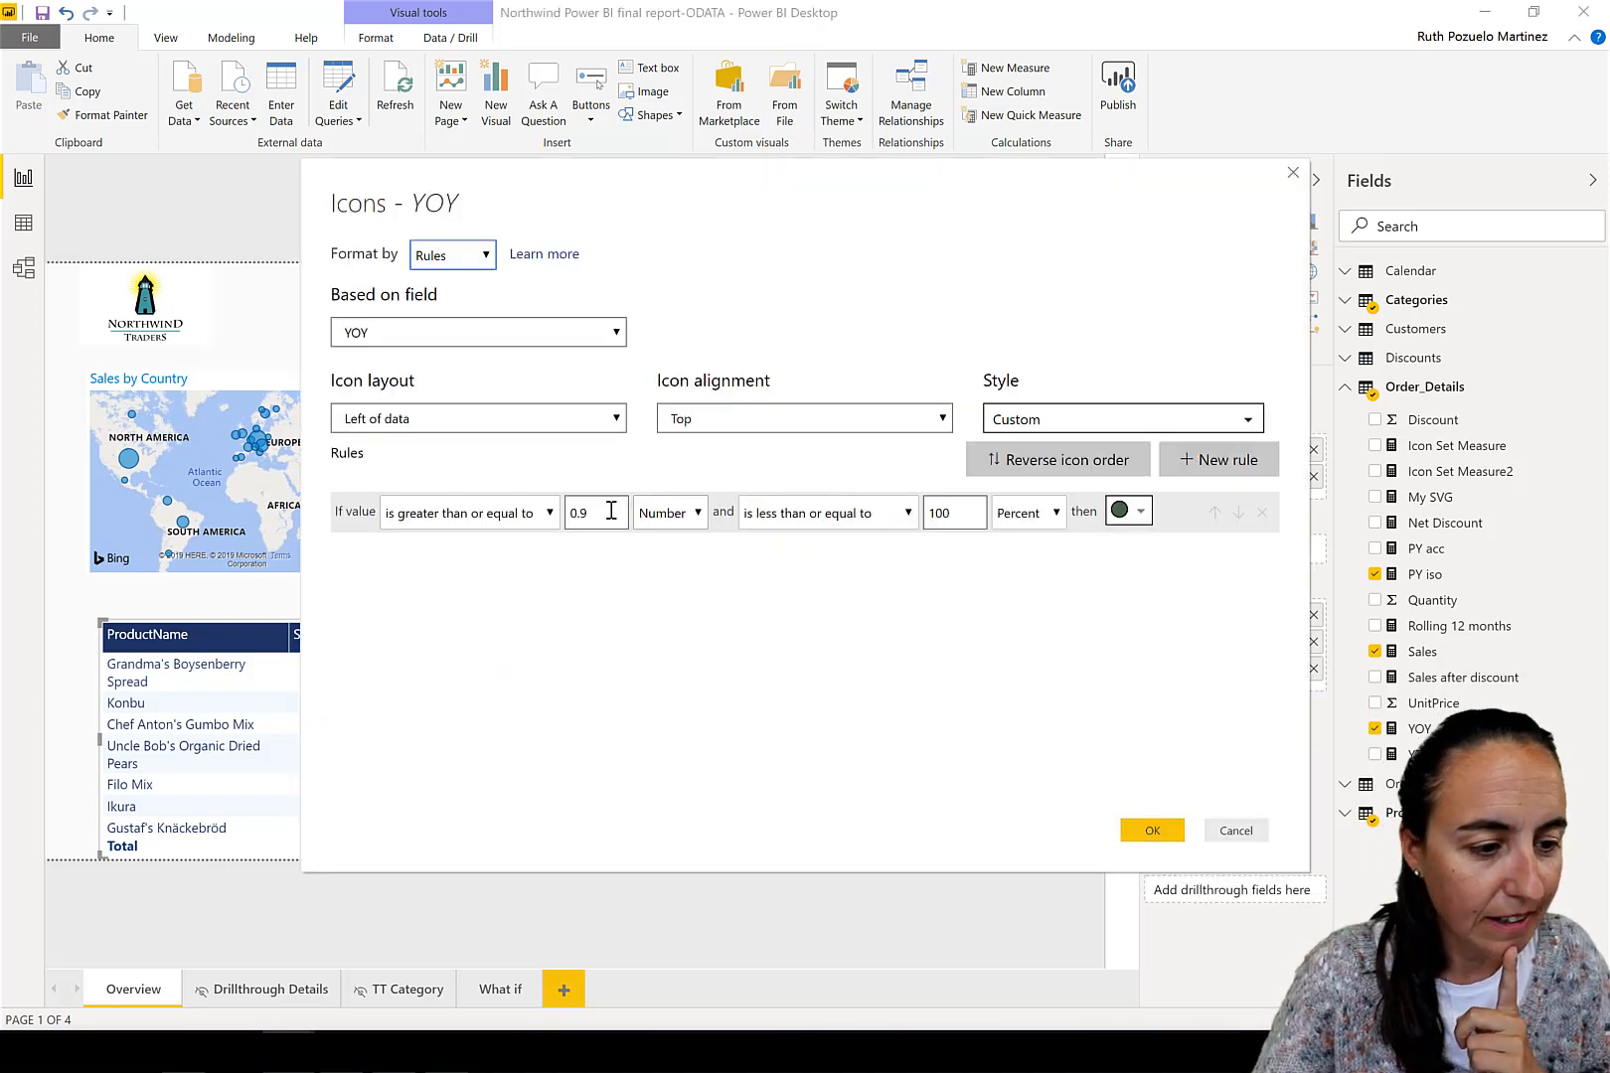
pyautogui.write('0.6')
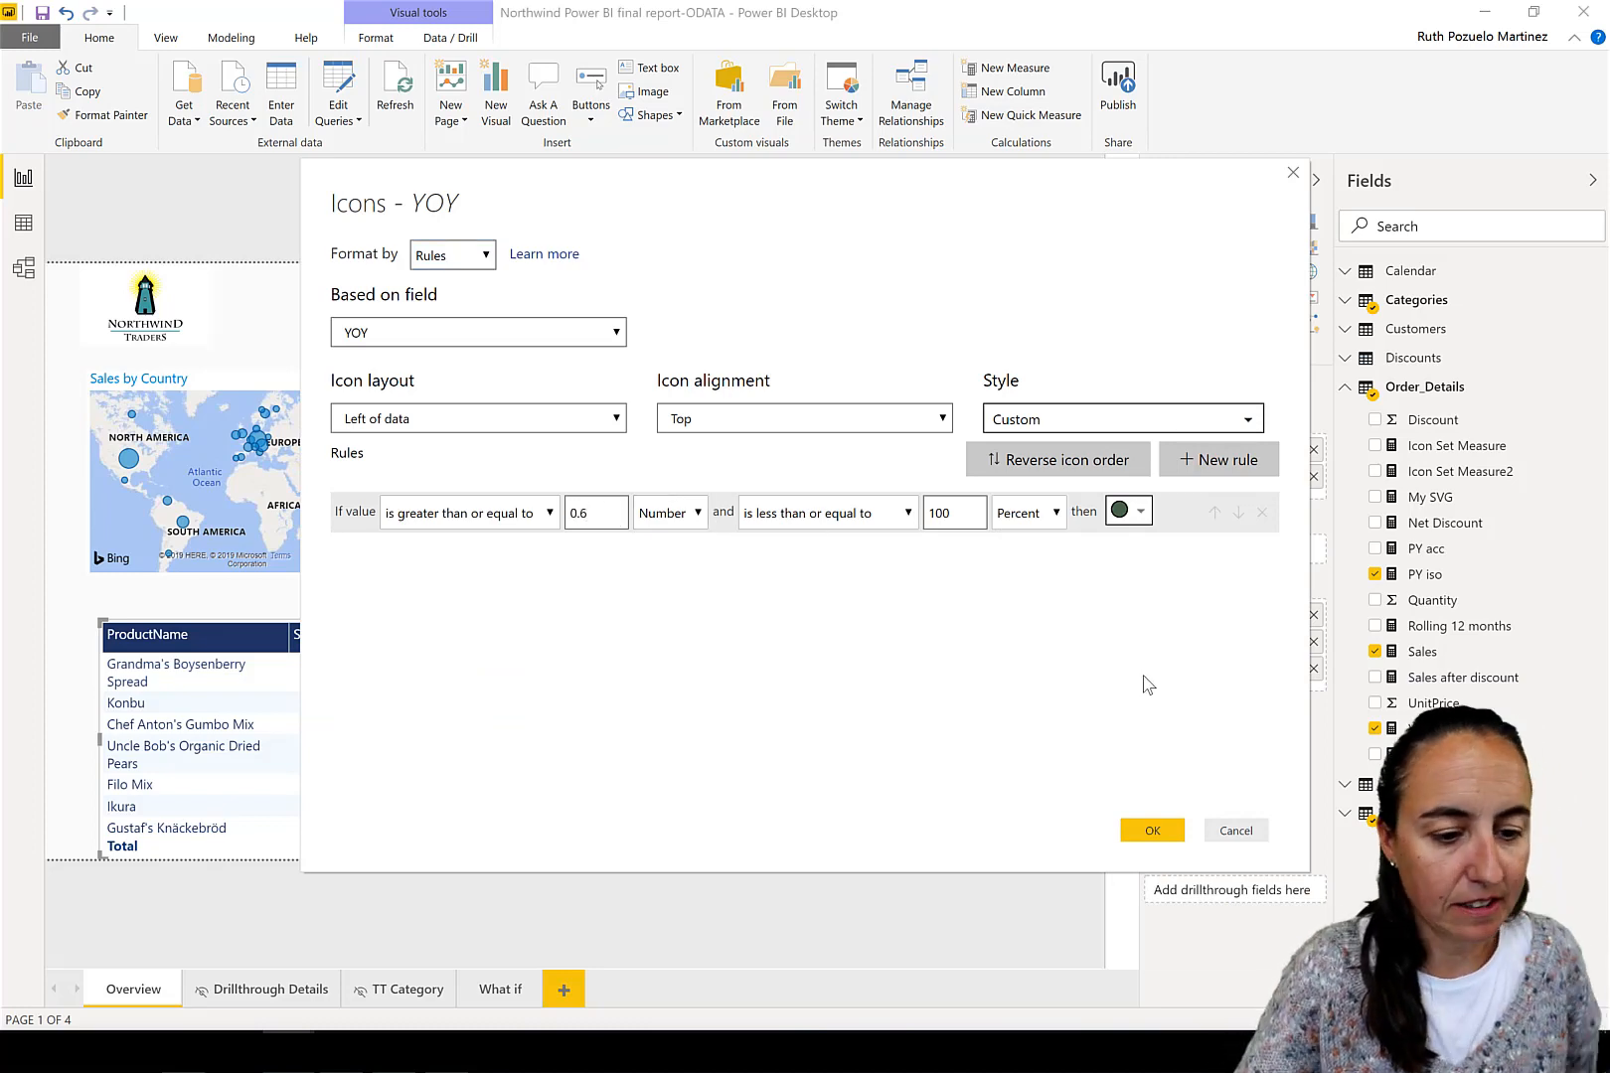
pyautogui.click(1150, 831)
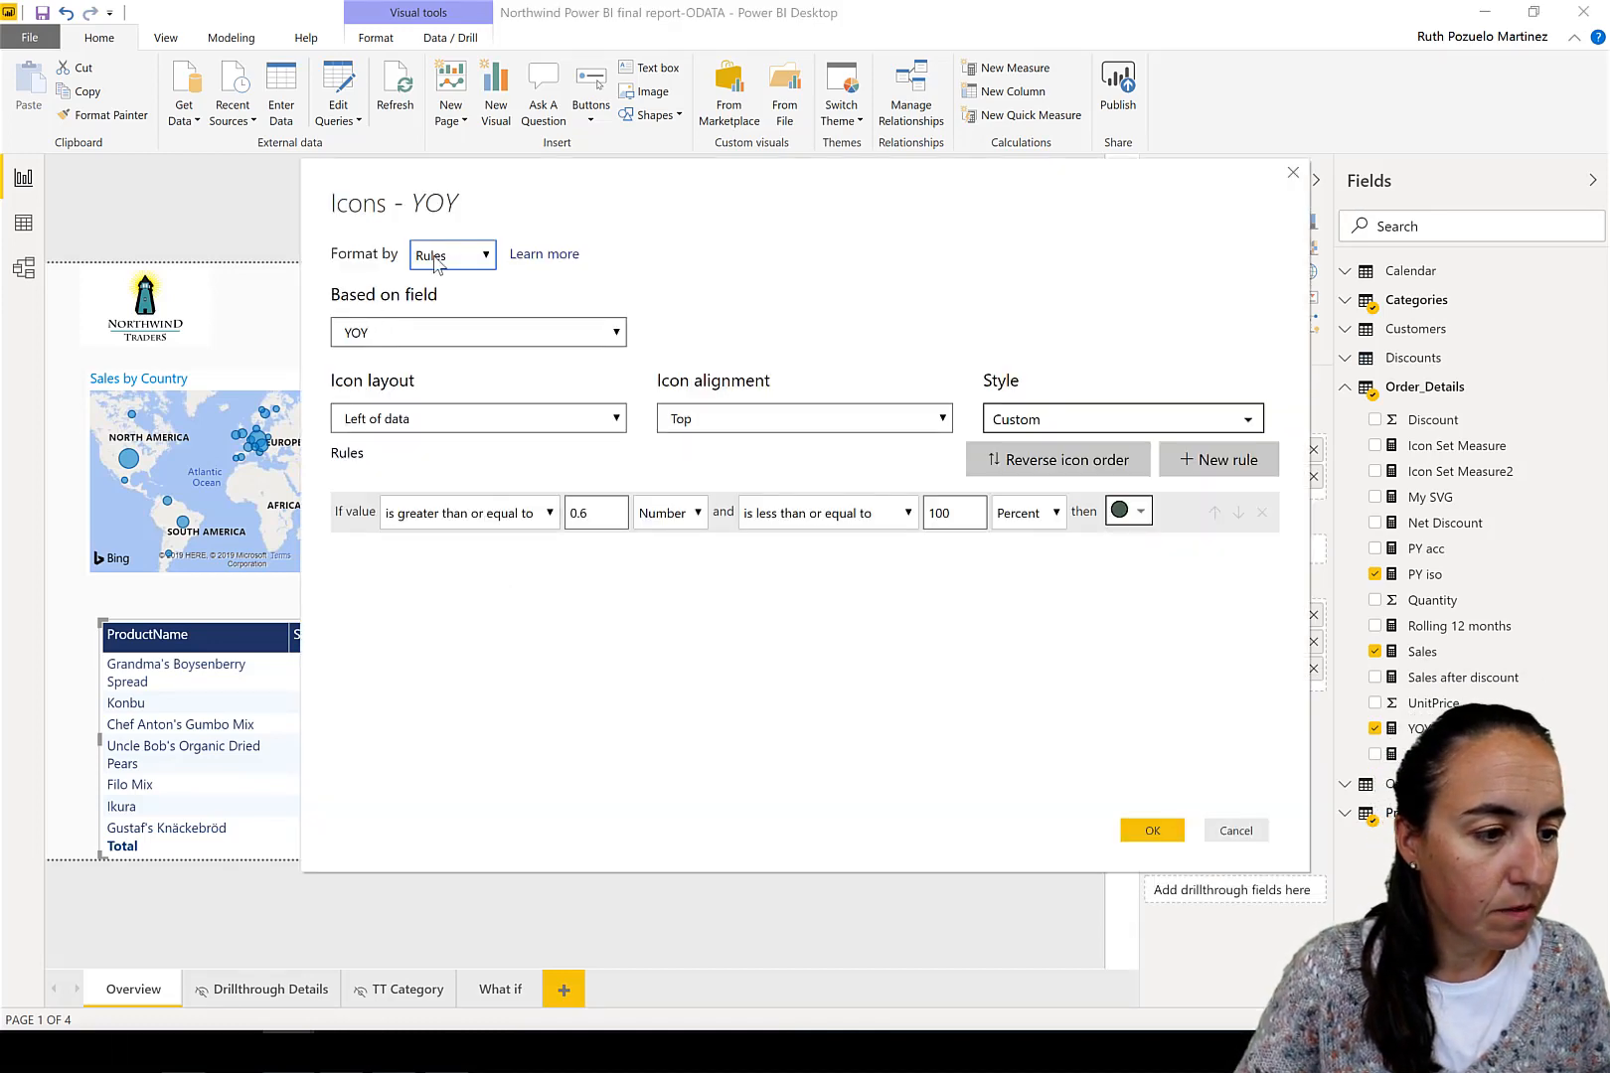
pyautogui.click(451, 255)
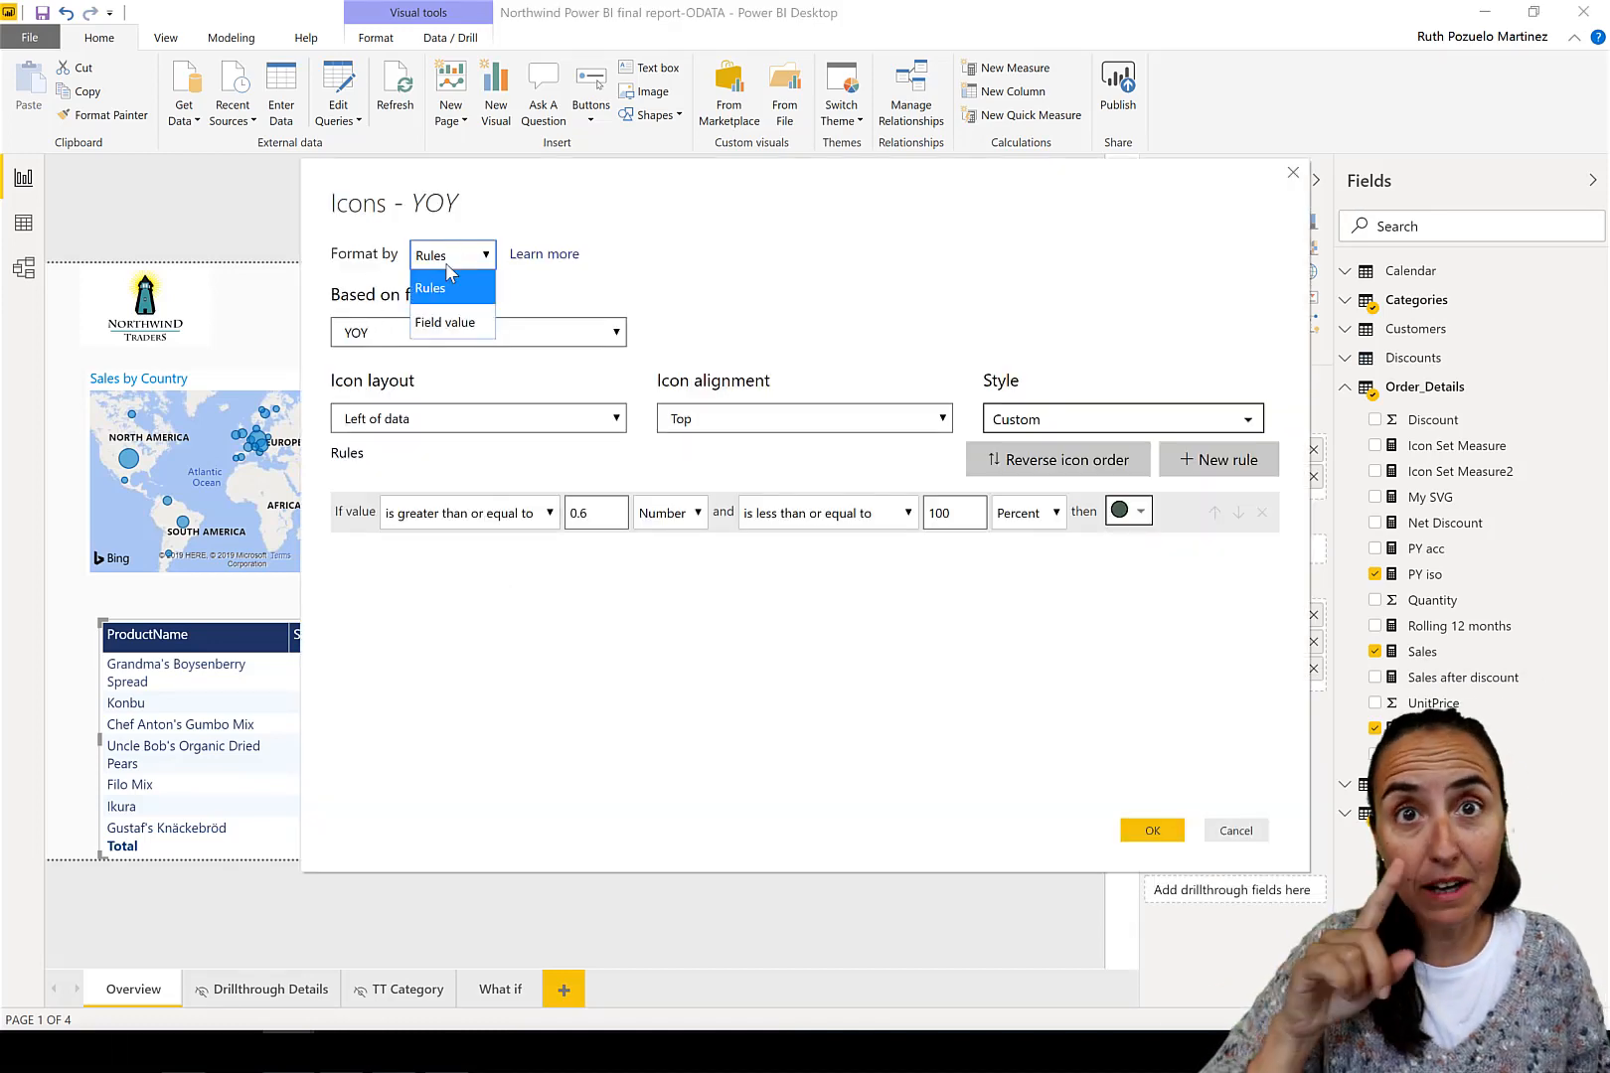
pyautogui.click(475, 418)
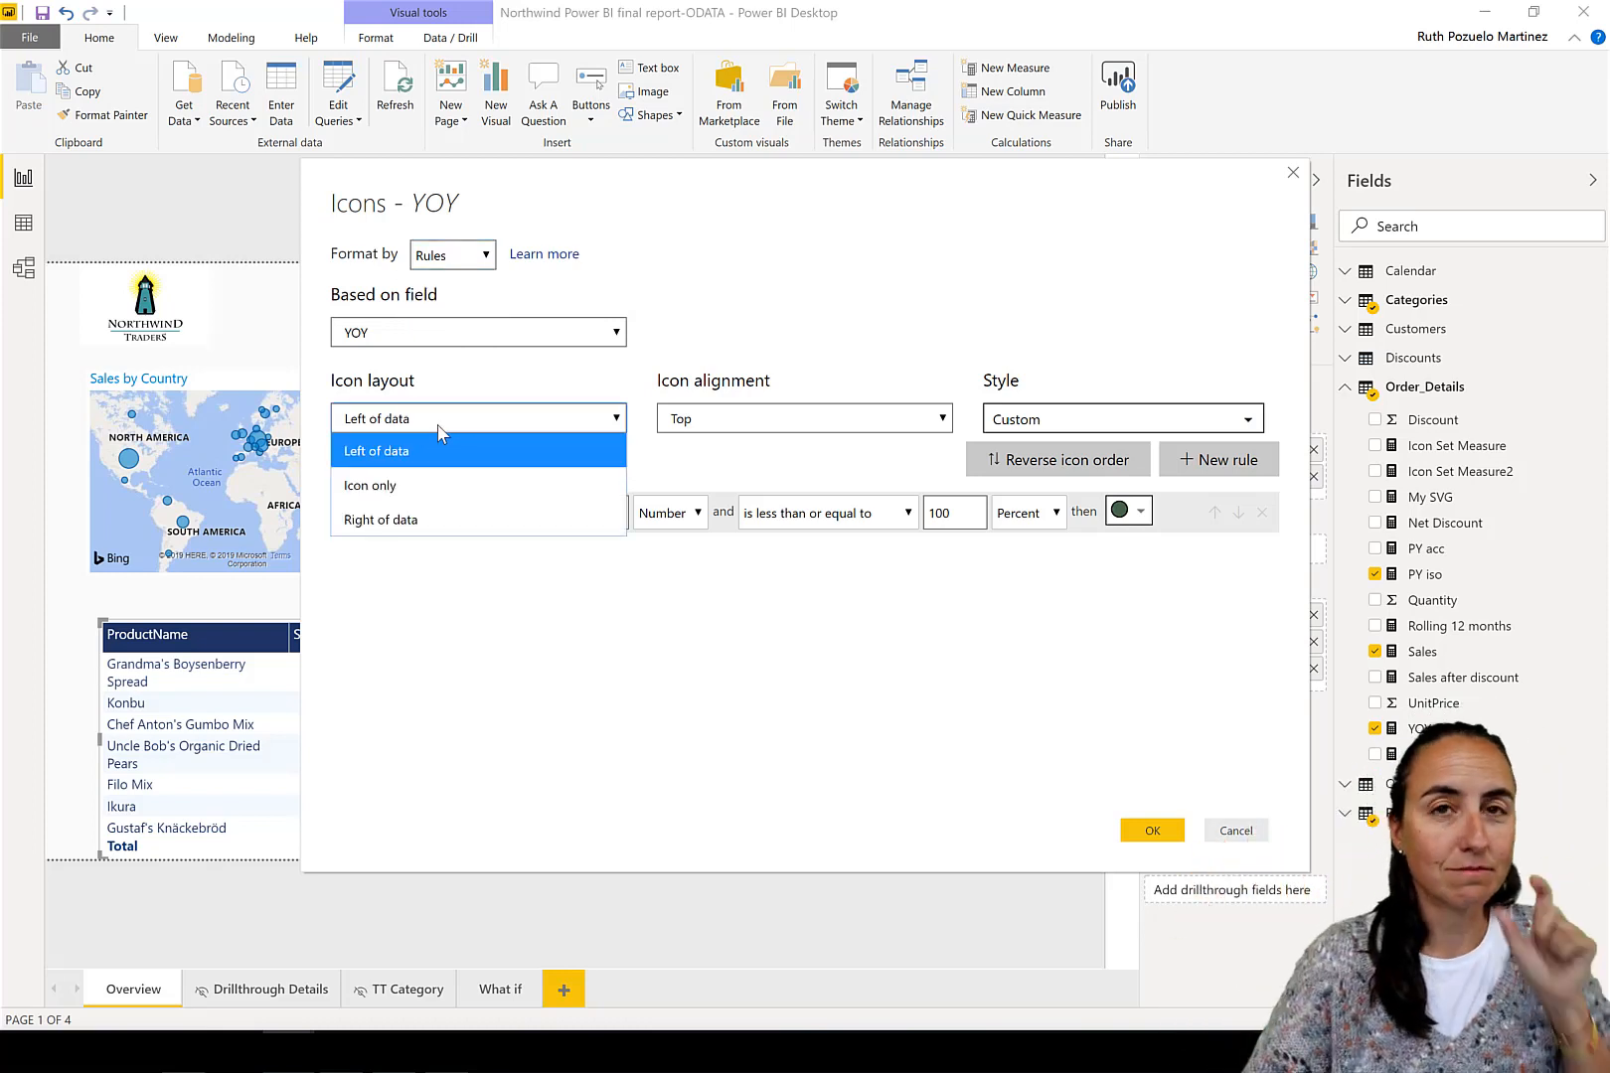
pyautogui.click(803, 417)
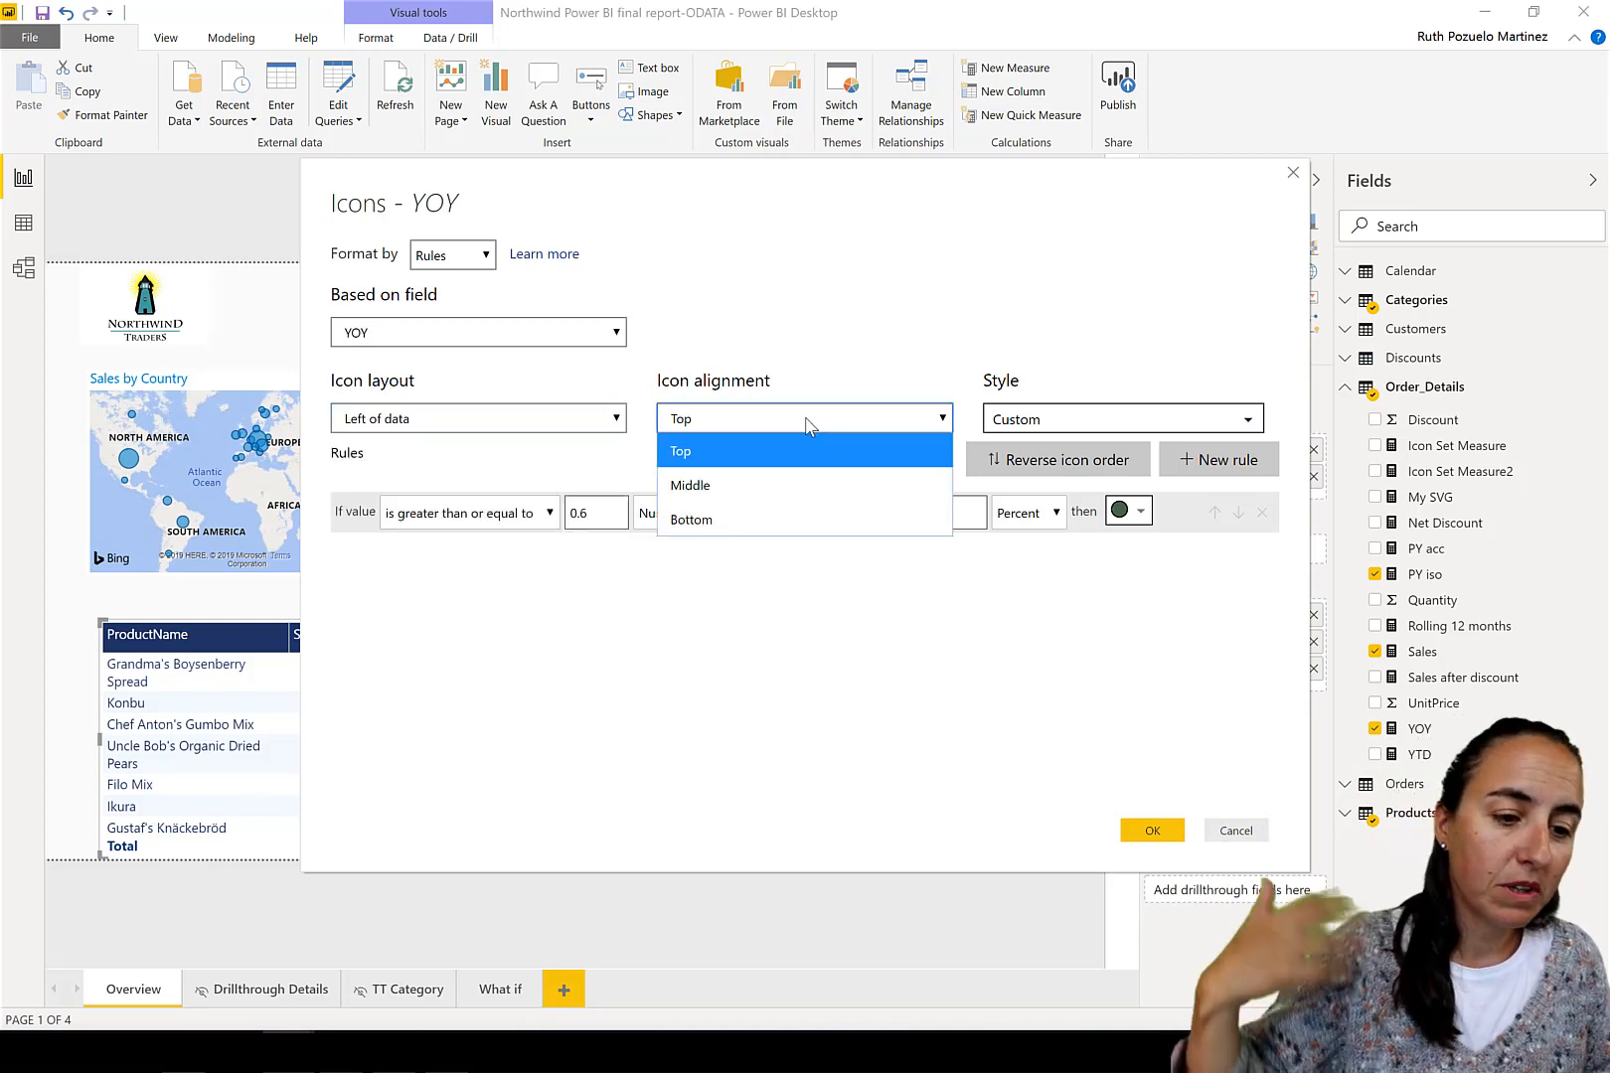
pyautogui.click(1248, 417)
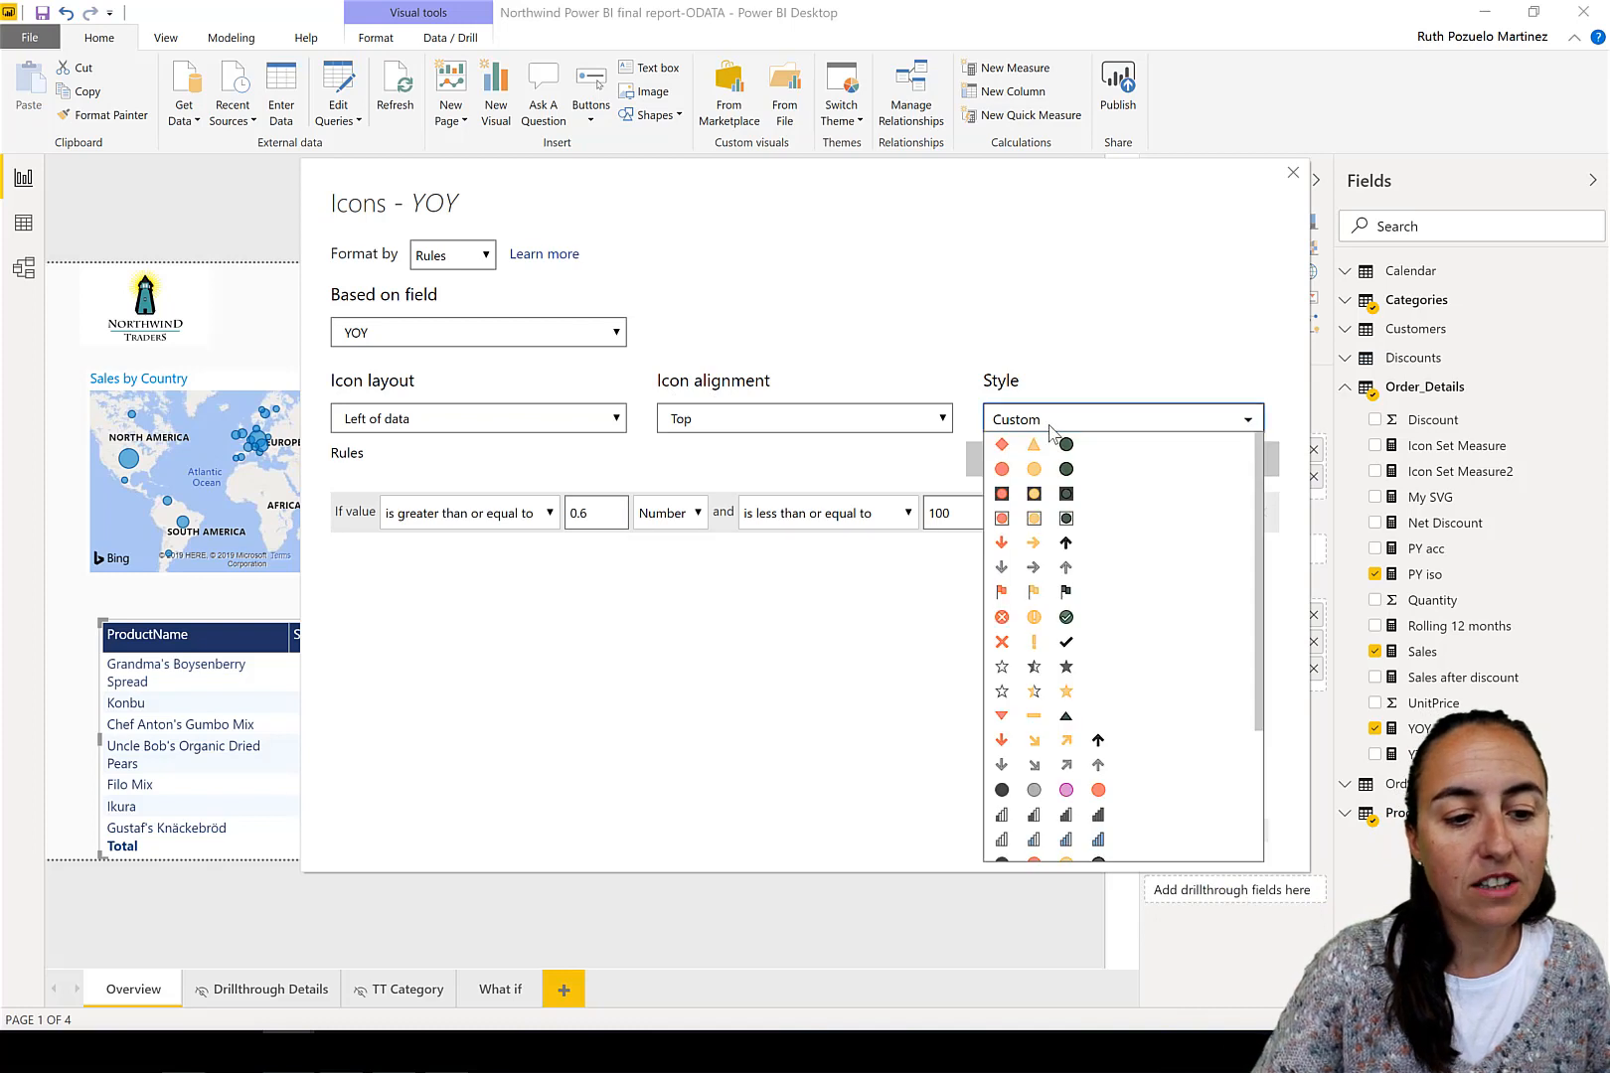
pyautogui.scroll(-3)
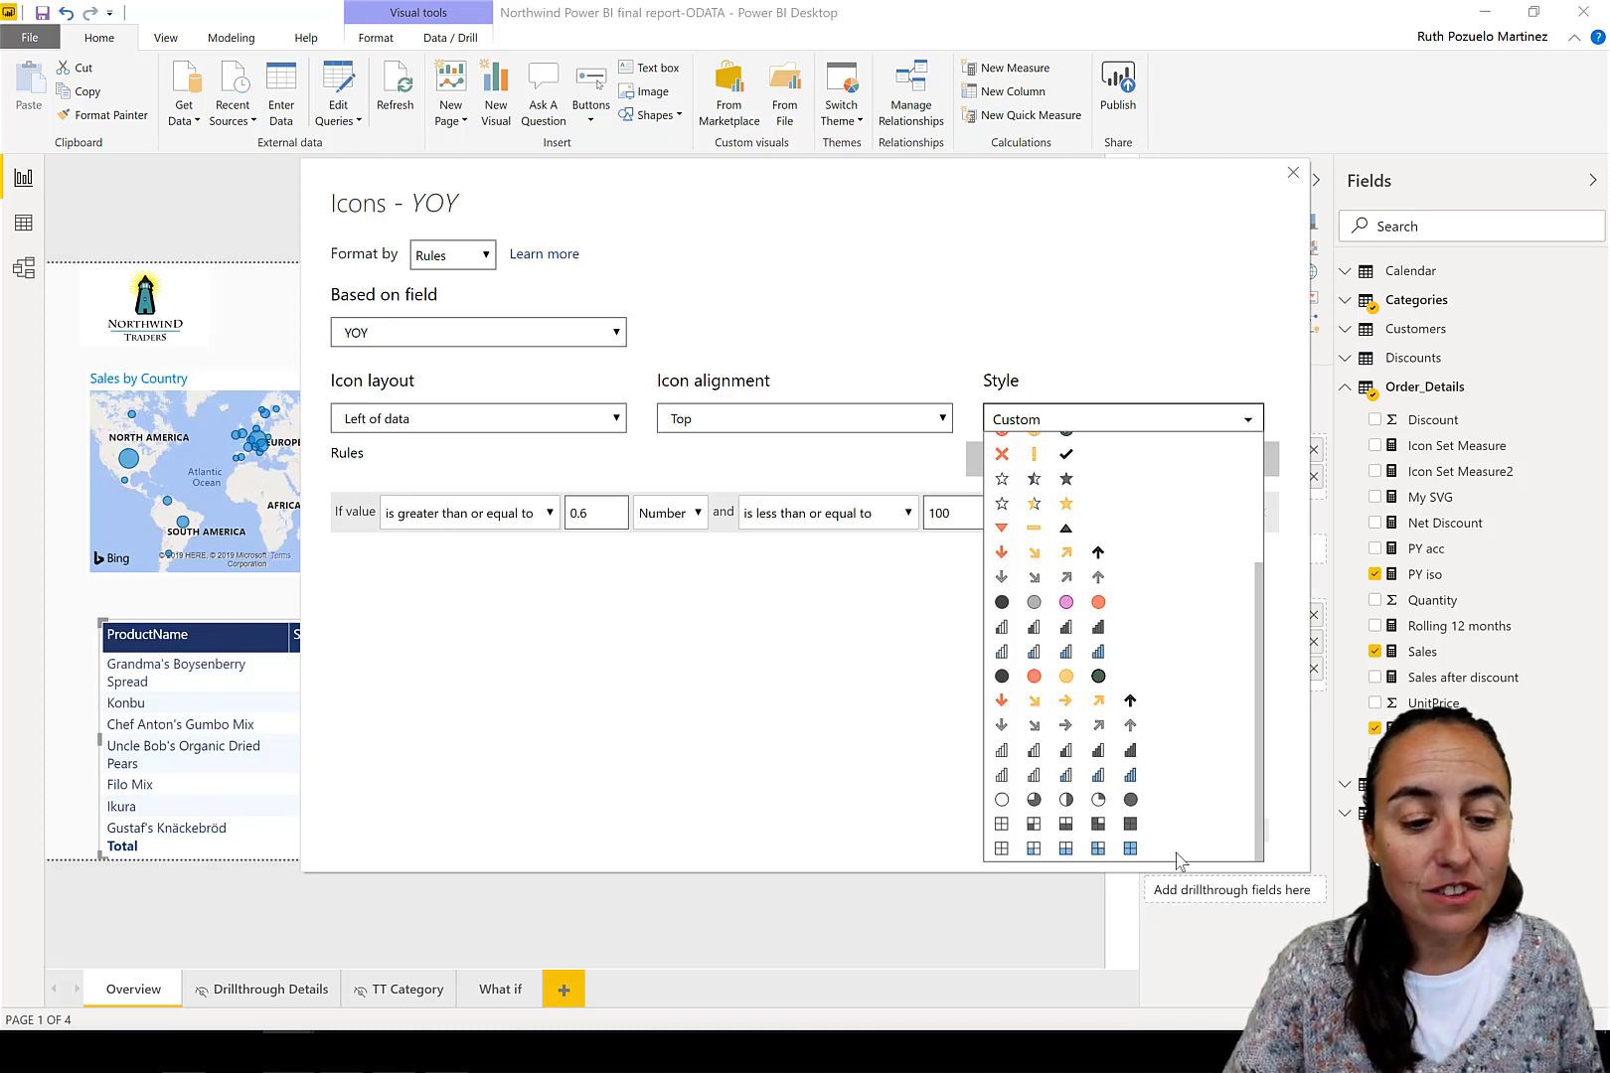
pyautogui.moveTo(1171, 836)
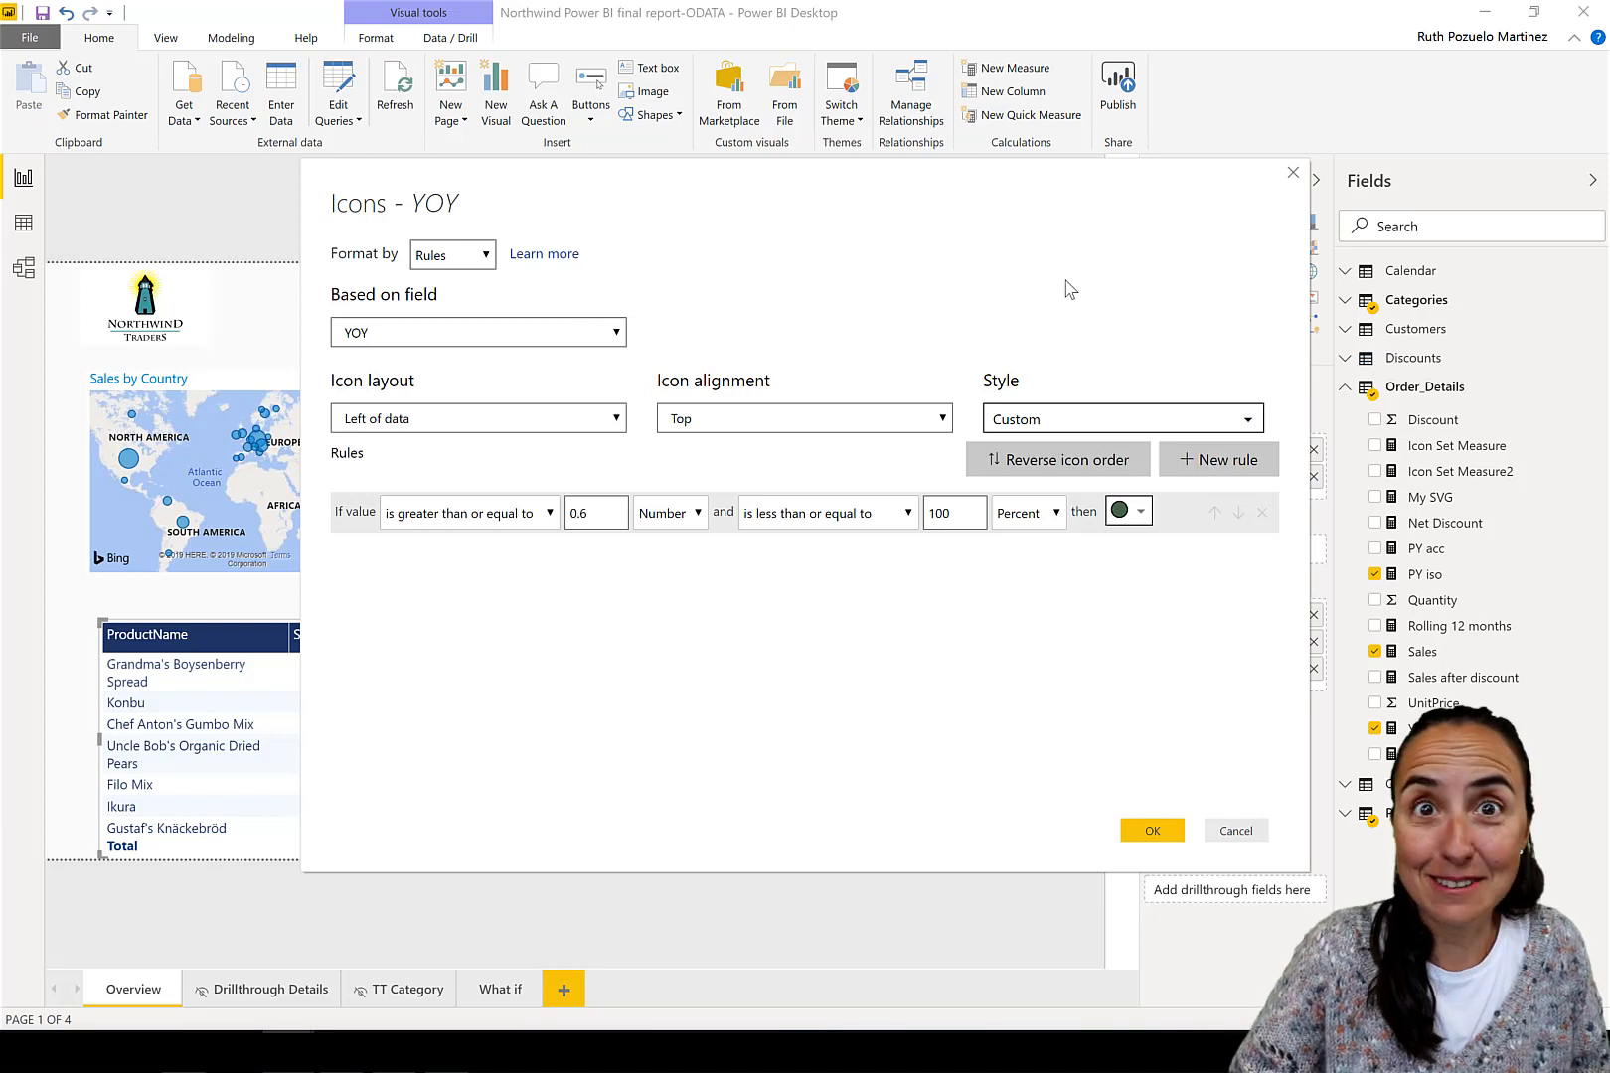
pyautogui.moveTo(879, 551)
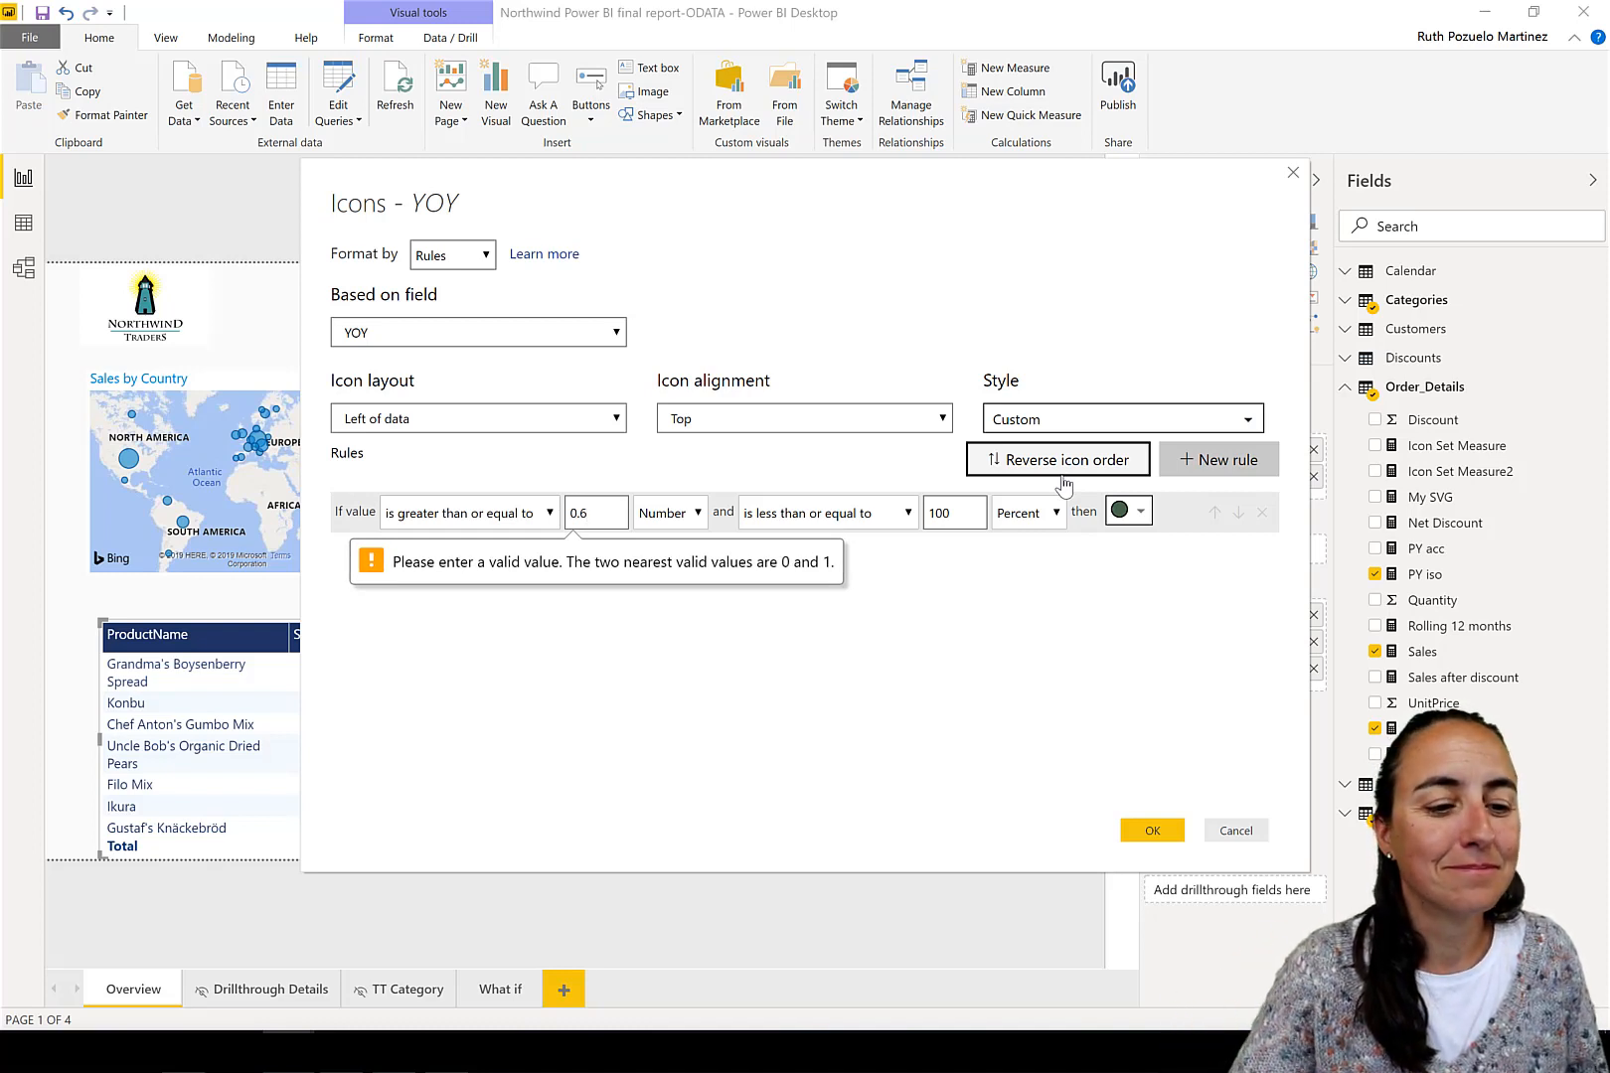
pyautogui.click(596, 513)
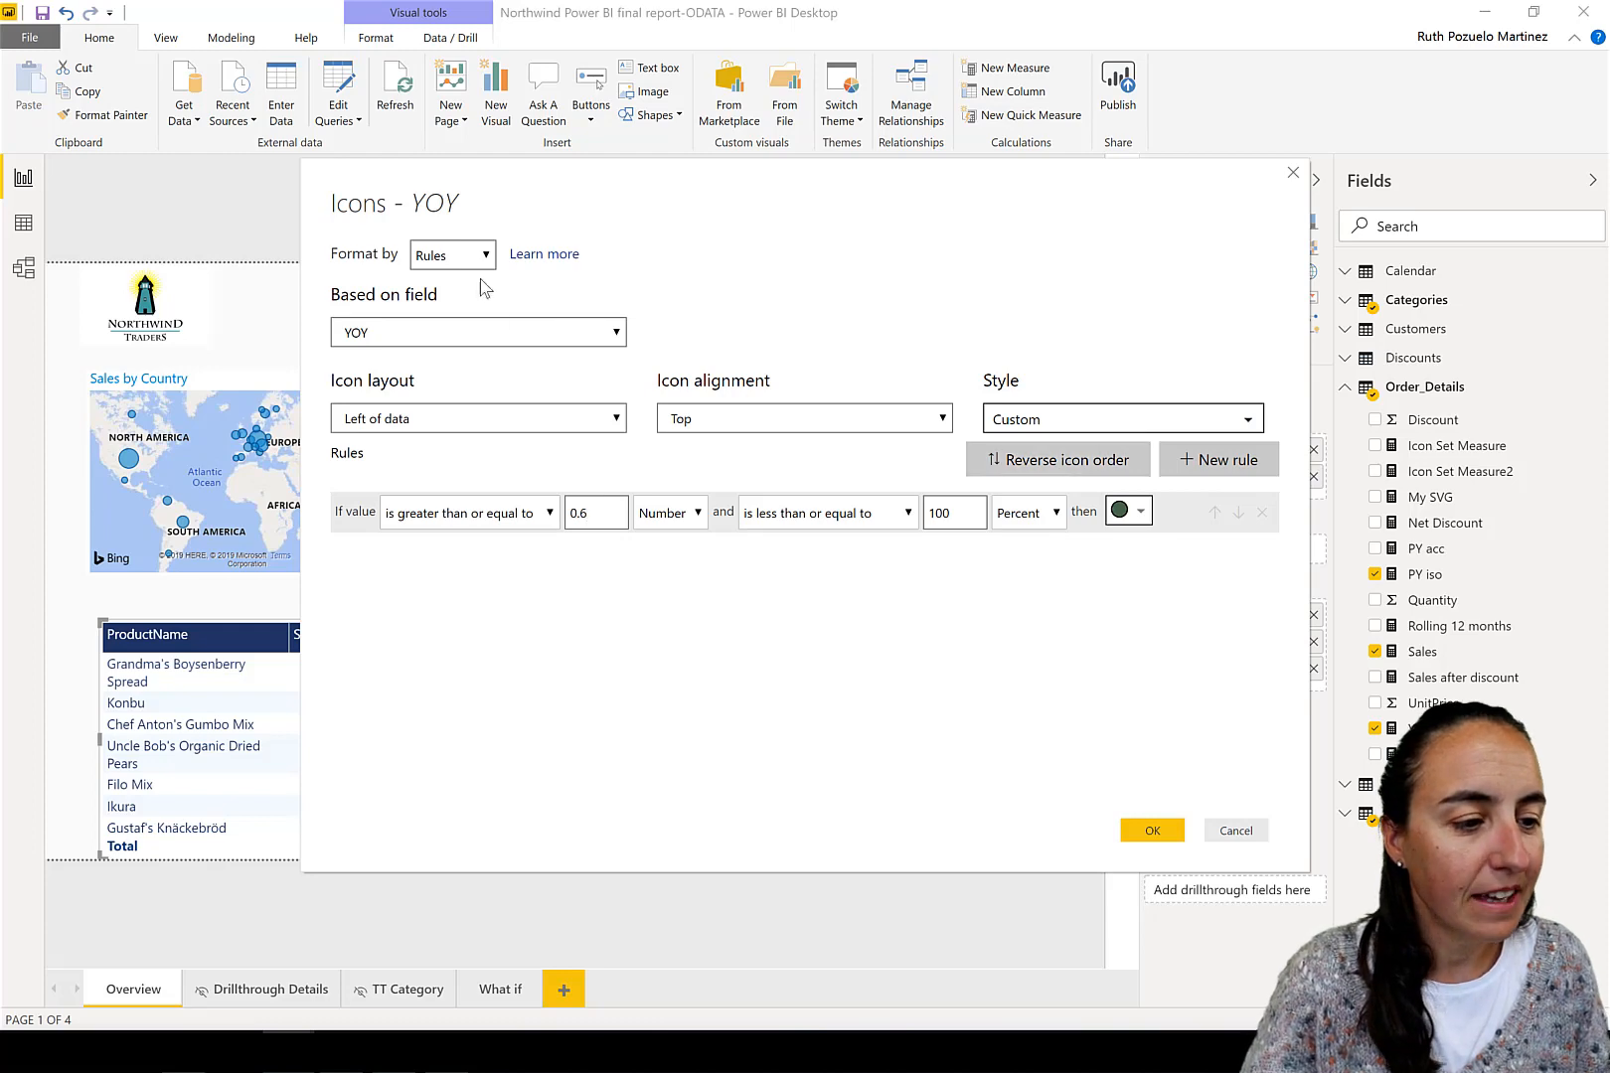
# - Format YOY icons by field value, based on Order_Details > Icon Set Measure, and apply
pyautogui.click(451, 254)
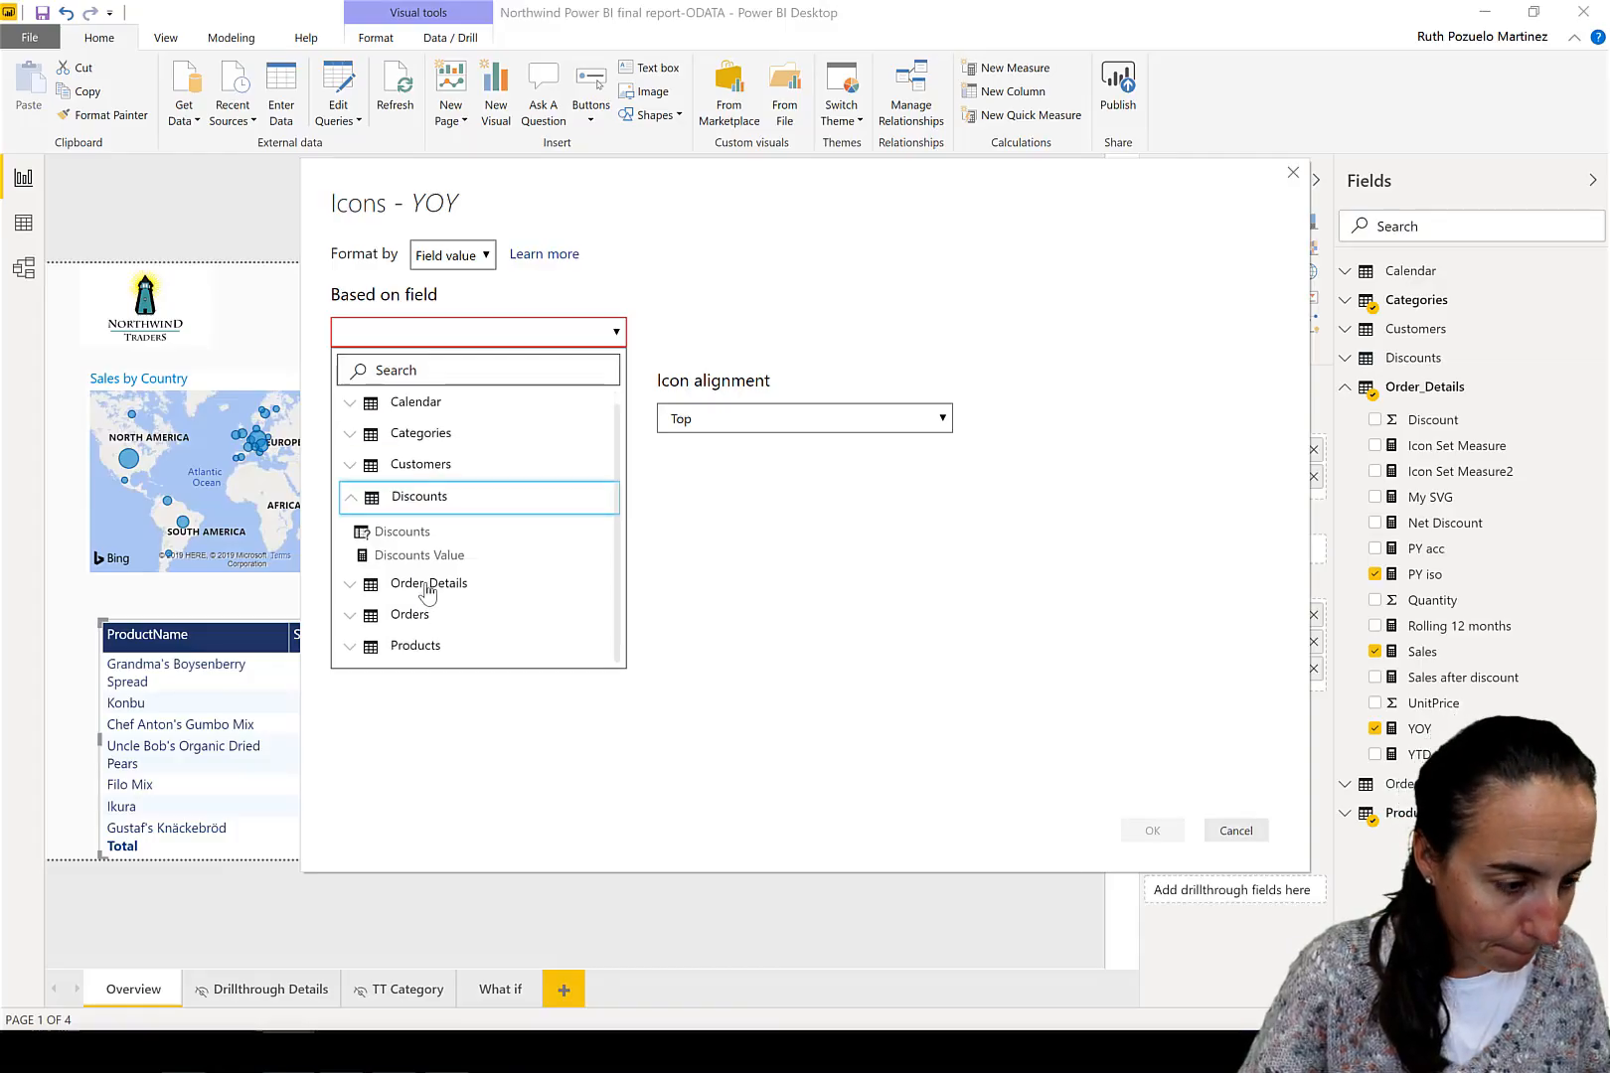
pyautogui.scroll(-3)
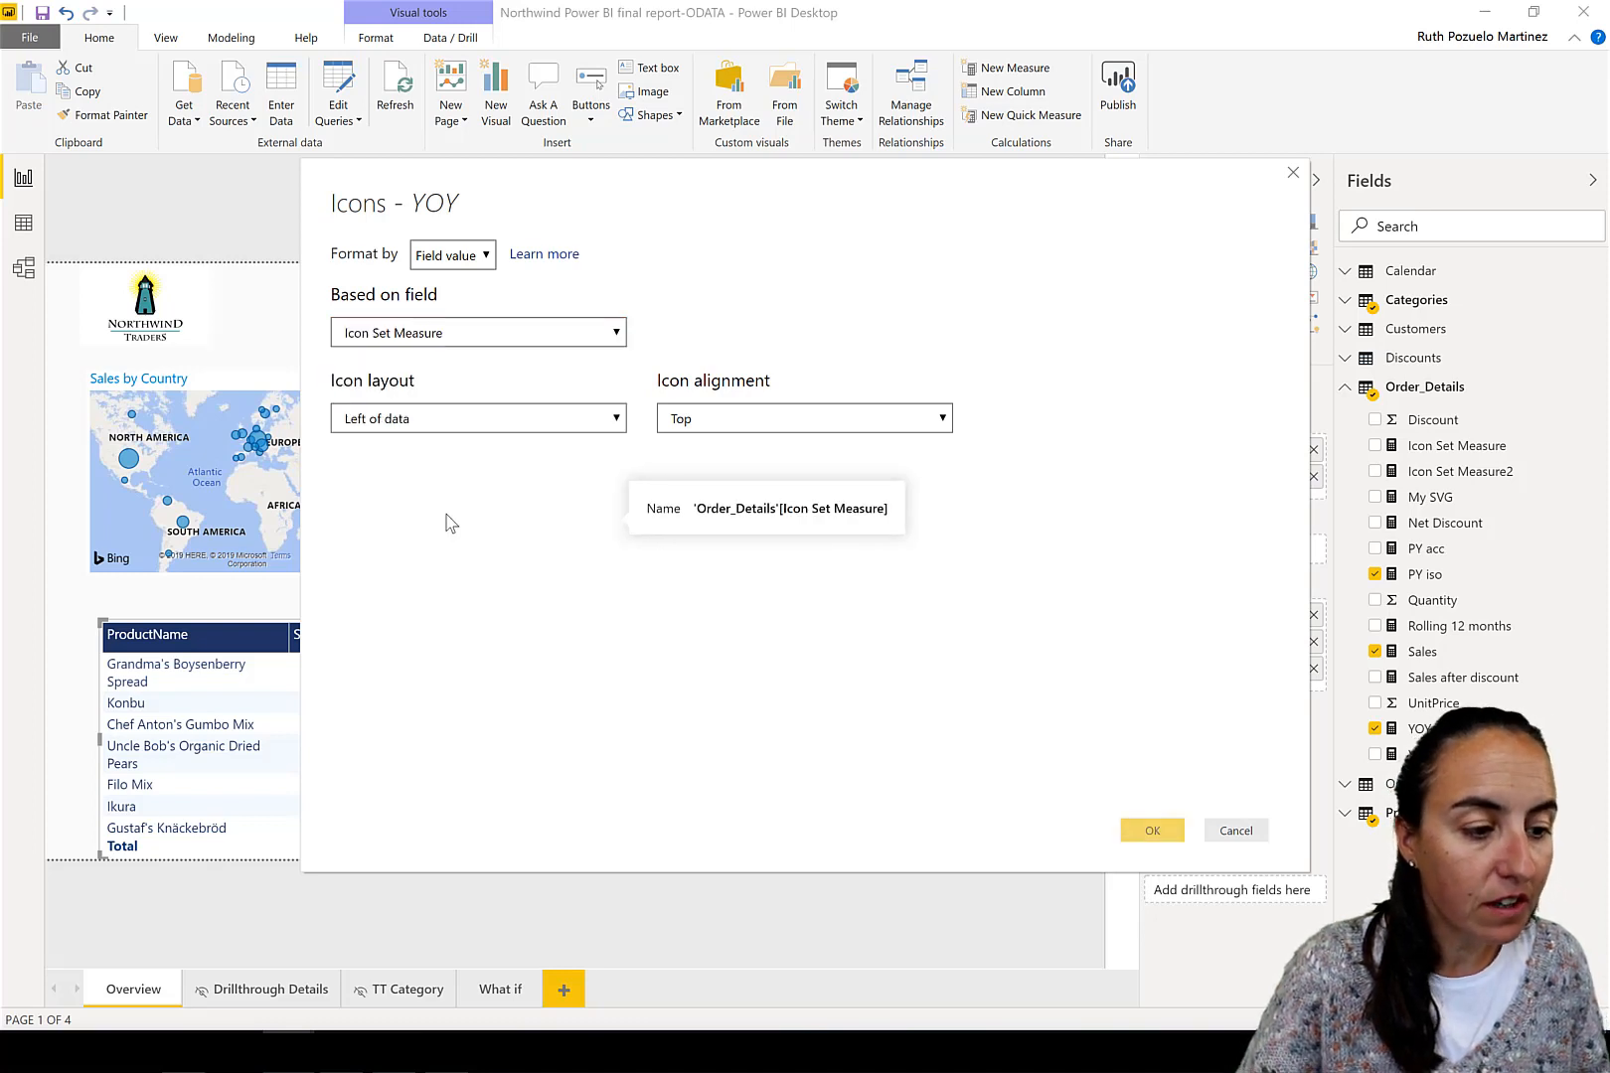
pyautogui.moveTo(590, 527)
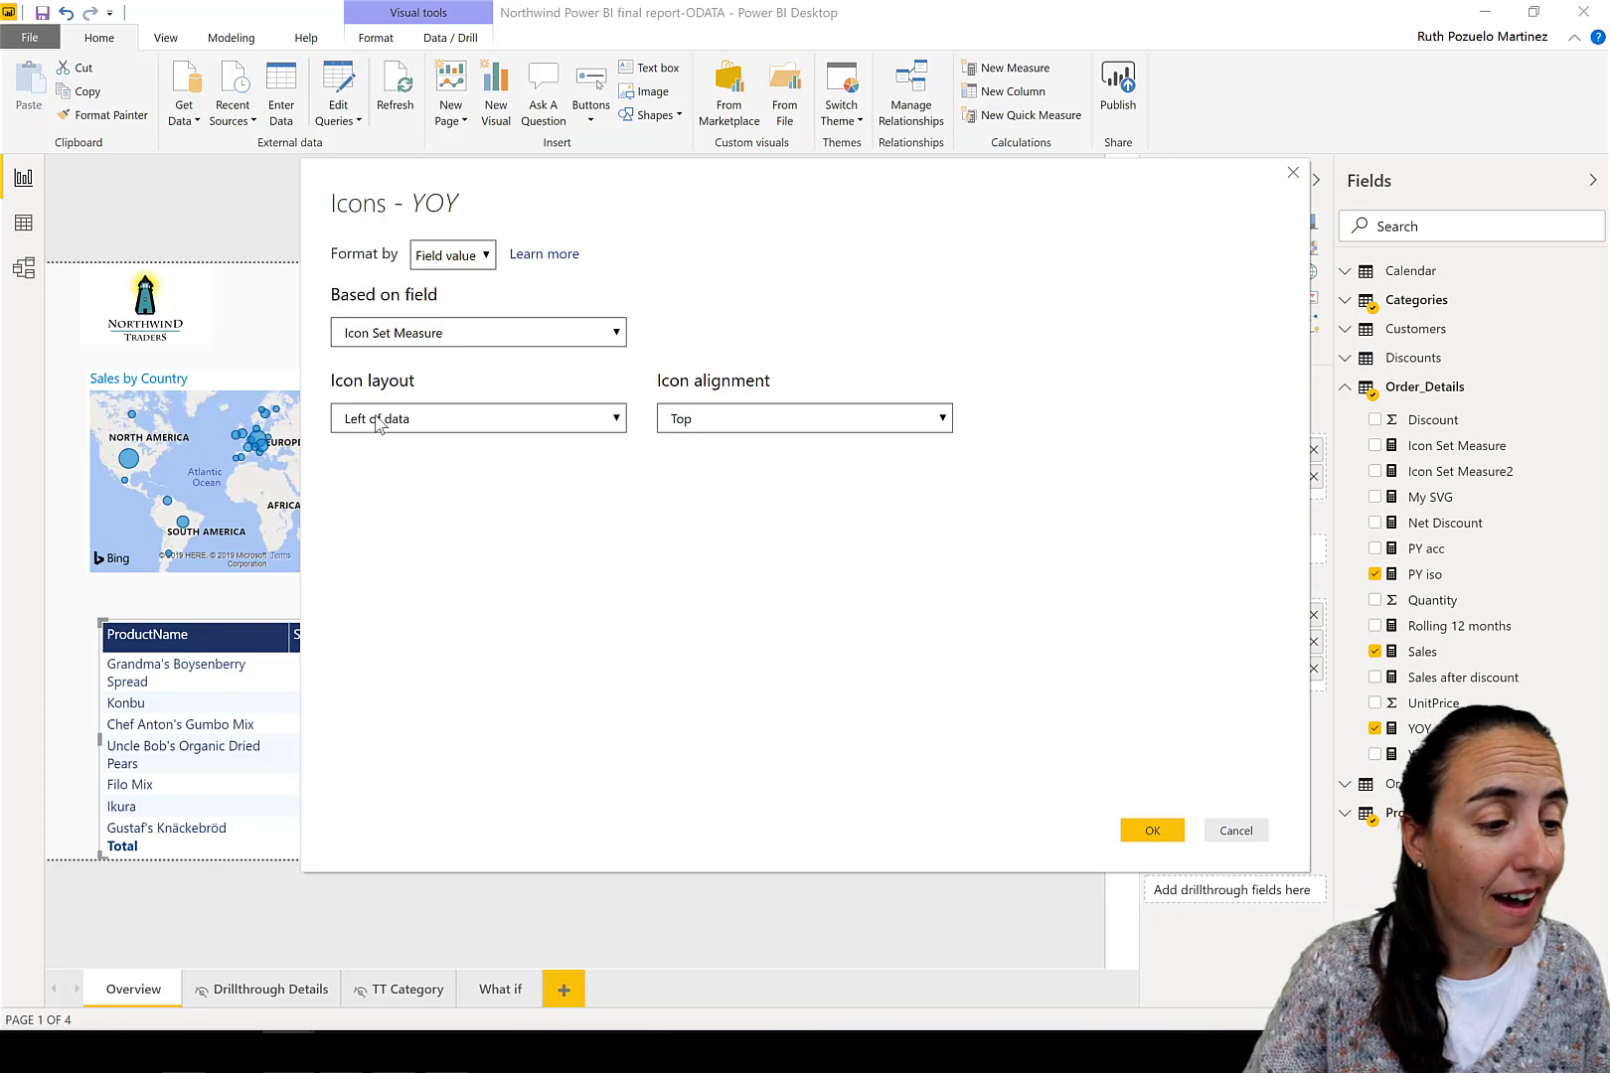
pyautogui.click(1152, 830)
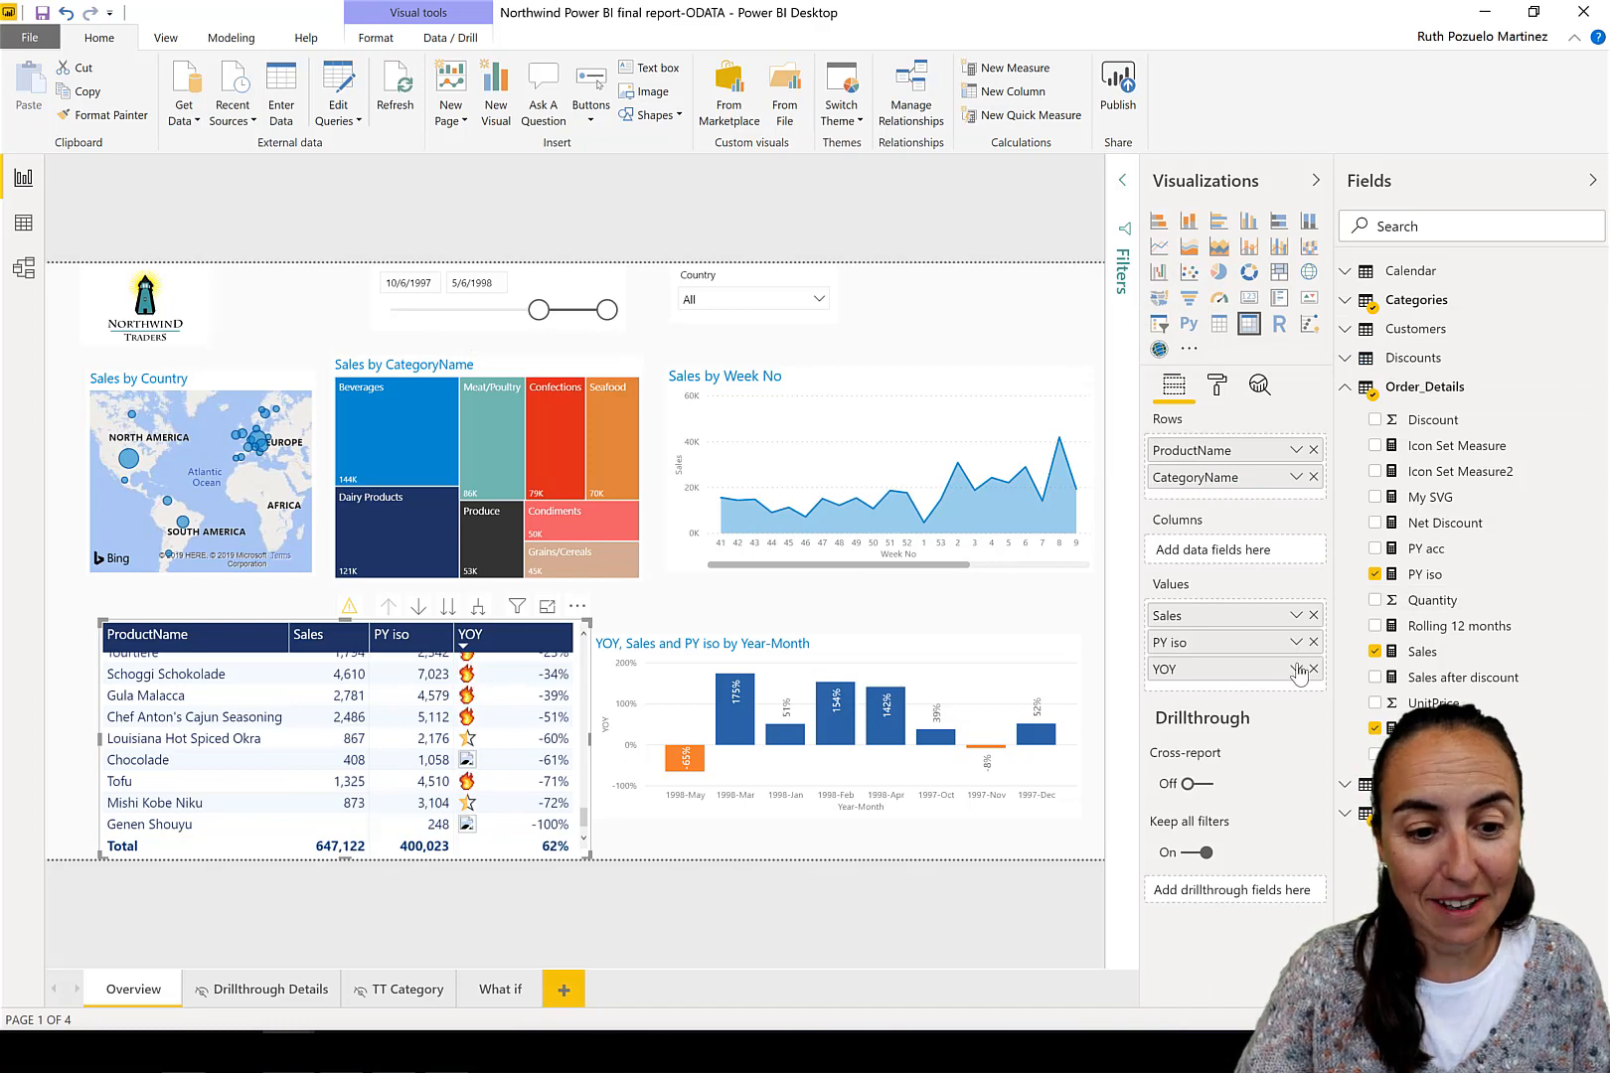
# - Base the YOY icons on Icon Set Measure2 instead, giving flame, star and purple-circle icons
pyautogui.click(1295, 667)
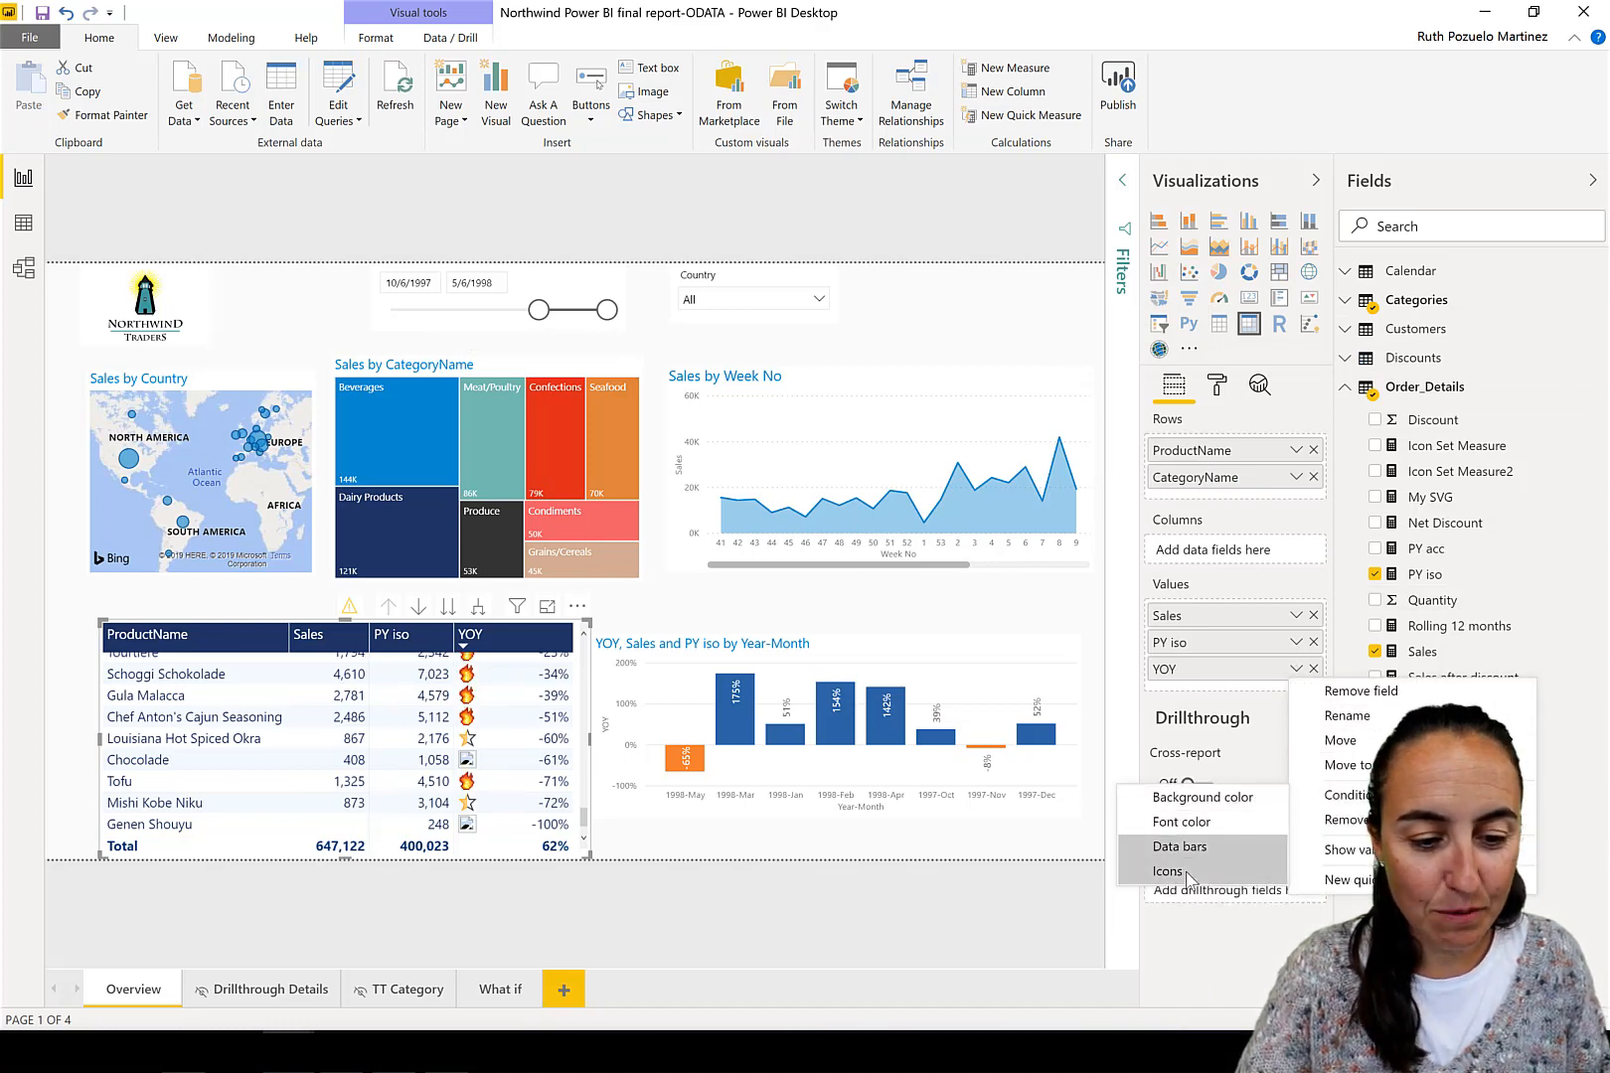
pyautogui.click(1165, 873)
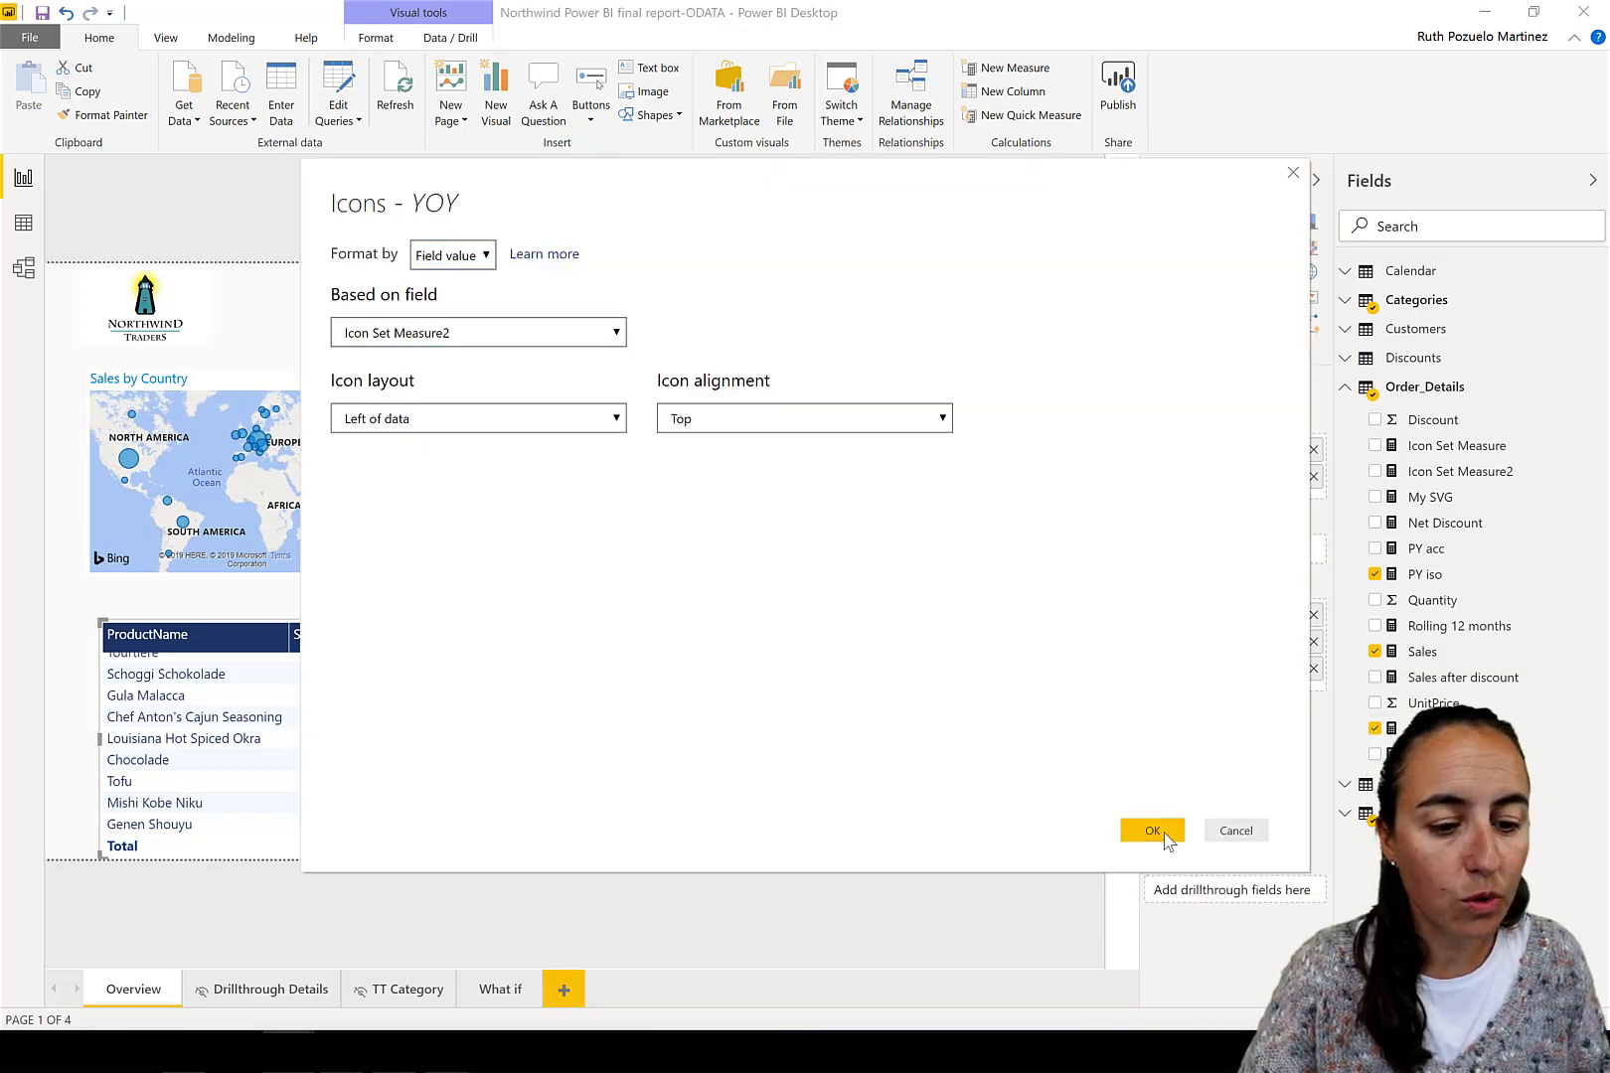
pyautogui.click(1152, 831)
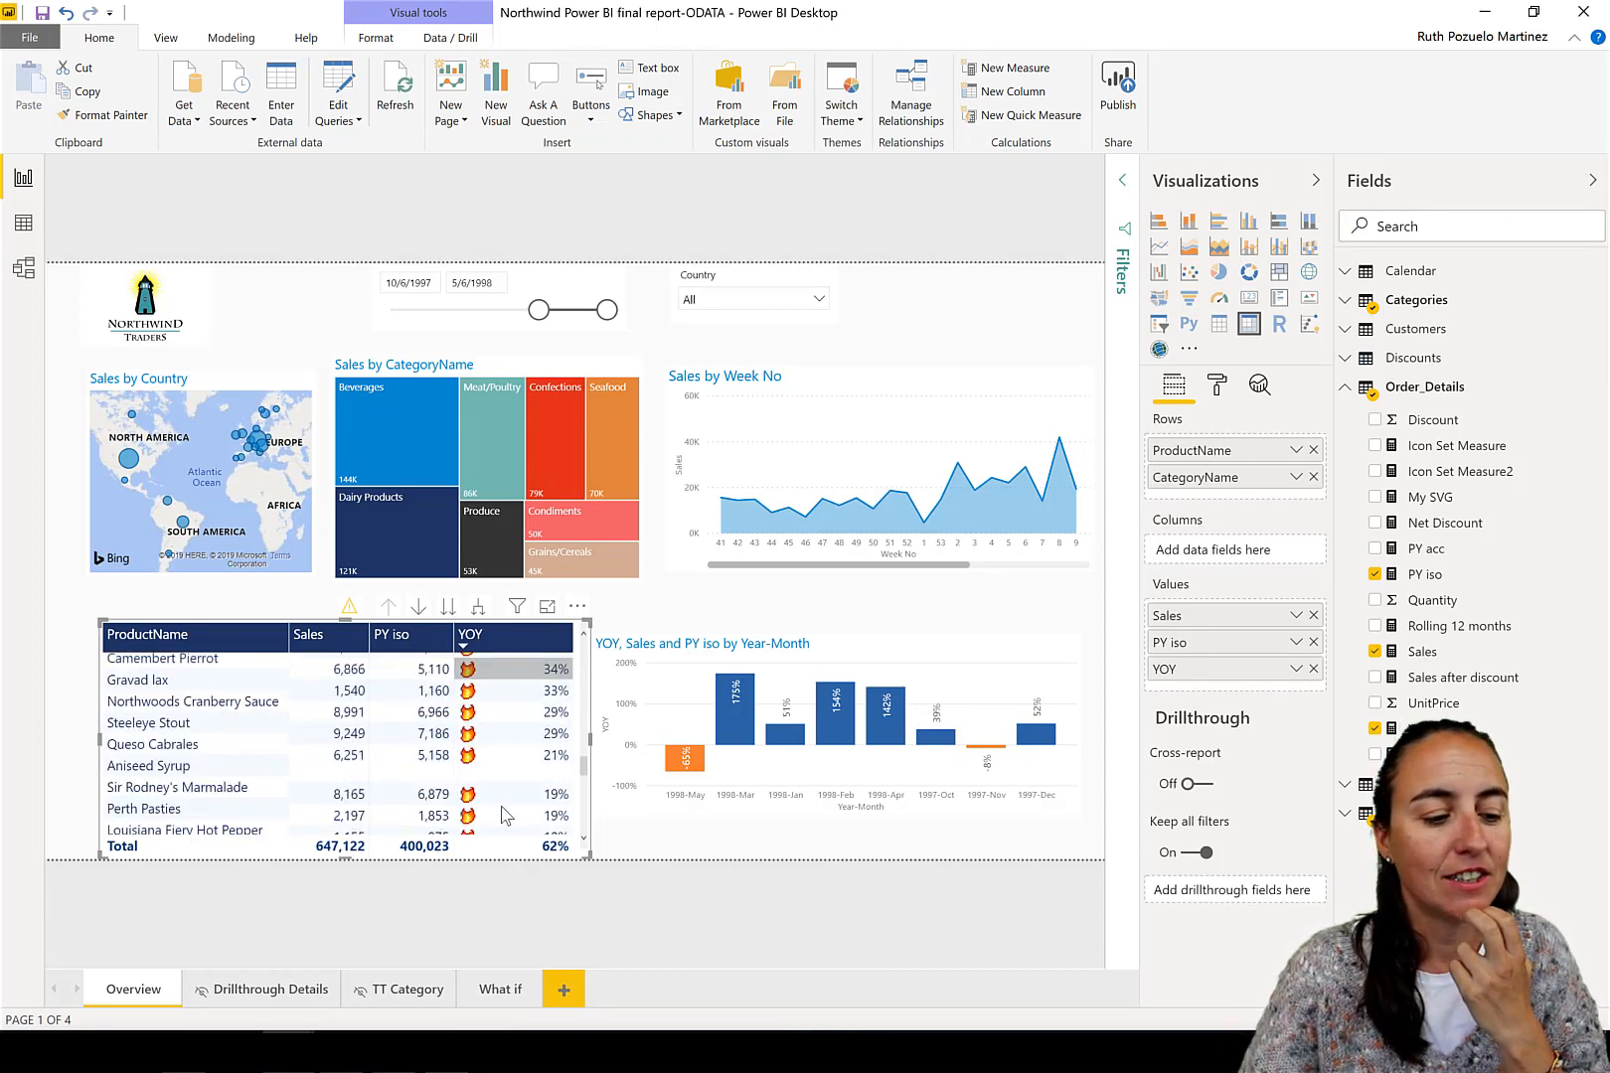
pyautogui.scroll(-3)
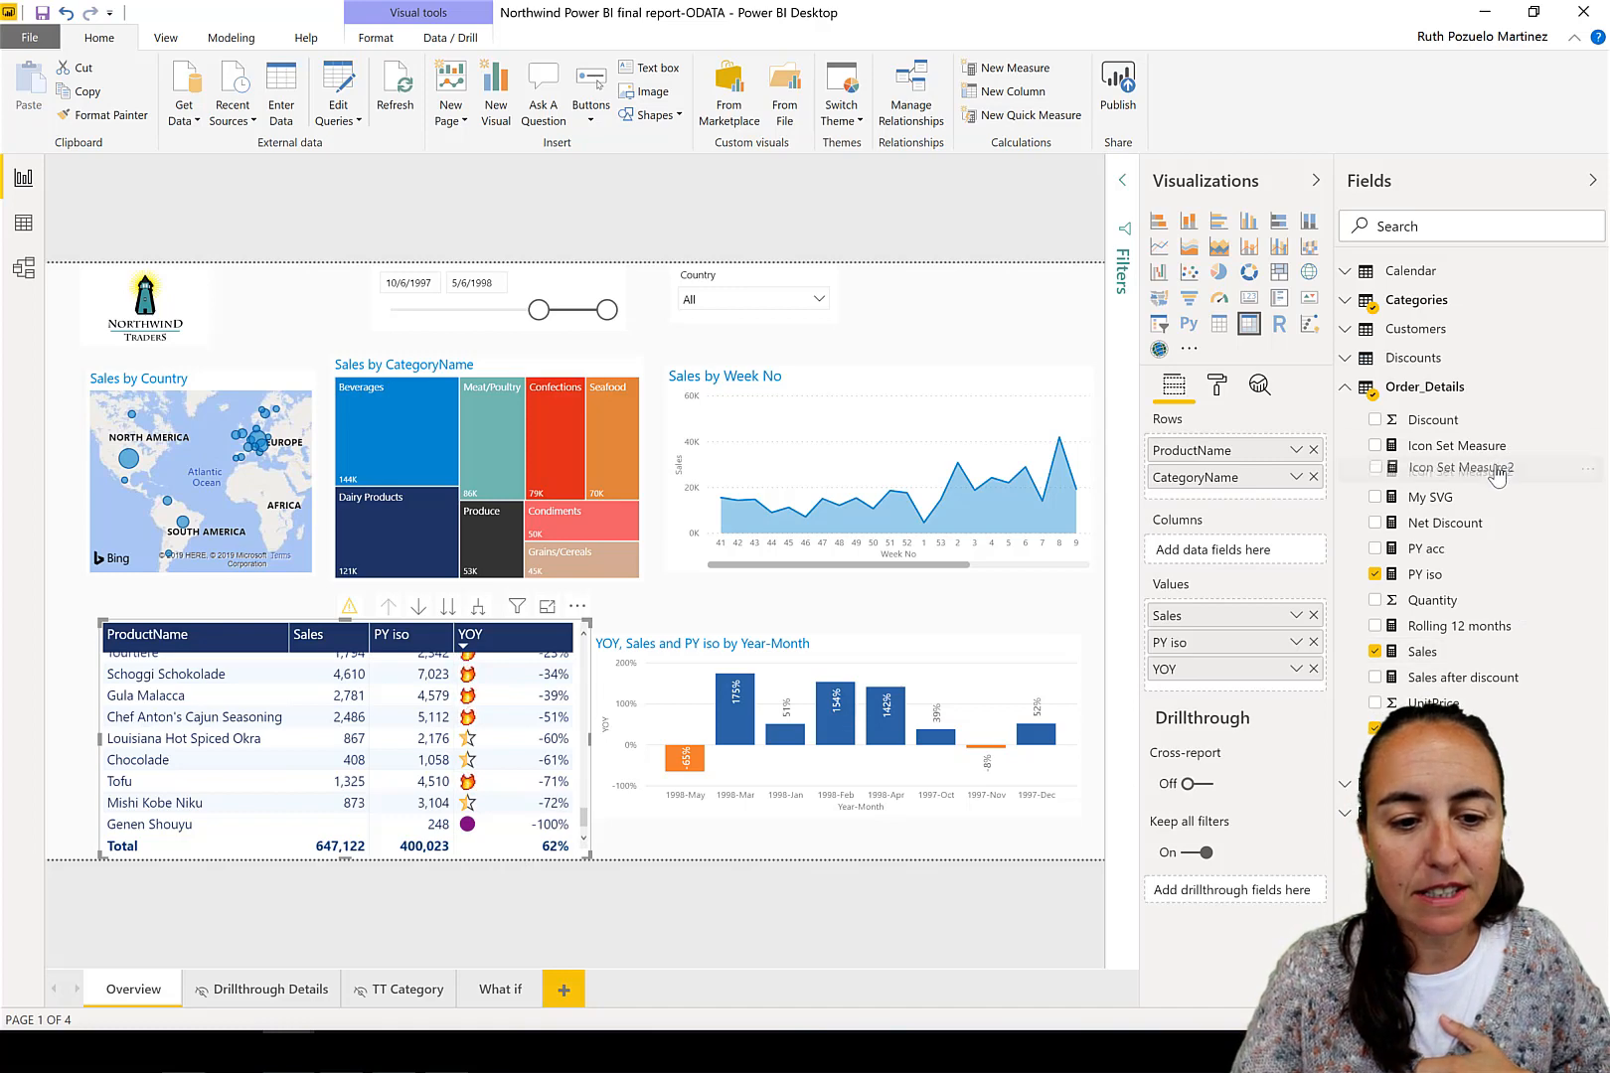
# - Inspect the Icon Set Measure2 DAX in an enlarged formula bar, highlighting the StarMediumLight icon name
pyautogui.click(1460, 469)
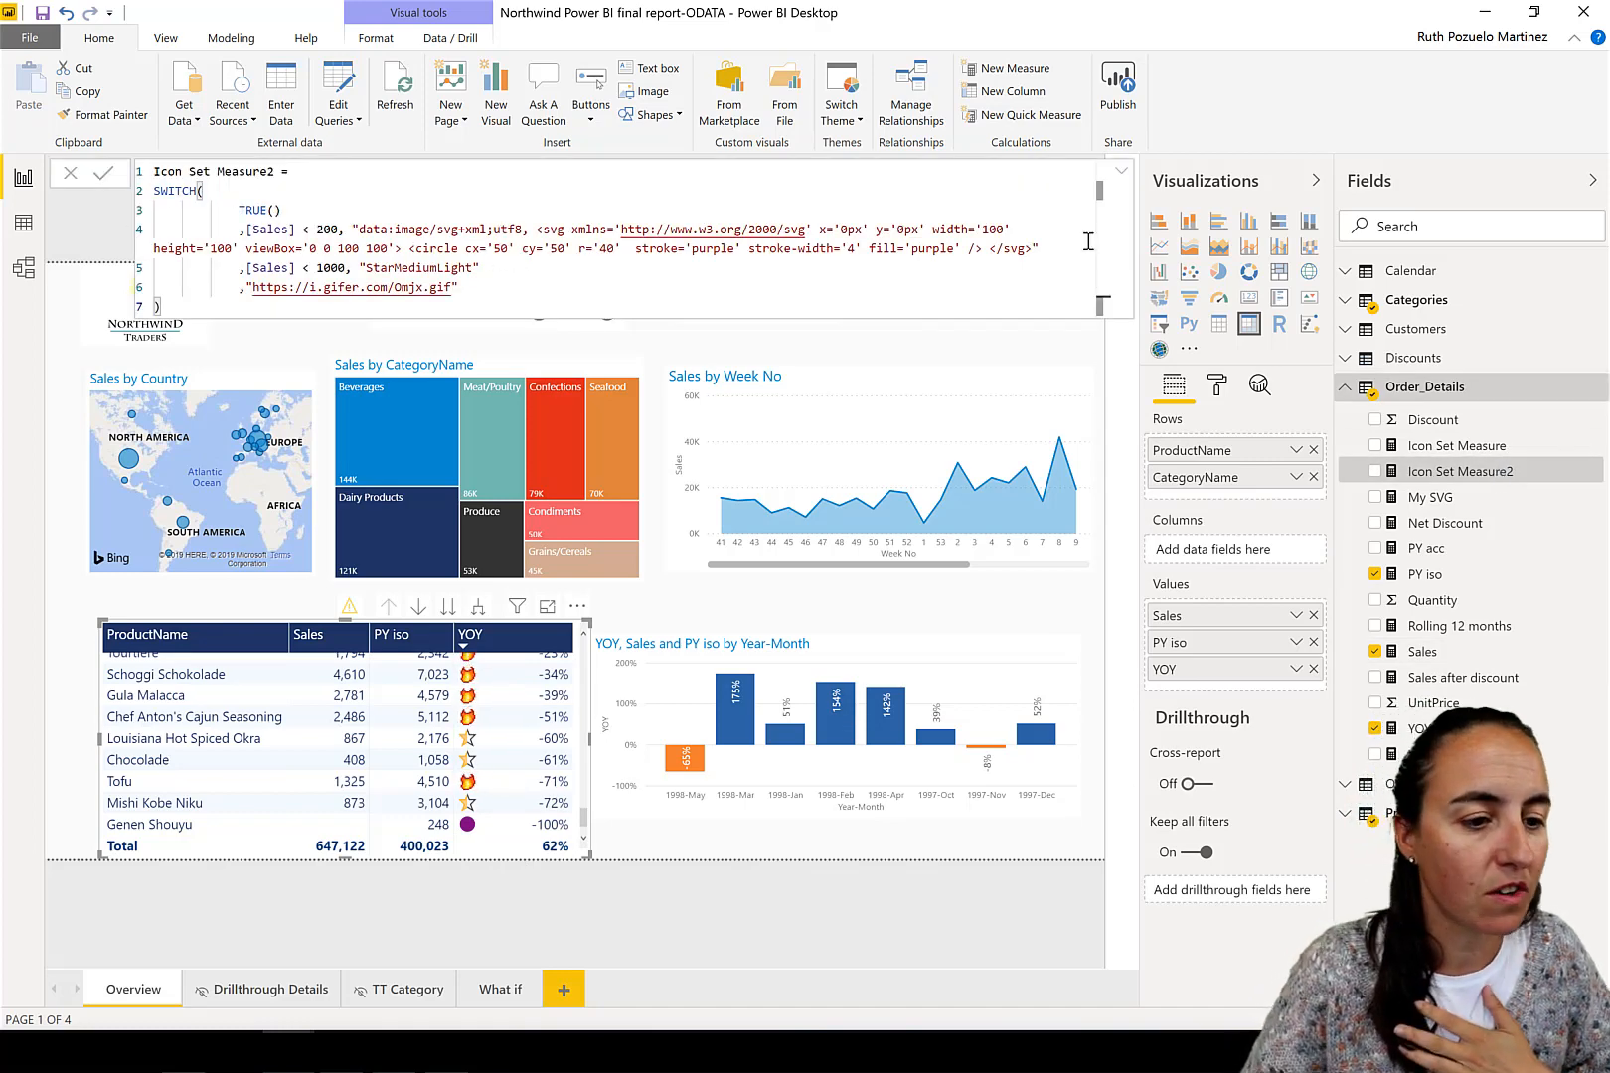
pyautogui.moveTo(356, 228); pyautogui.dragTo(1040, 248)
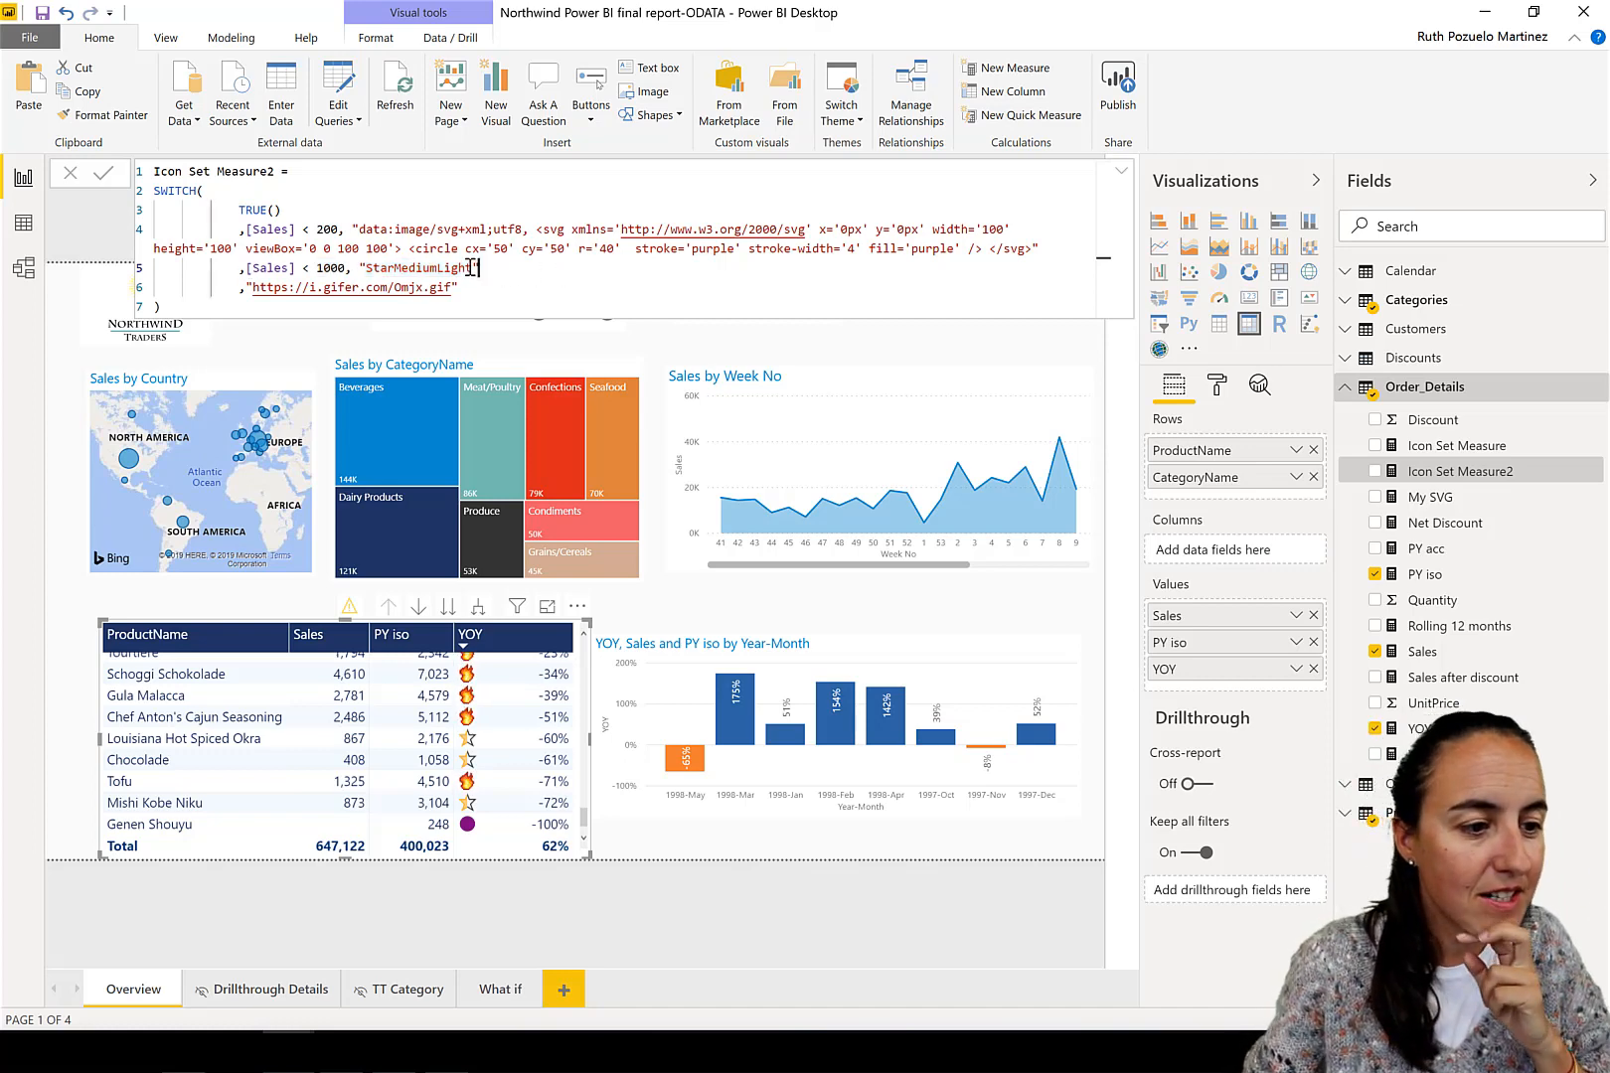
pyautogui.doubleClick(416, 268)
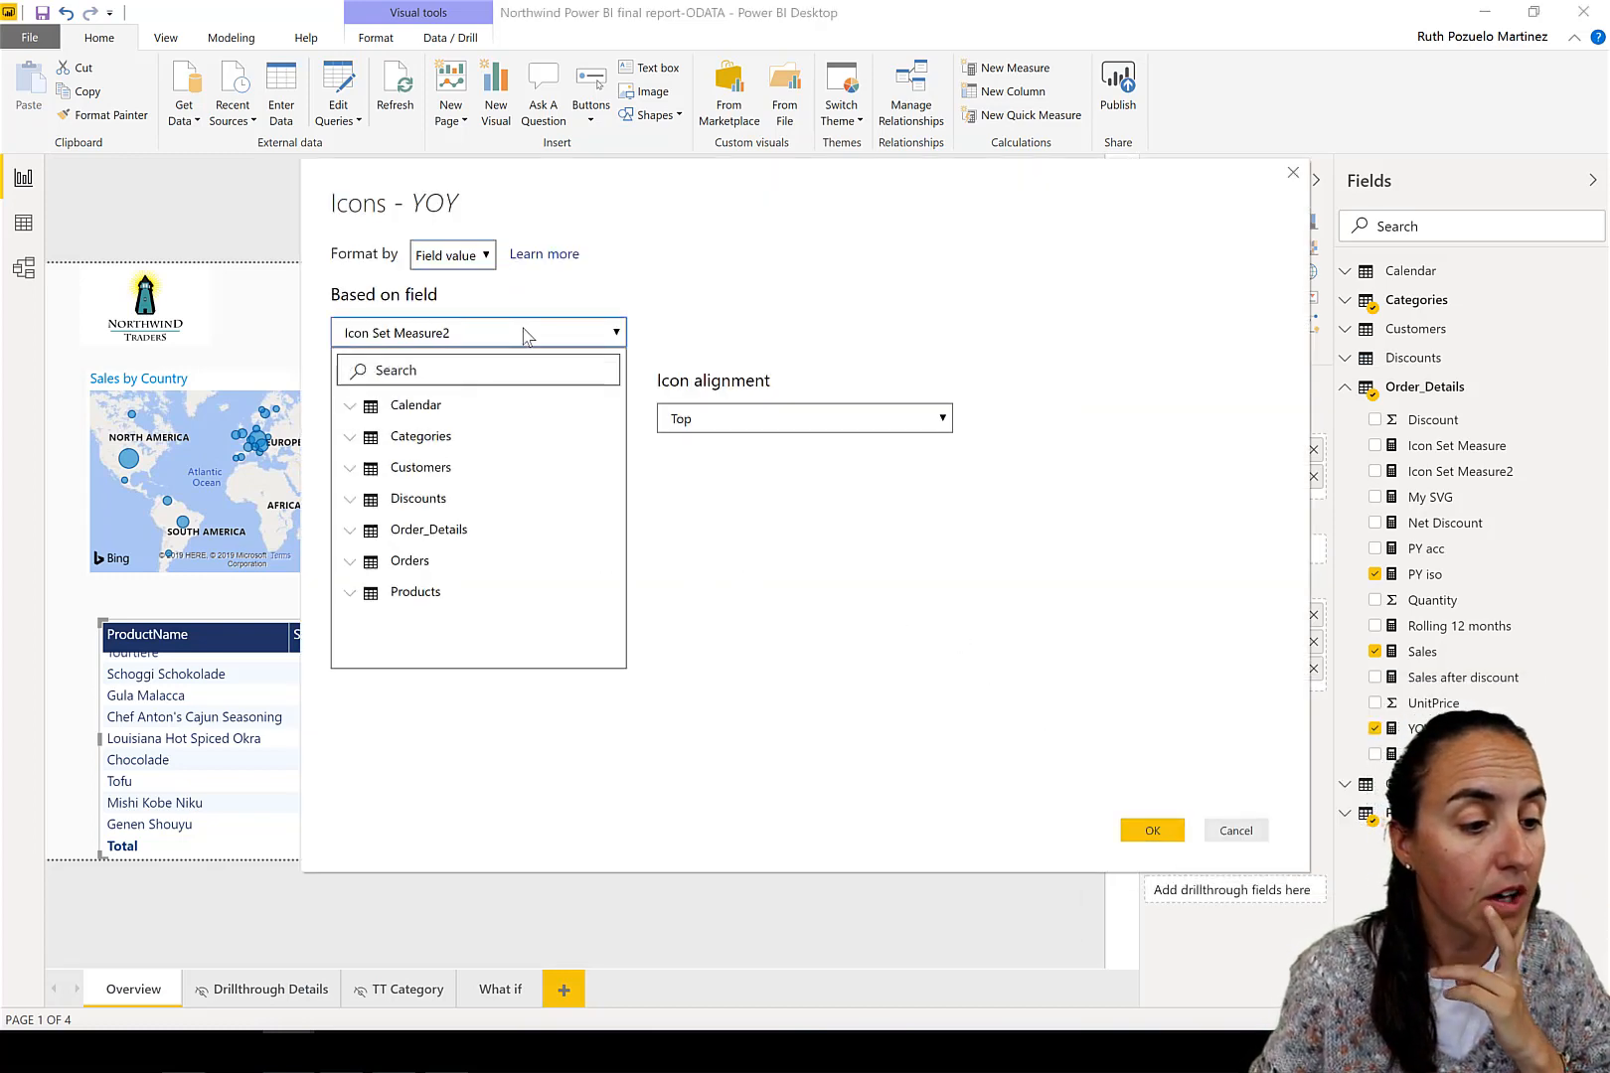
# - Browse the Format-by options in the Icons - YOY dialog, keep Rules, and cancel without applying
pyautogui.click(451, 254)
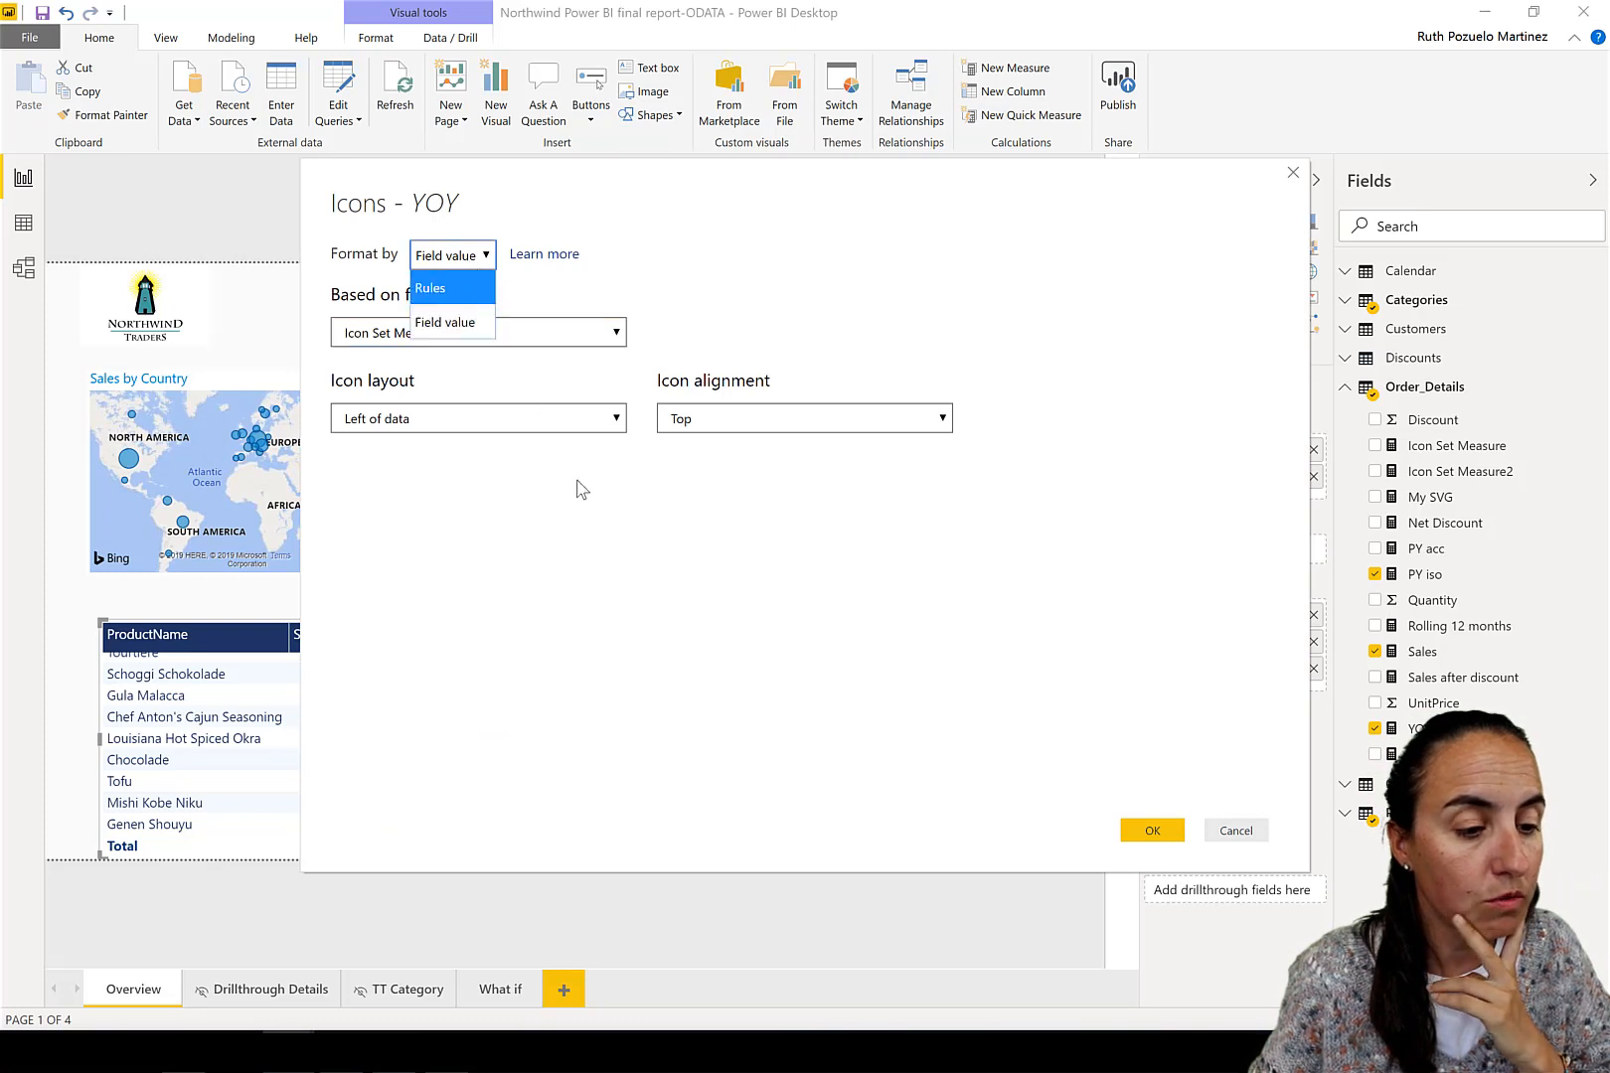
pyautogui.click(430, 288)
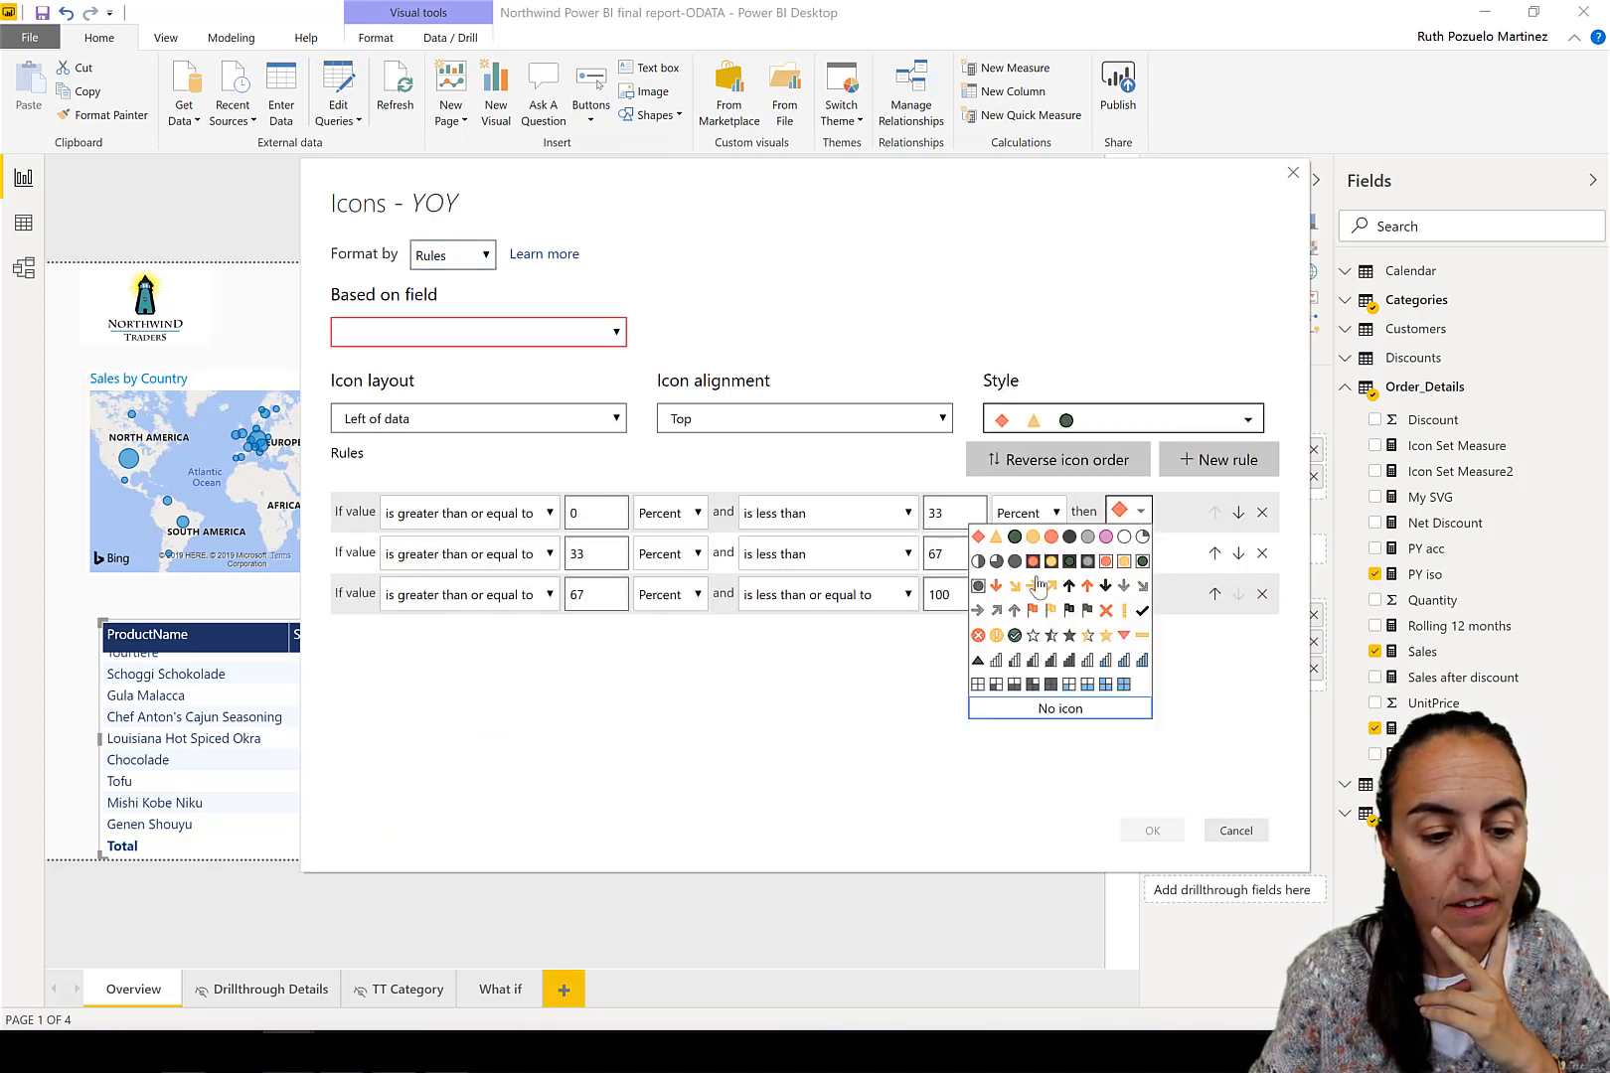
pyautogui.moveTo(1049, 594)
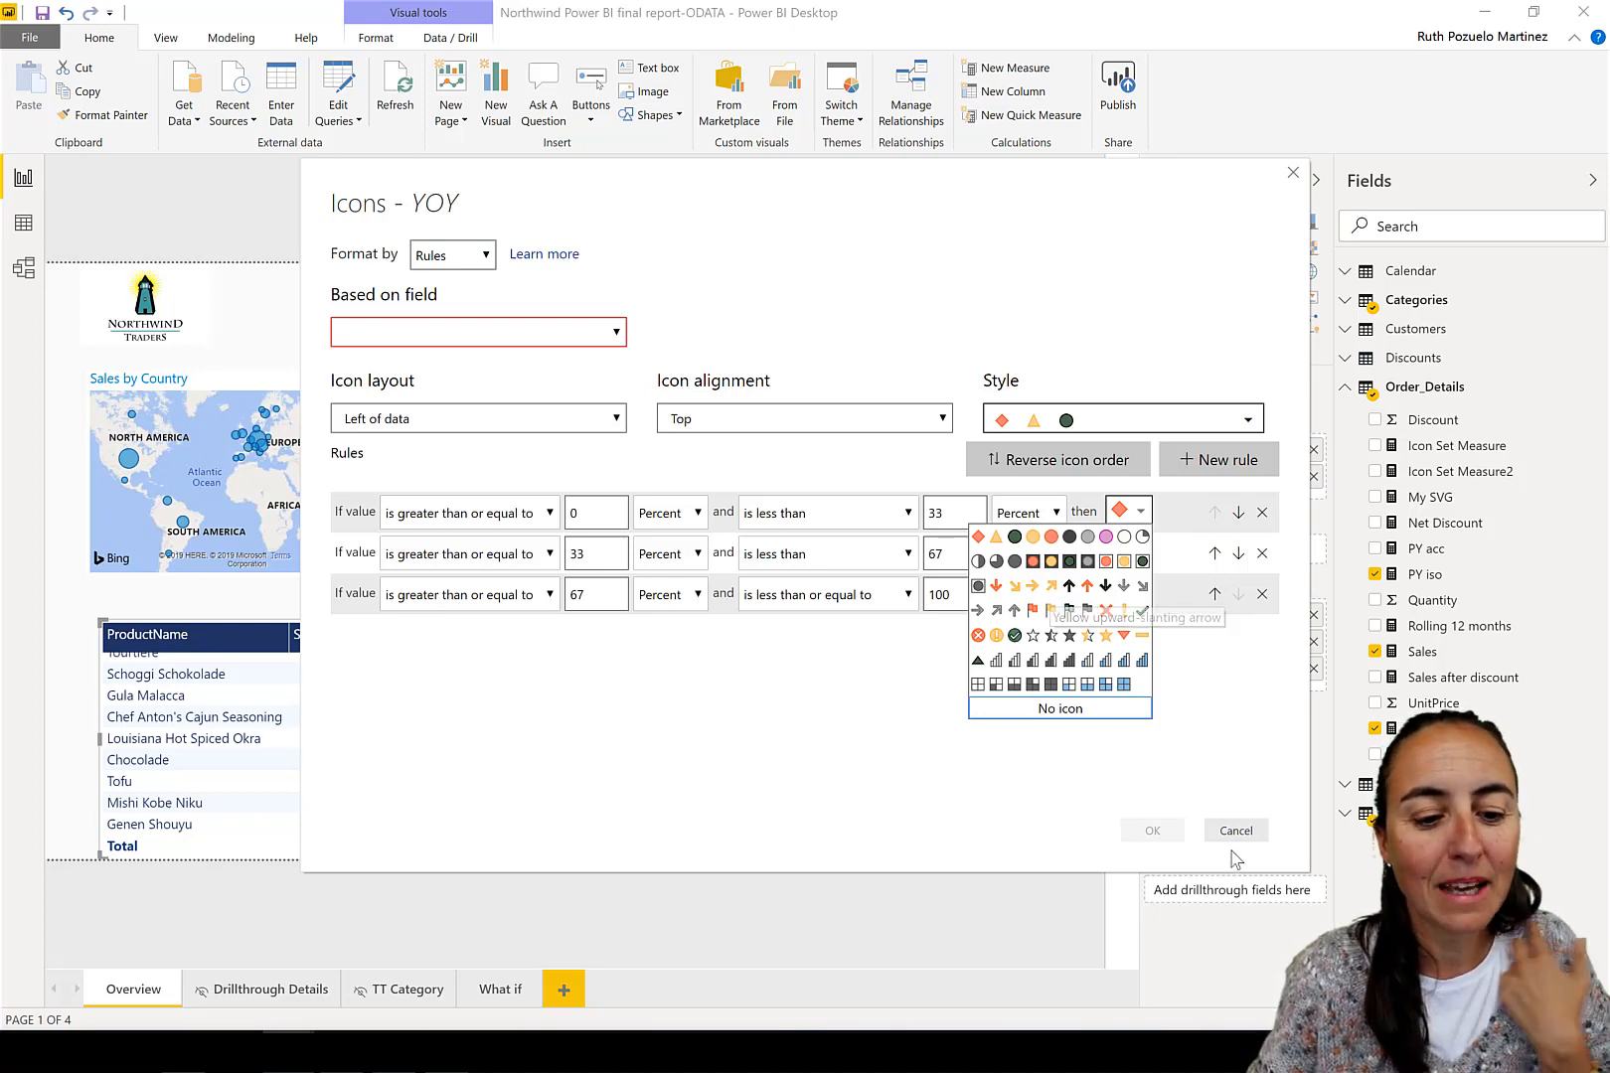
pyautogui.click(1234, 831)
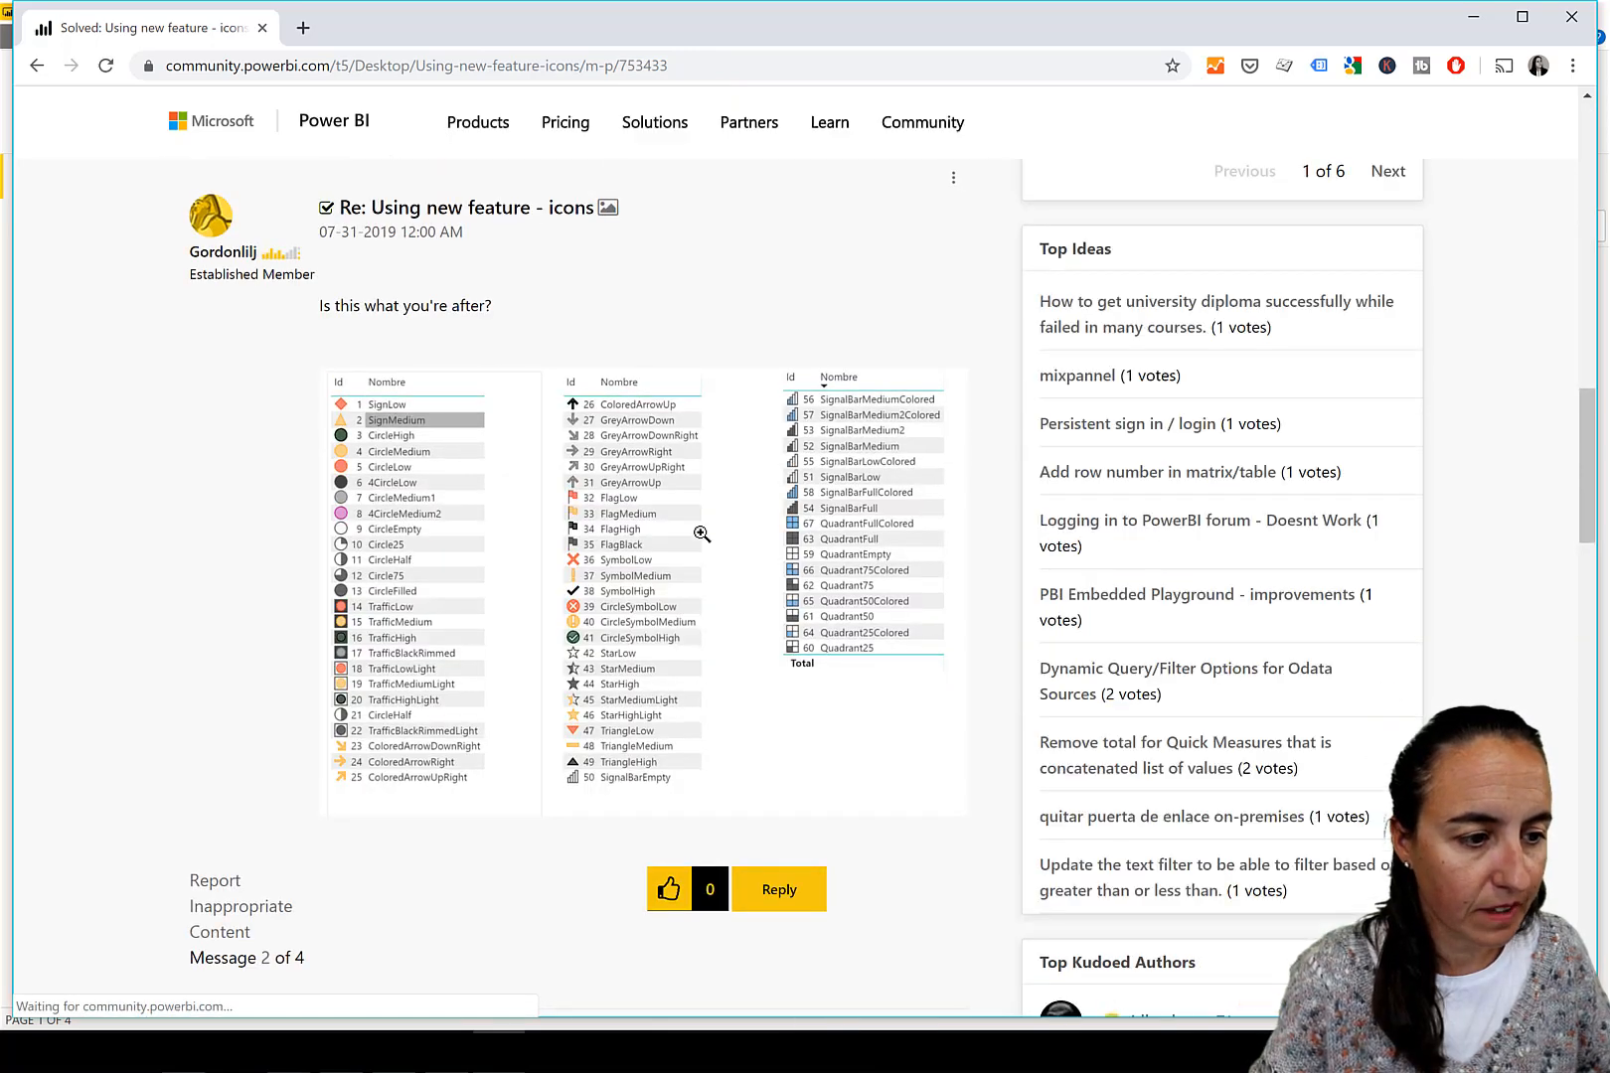
# - Scroll the community thread down to the table of built-in icon ids and names
pyautogui.scroll(-3)
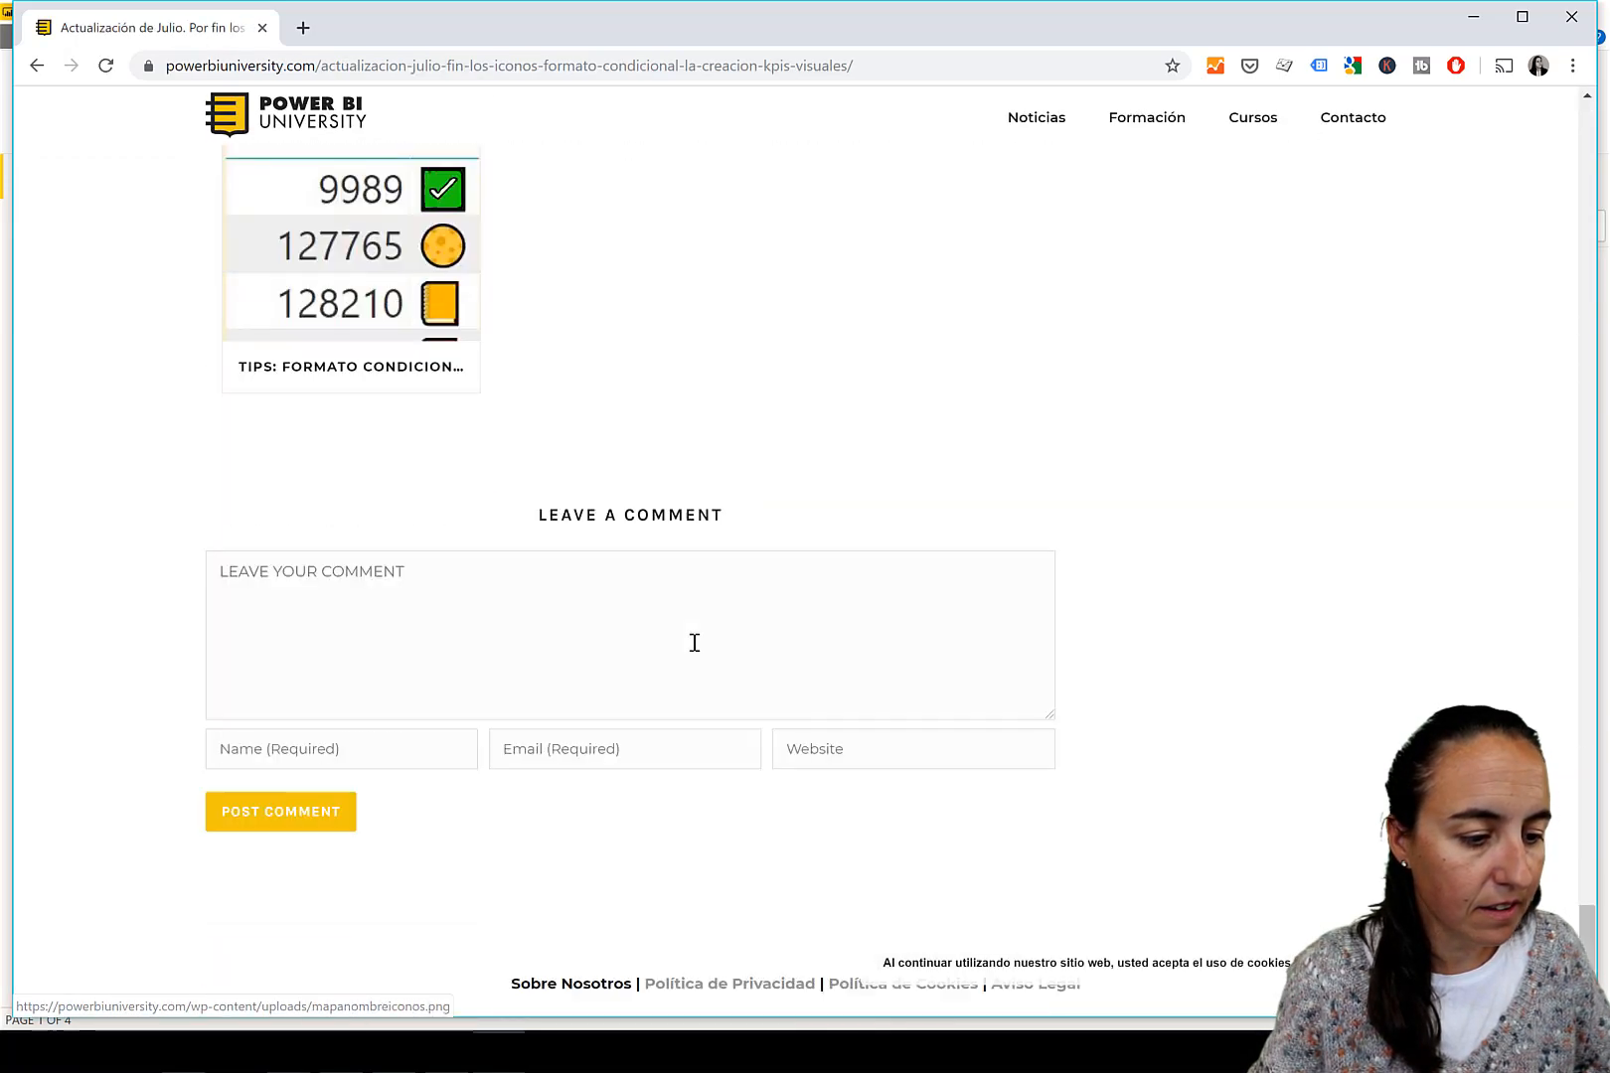
# - Scroll the Power BI University post up to its icon names chart and pbix download link
pyautogui.scroll(3)
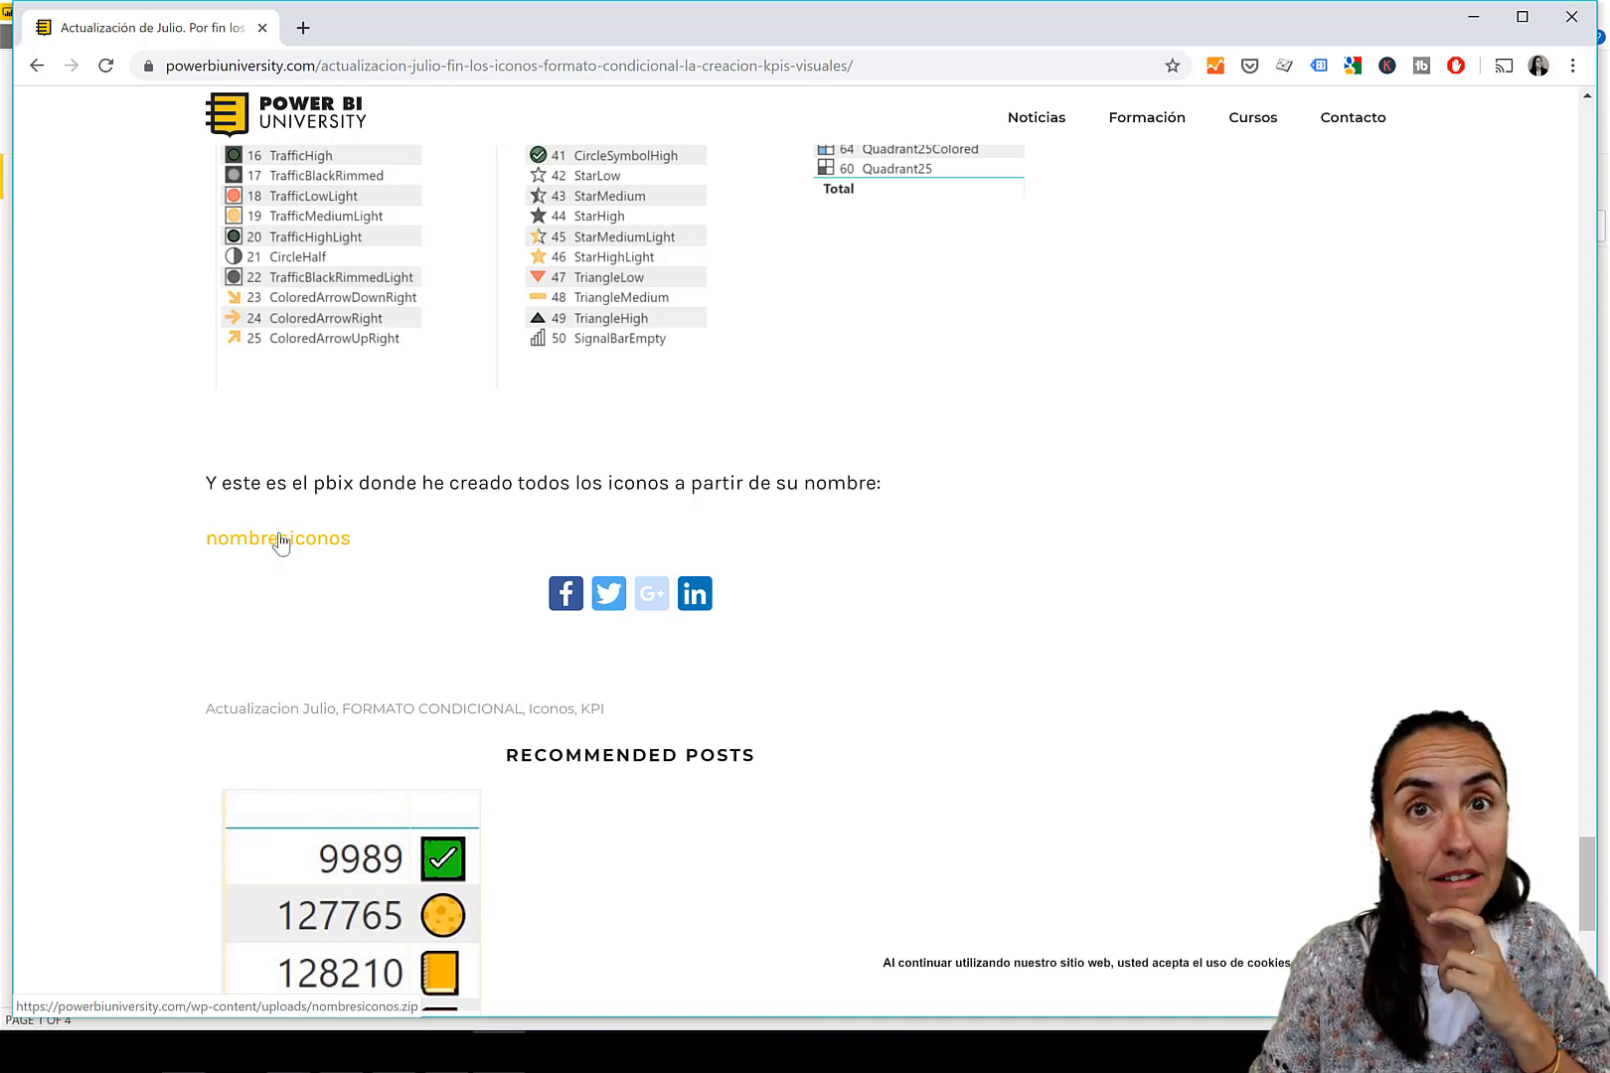
pyautogui.moveTo(1502, 101)
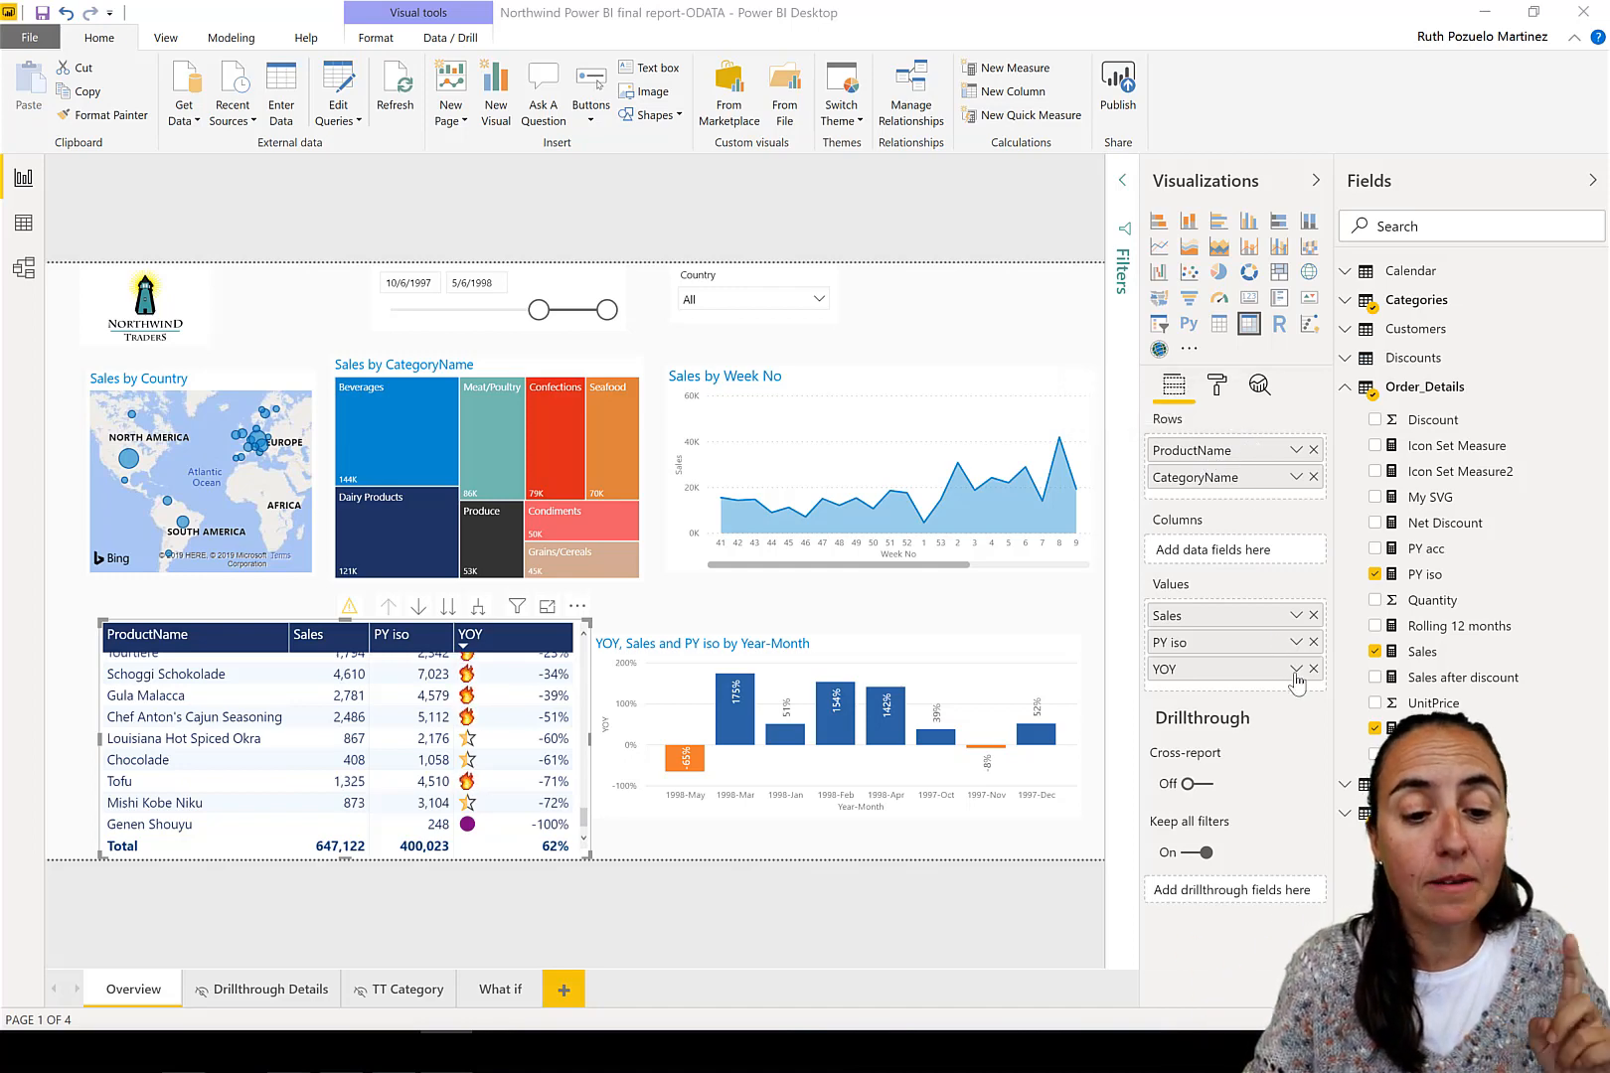
# - Reopen icon conditional formatting for the YOY field and set Format by to Rules
pyautogui.click(1298, 667)
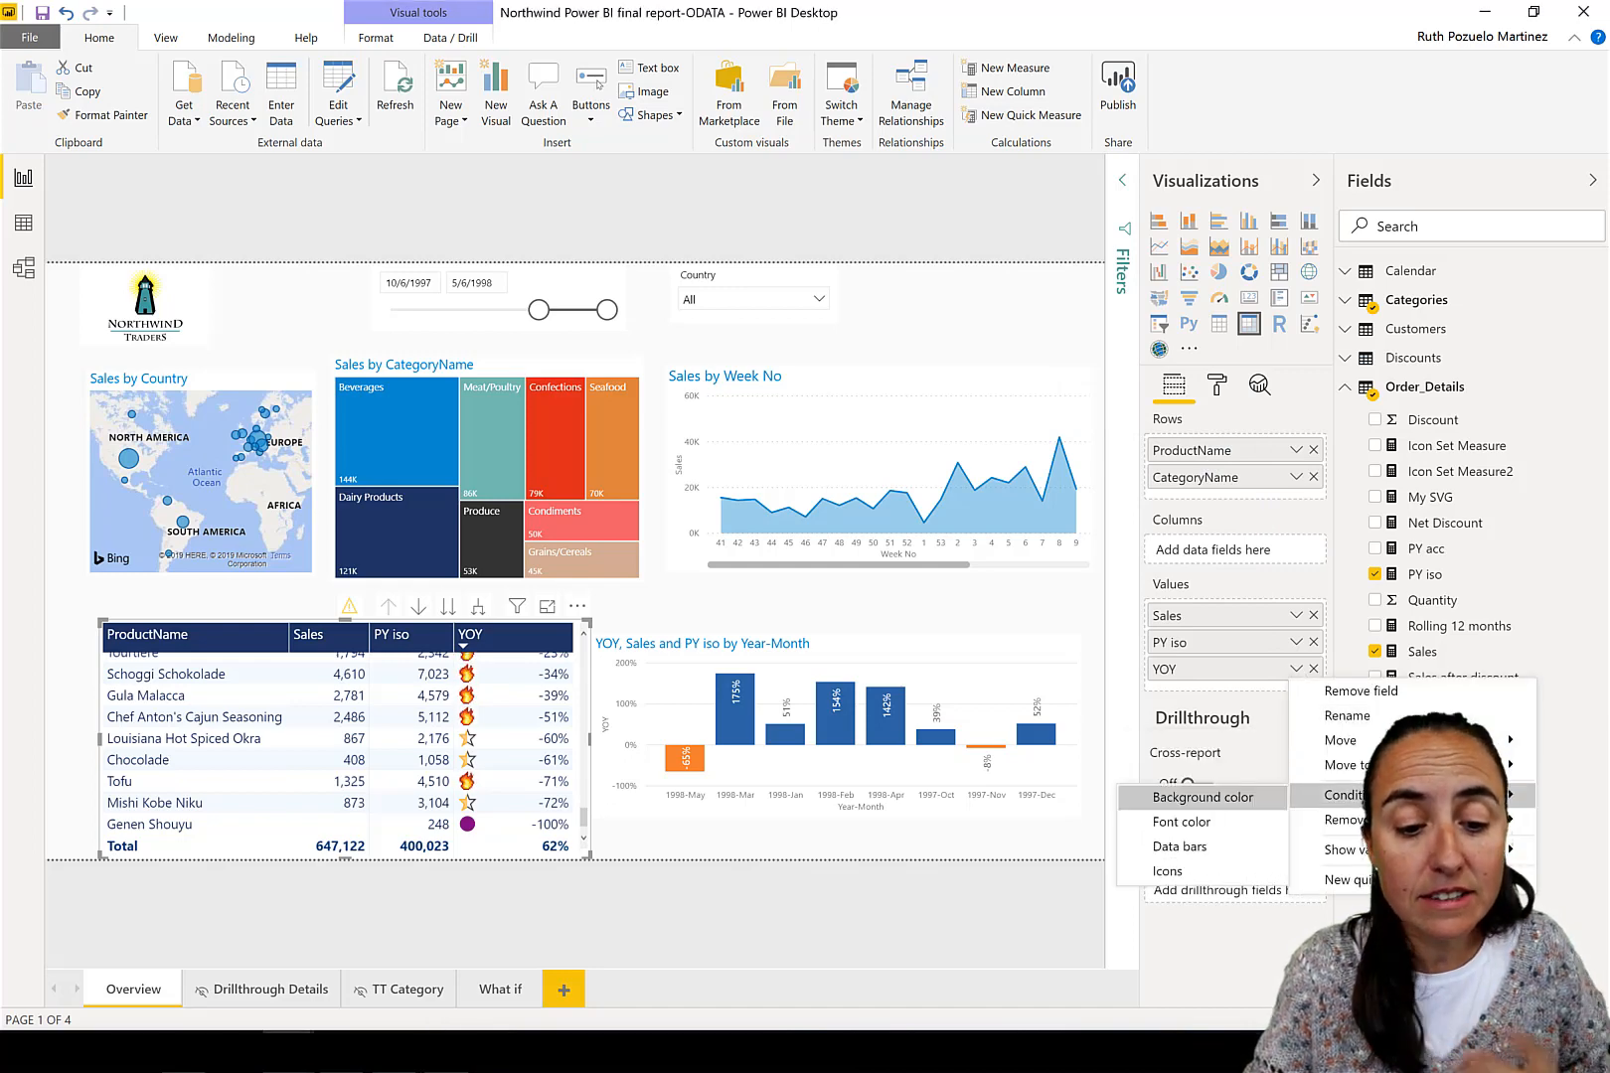
pyautogui.click(1165, 870)
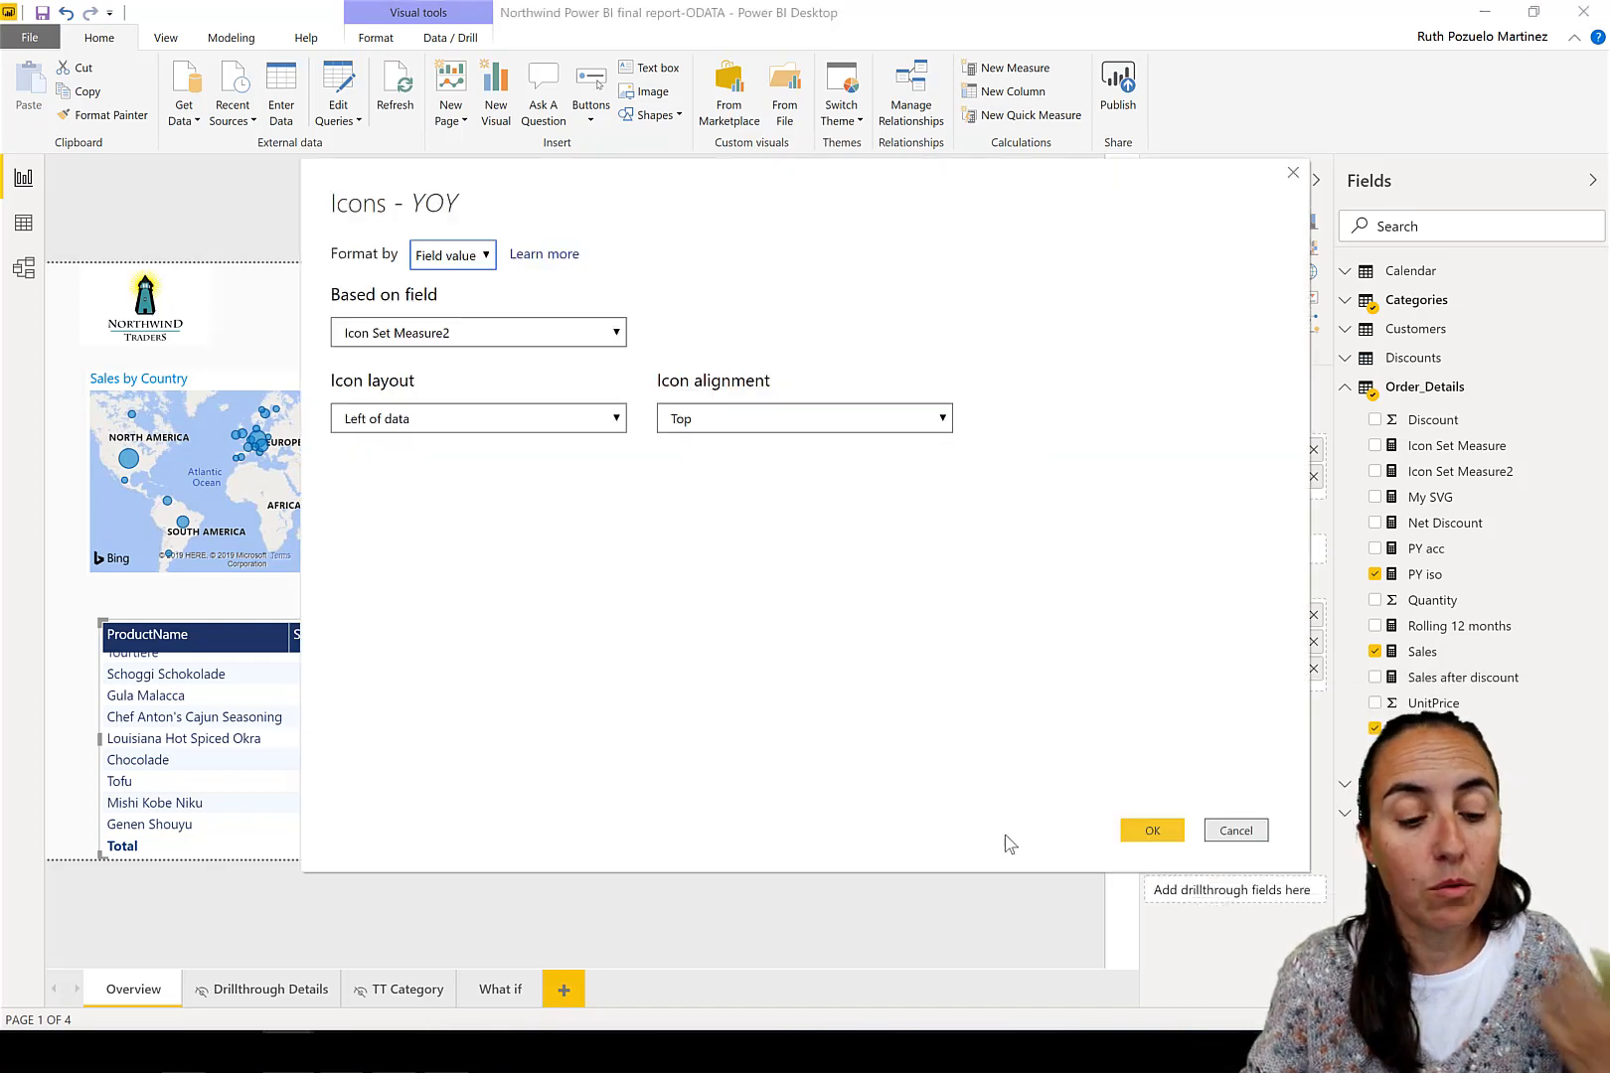
pyautogui.click(451, 254)
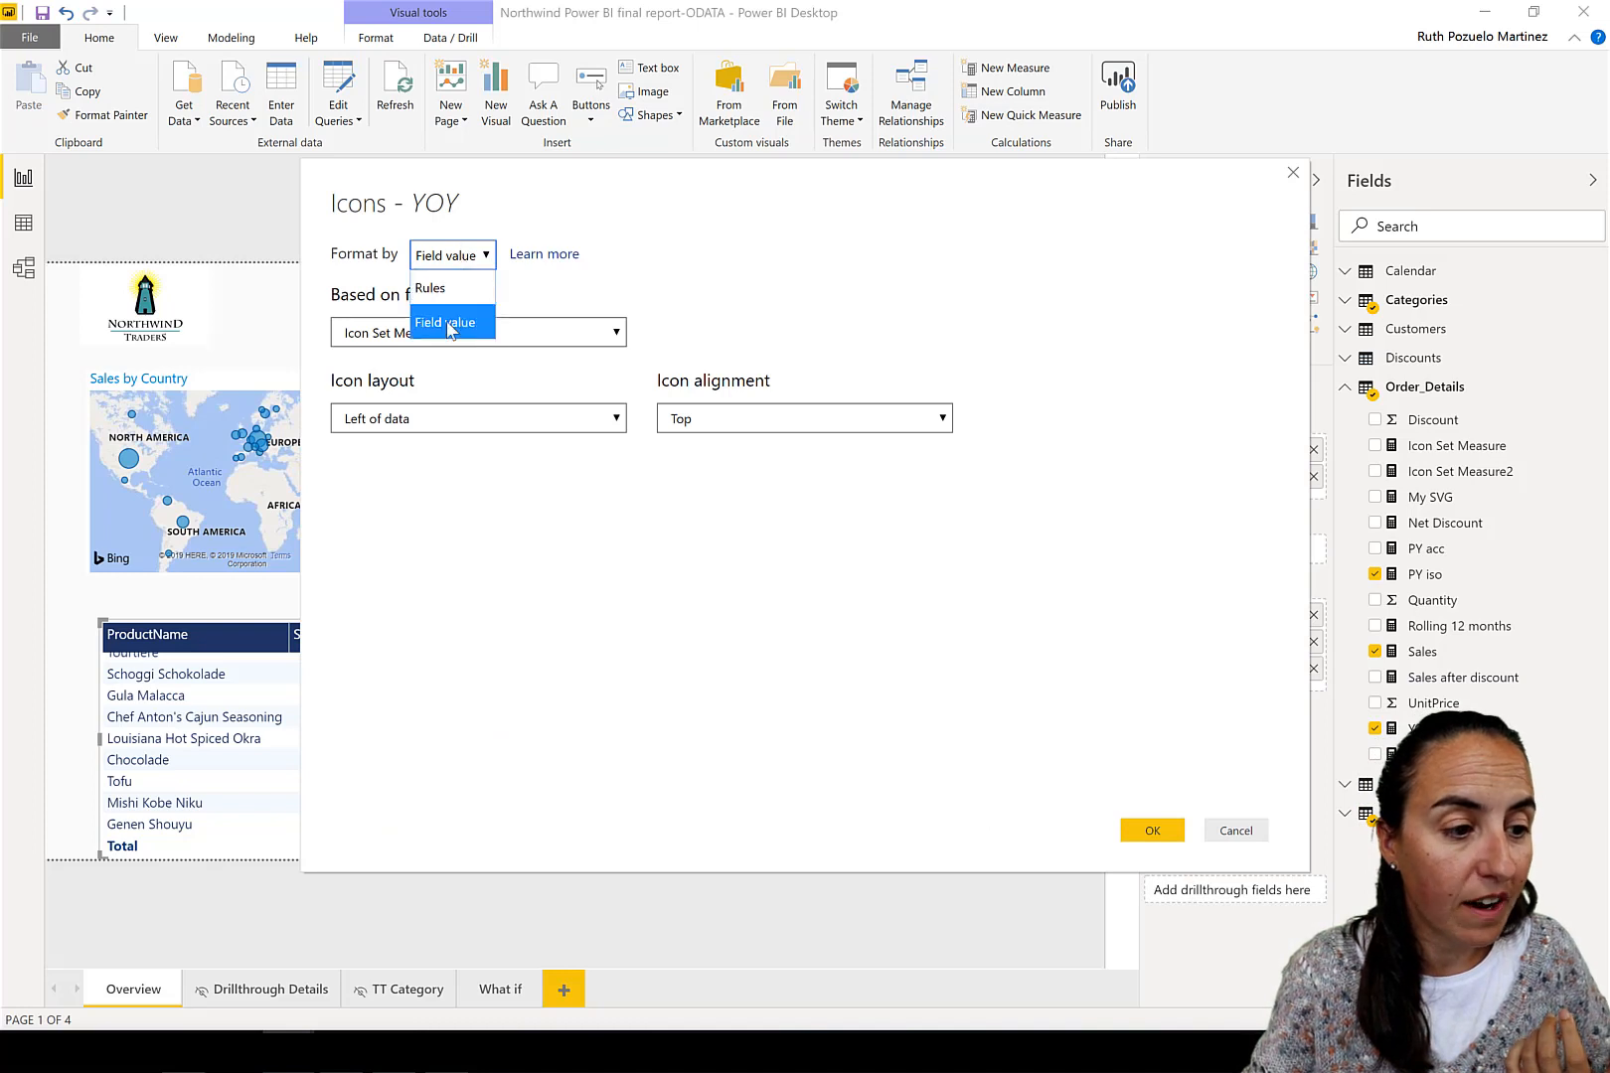
pyautogui.click(429, 288)
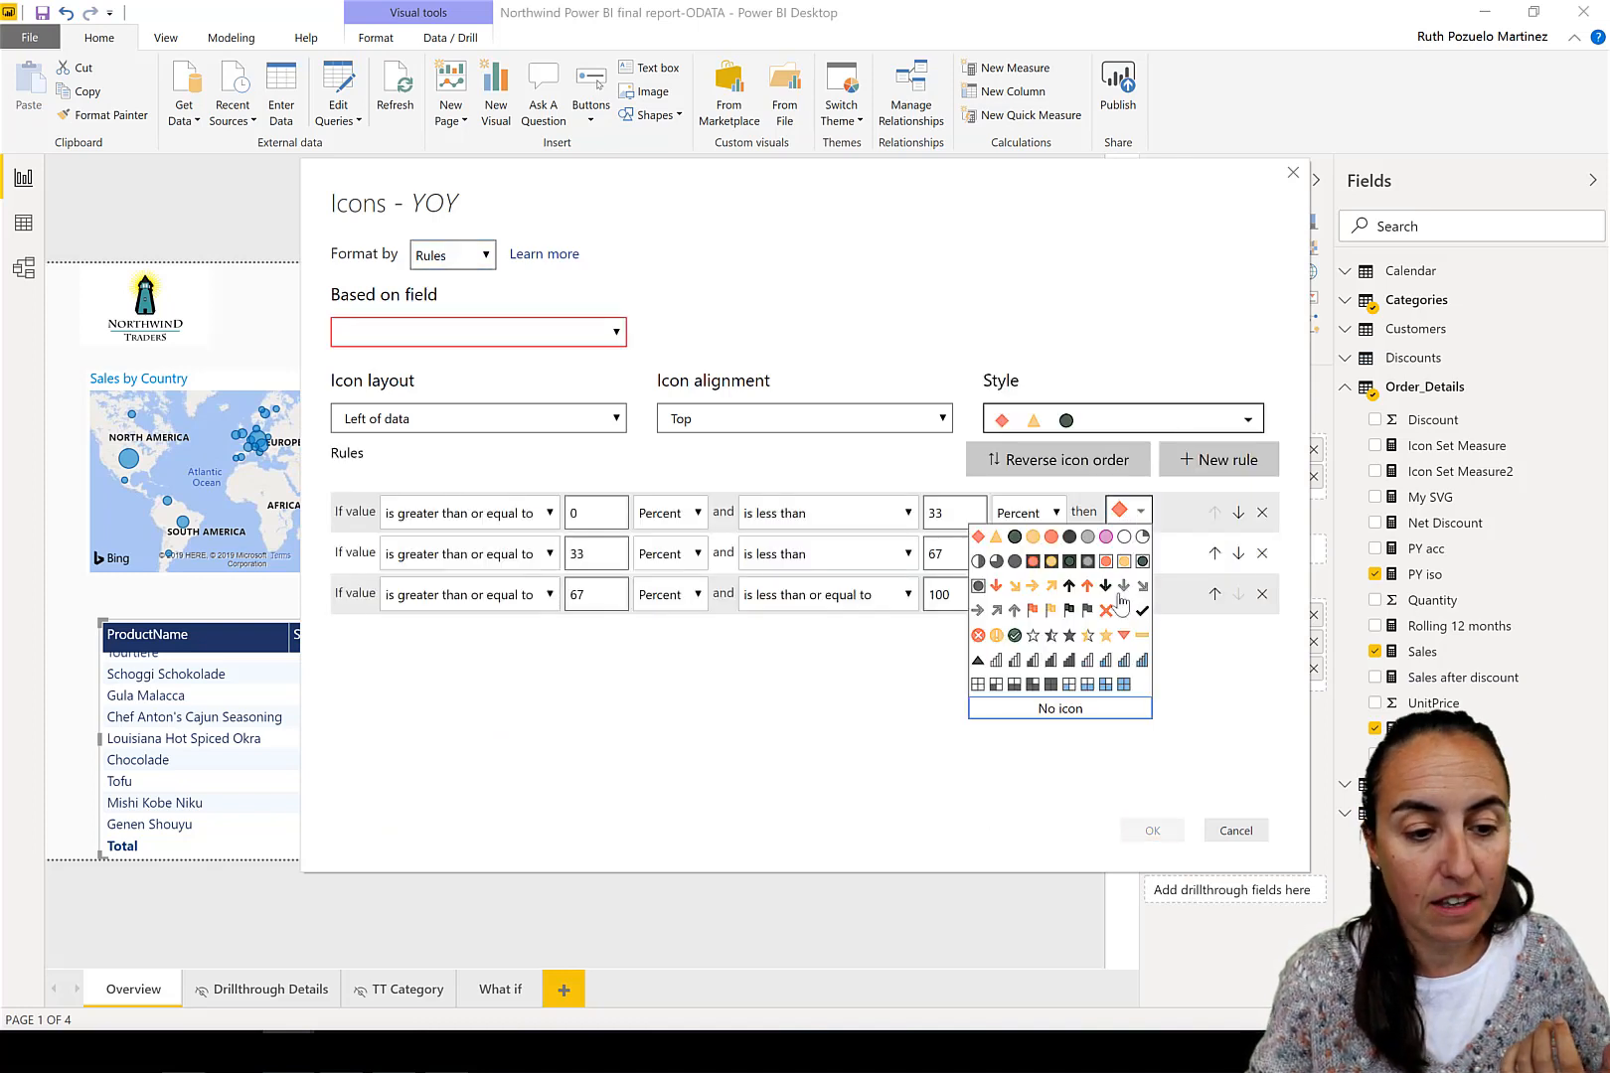
pyautogui.moveTo(1033, 588)
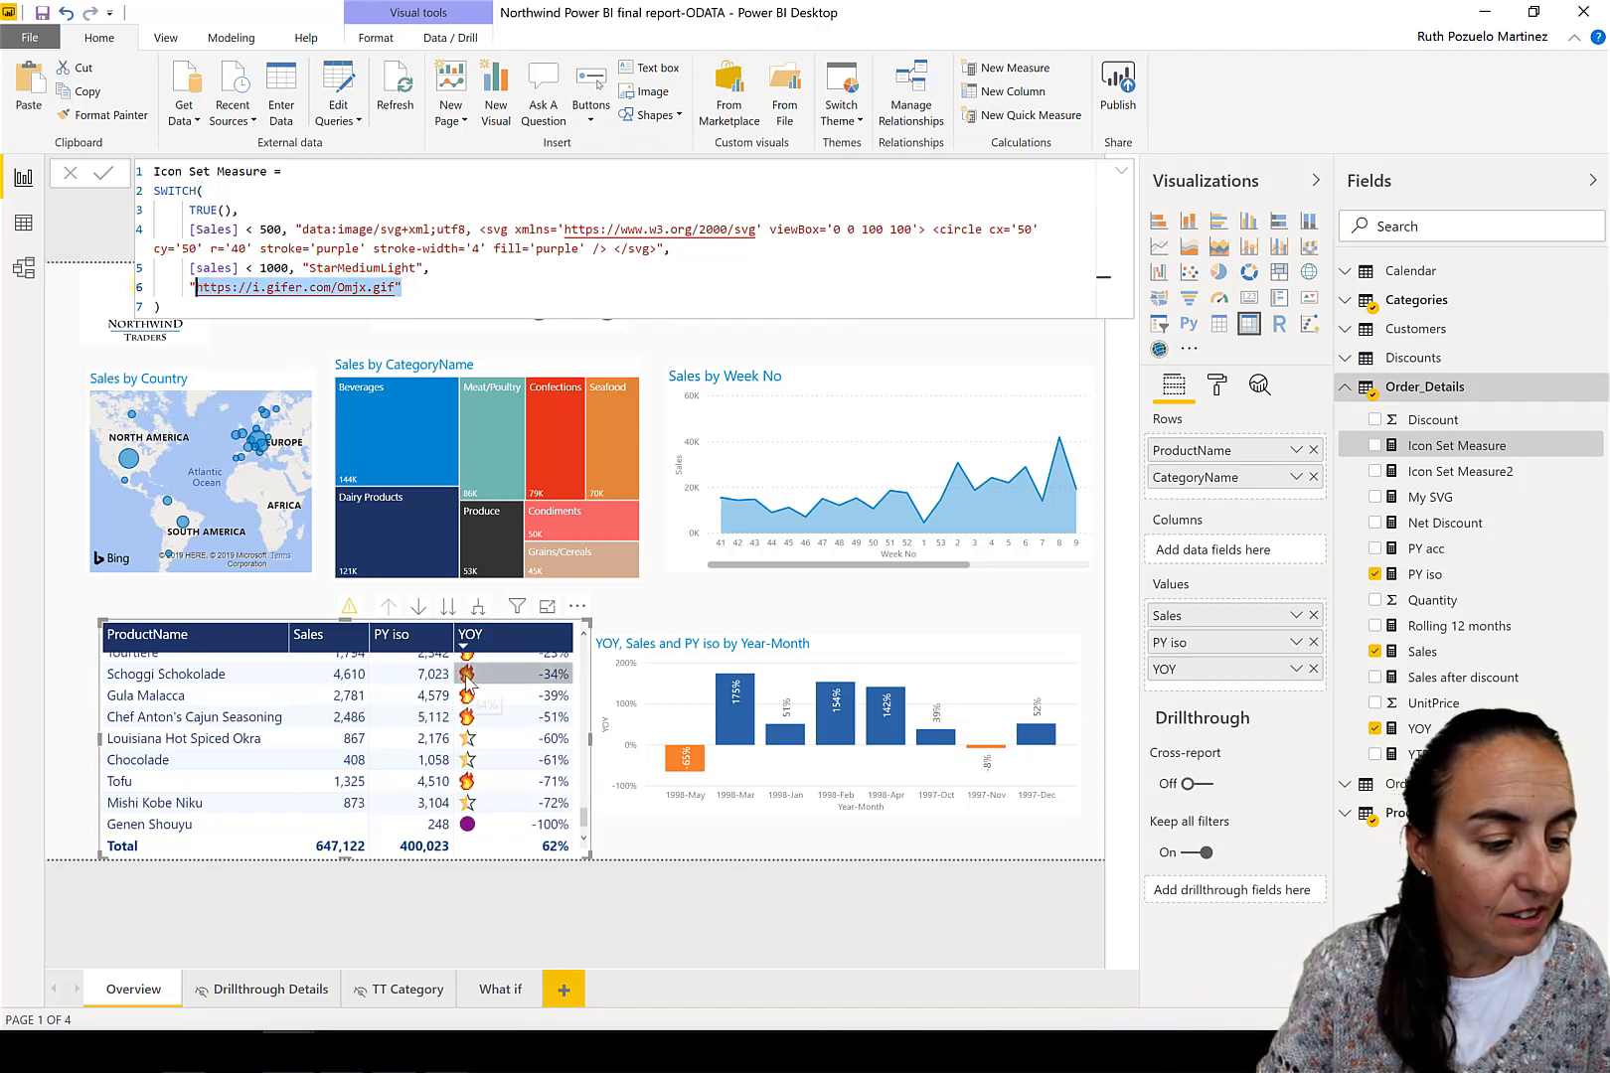
pyautogui.moveTo(471, 678)
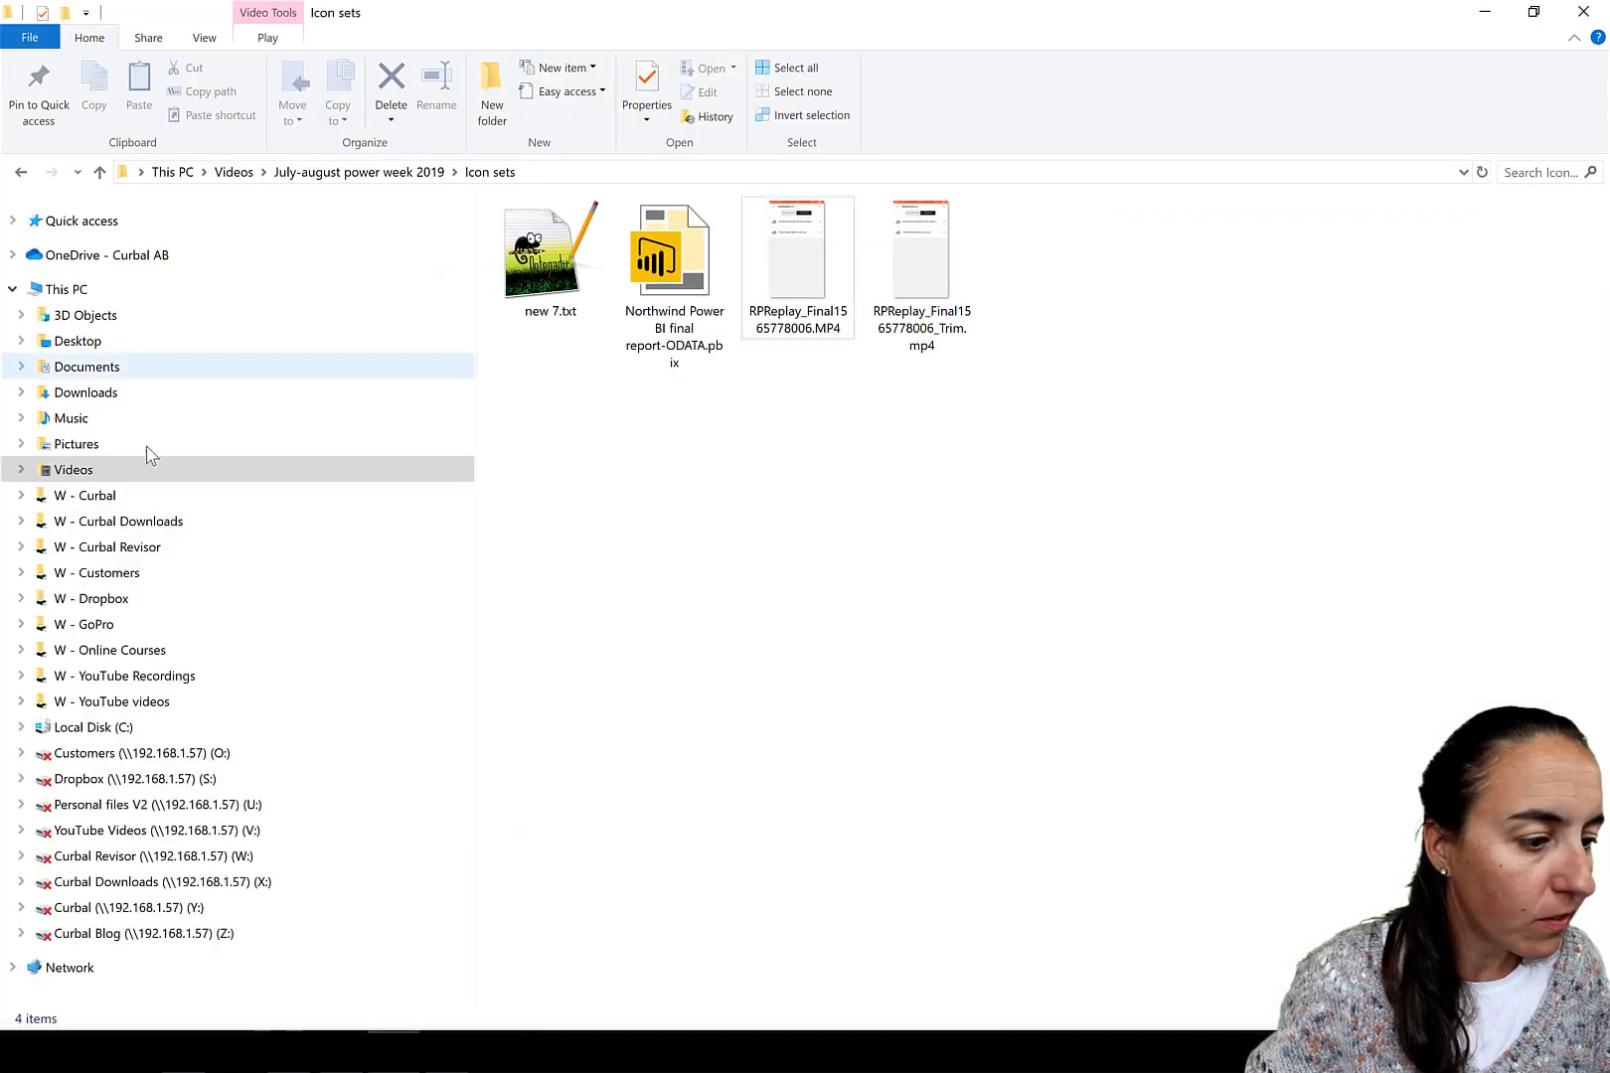
# - Navigate Curbal Downloads > Membership Downloads > JSON theme pbix file and open Curbal Json theme.json
pyautogui.click(119, 521)
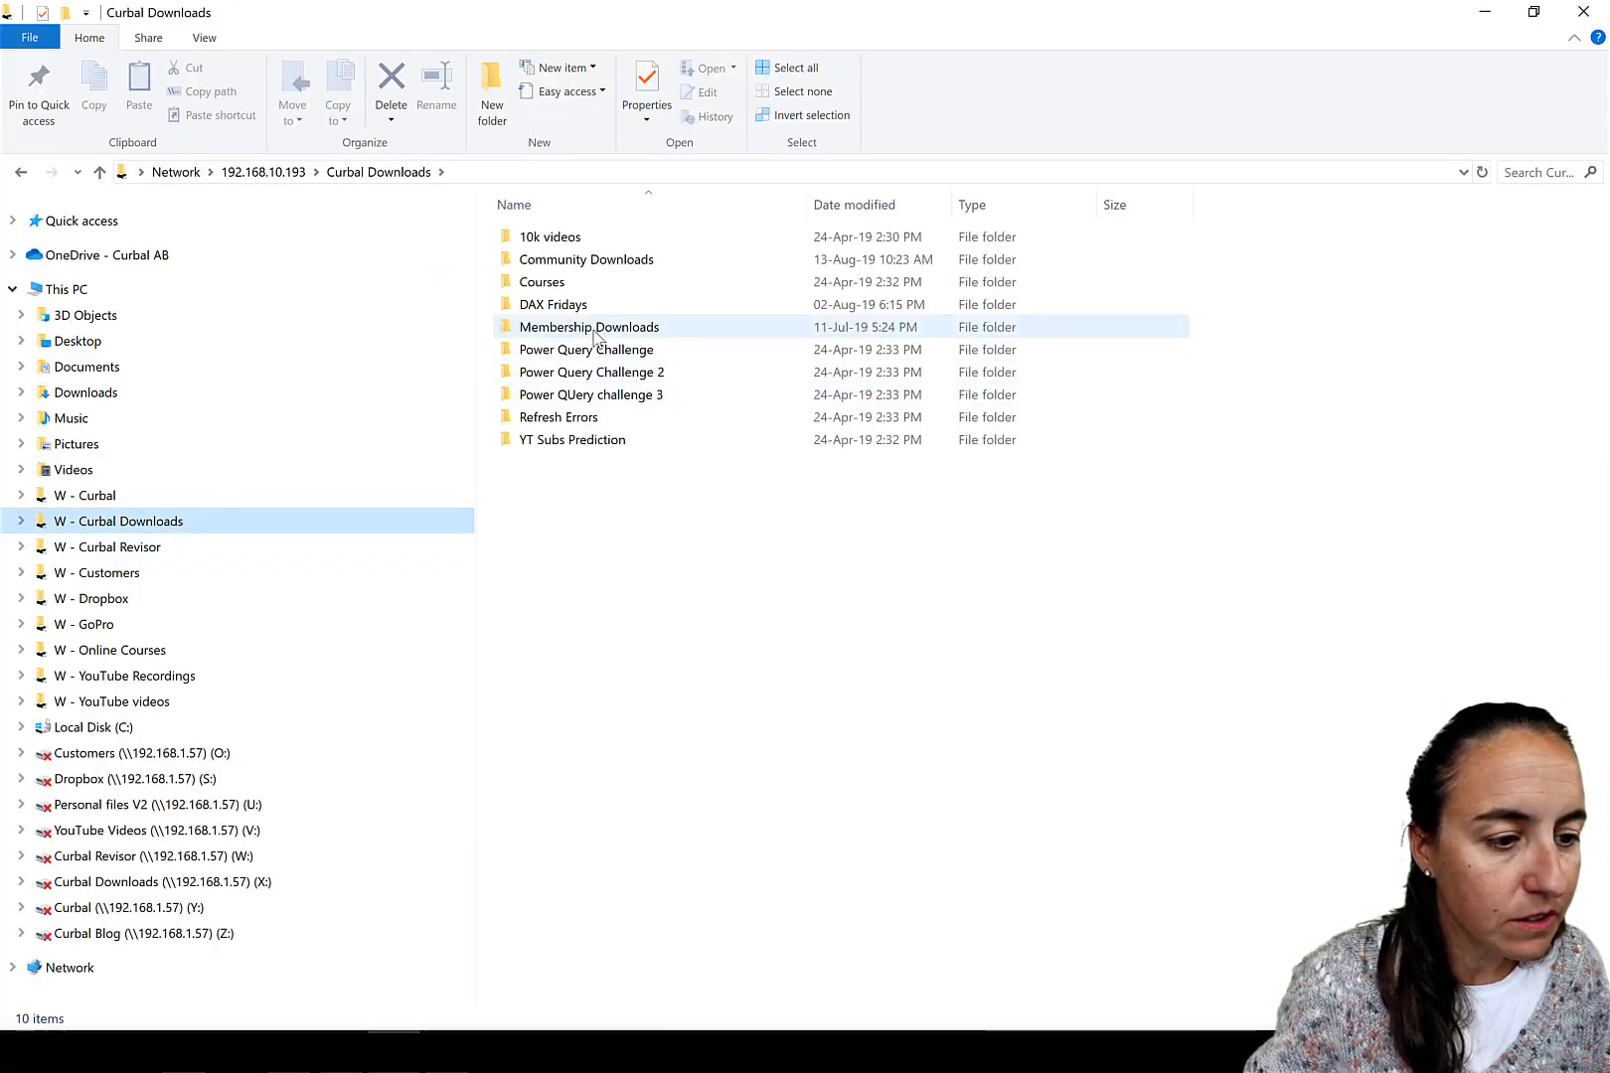
pyautogui.doubleClick(588, 326)
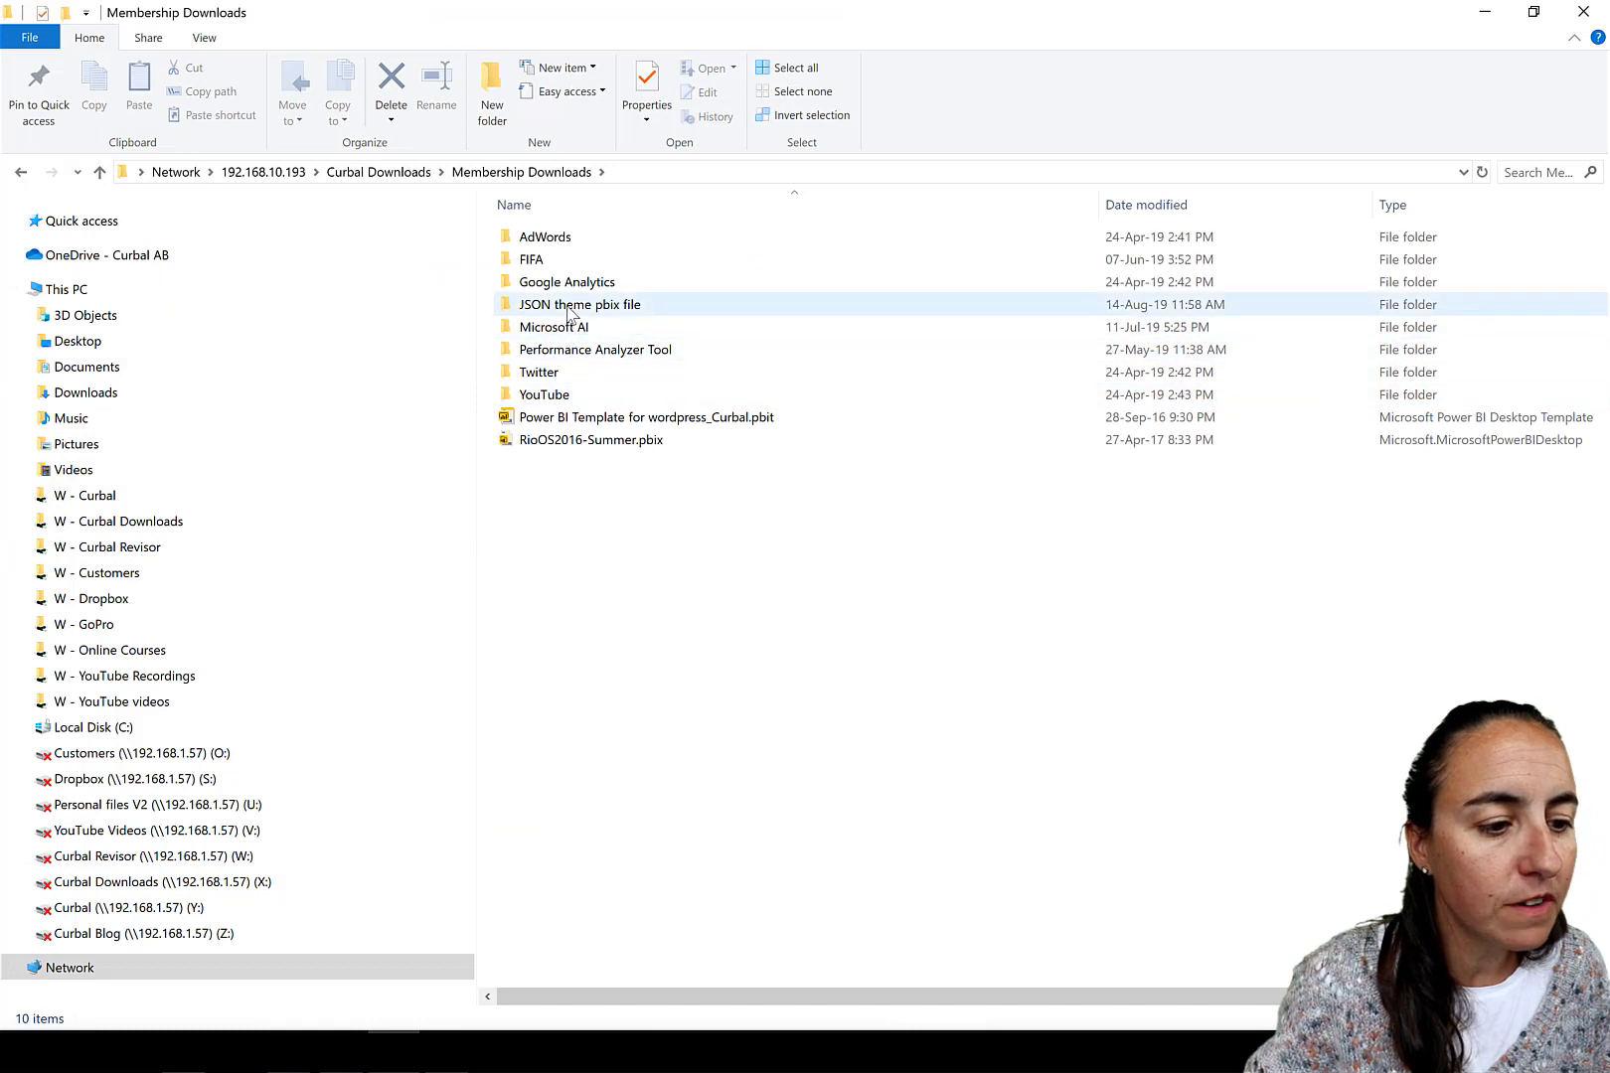
pyautogui.doubleClick(579, 304)
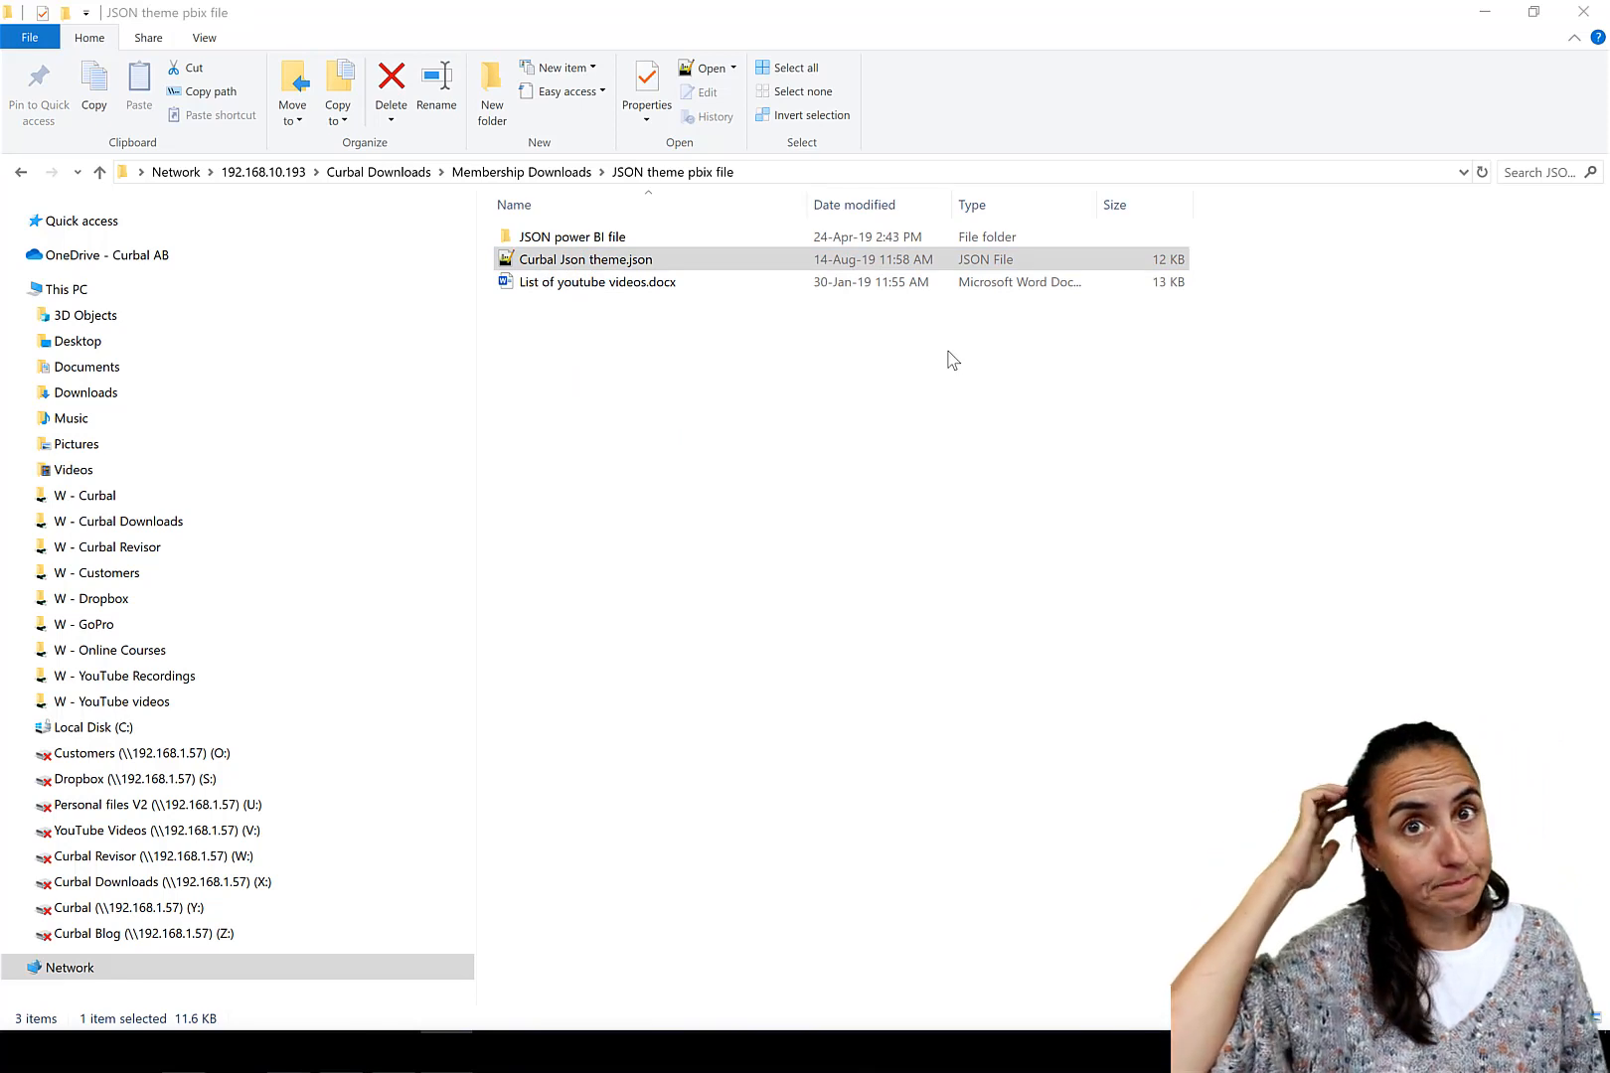
pyautogui.moveTo(564, 886)
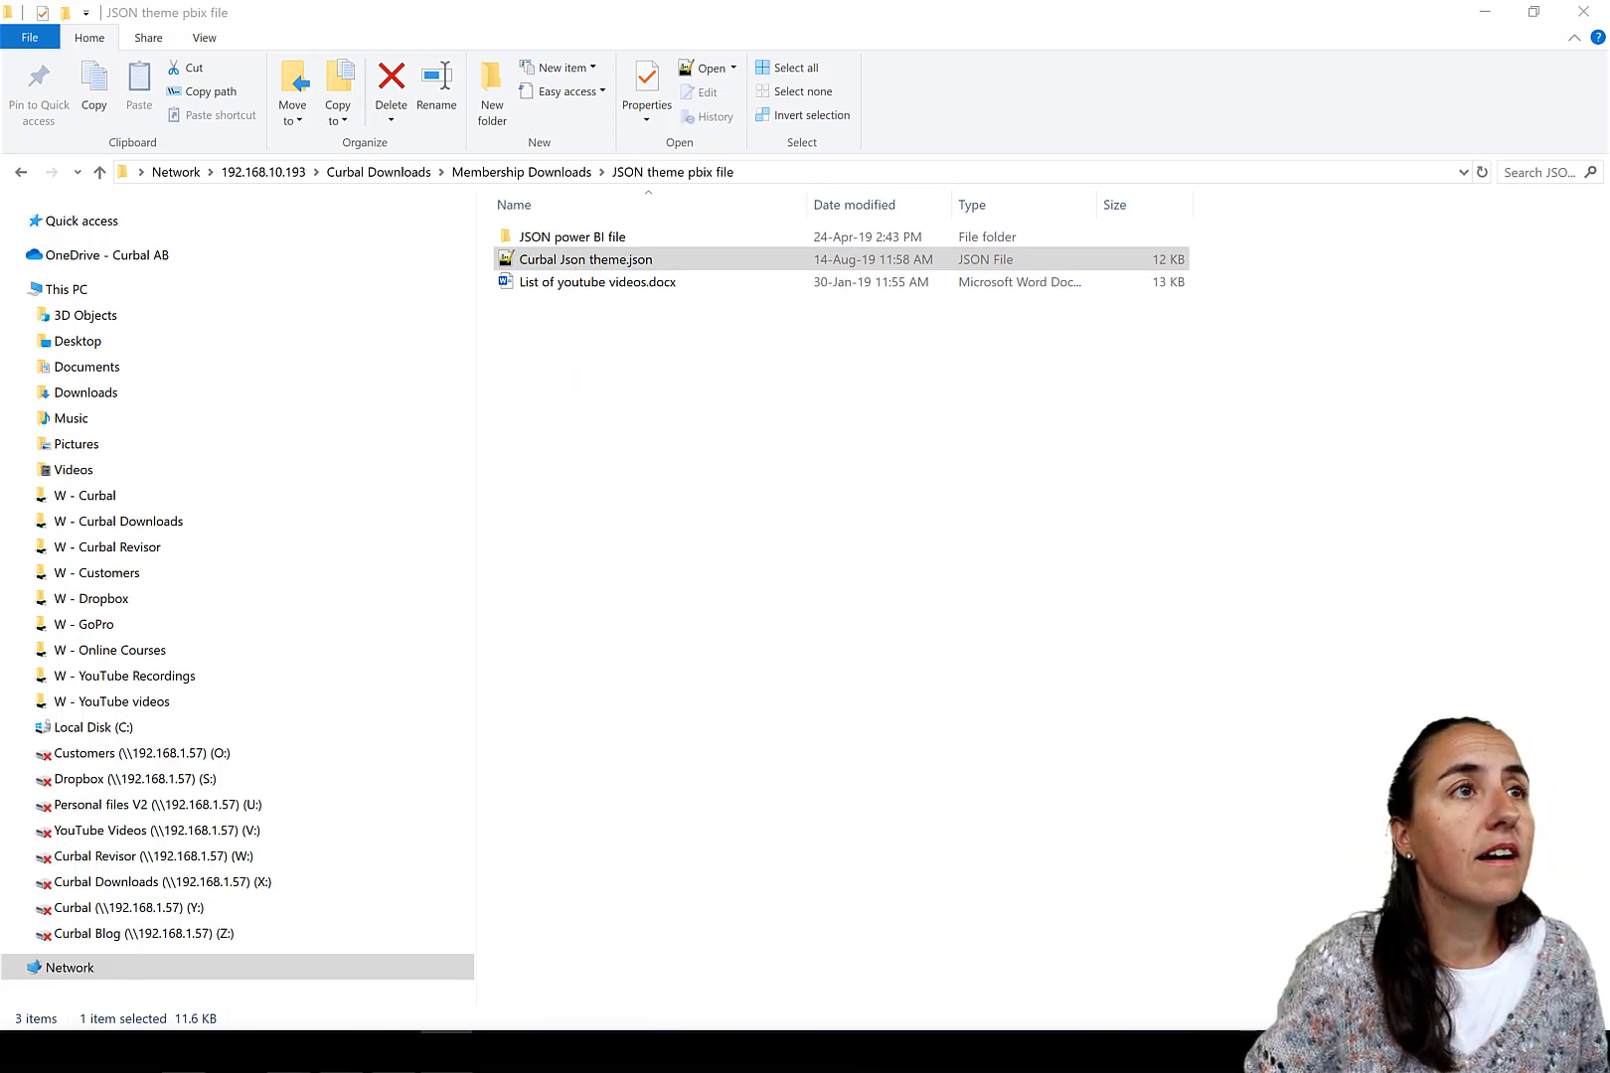
pyautogui.doubleClick(586, 259)
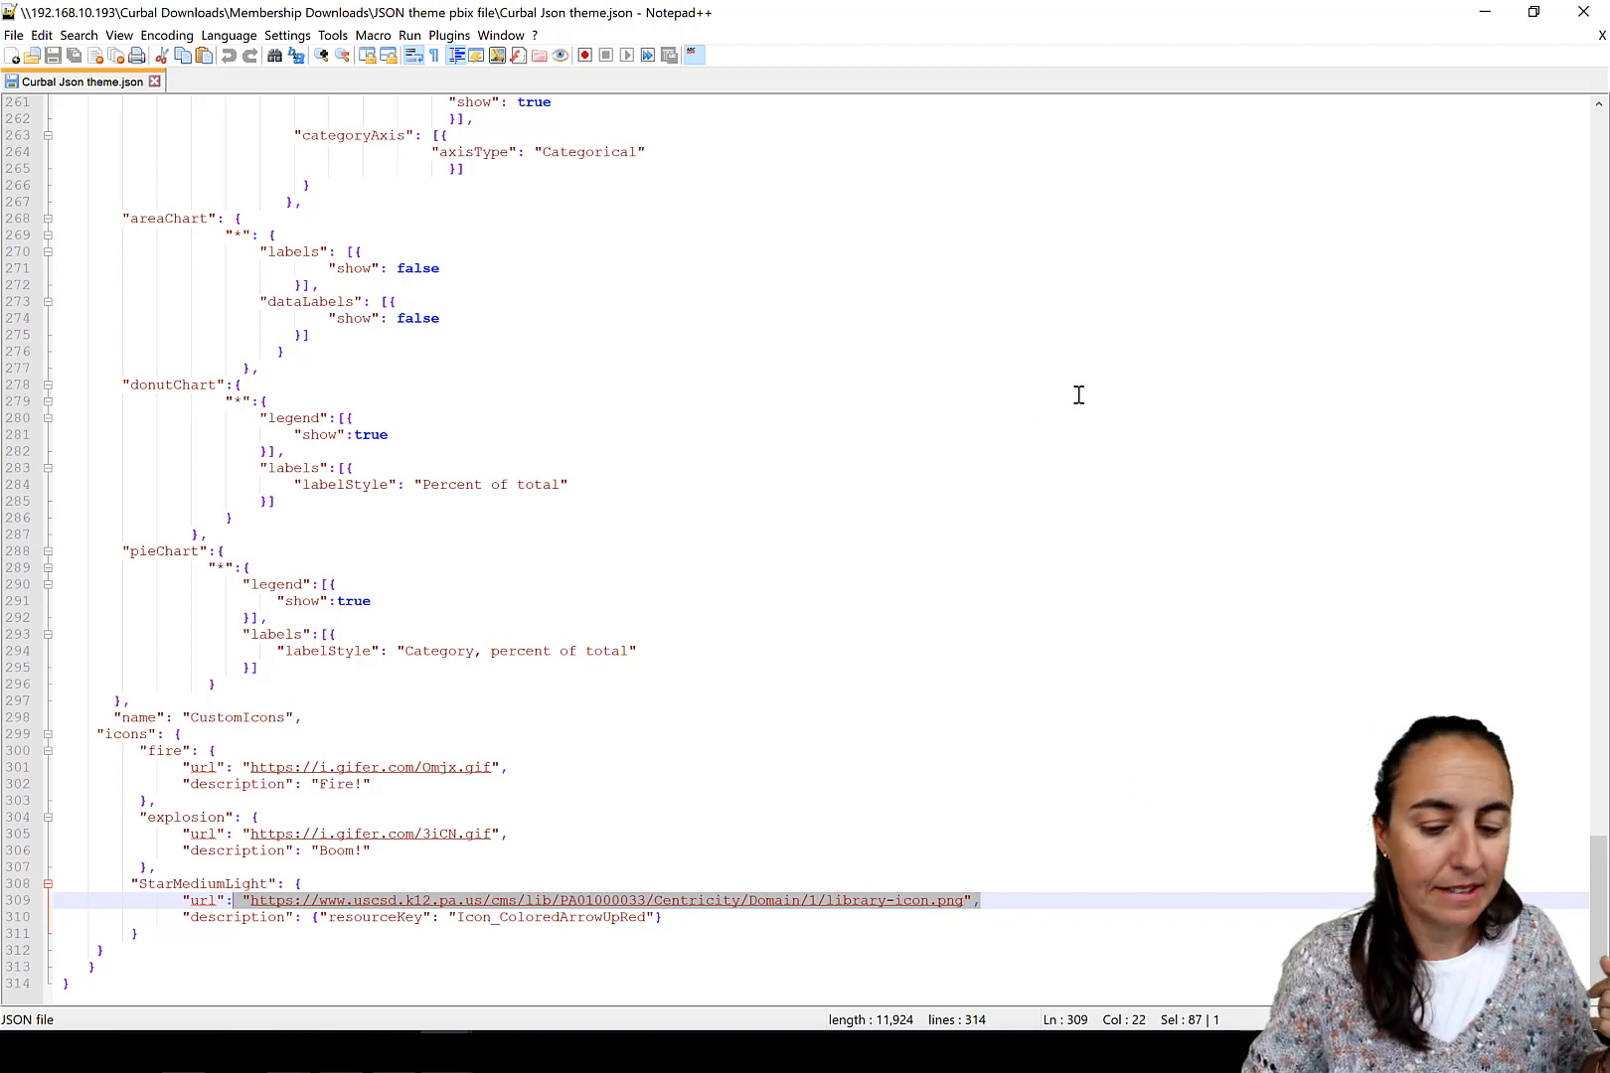
pyautogui.moveTo(1160, 227)
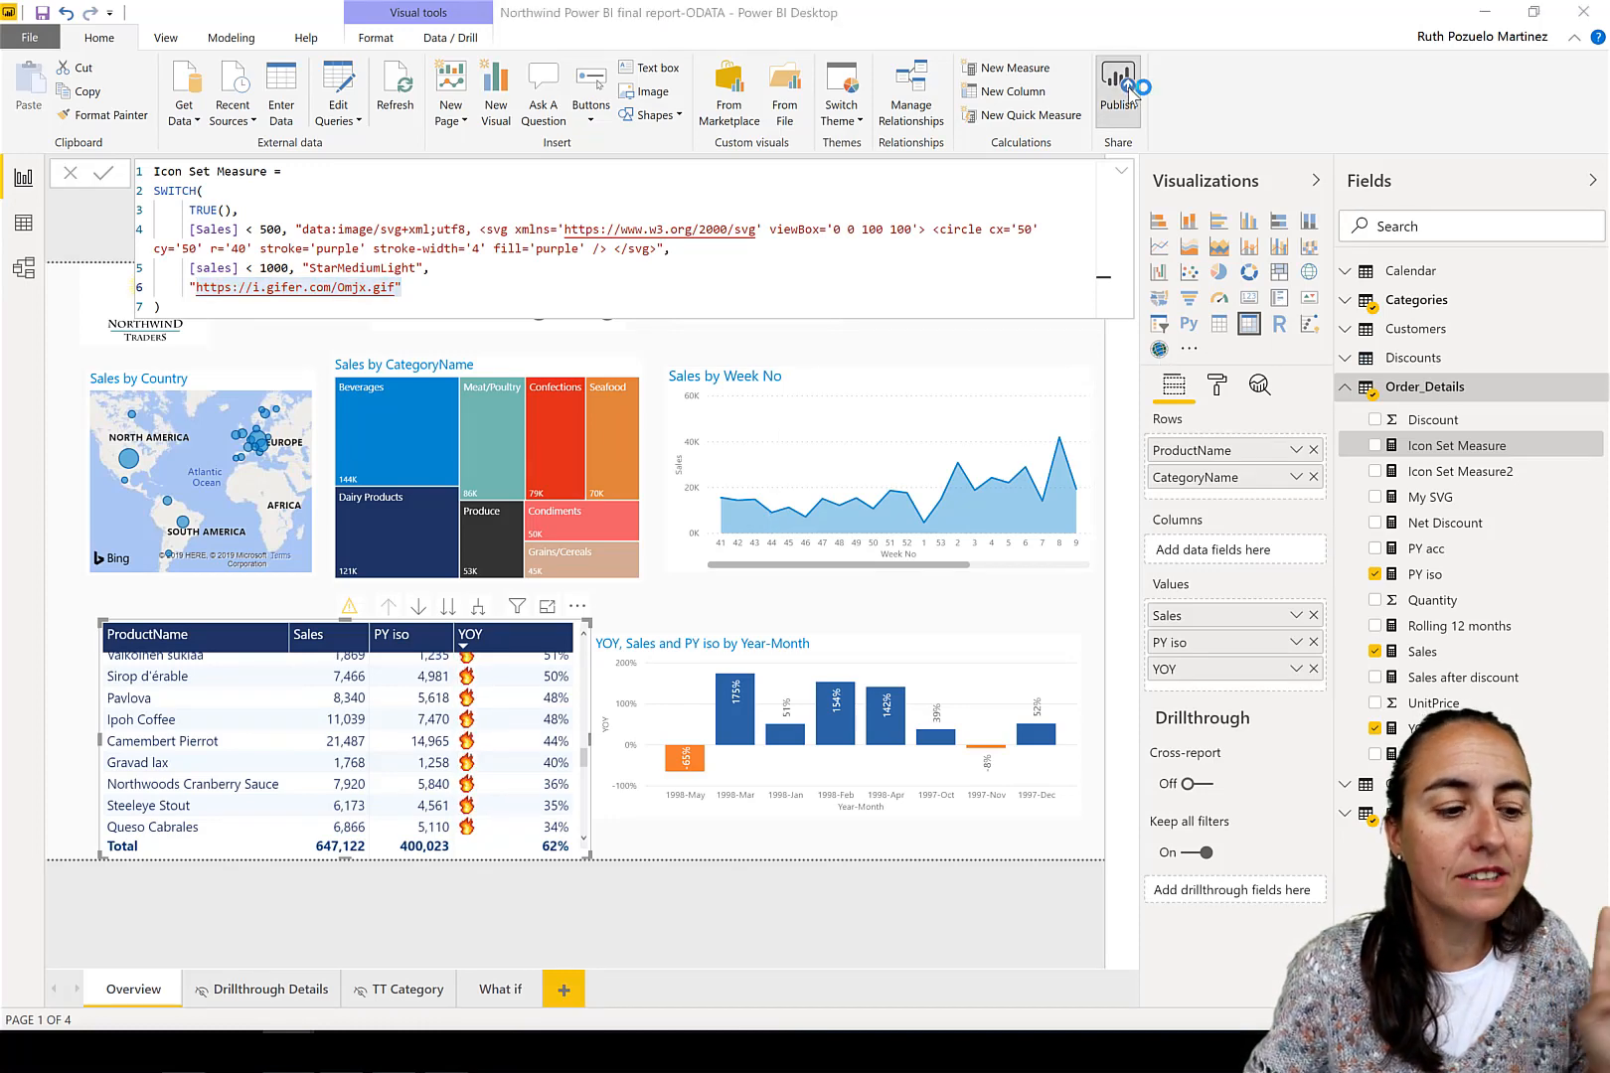
# - Publish the Northwind final report from the Home ribbon and confirm the destination workspace
pyautogui.click(1119, 89)
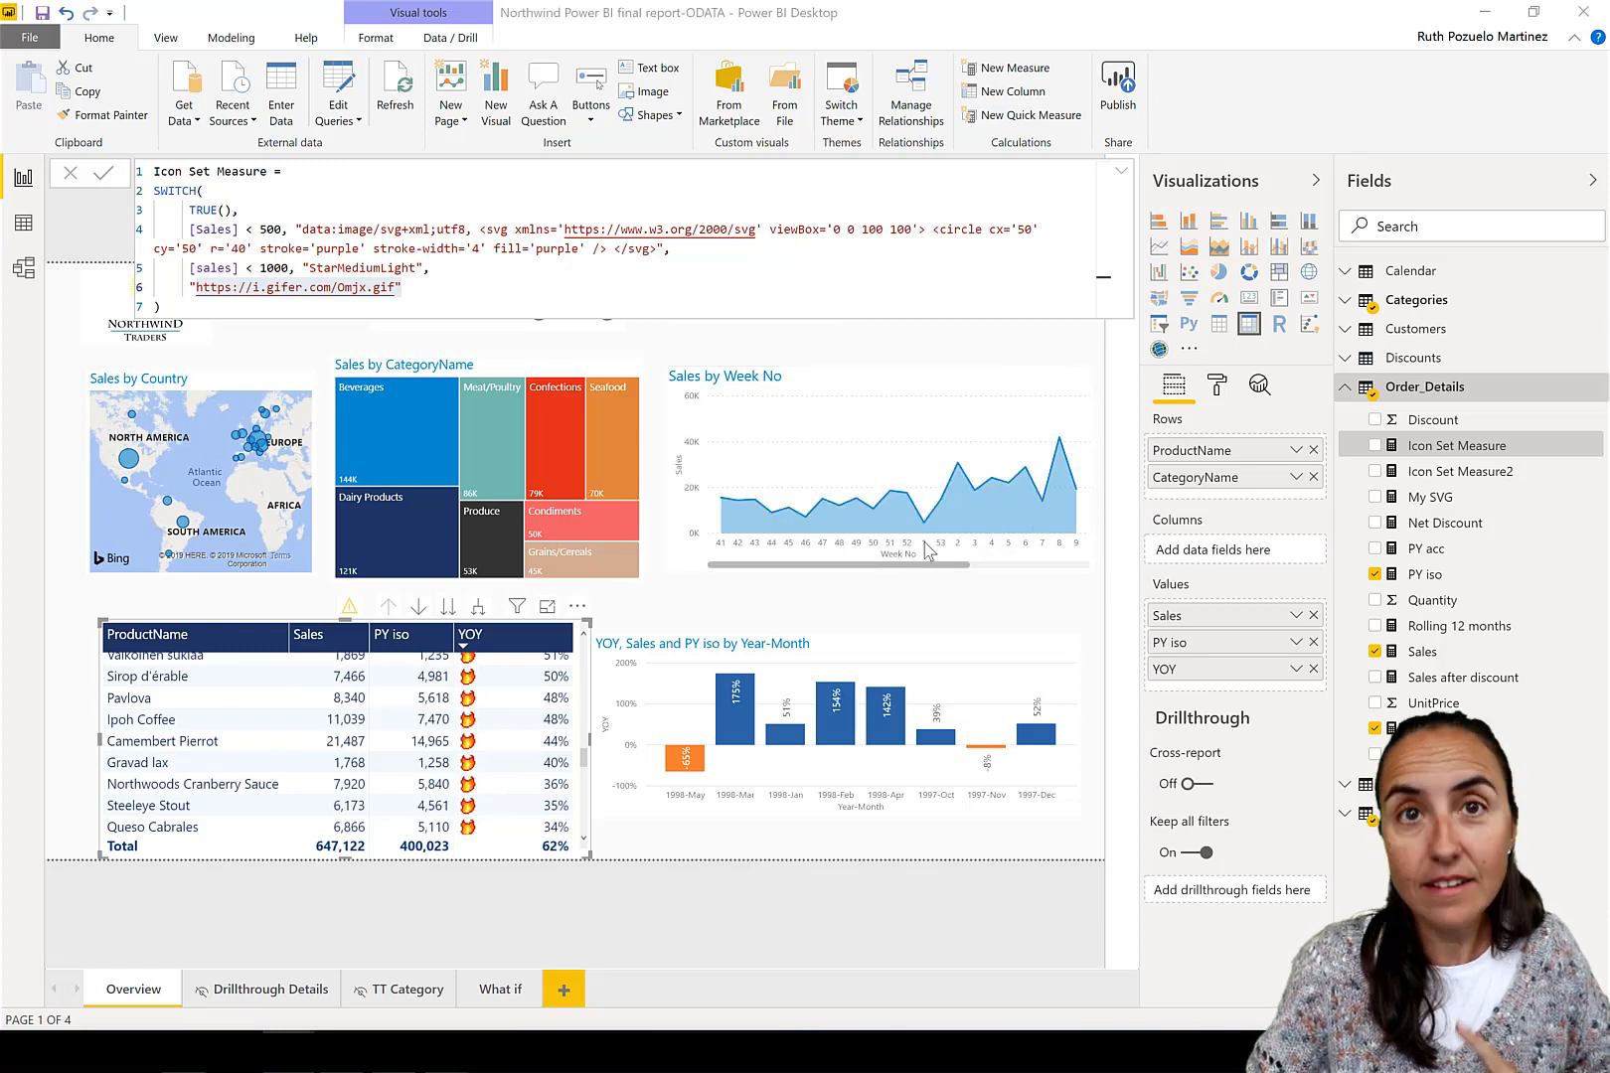
pyautogui.moveTo(956, 529)
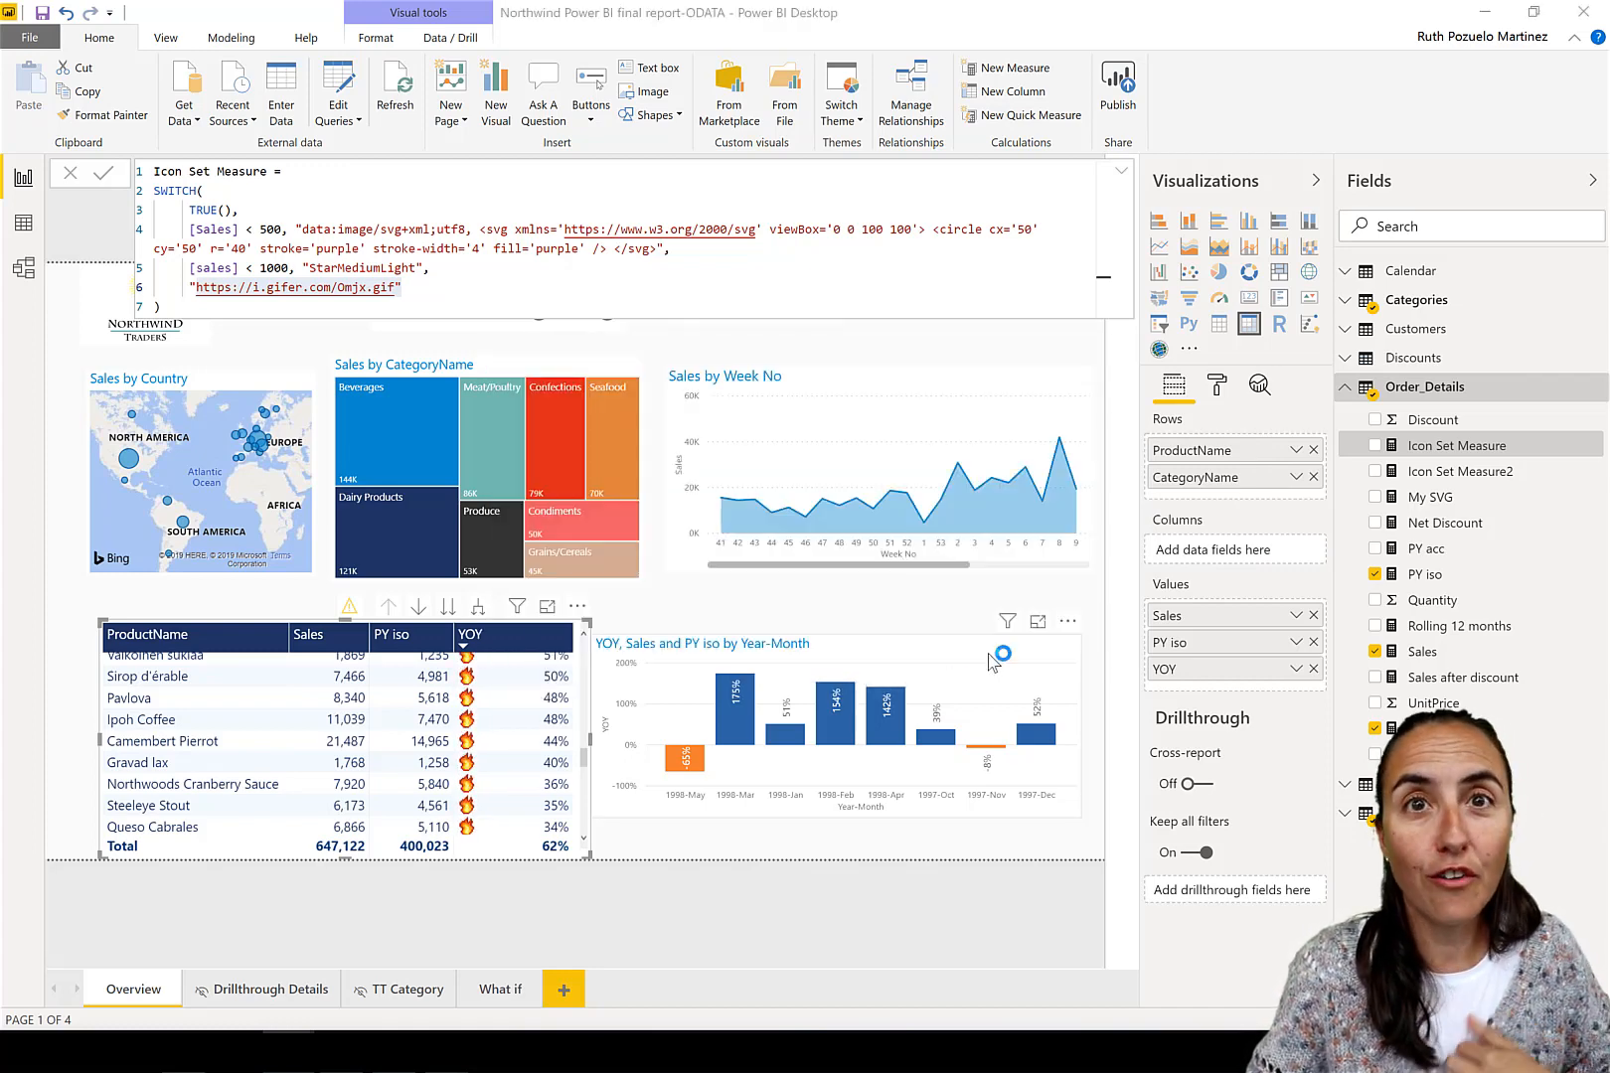
pyautogui.click(1117, 87)
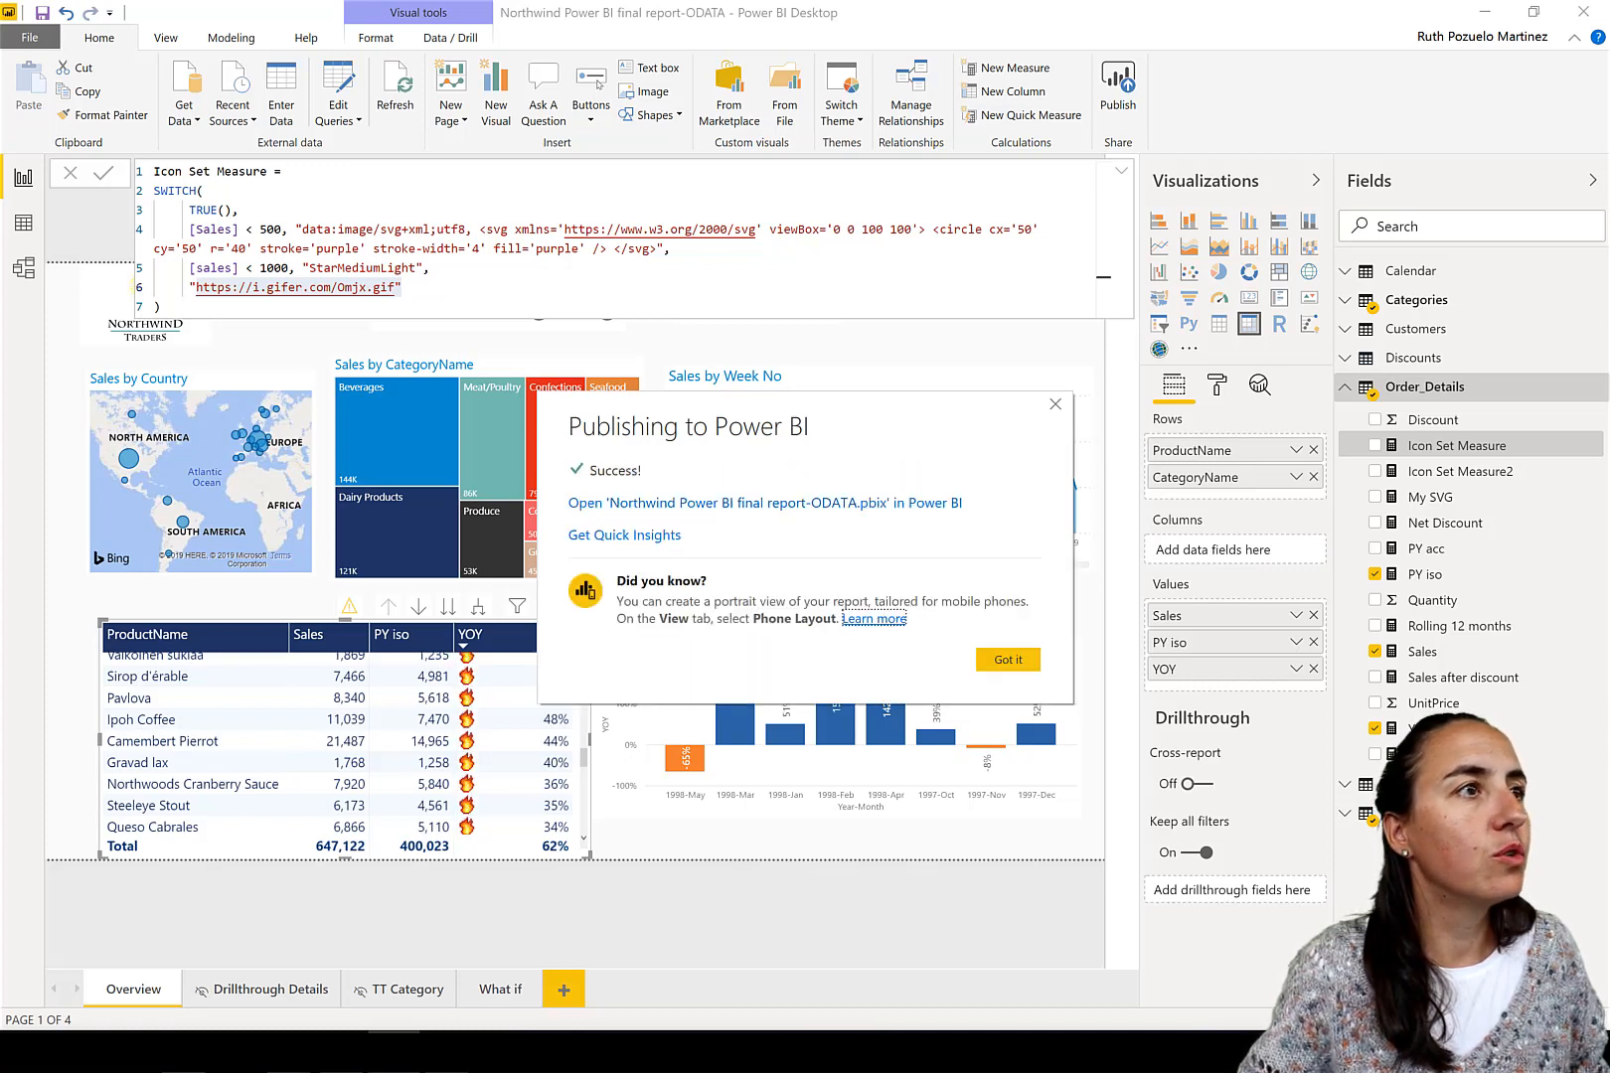
pyautogui.moveTo(803, 642)
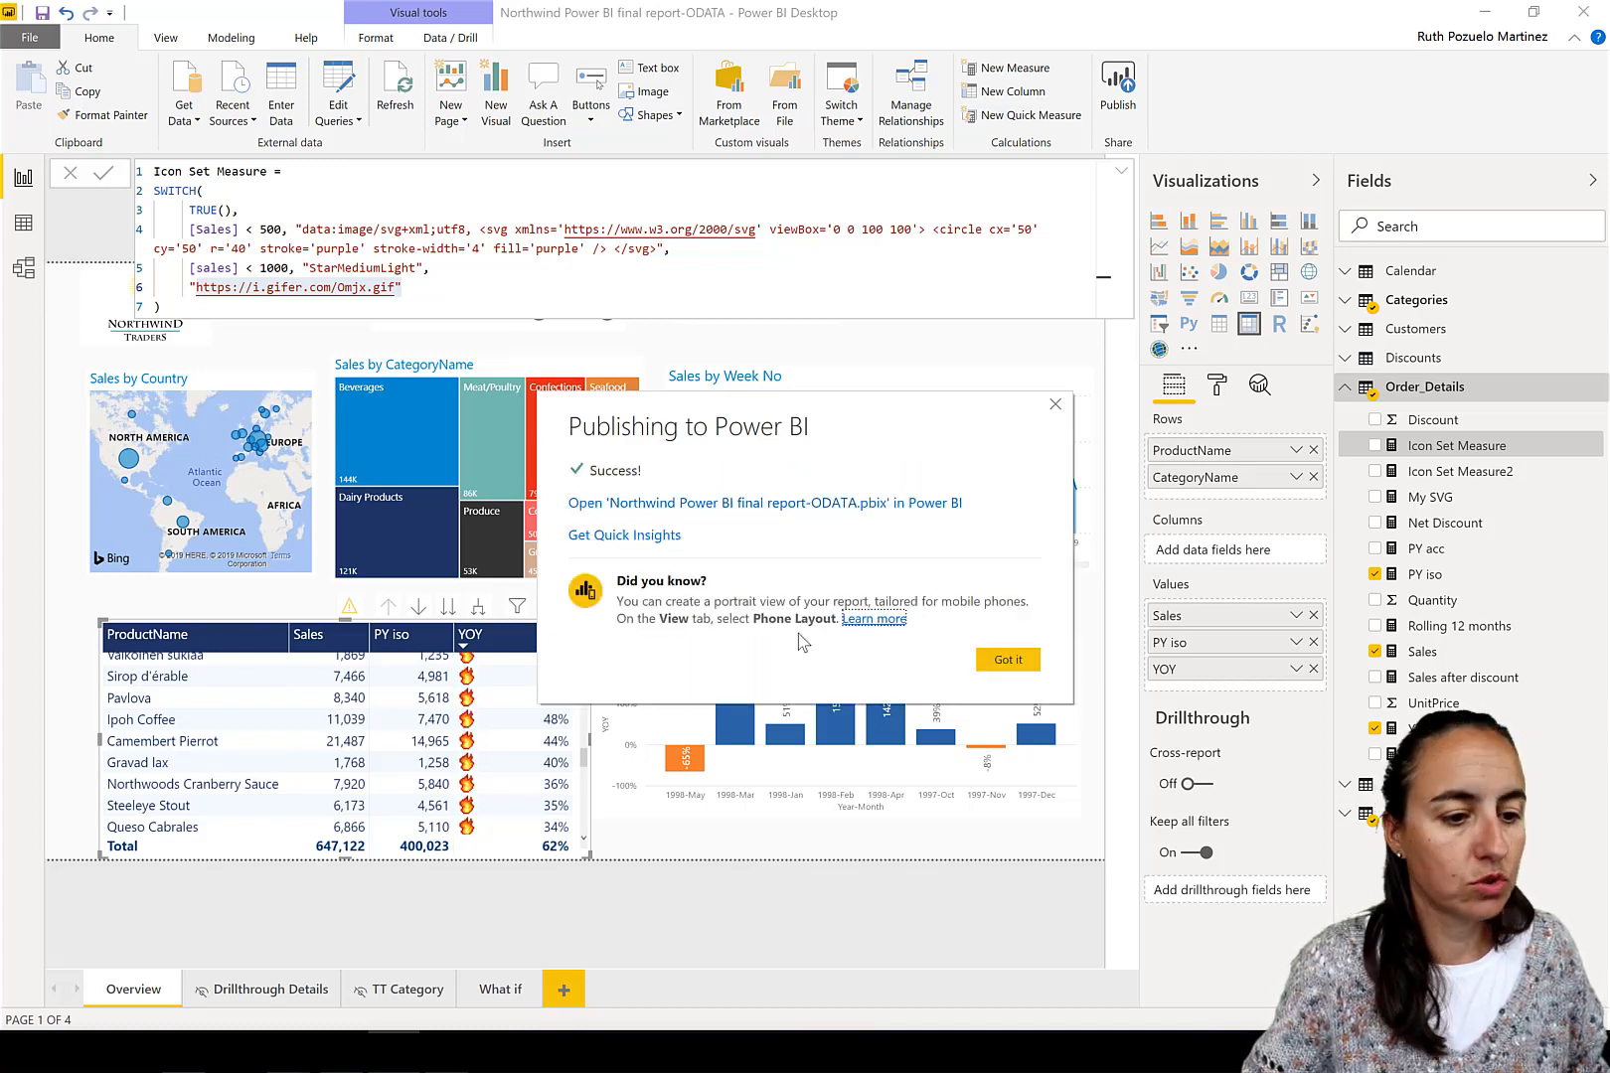
# - Follow the success dialog link to open Northwind Power BI final report-ODATA.pbix in the Power BI service
pyautogui.click(763, 503)
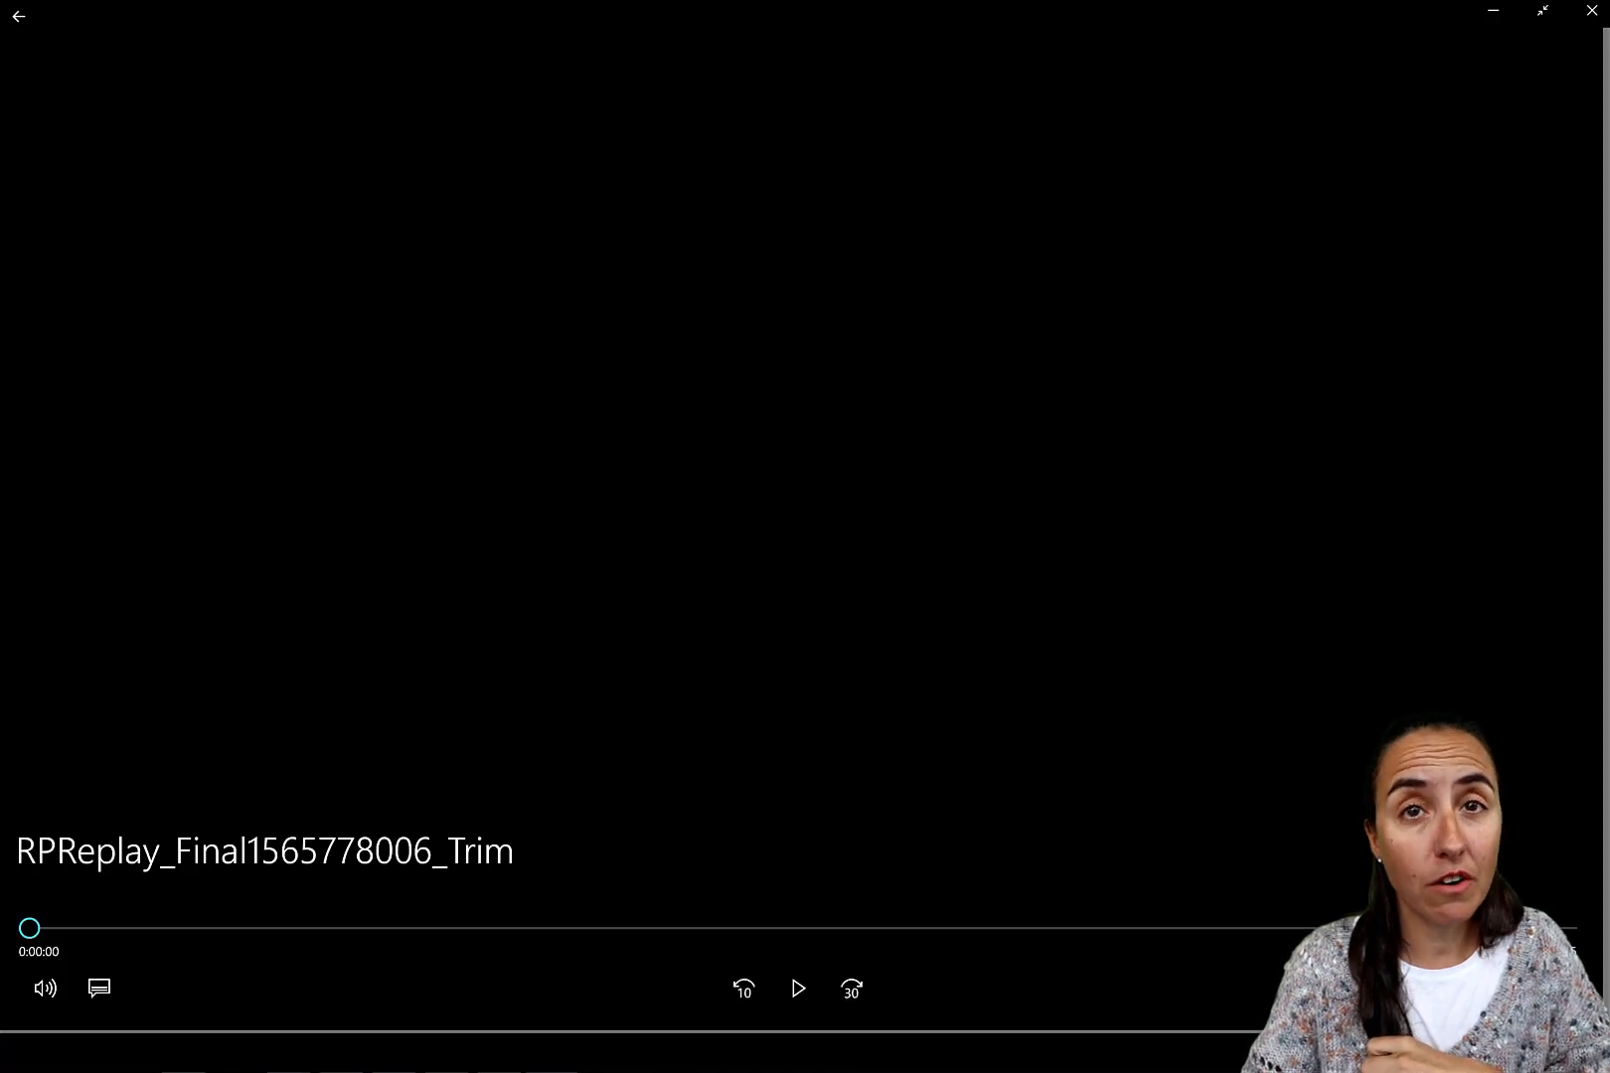
# - Play the phone recording showing the Northwind v2 workspace reports and the Northwind final report loading
pyautogui.click(796, 987)
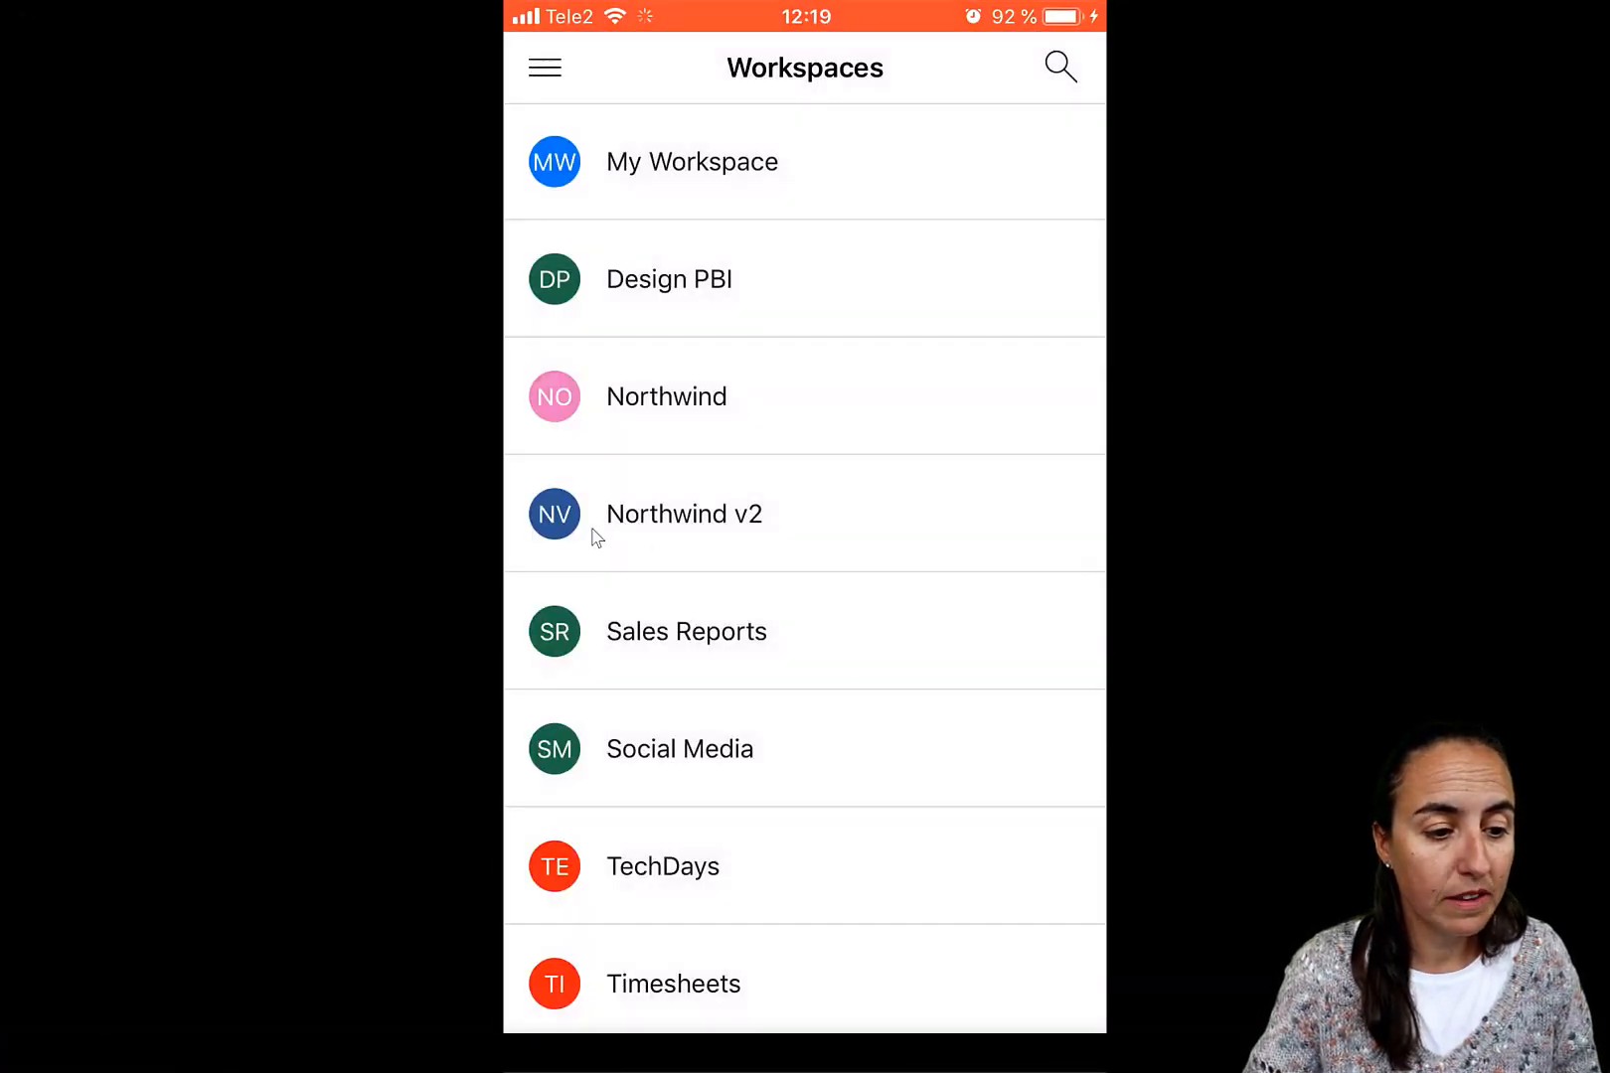
pyautogui.click(684, 513)
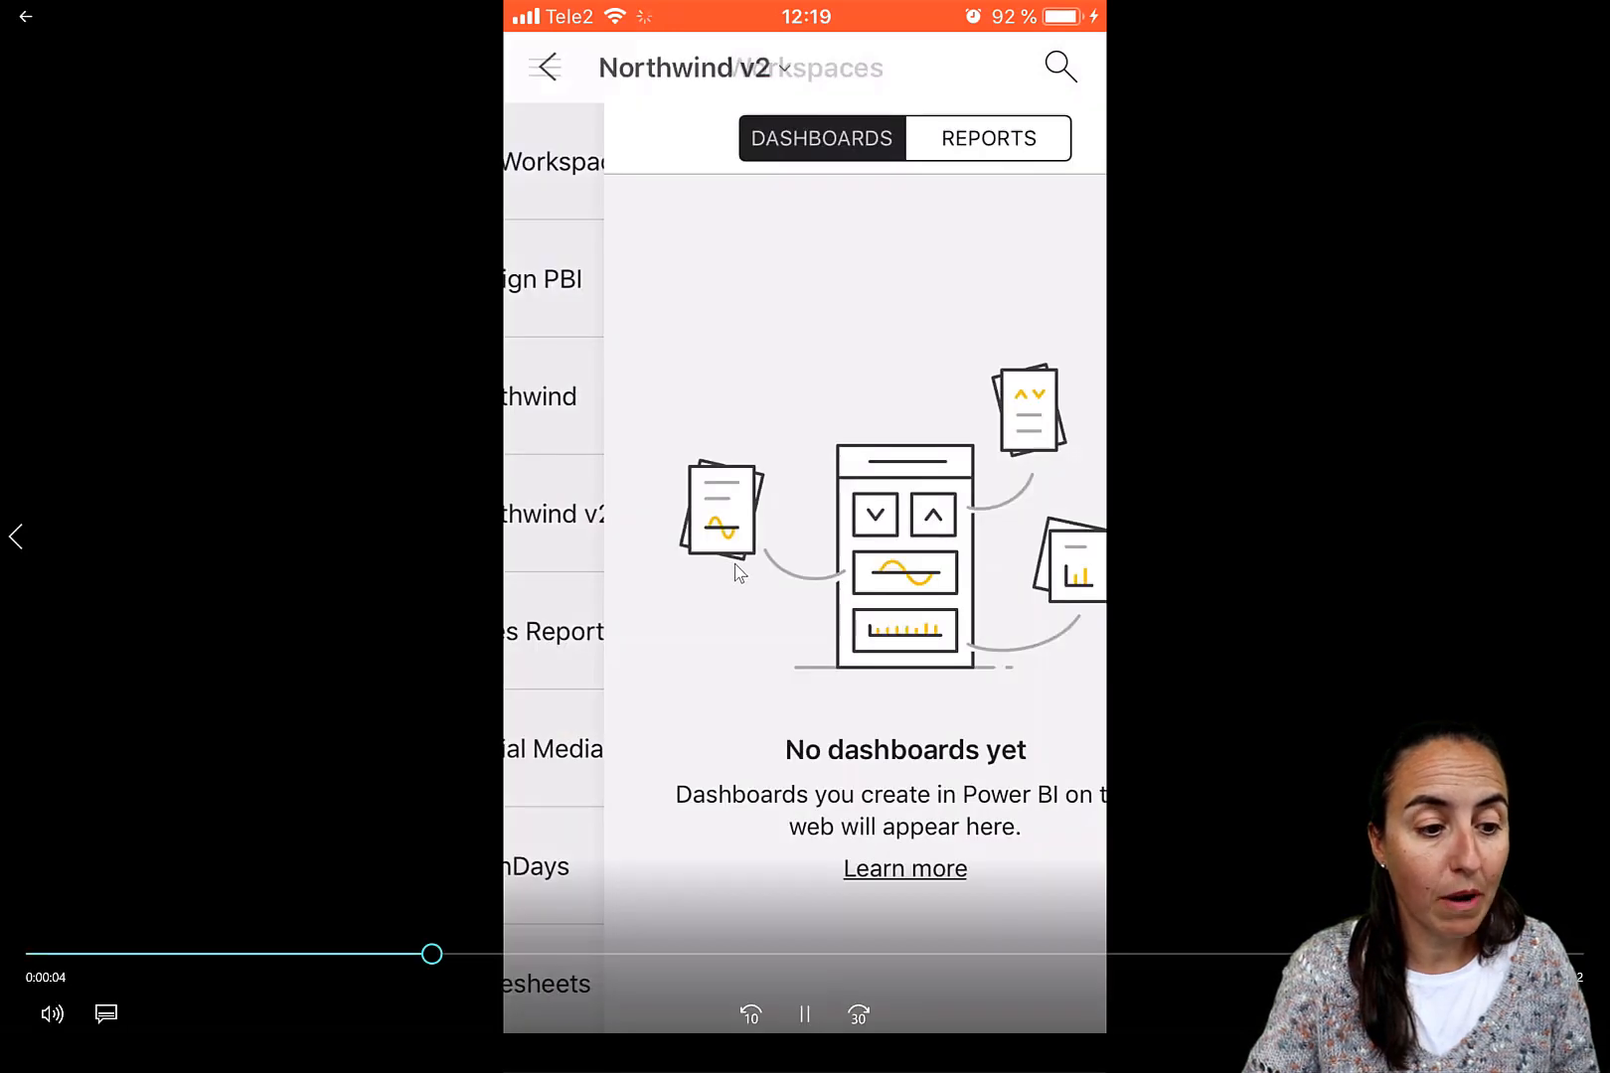
pyautogui.click(986, 137)
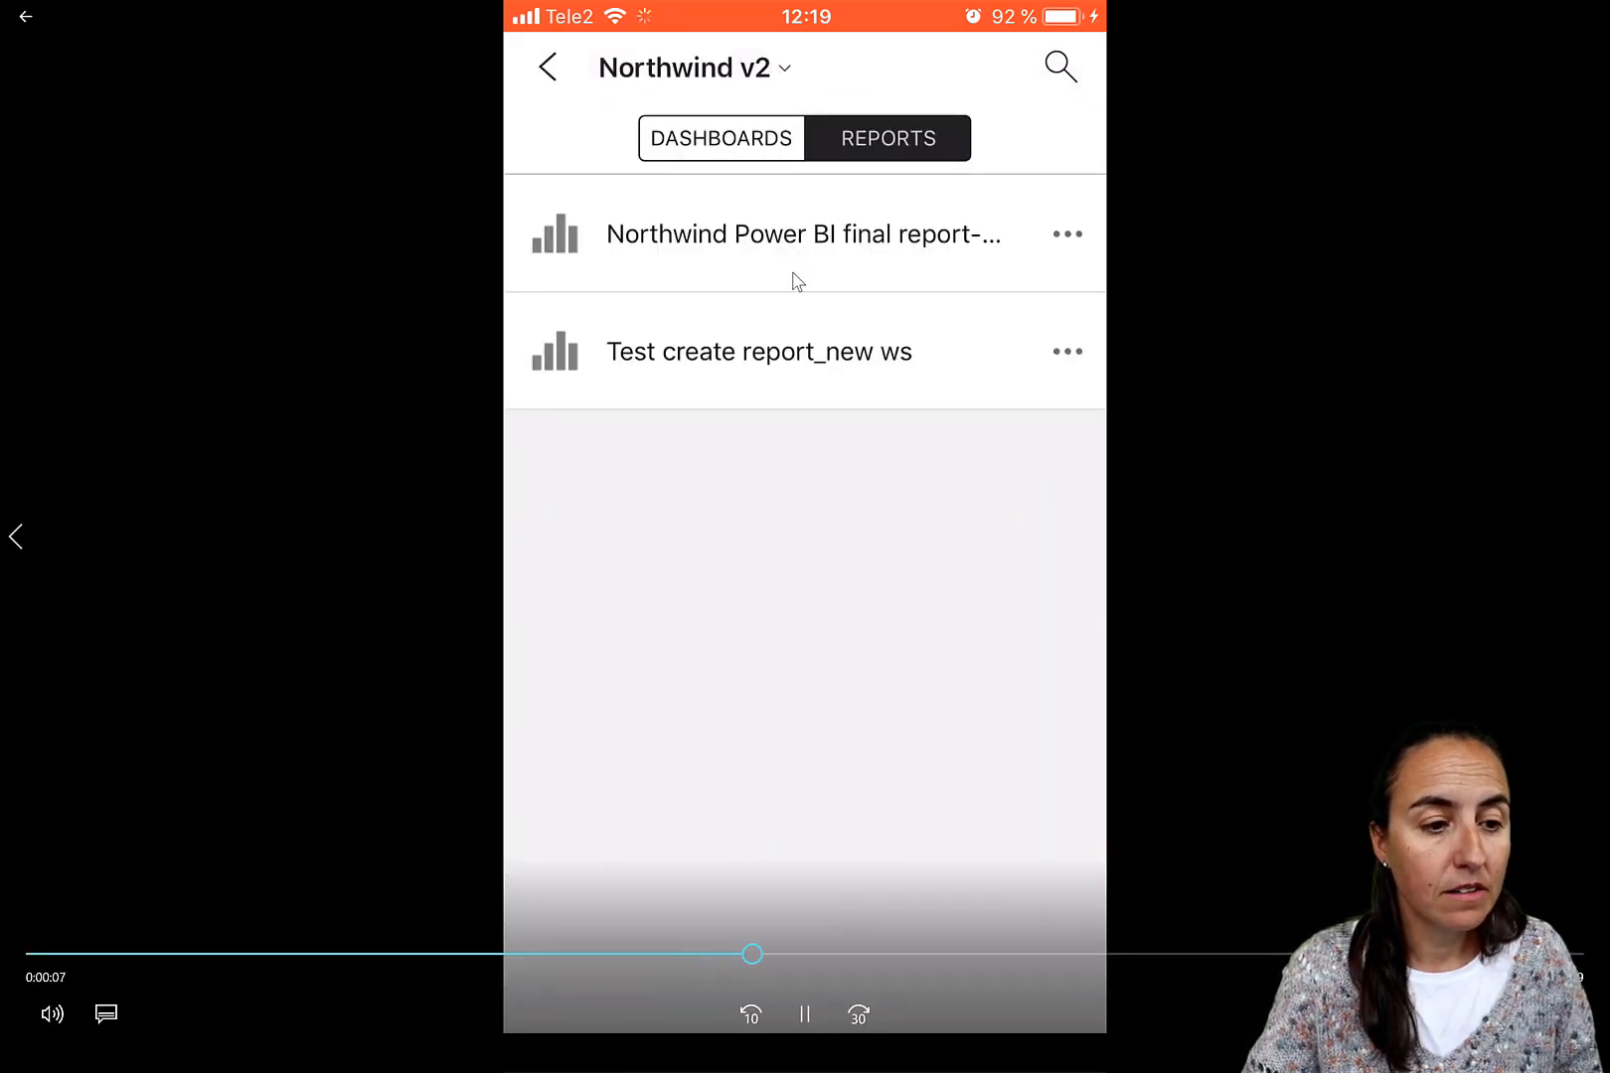
pyautogui.click(801, 232)
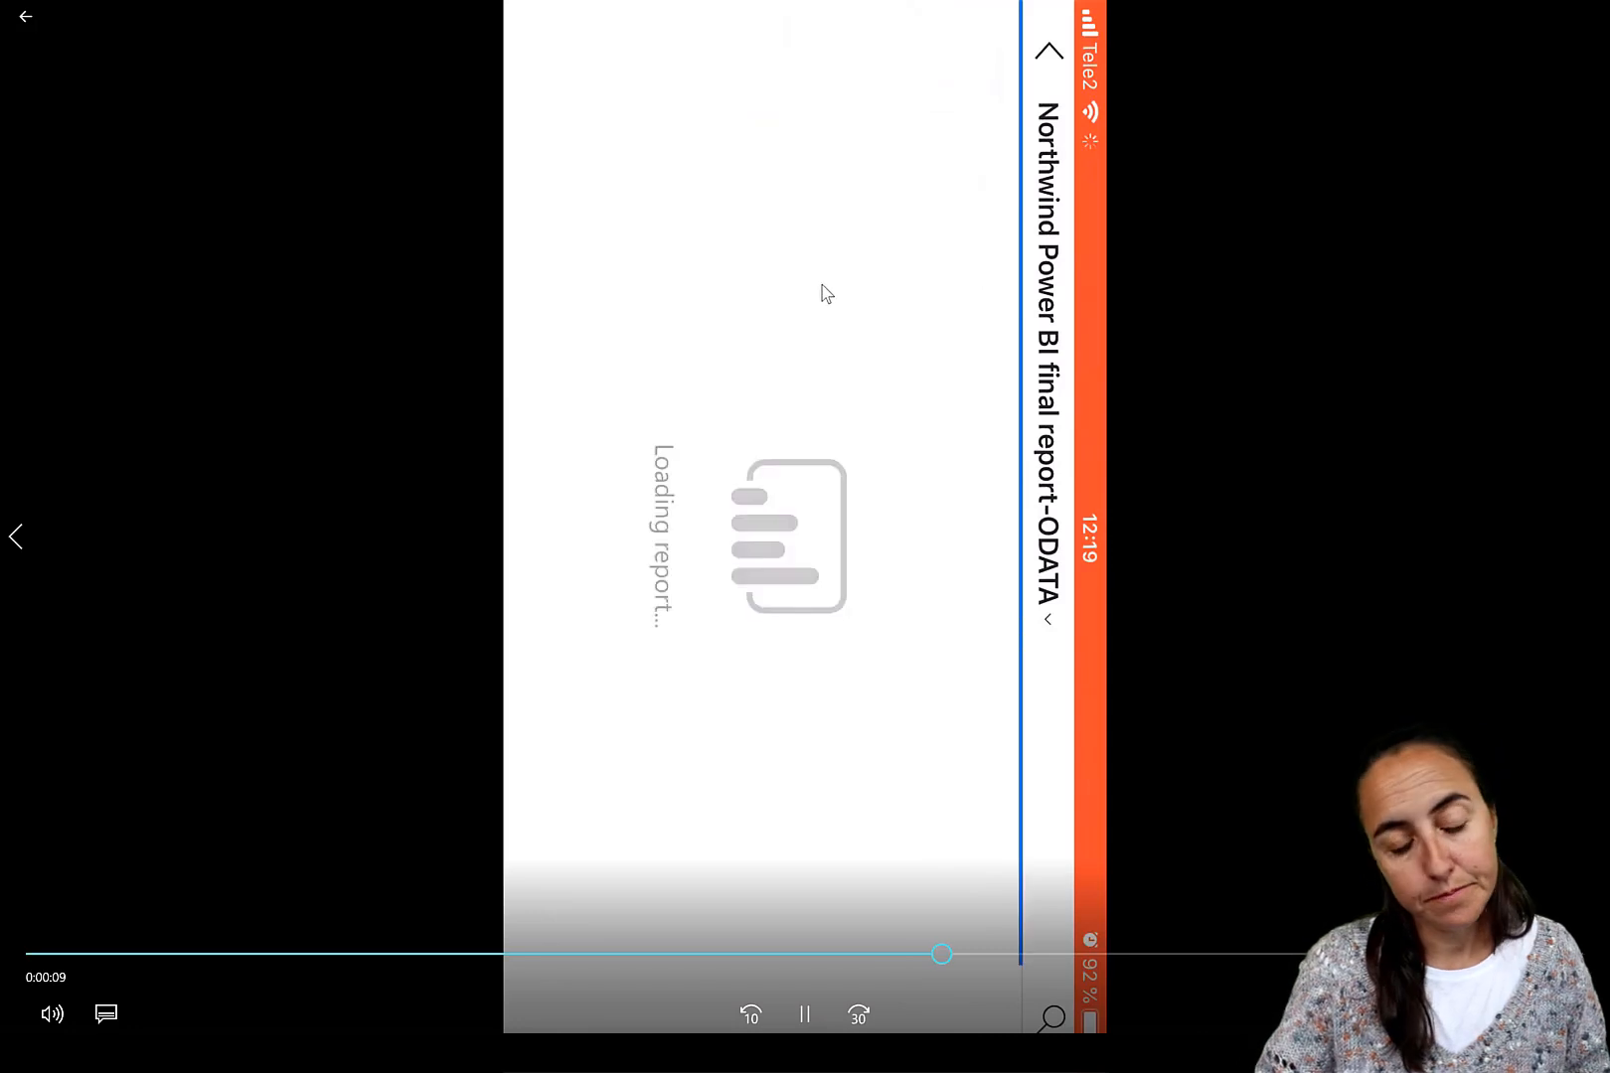